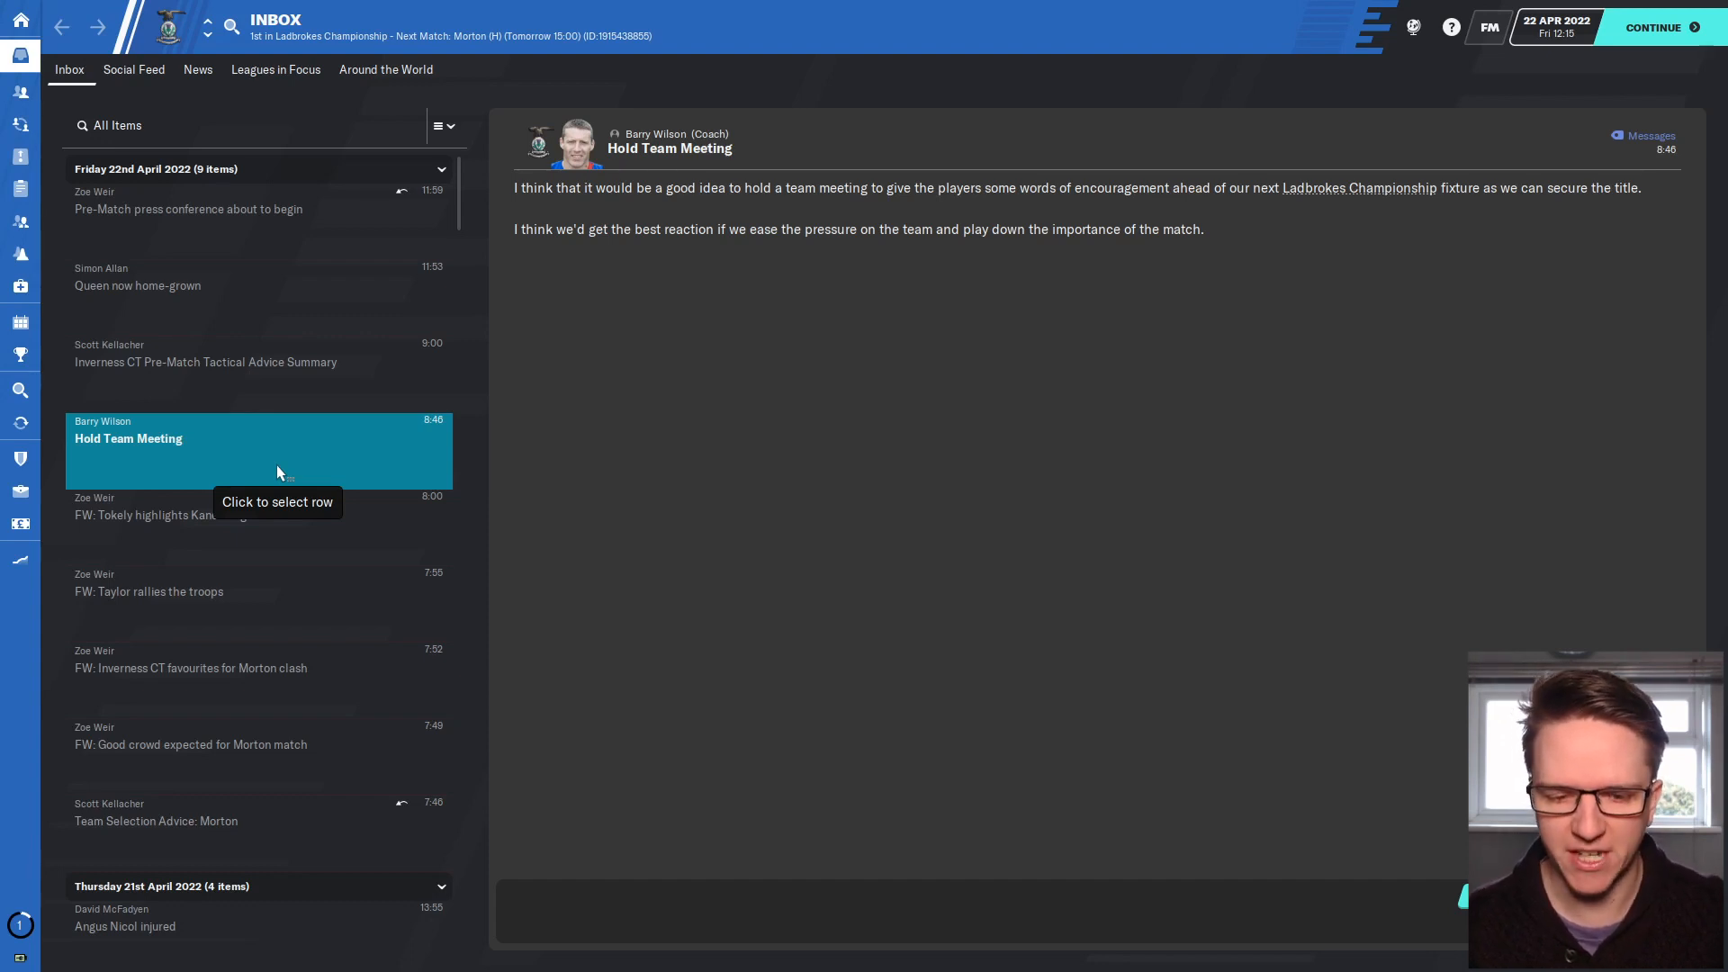
pyautogui.moveTo(1197, 757)
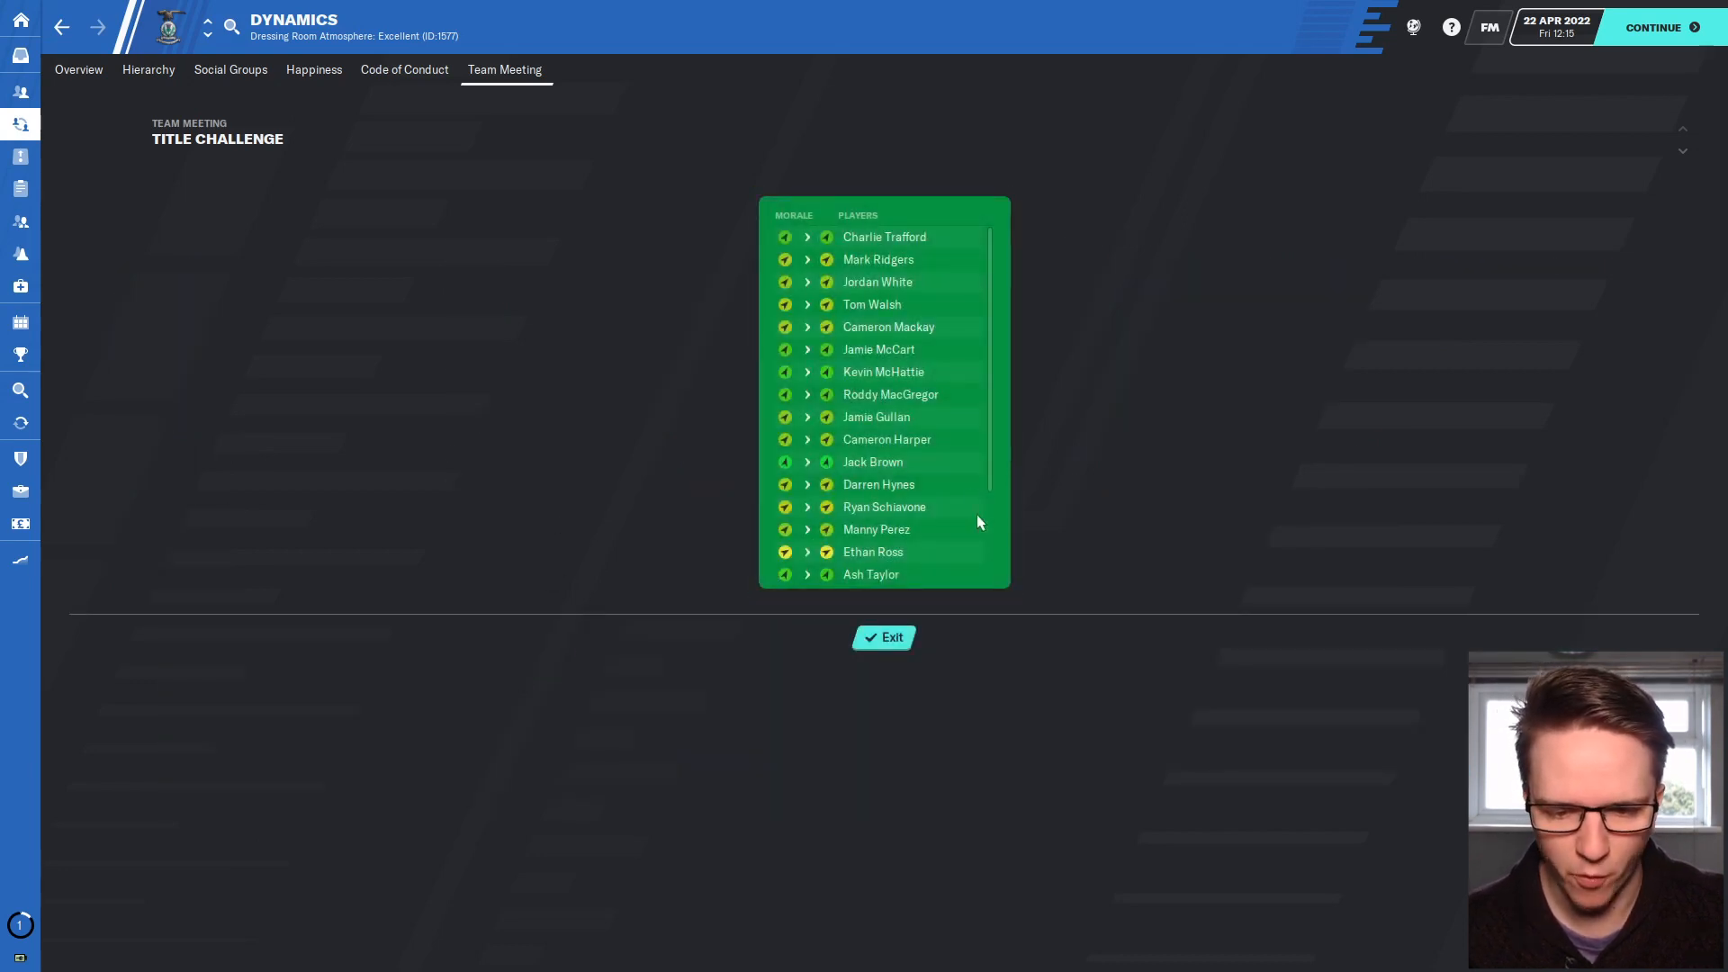
# Exit the Title Challenge team meeting and return to the manager home overview.
pyautogui.click(883, 637)
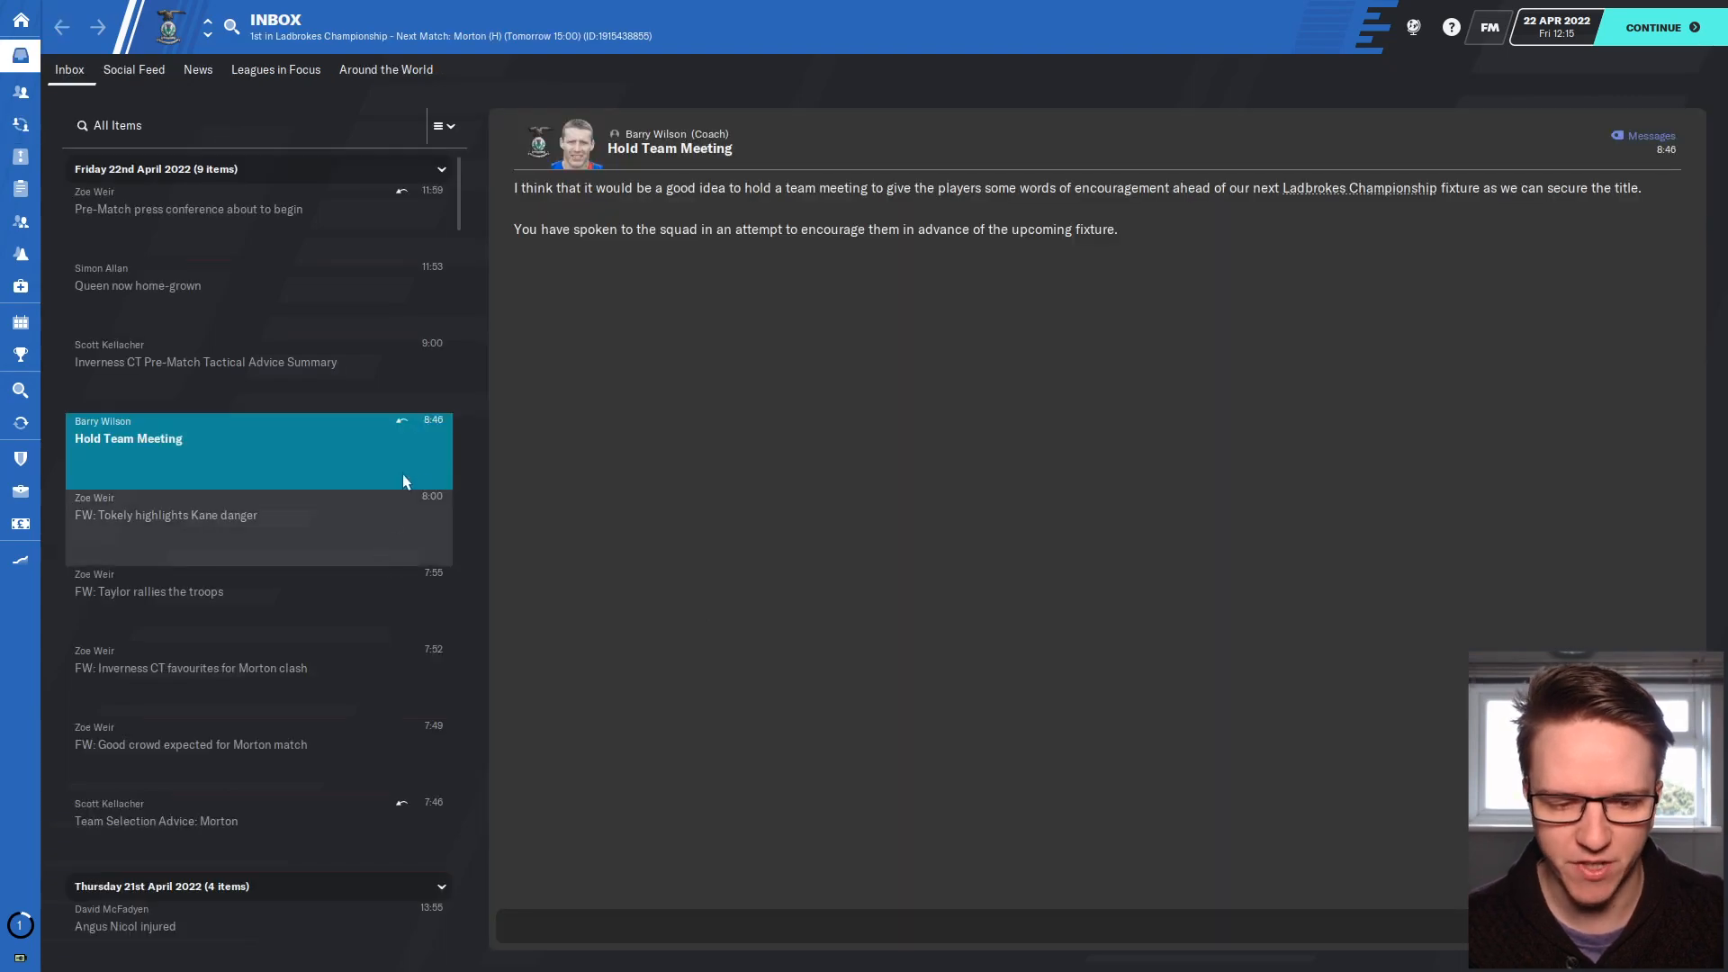
pyautogui.click(20, 20)
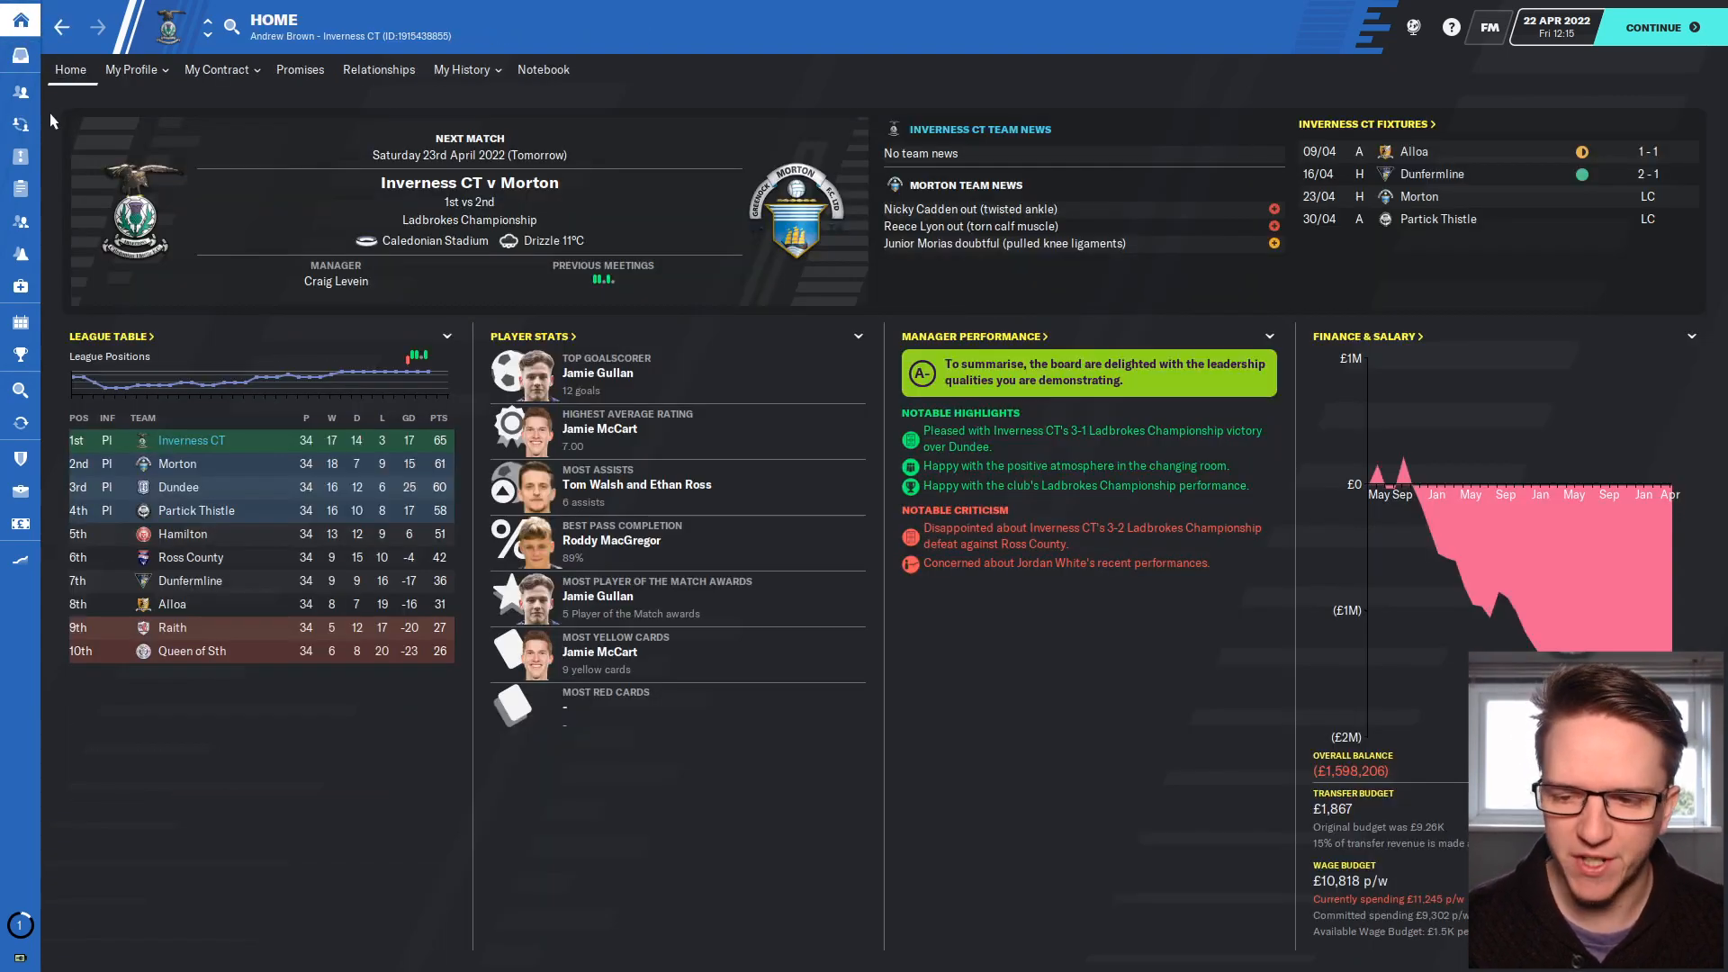
pyautogui.moveTo(66, 127)
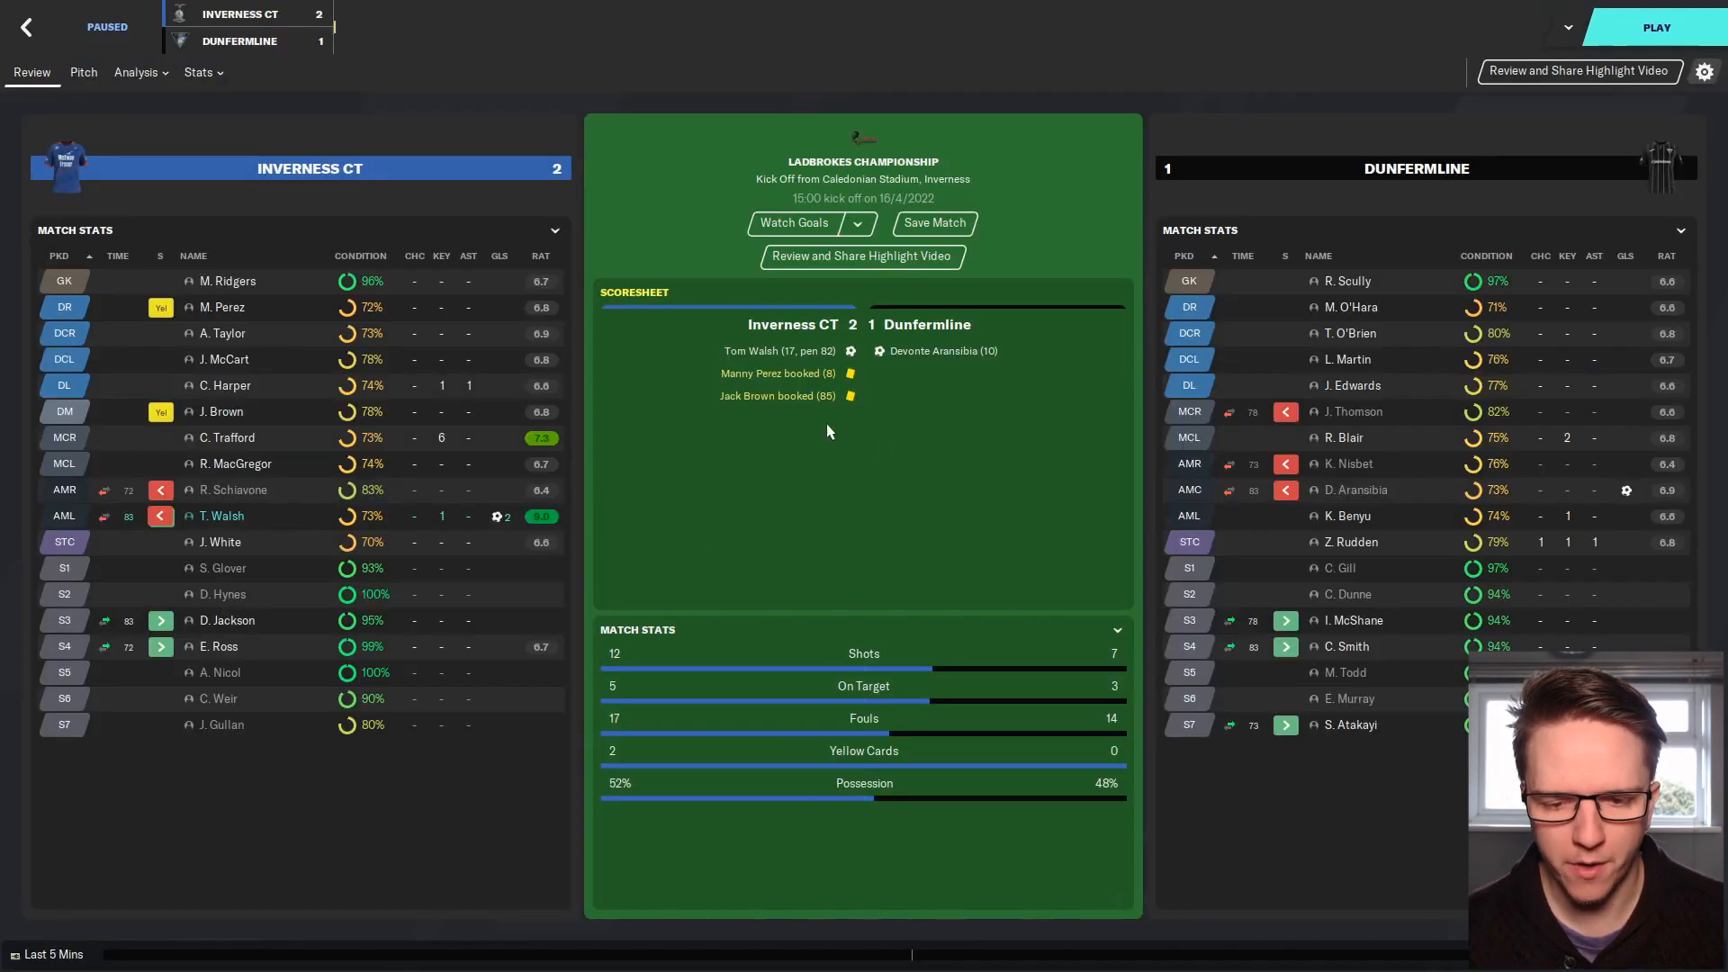
pyautogui.moveTo(737, 441)
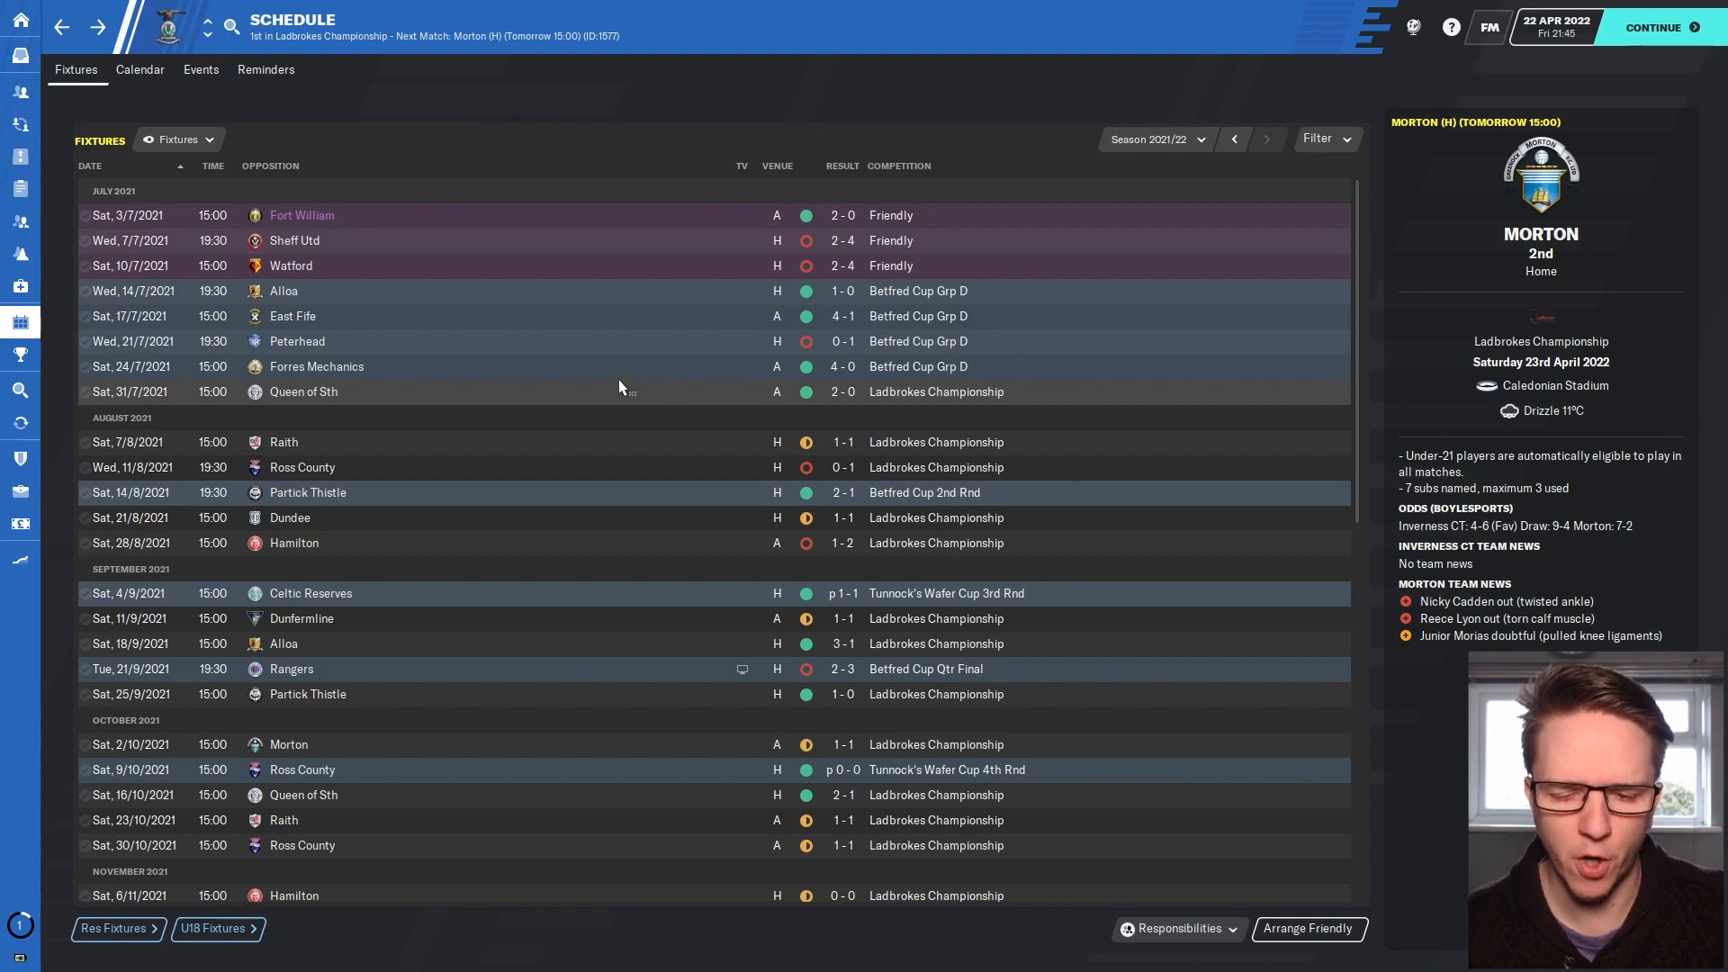
# Scroll the season fixture list to the results up to the Morton home match.
pyautogui.scroll(-3)
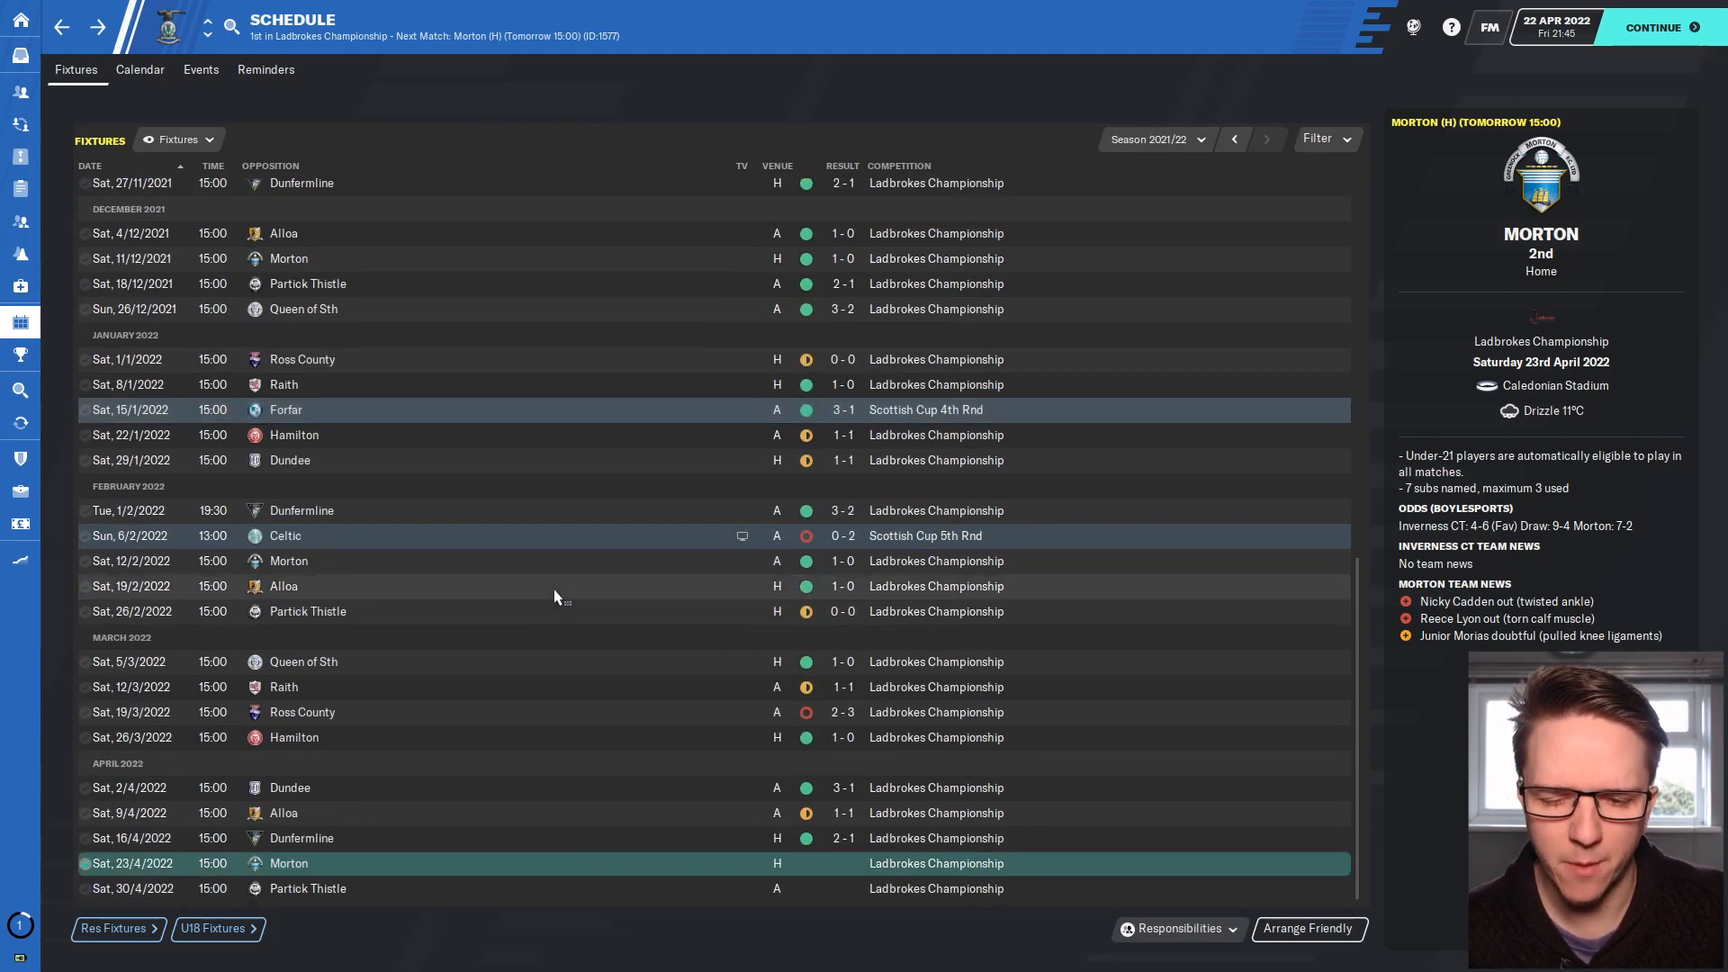
pyautogui.scroll(3)
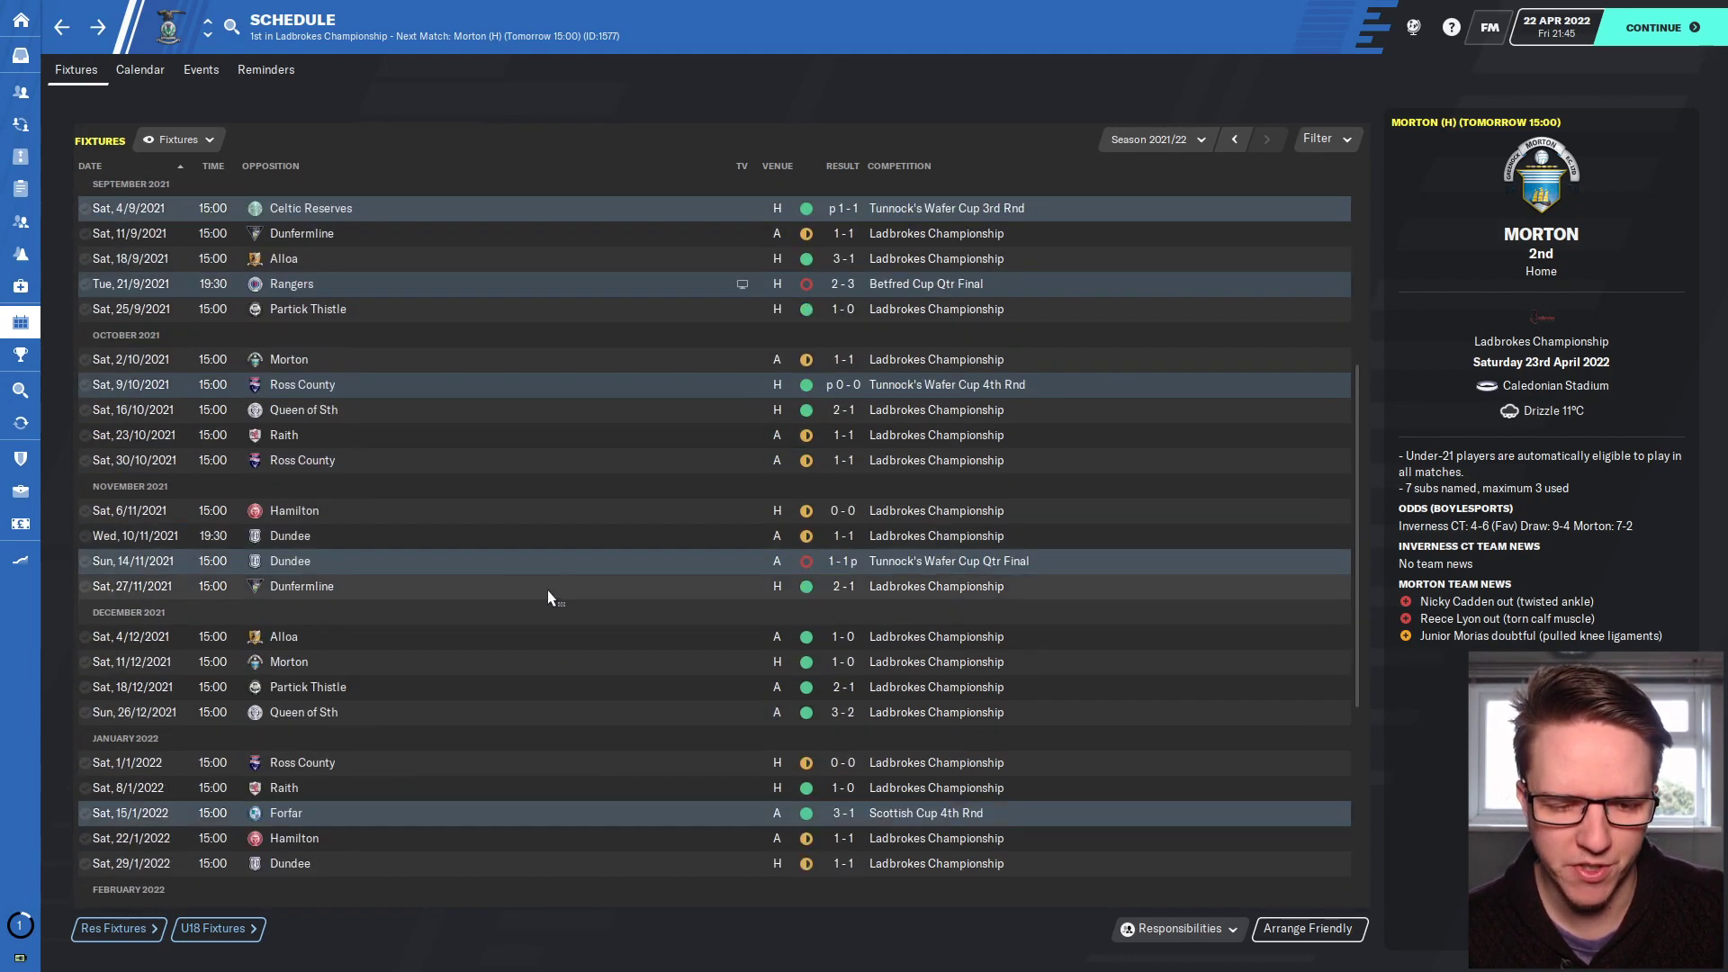
pyautogui.scroll(-3)
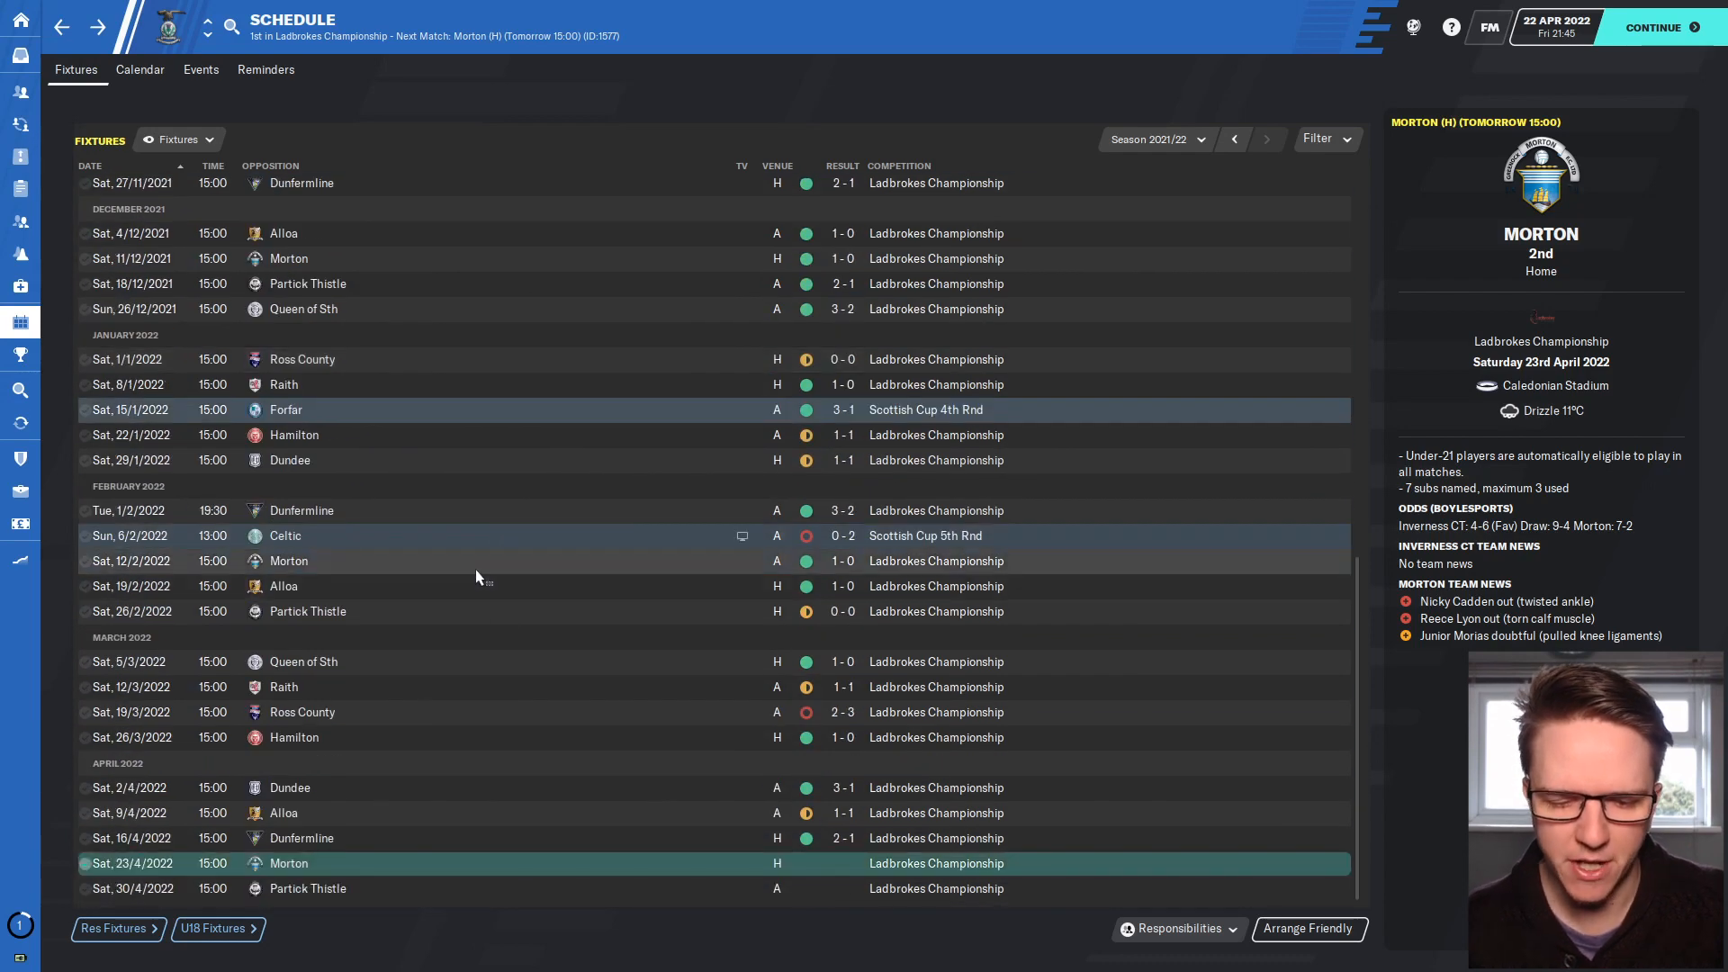
pyautogui.moveTo(501, 673)
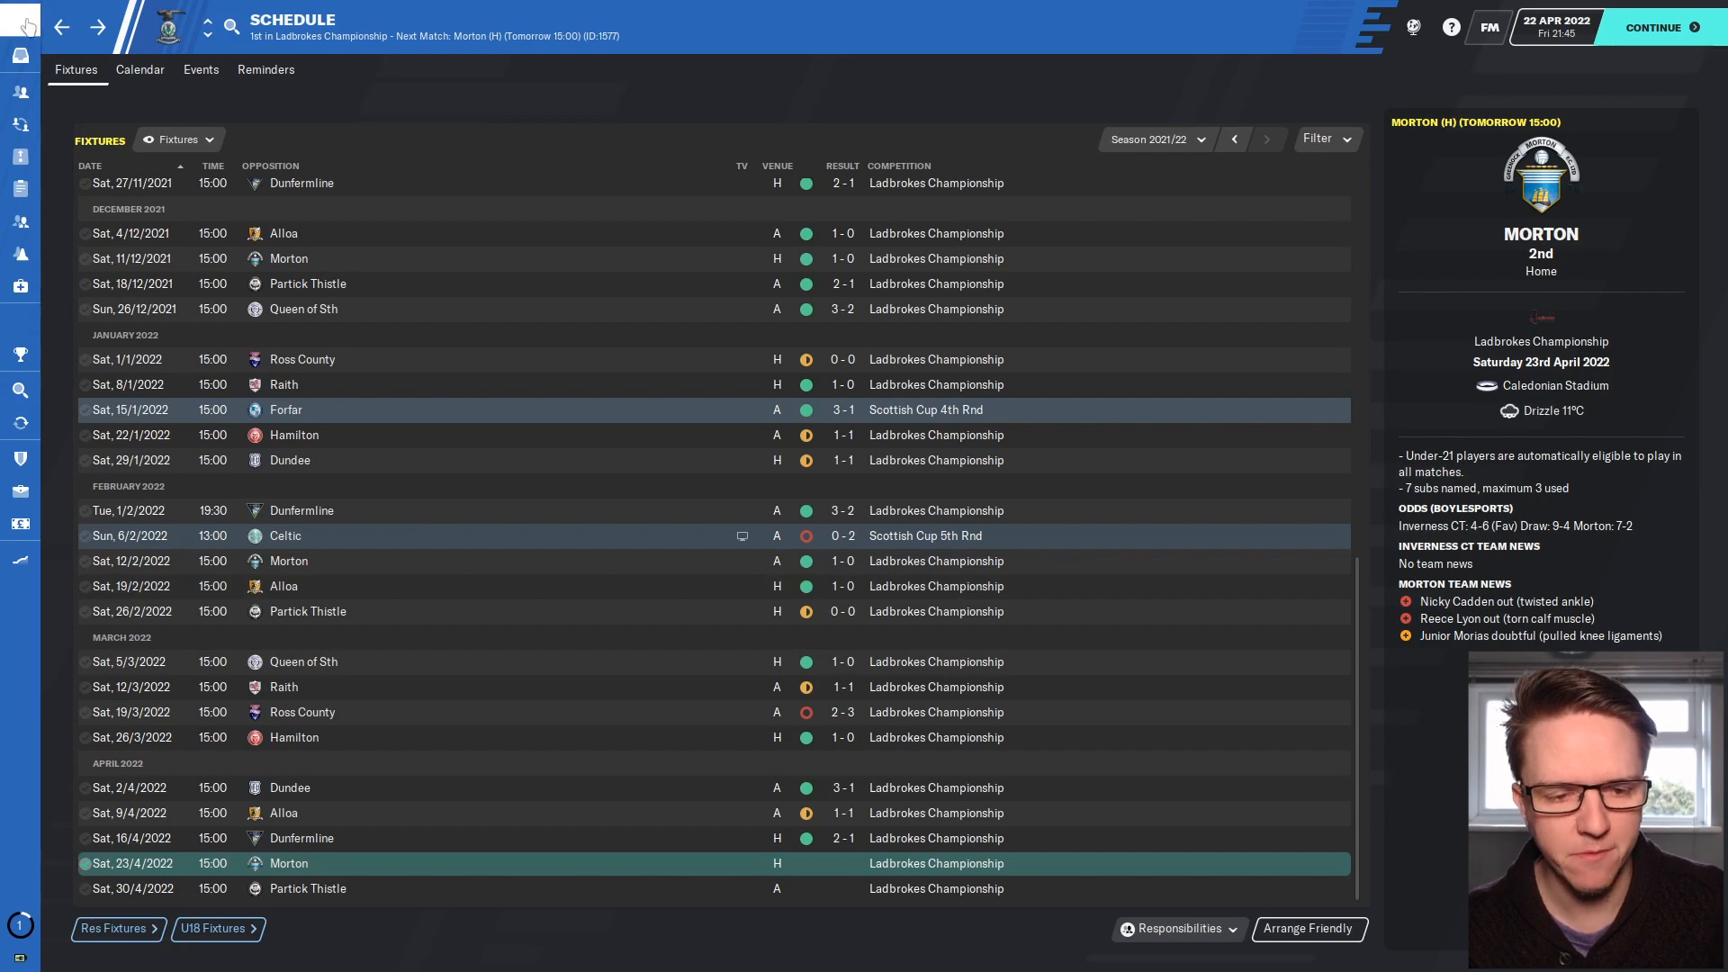
# Continue to match day and bring up the Inverness CT v Morton match preview.
pyautogui.click(20, 20)
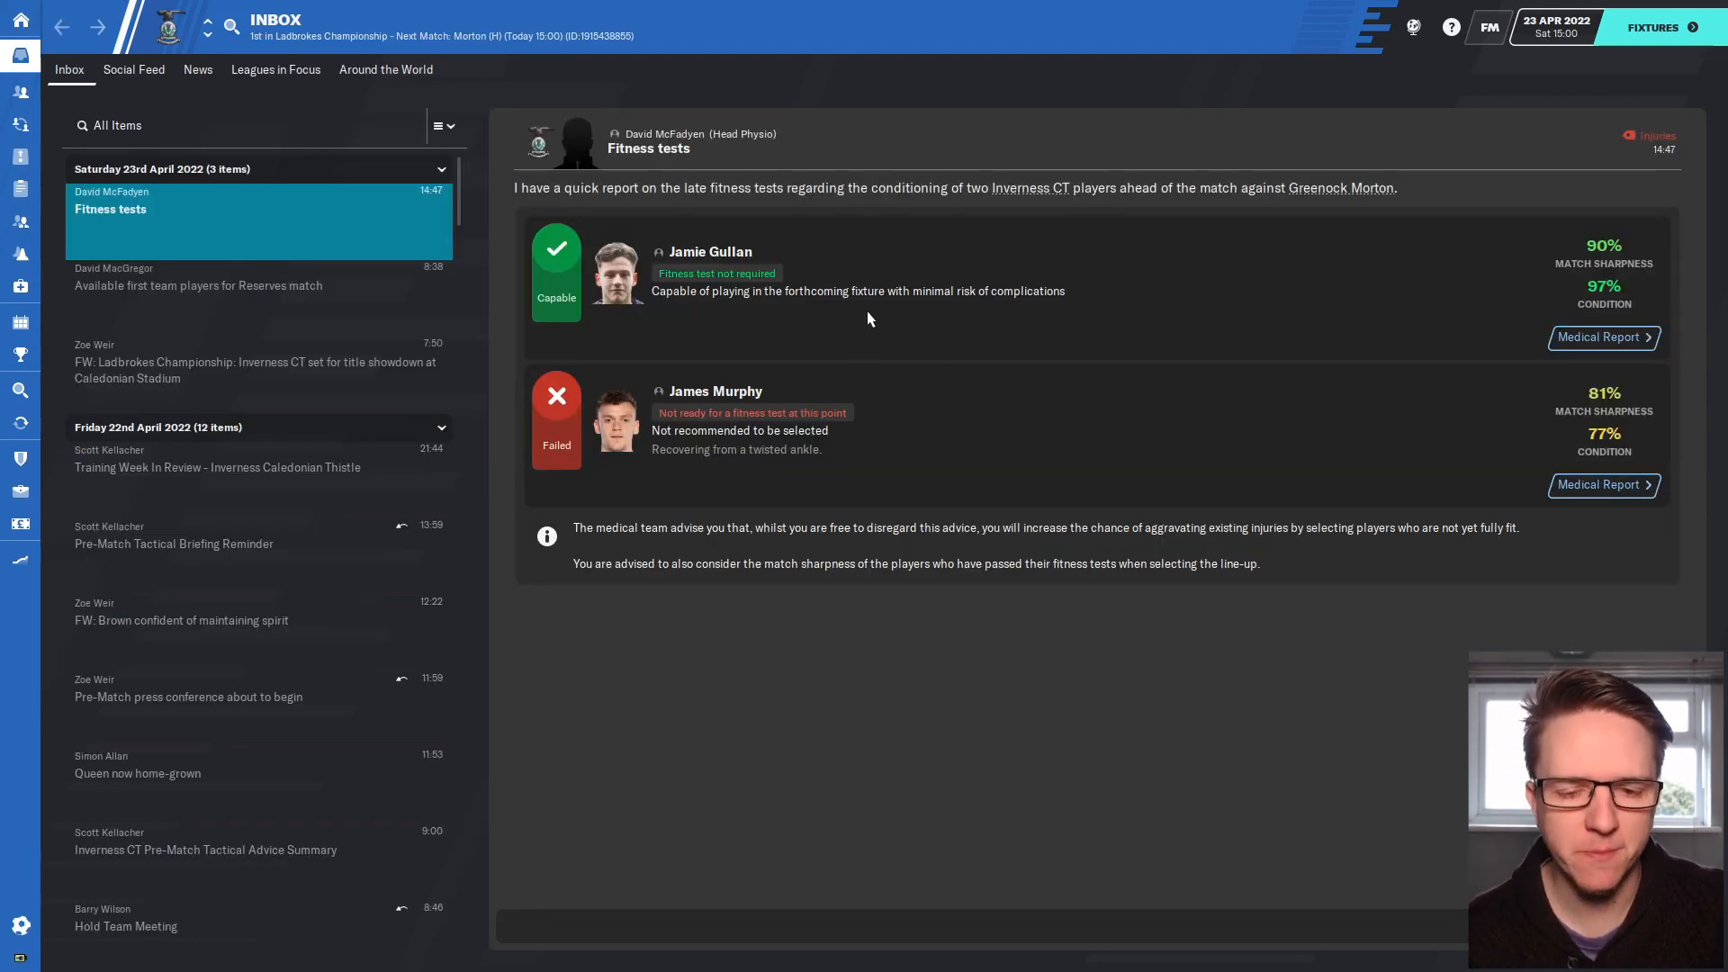
pyautogui.moveTo(811, 254)
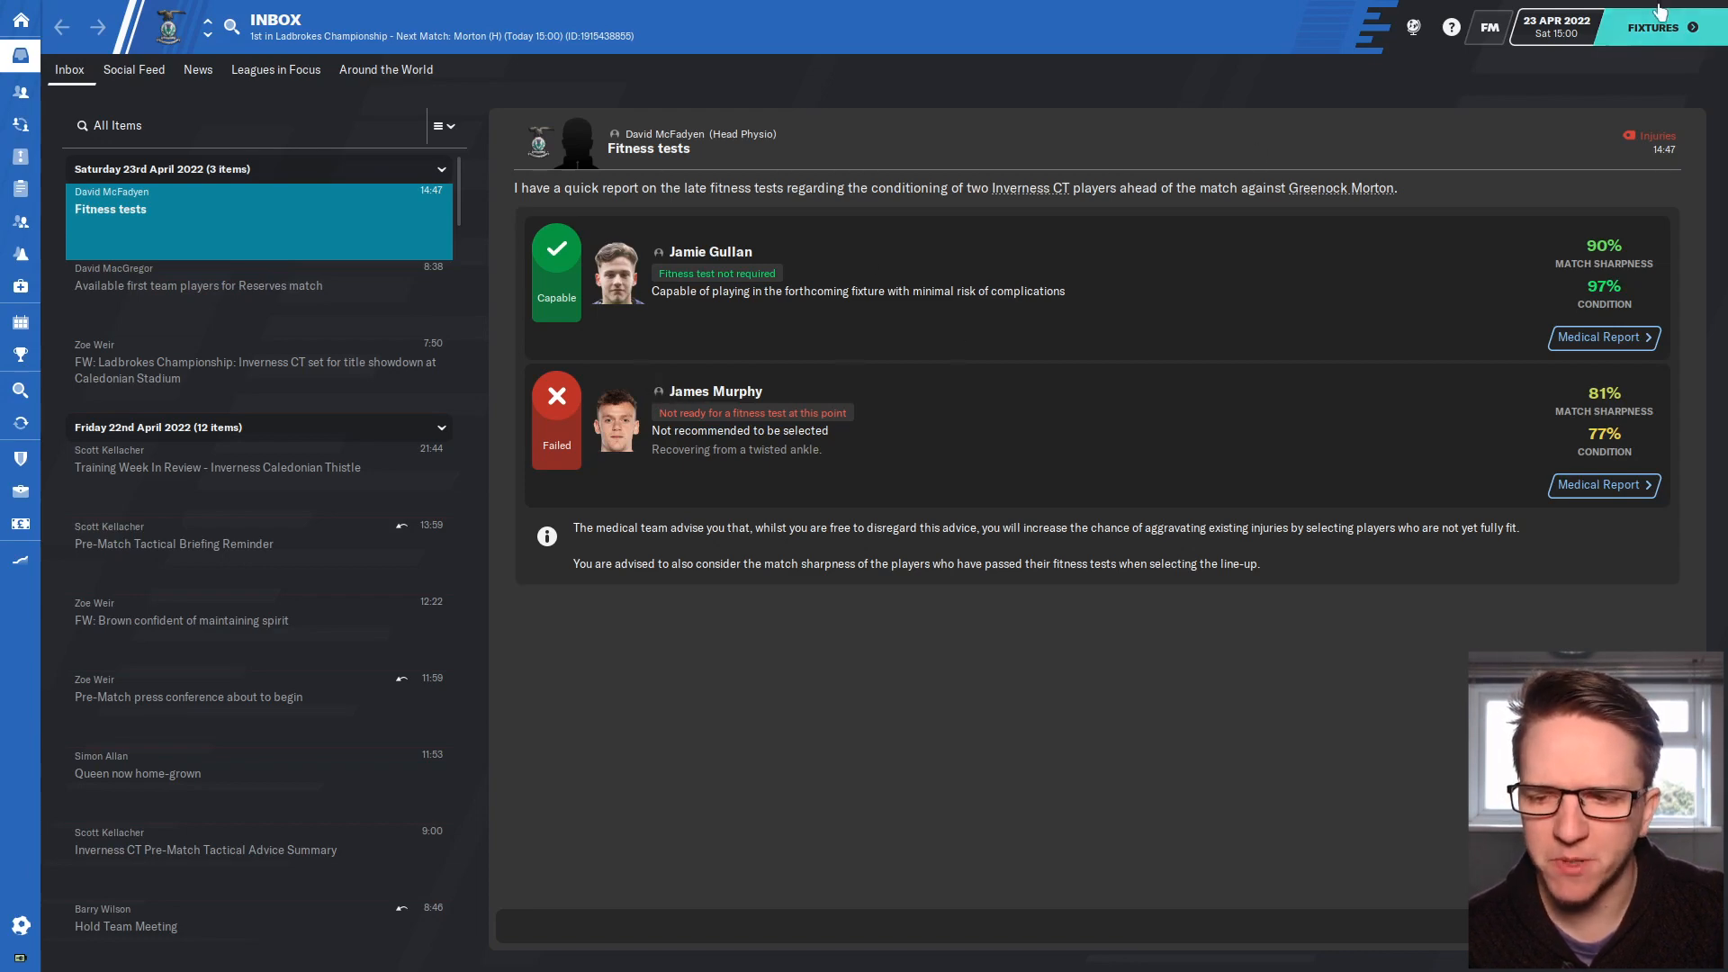
pyautogui.click(1654, 26)
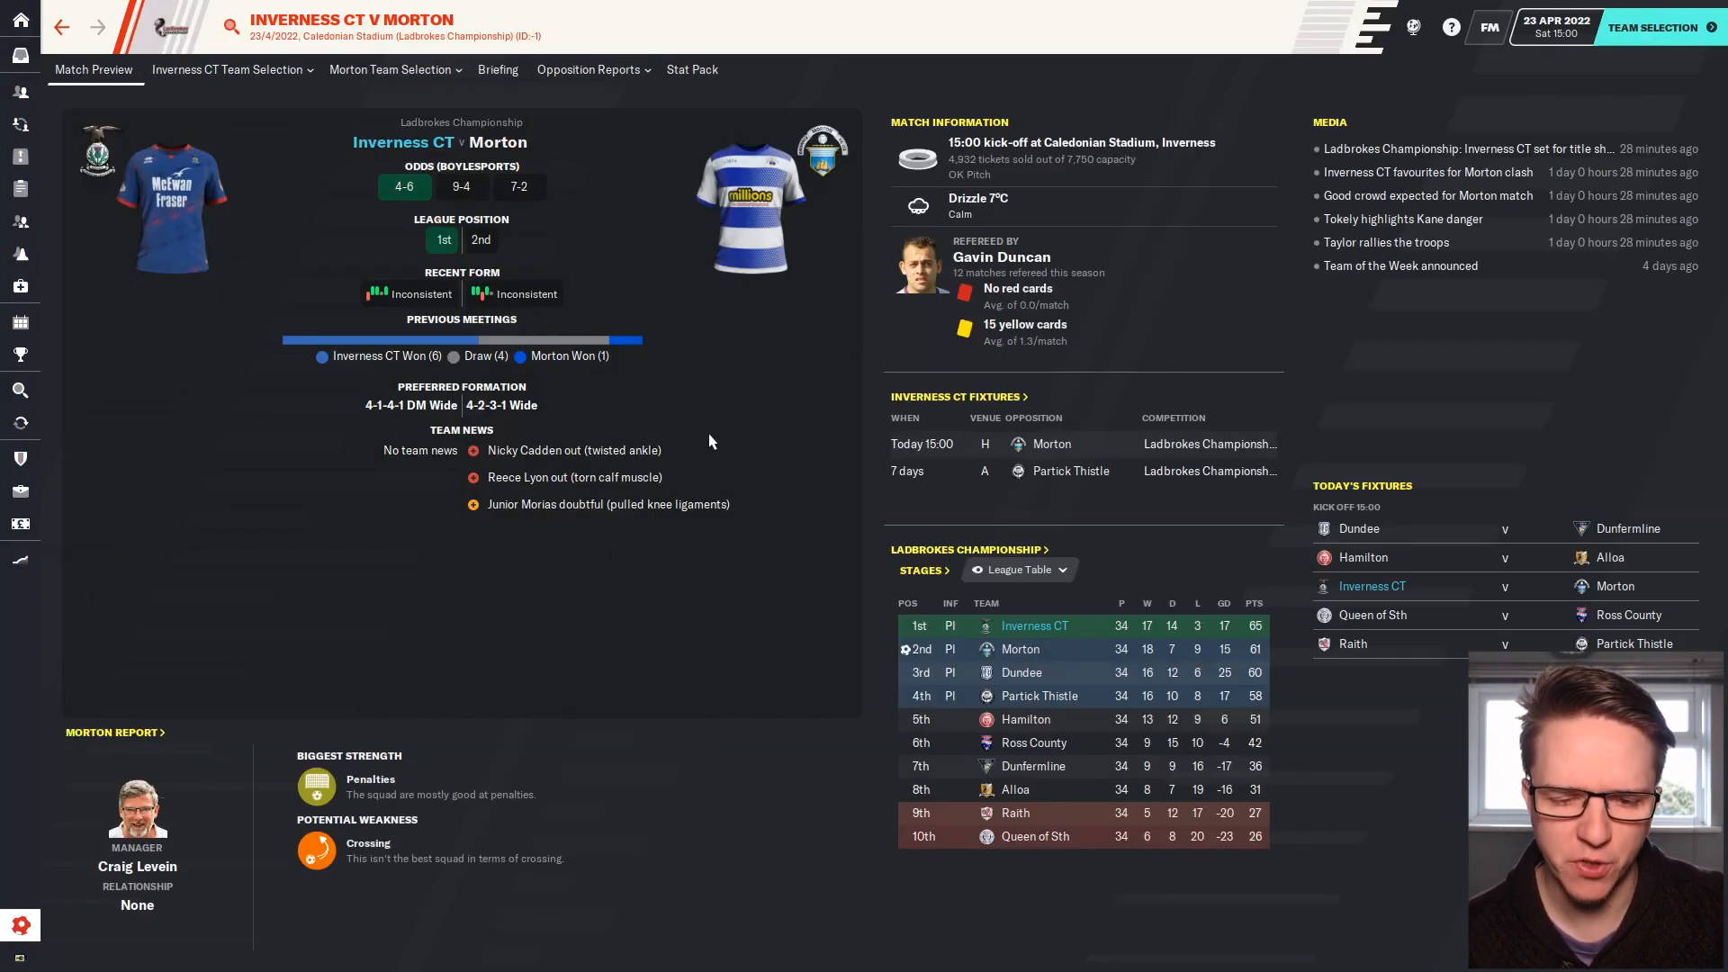
pyautogui.moveTo(438, 593)
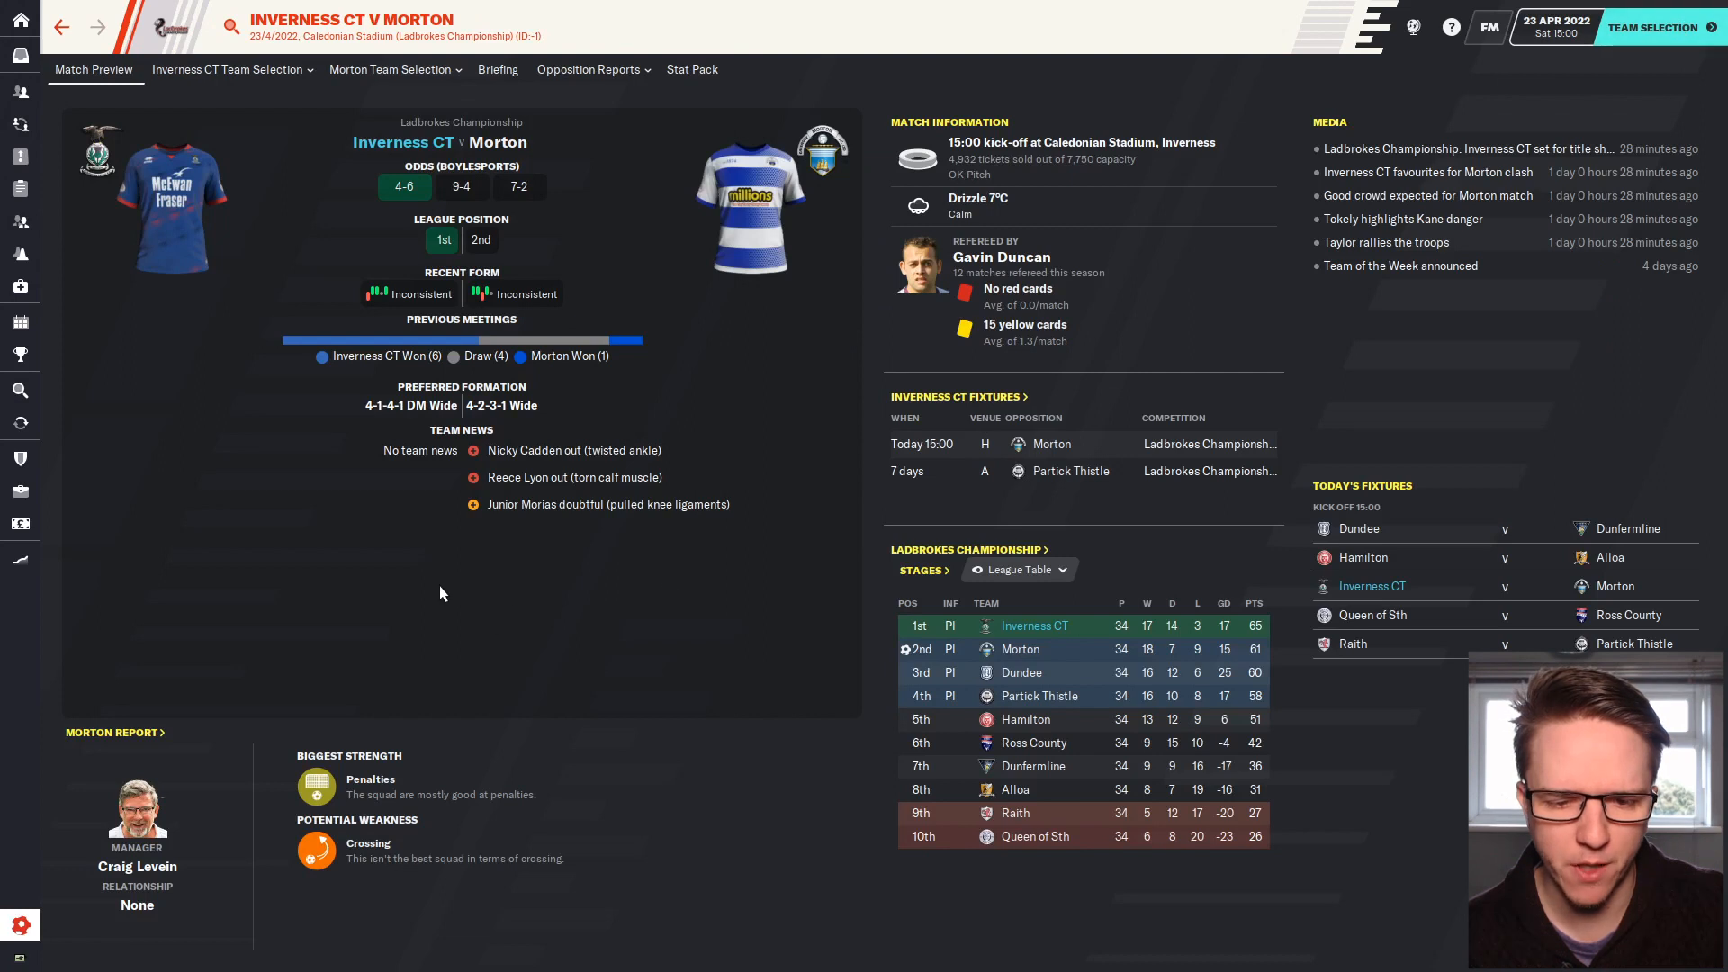
pyautogui.moveTo(736, 279)
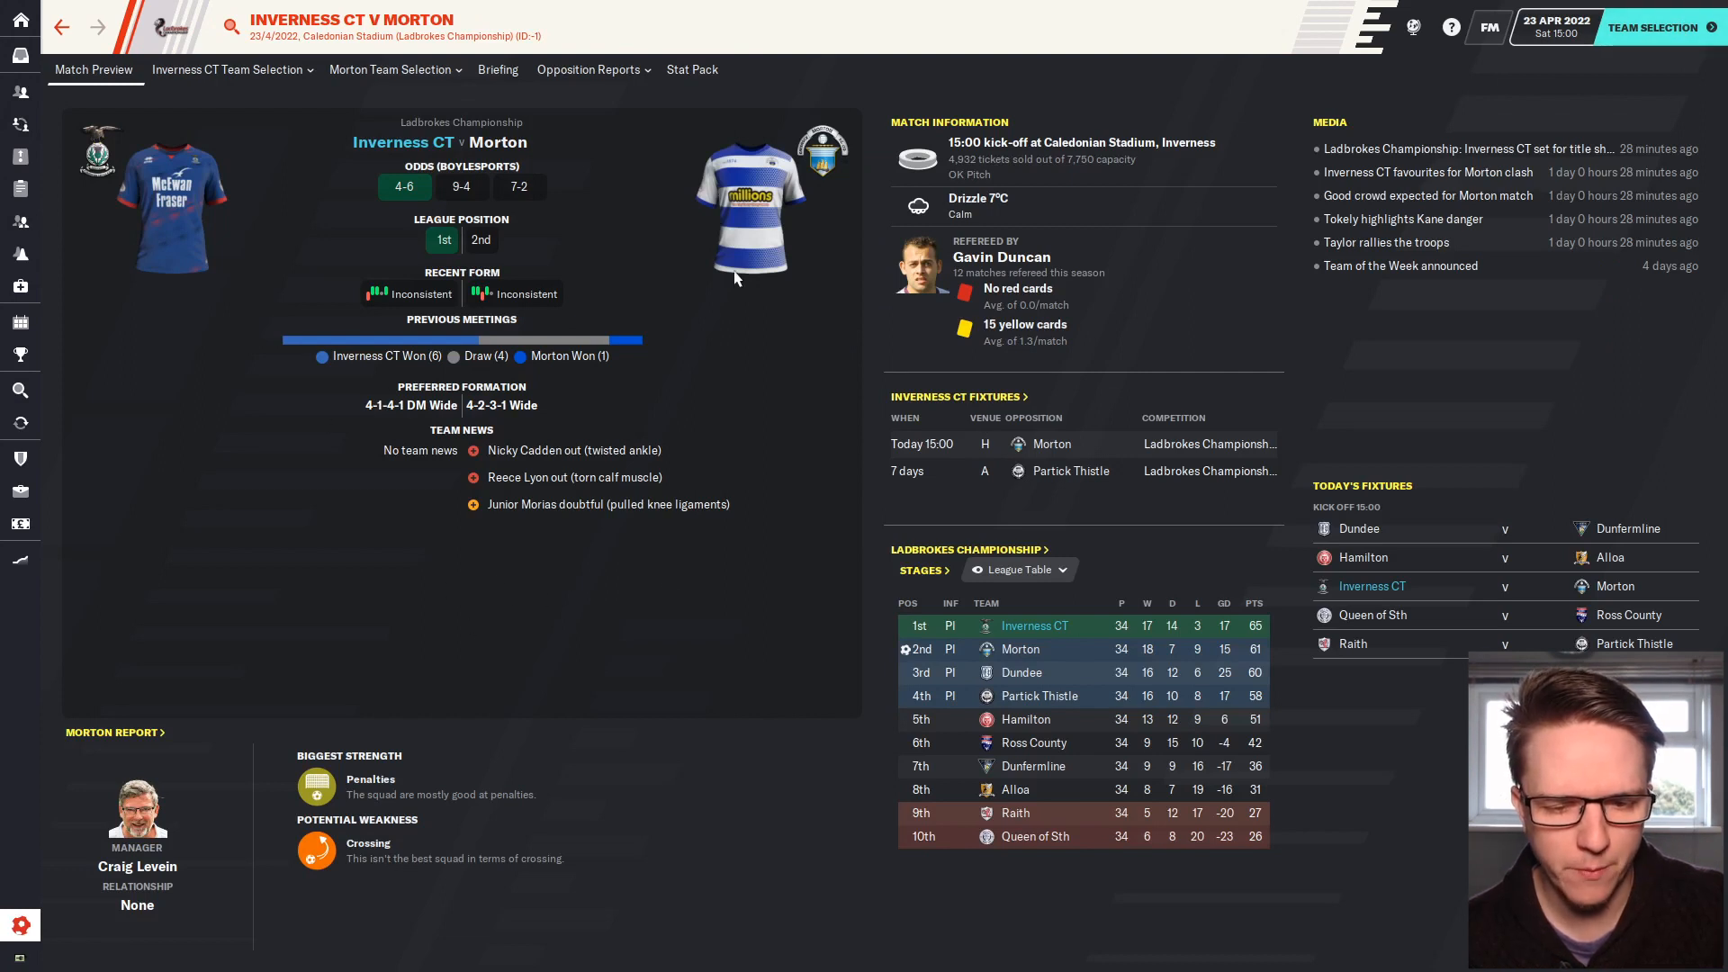
pyautogui.moveTo(650, 511)
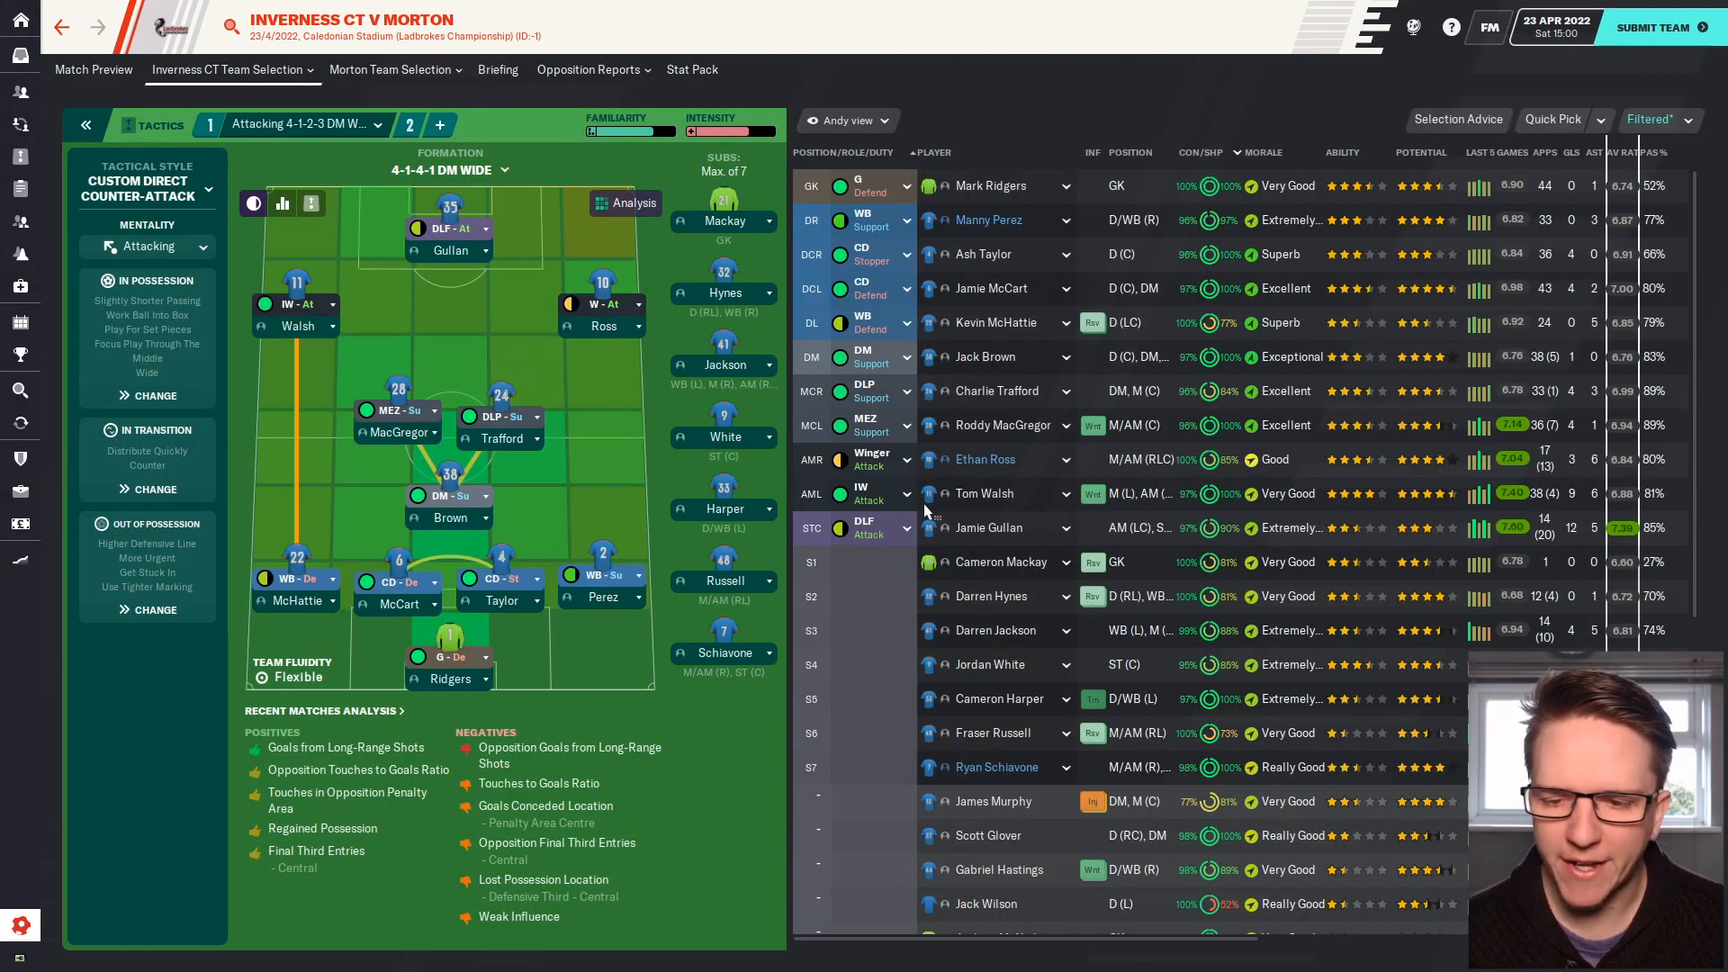
pyautogui.moveTo(490, 291)
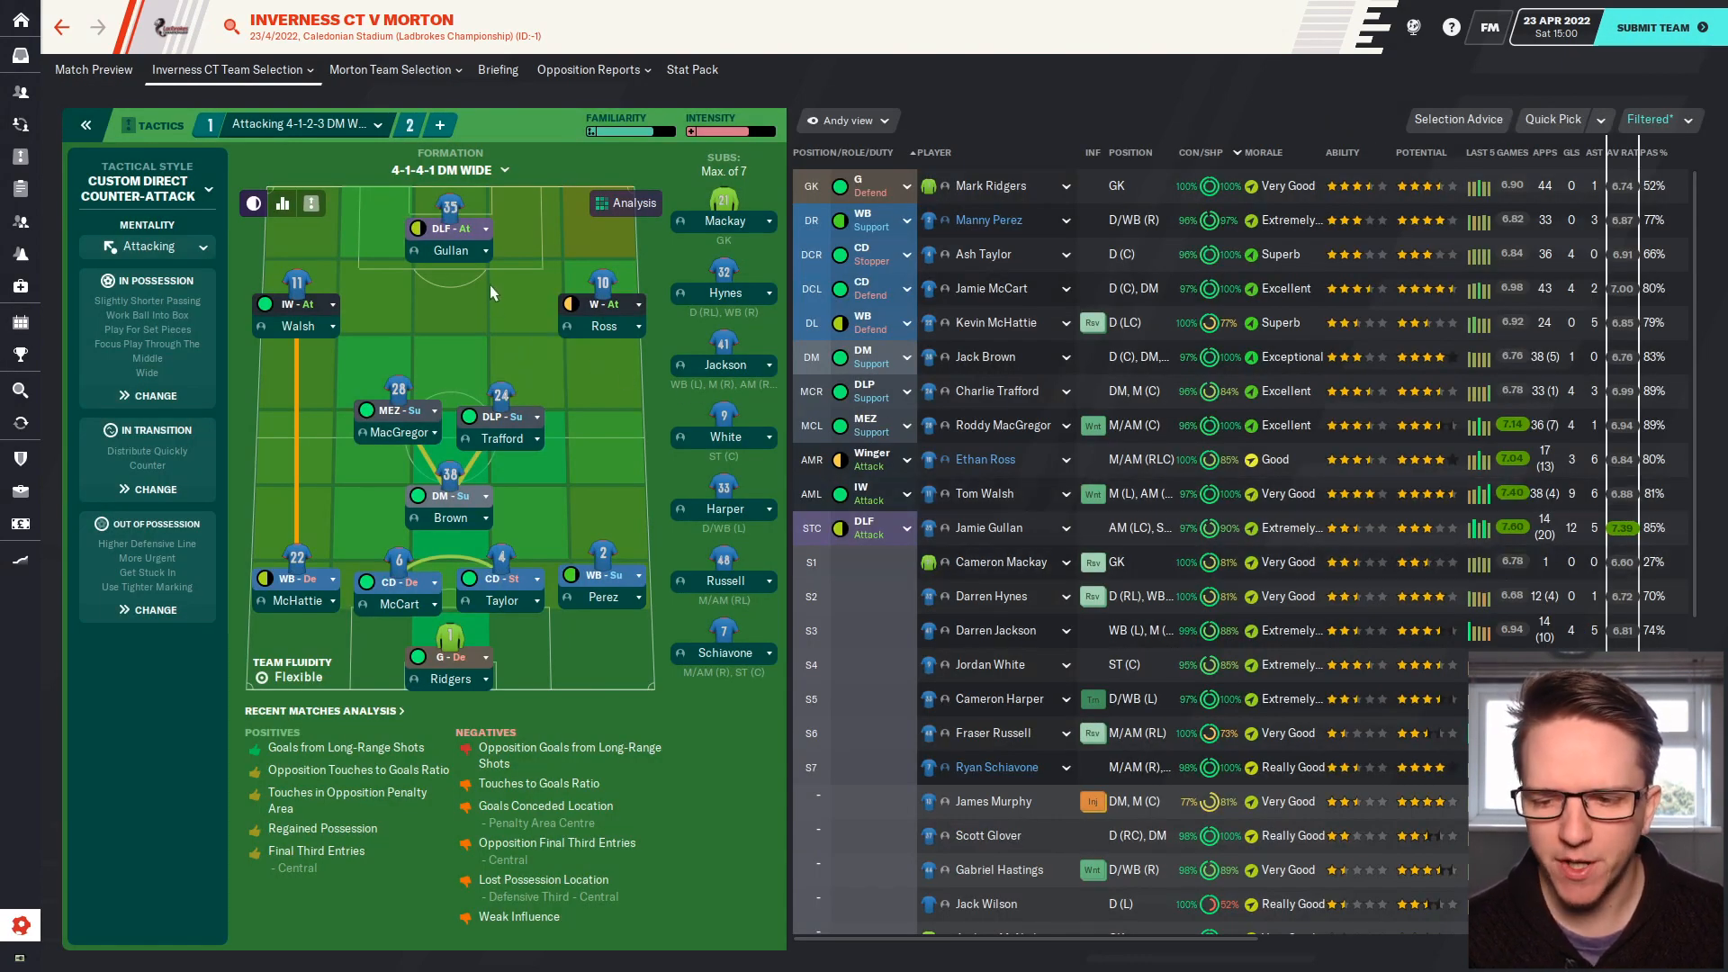
pyautogui.moveTo(463, 433)
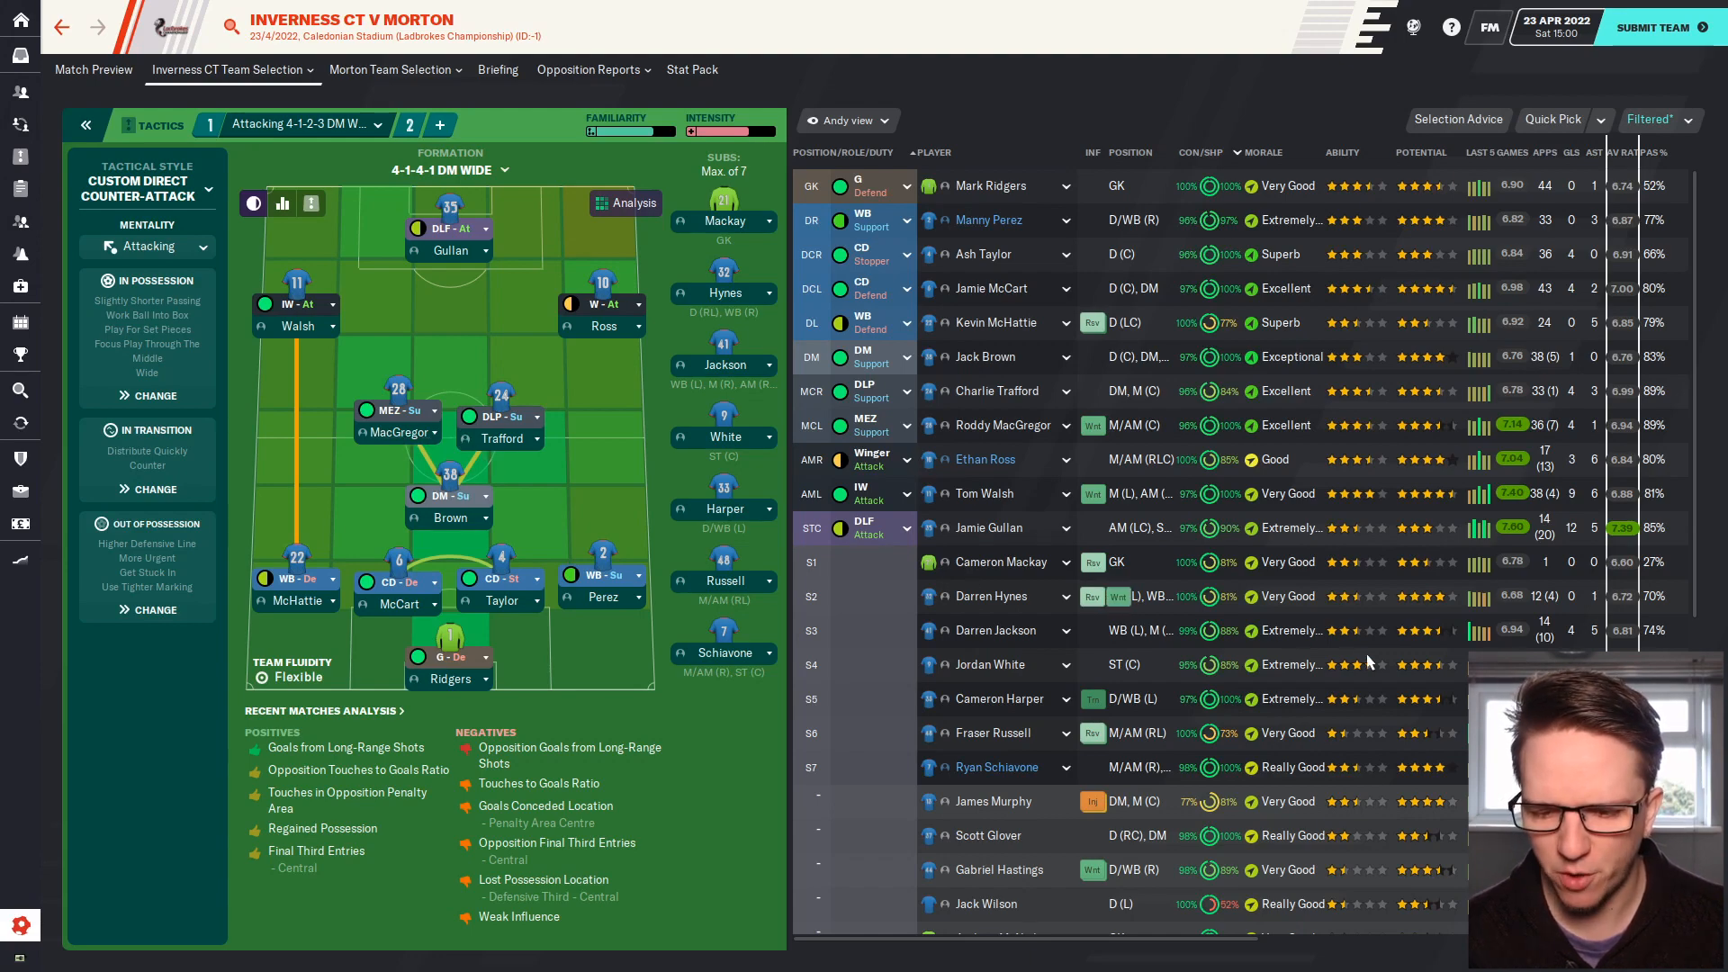
# Scroll the Team Selection squad list to review bench options for the Morton match.
pyautogui.scroll(-3)
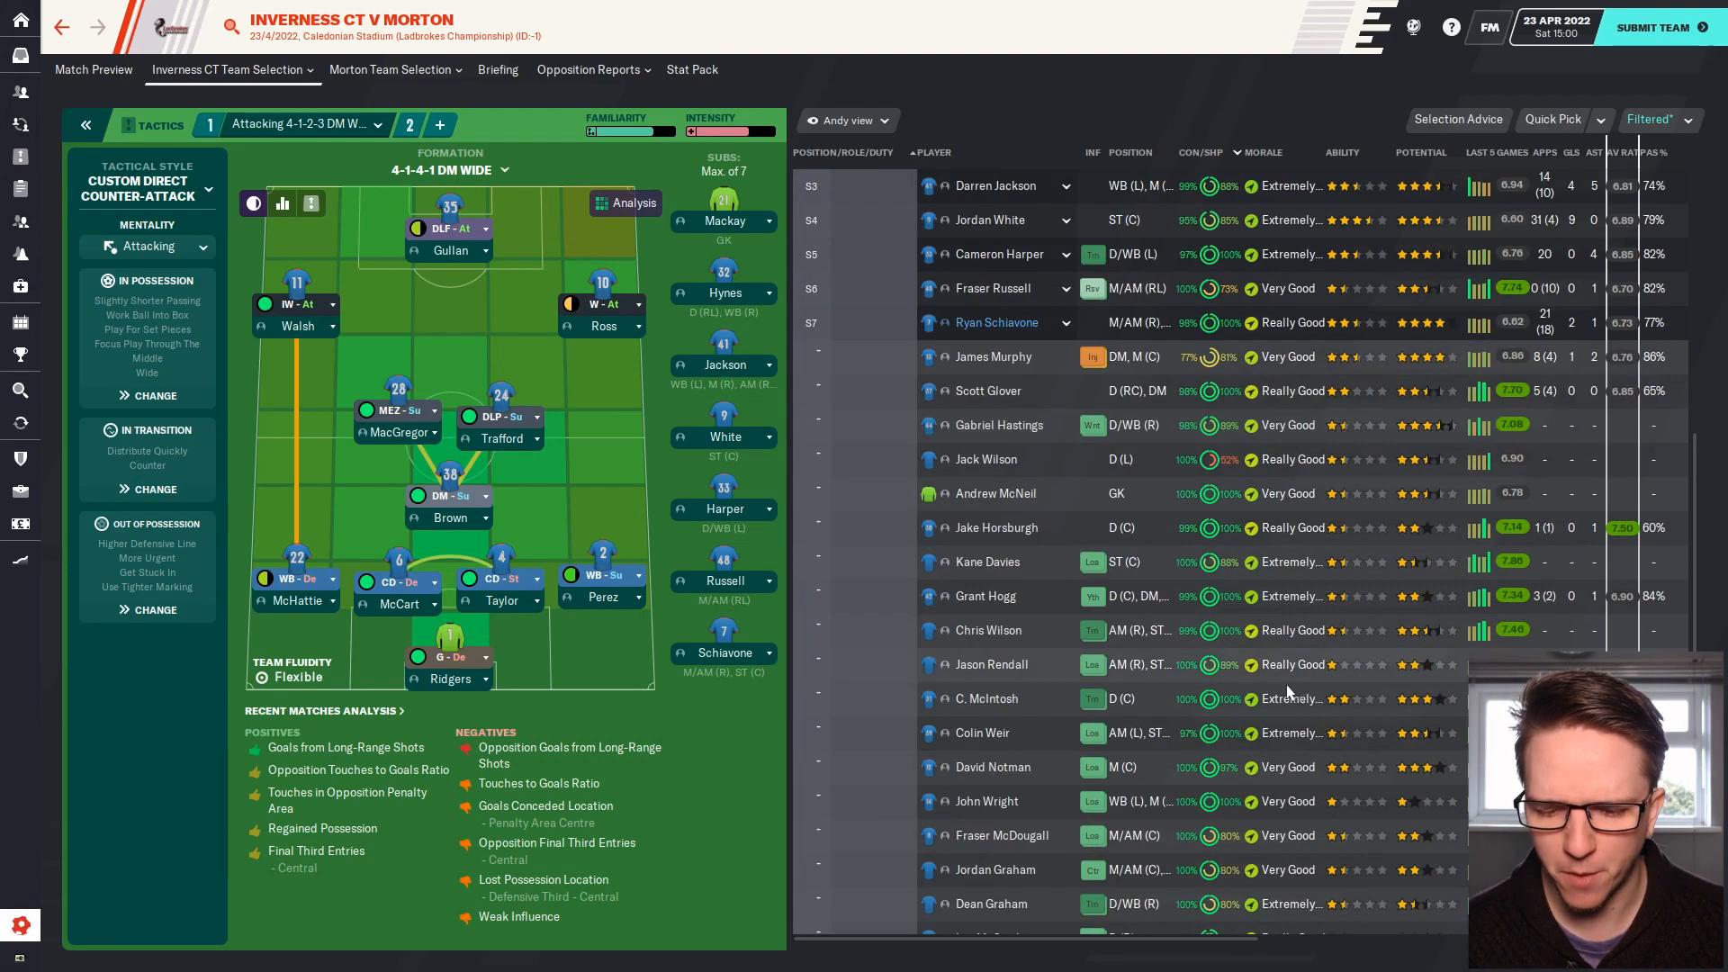
pyautogui.scroll(3)
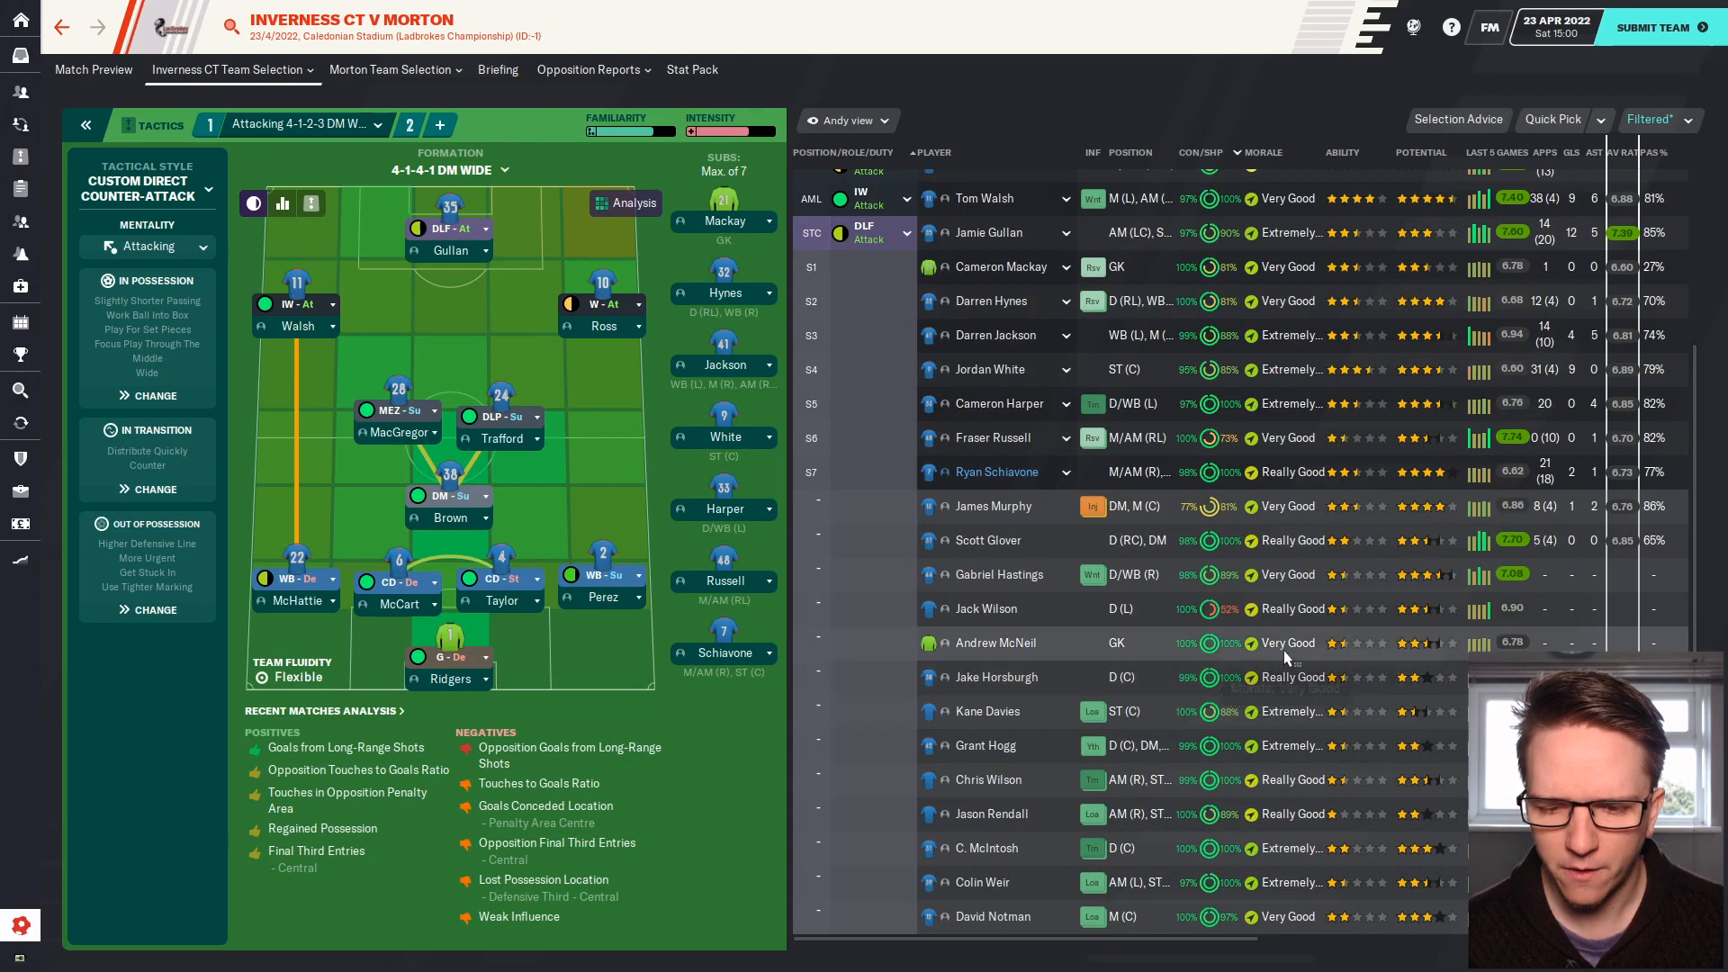
pyautogui.scroll(-3)
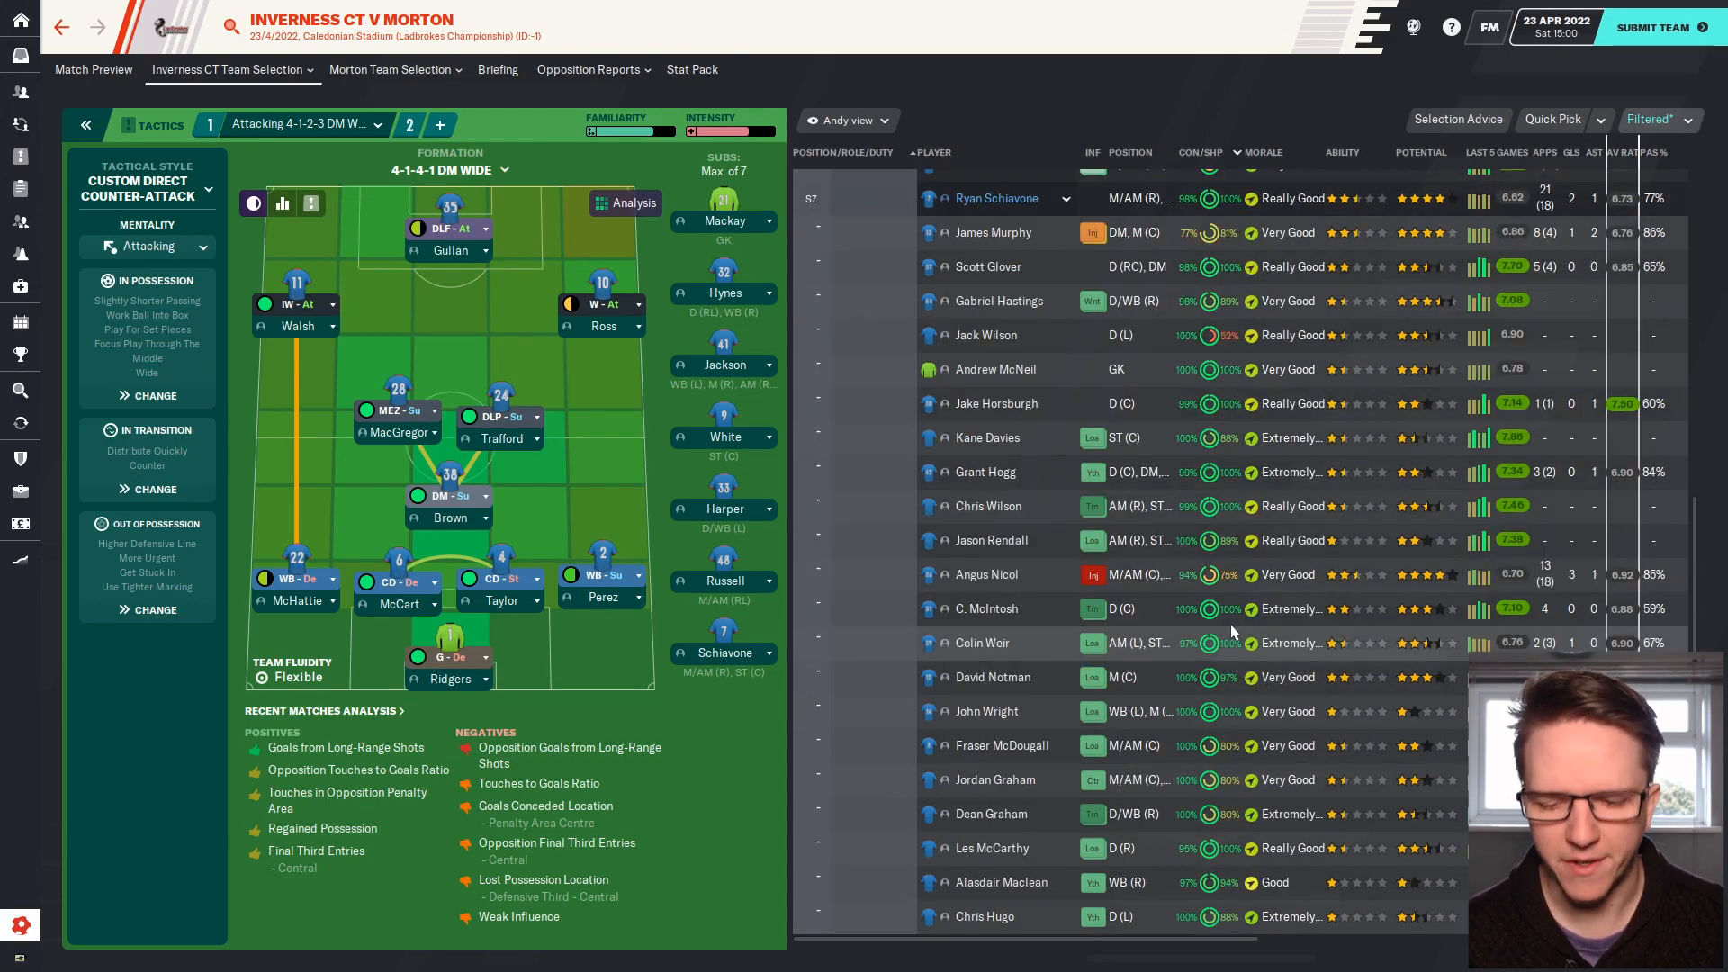
pyautogui.scroll(3)
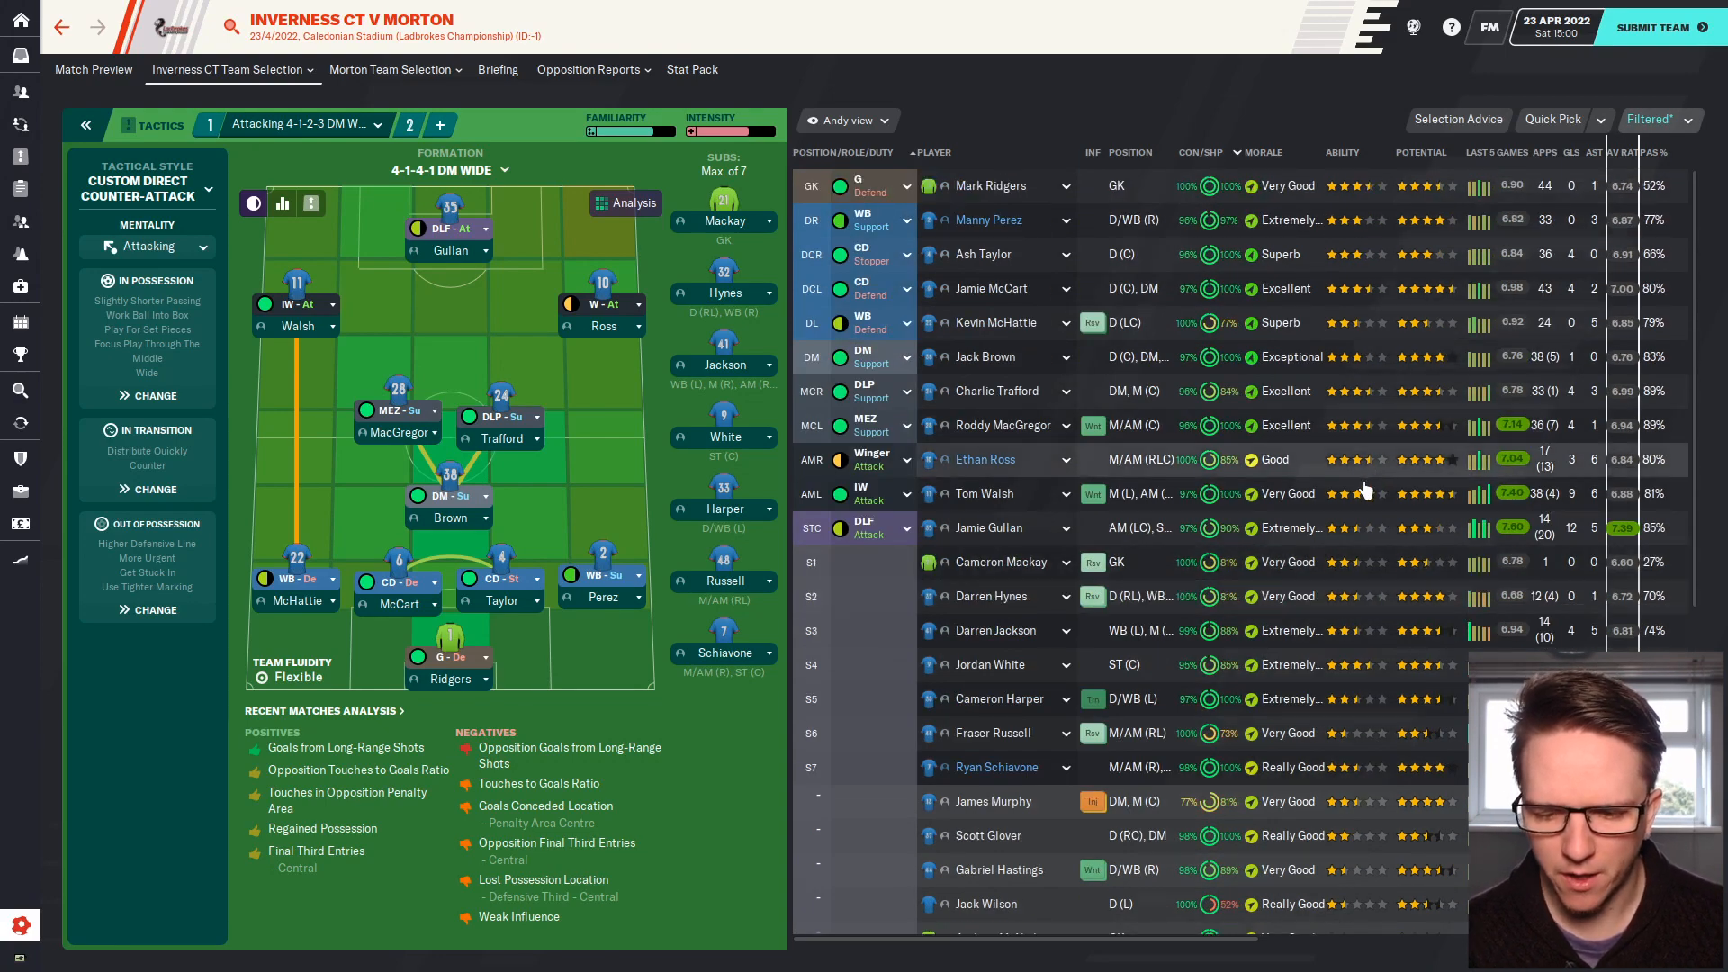
pyautogui.scroll(-3)
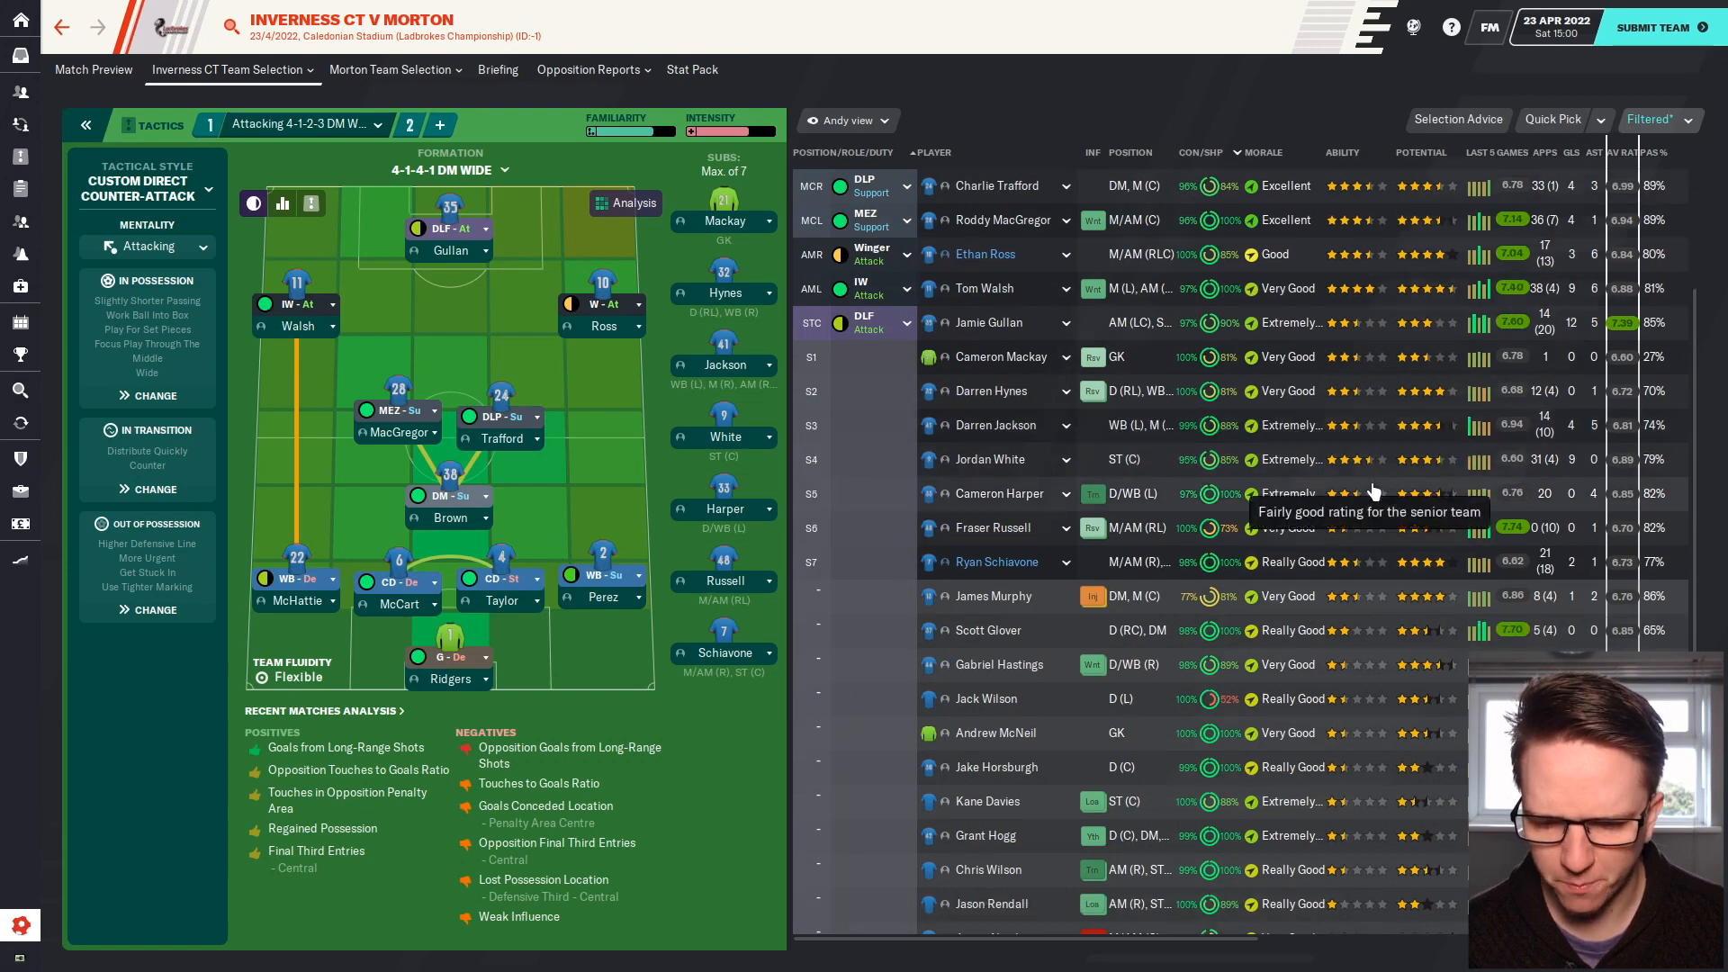
pyautogui.scroll(-3)
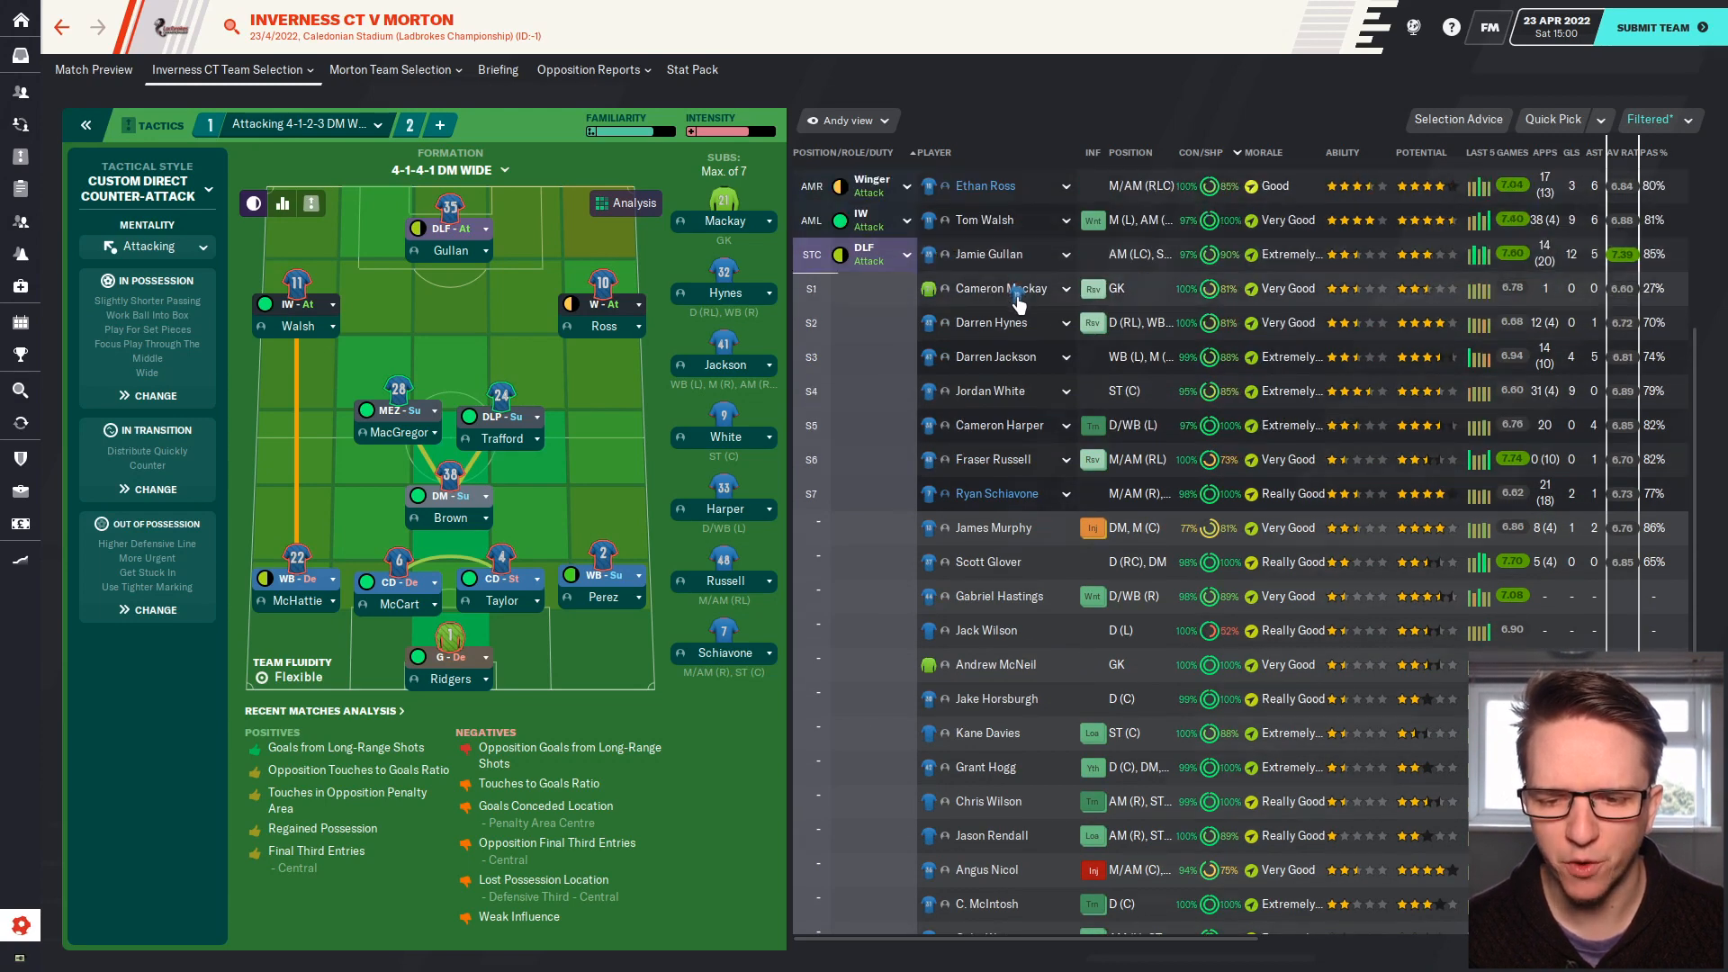
pyautogui.scroll(3)
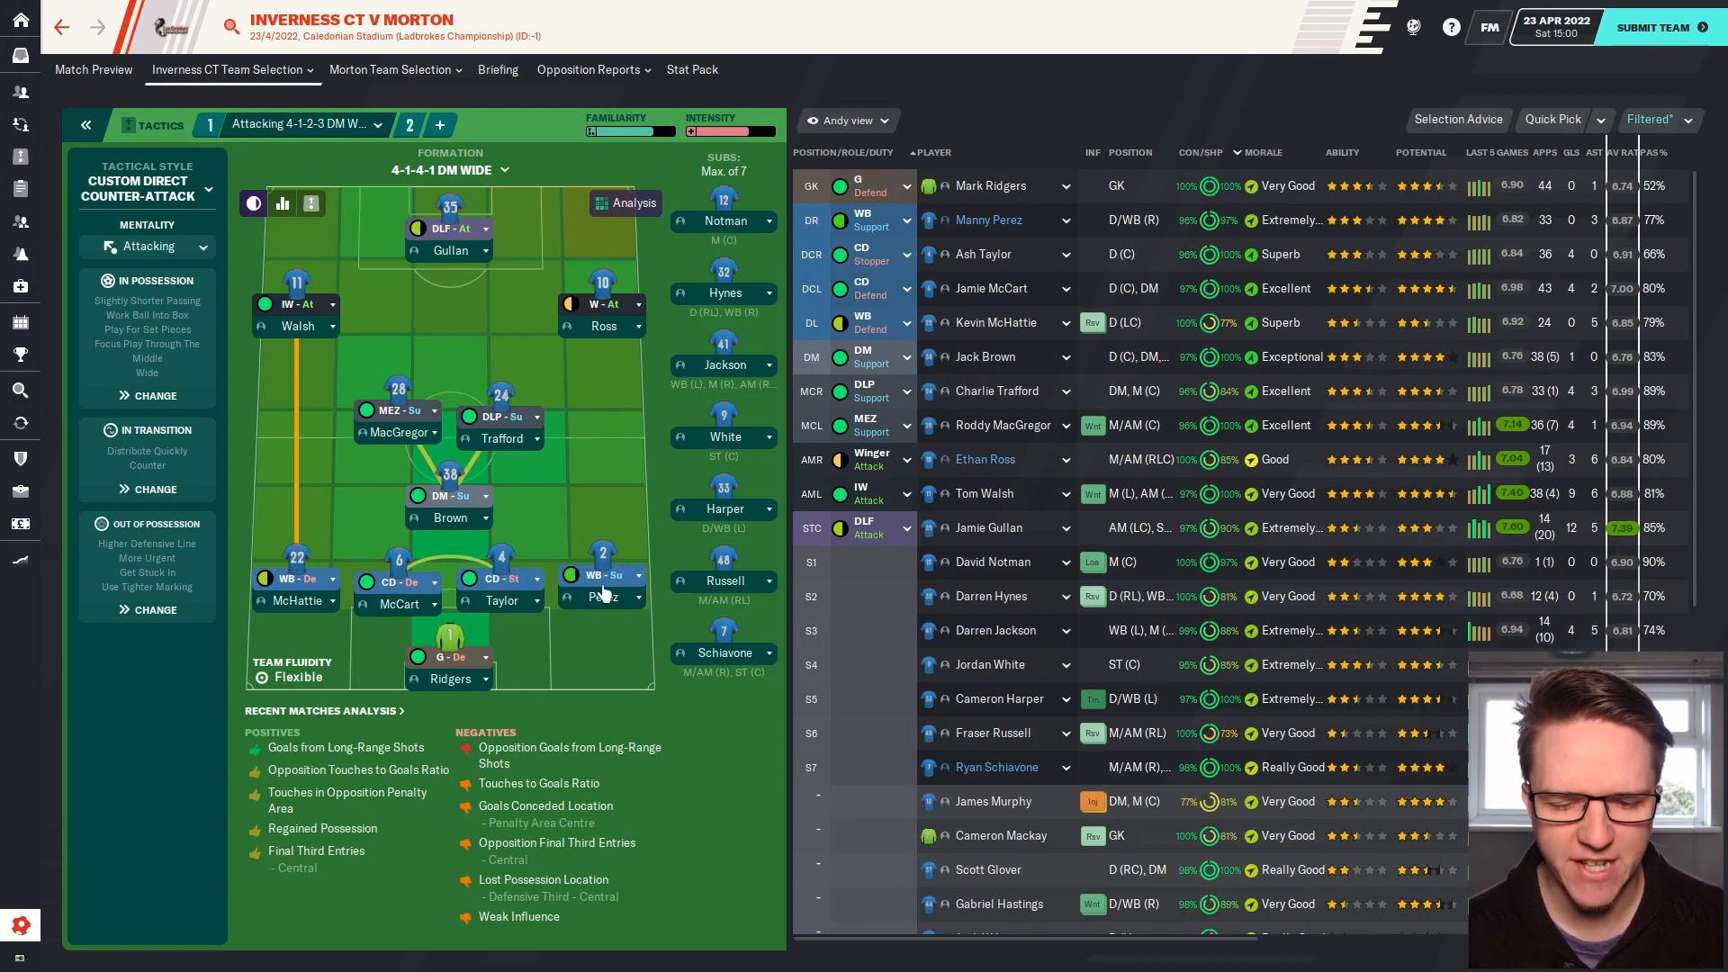
pyautogui.moveTo(292, 342)
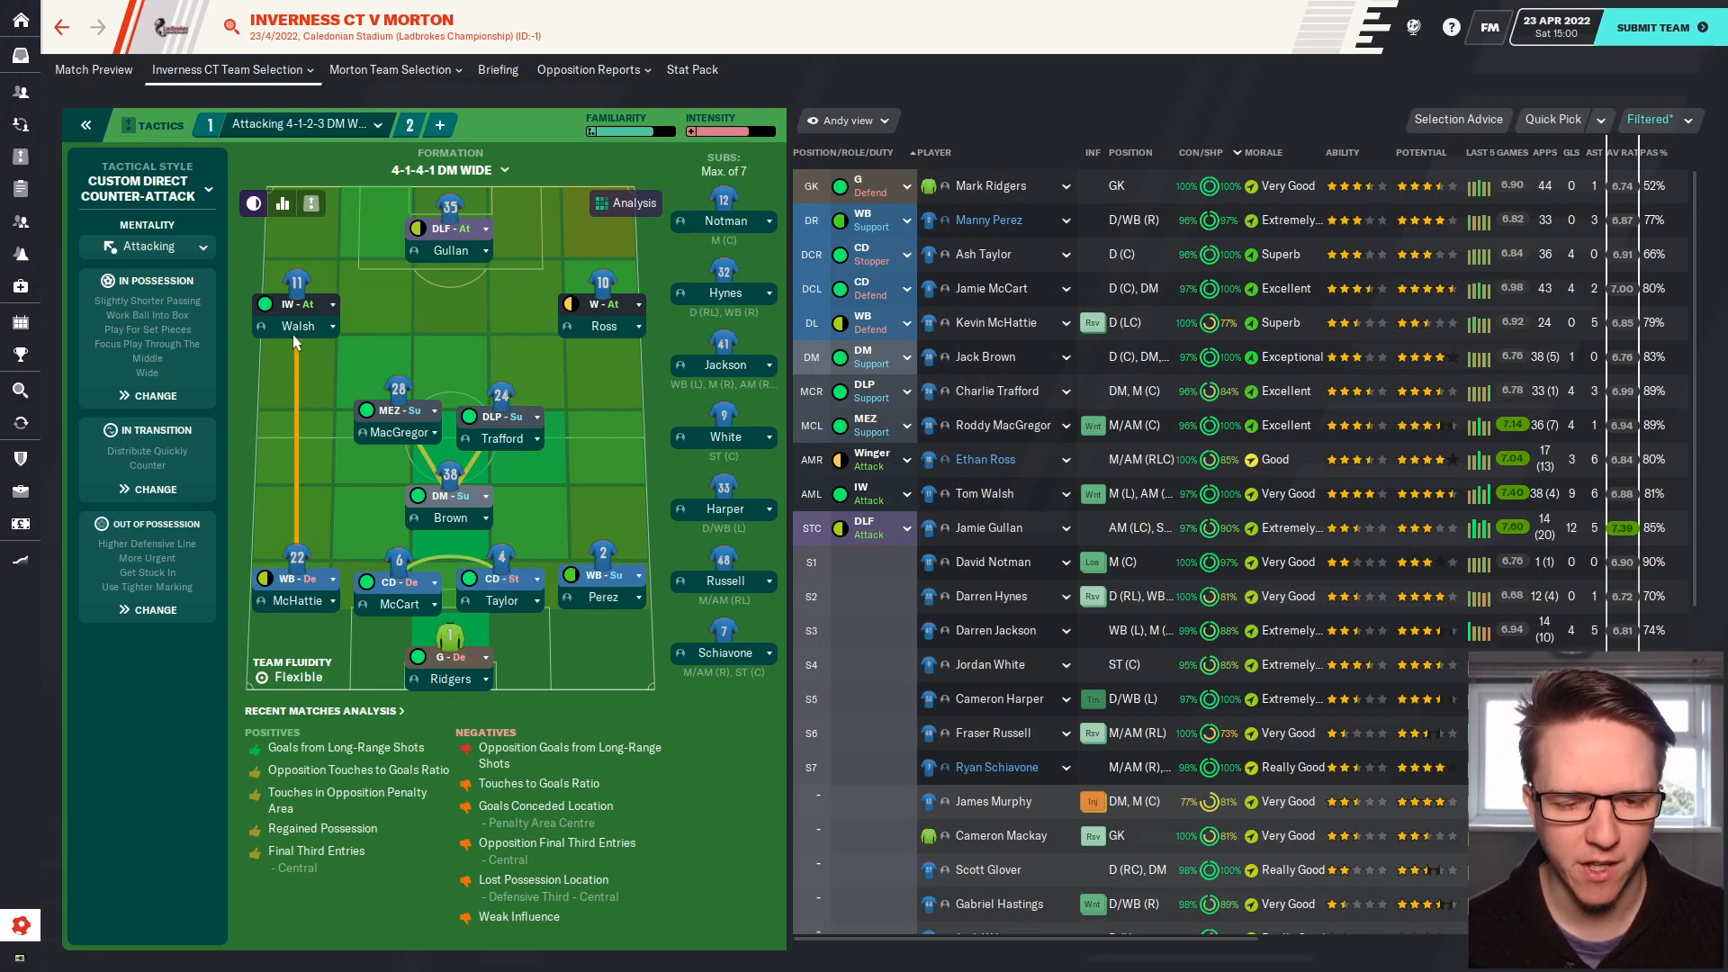
pyautogui.moveTo(622, 382)
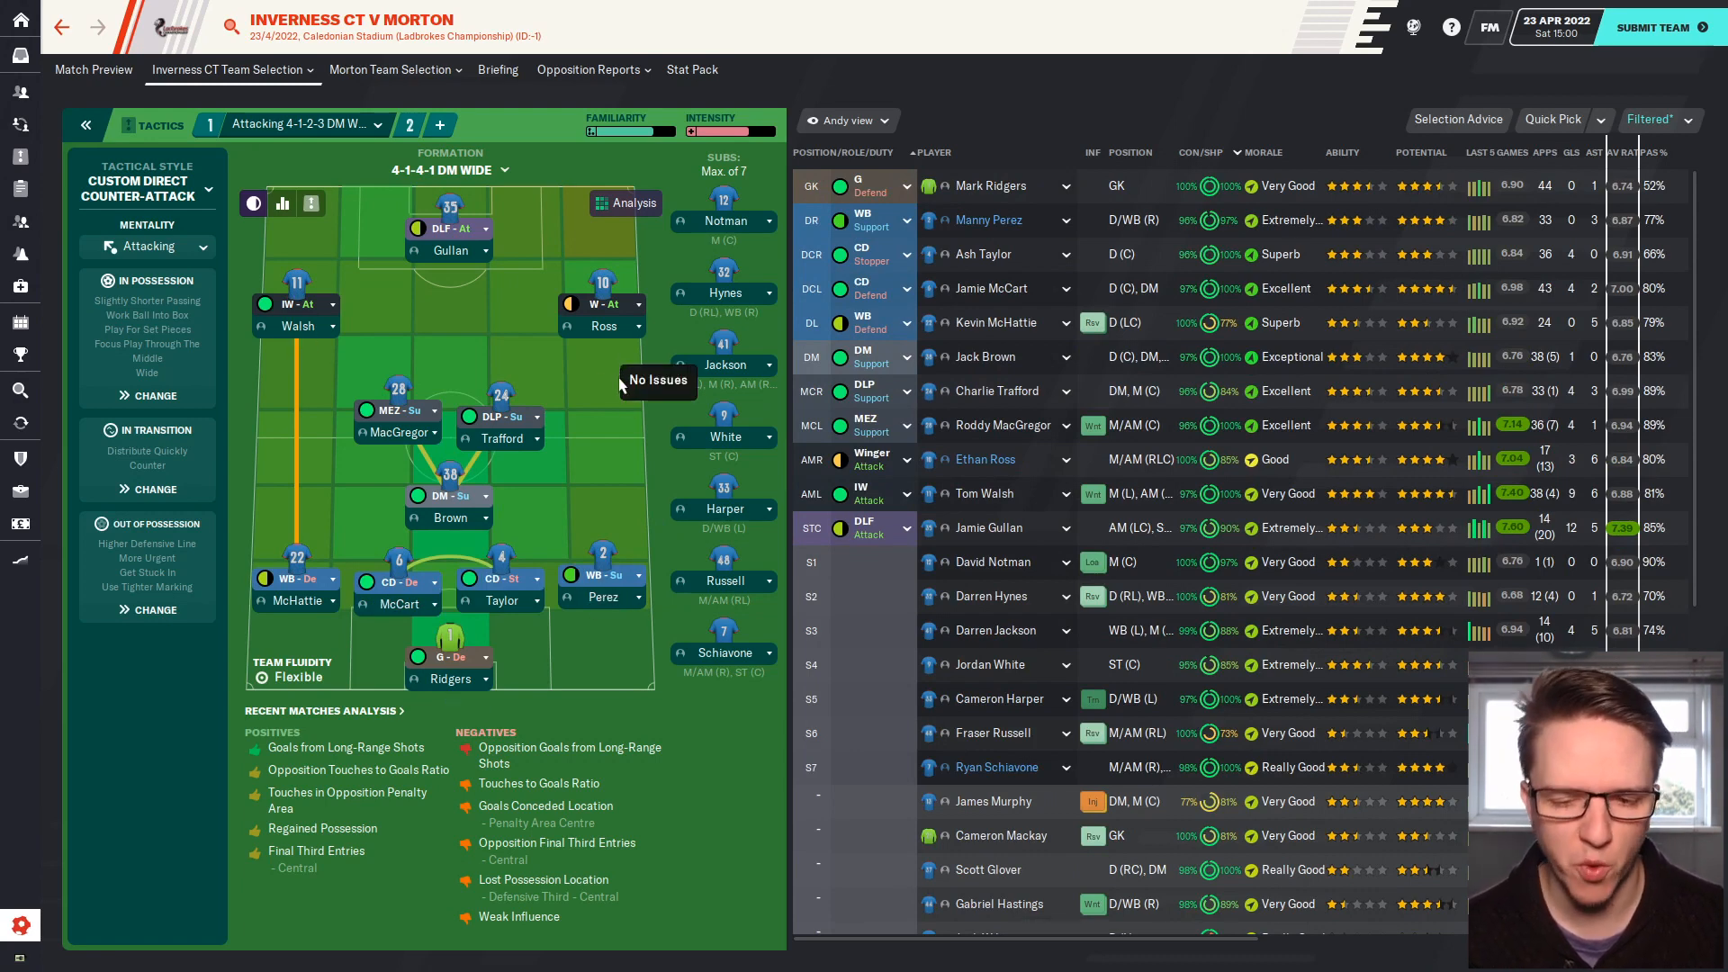
pyautogui.moveTo(648, 397)
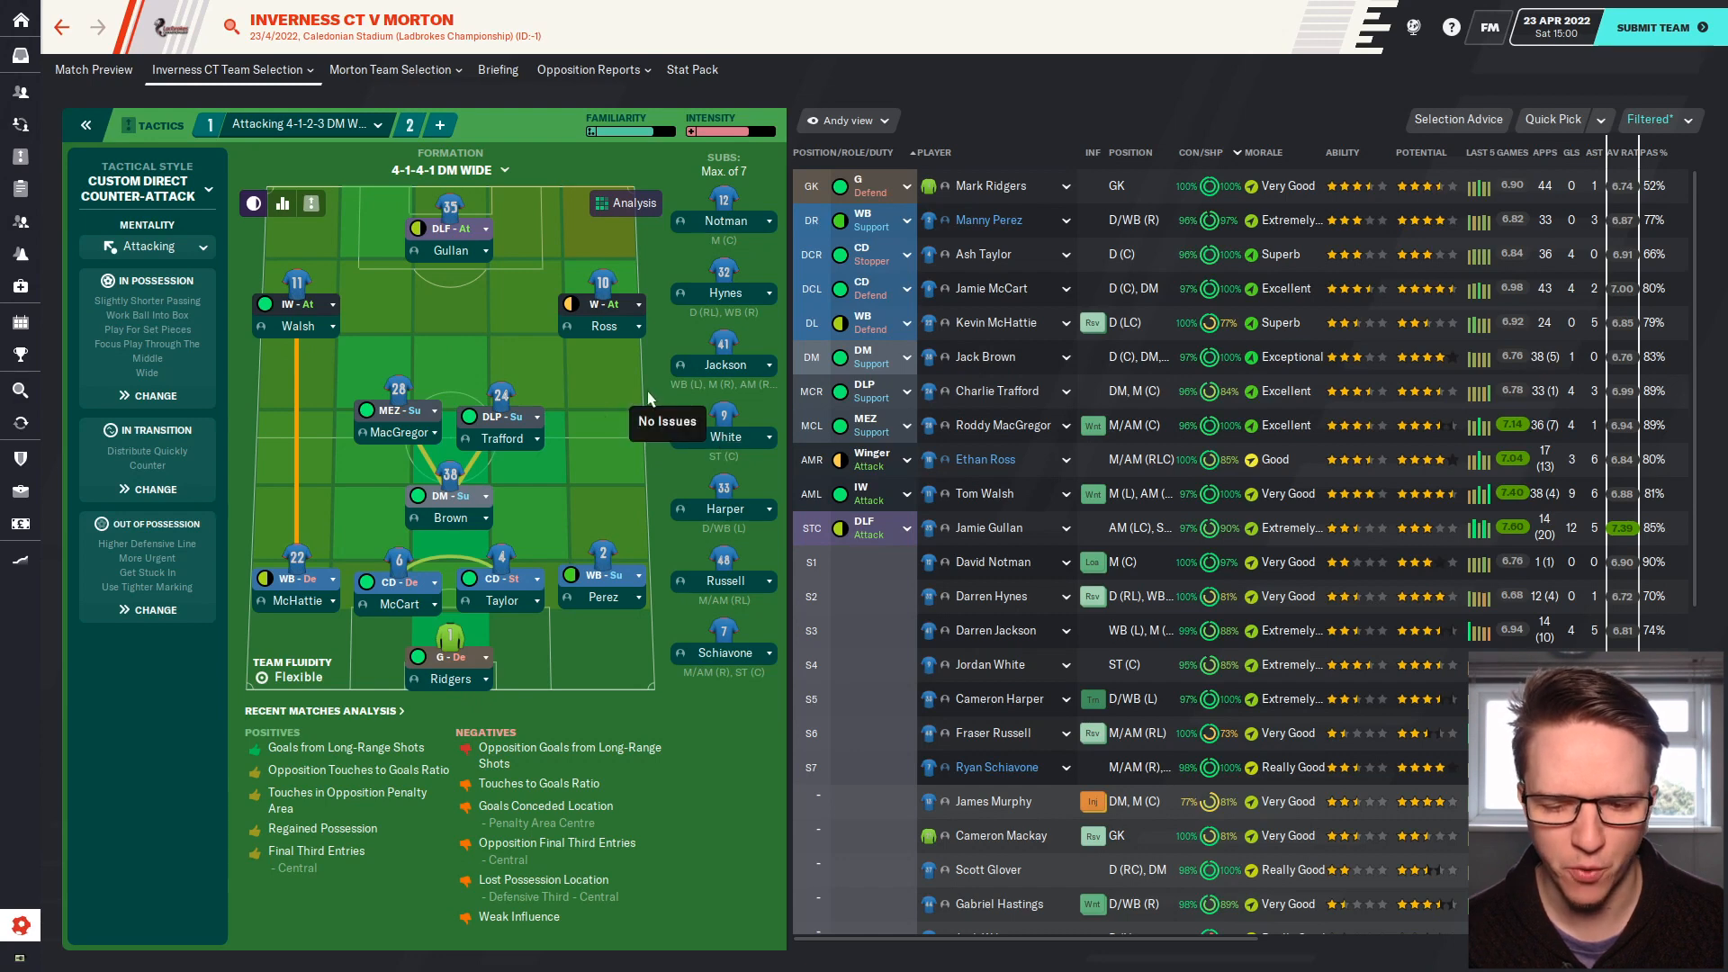
pyautogui.moveTo(632, 458)
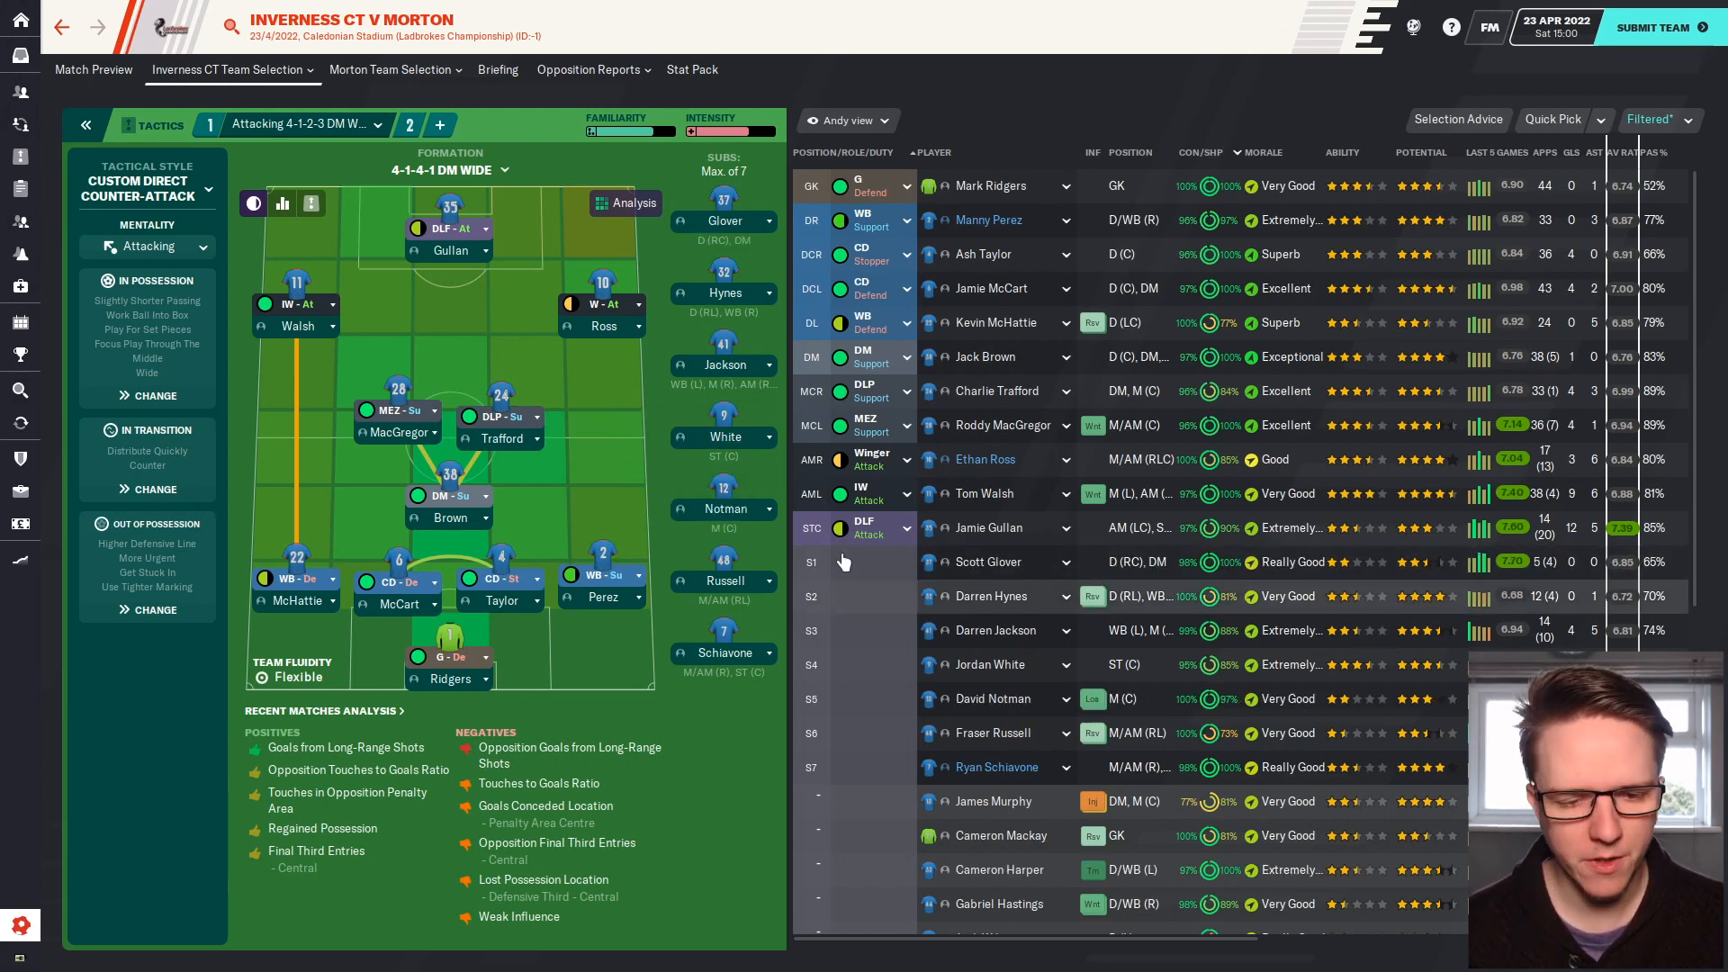
# Submit the team, accepting McHattie's match sharpness warning.
pyautogui.click(1655, 28)
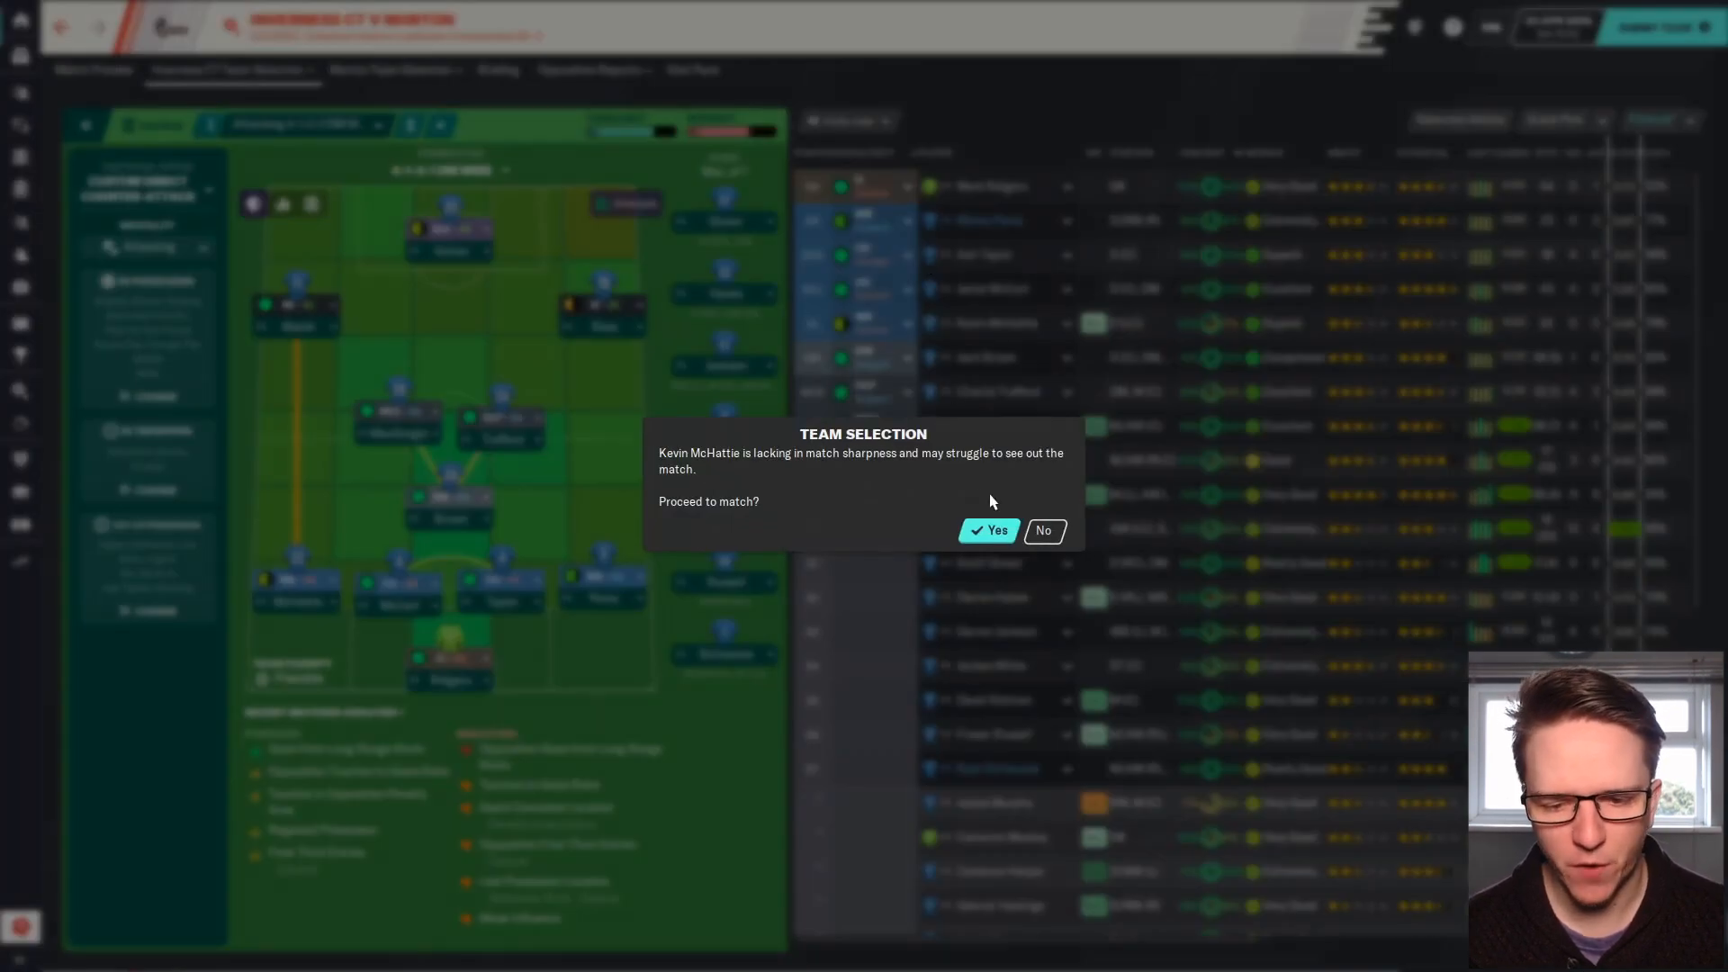
pyautogui.click(987, 530)
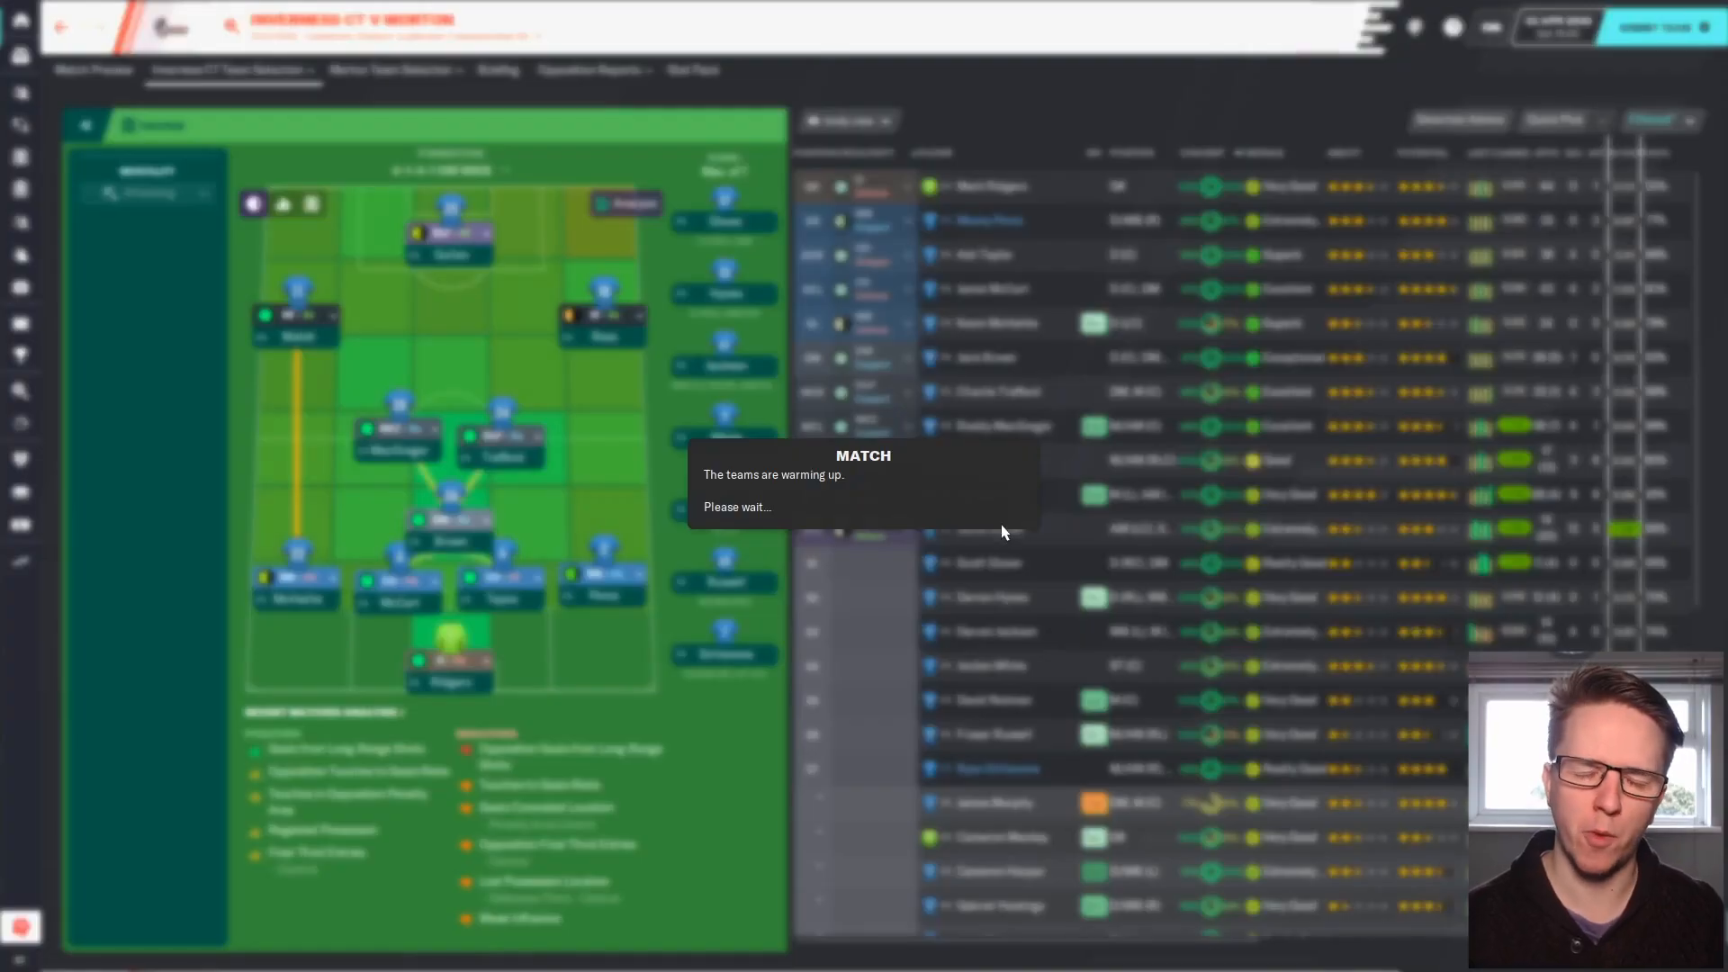
pyautogui.moveTo(1080, 477)
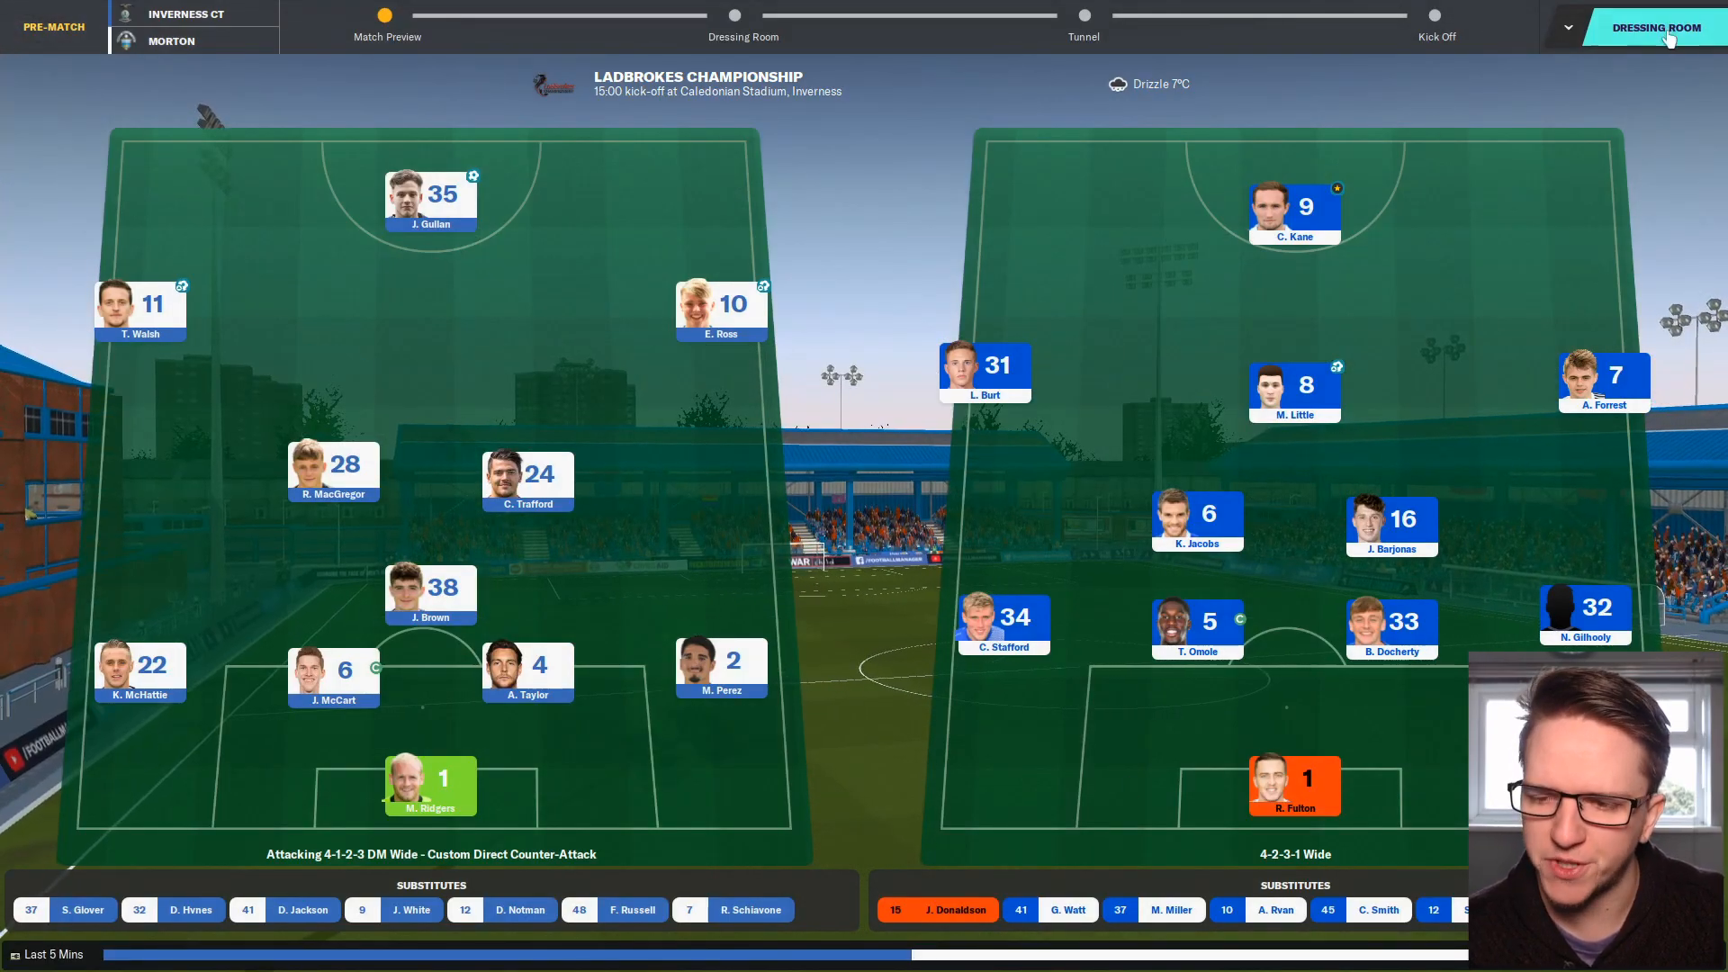
# Give the passionate title-winning team talk and answer the tunnel question about Walsh.
pyautogui.click(743, 15)
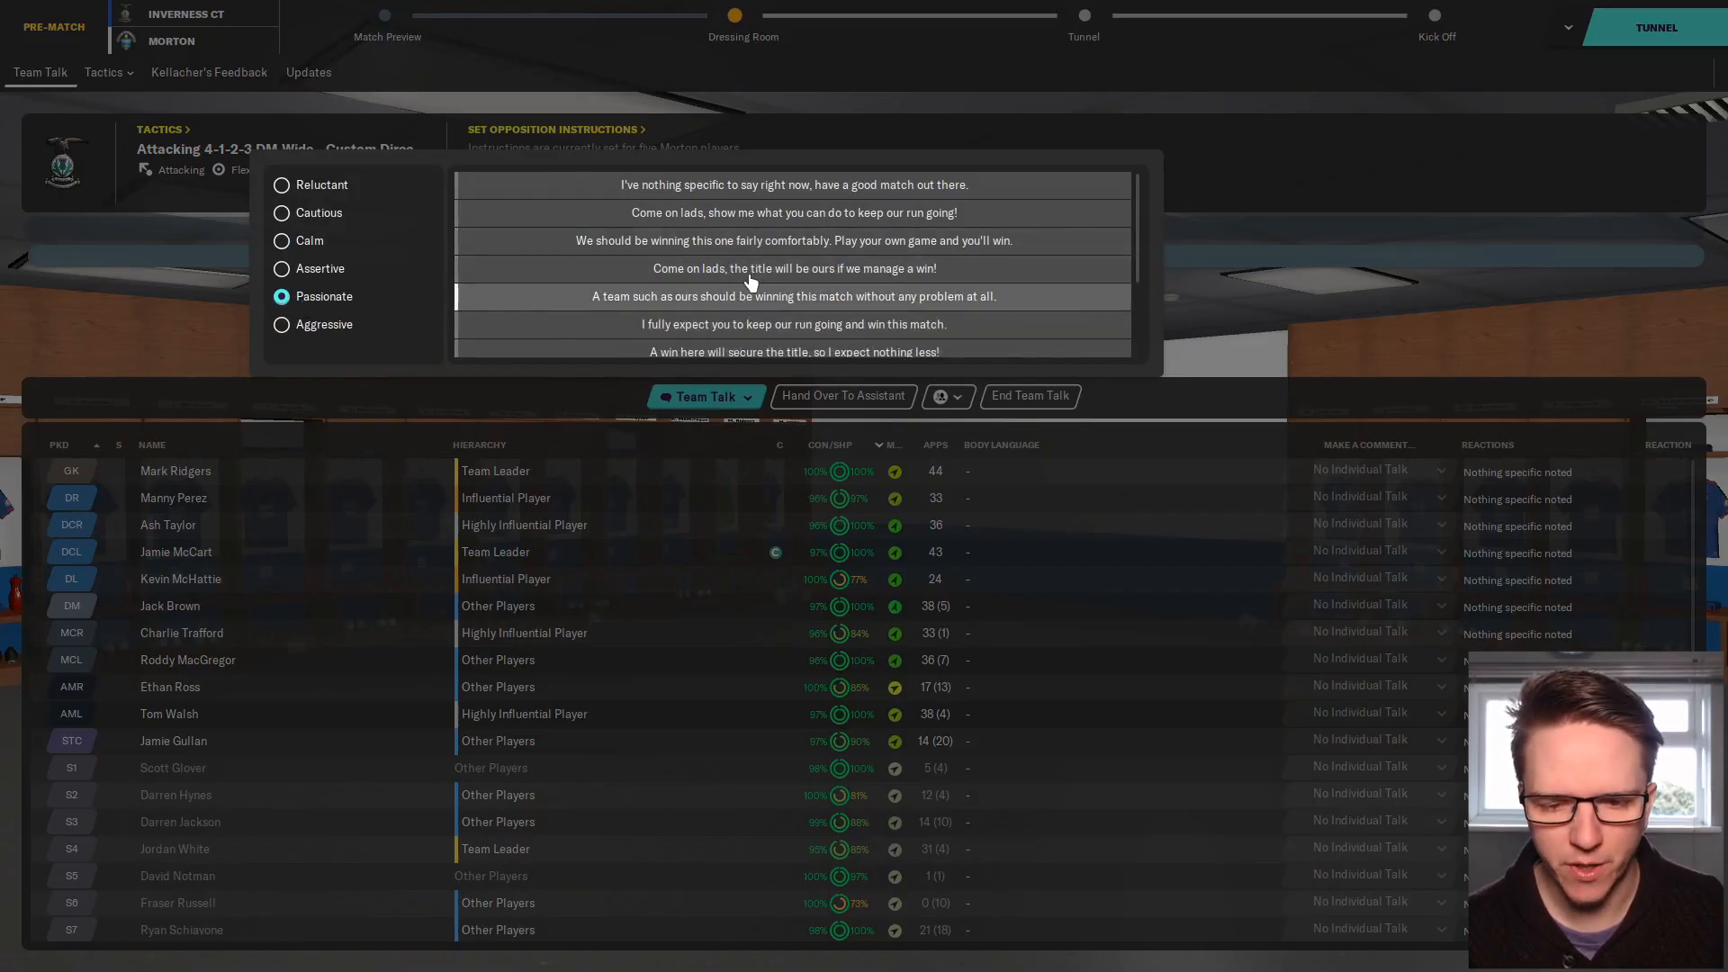
pyautogui.click(794, 268)
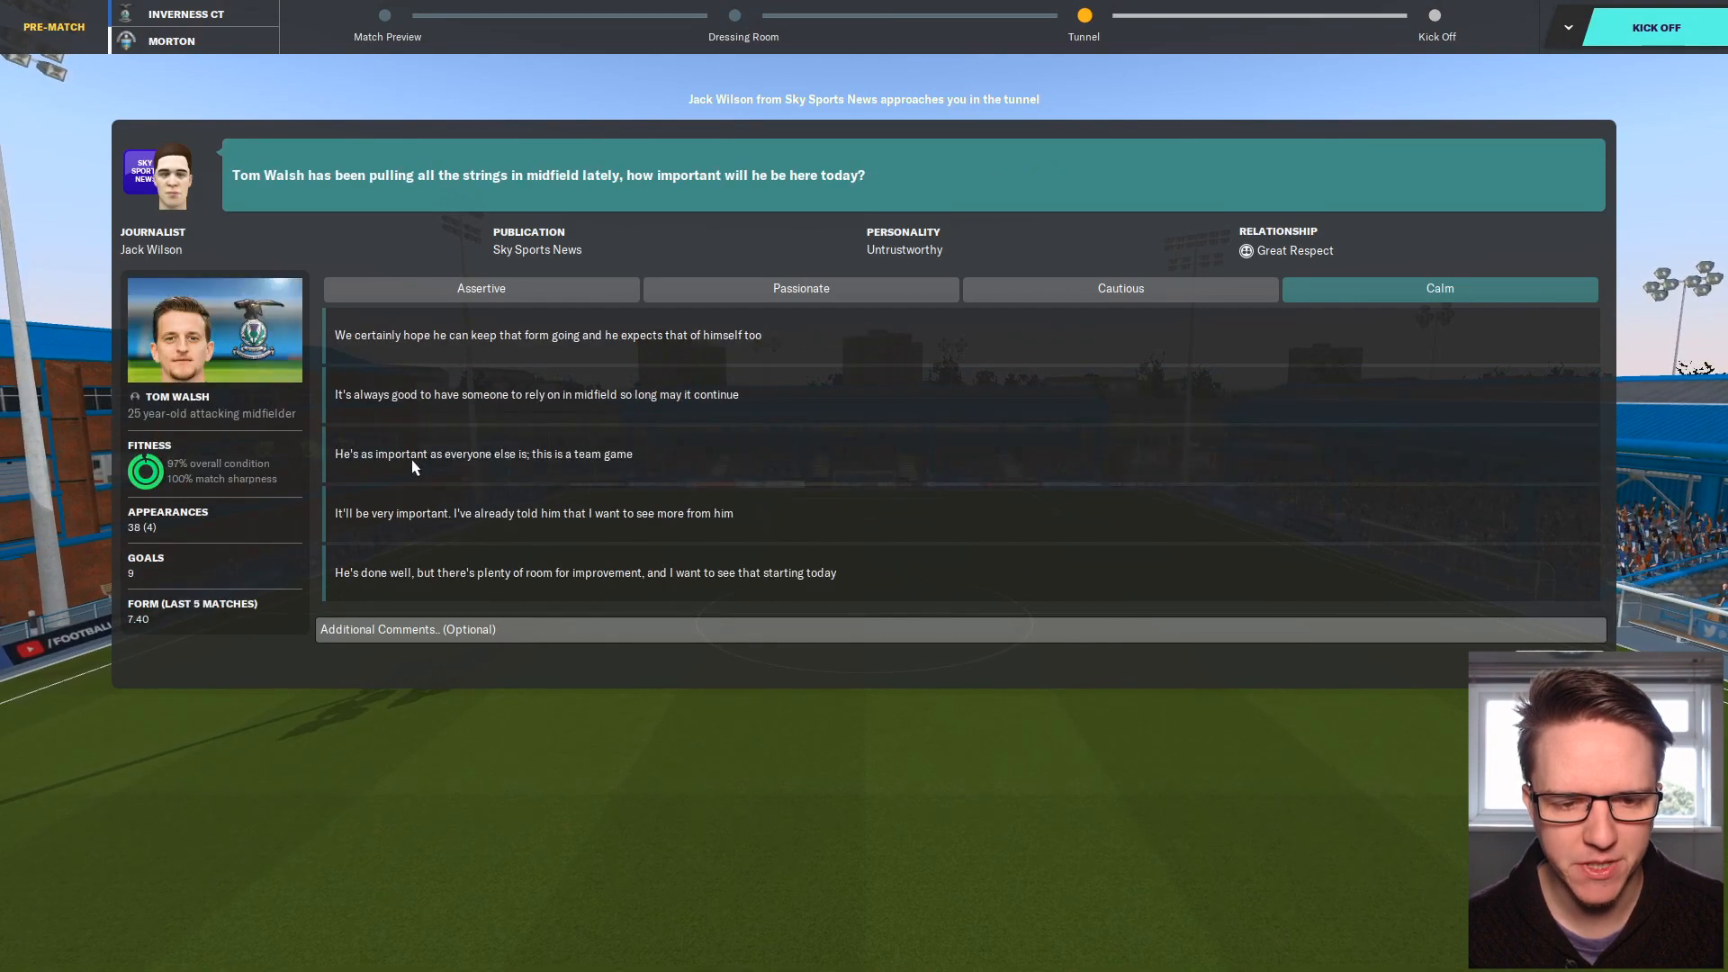
pyautogui.click(1654, 26)
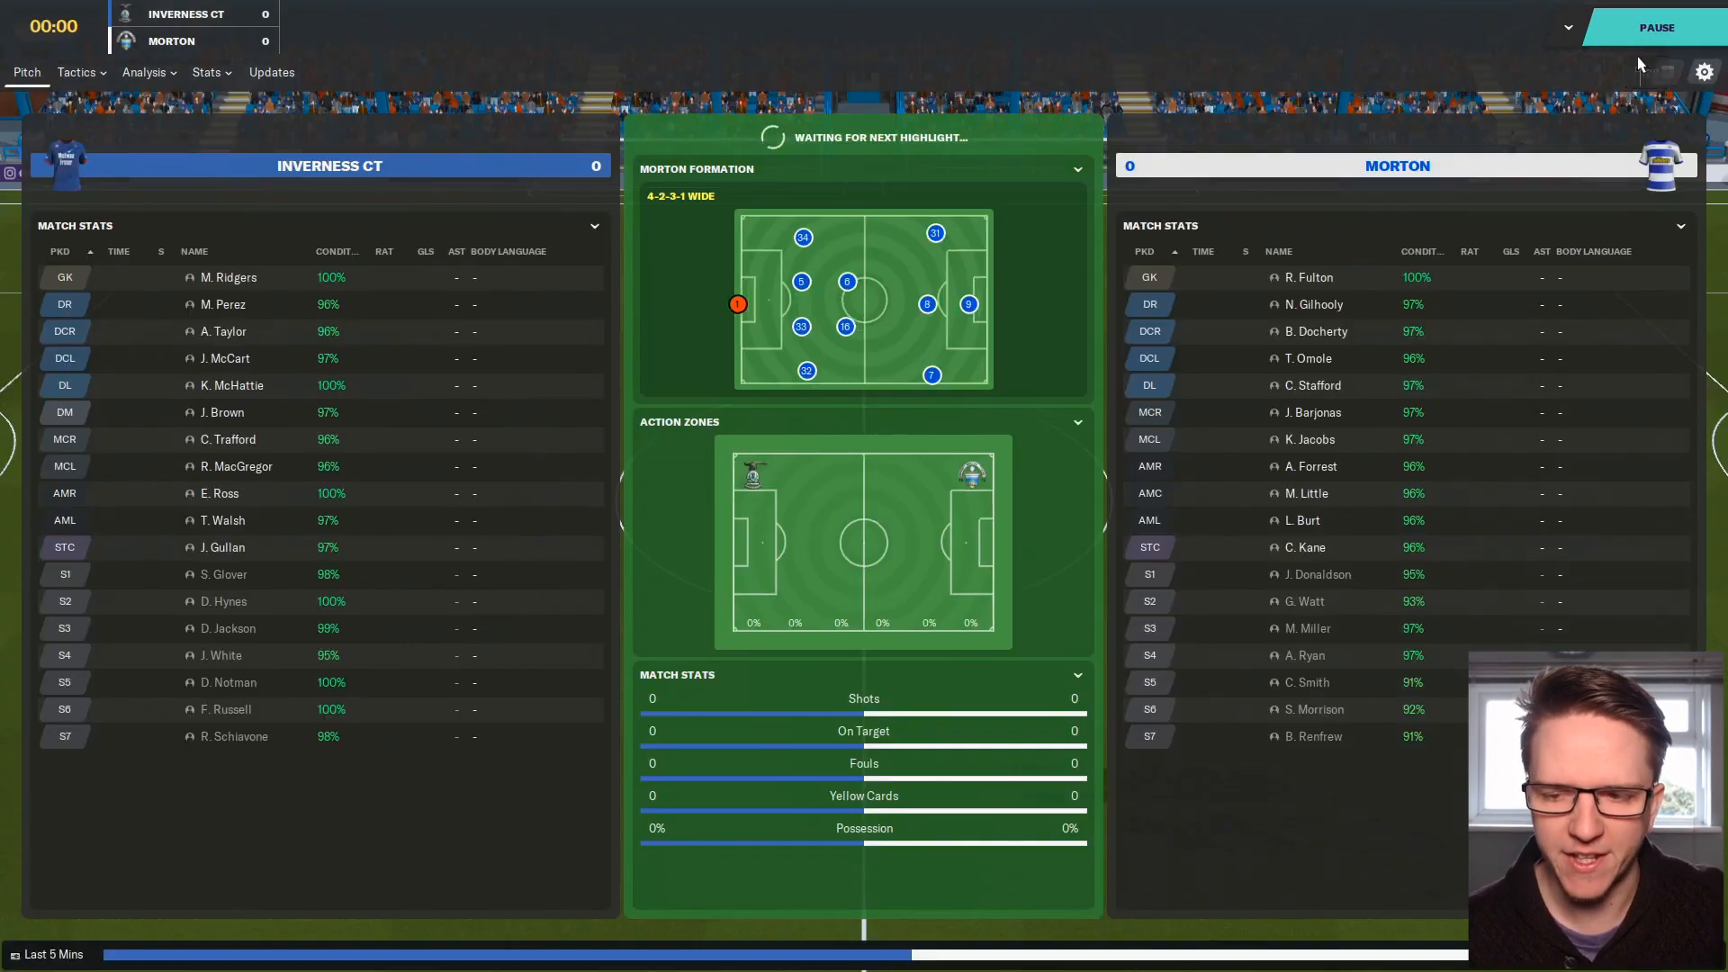
# Run the first half, skipping the replays of Taylor's and Walsh's goals for 2-0.
pyautogui.click(1655, 26)
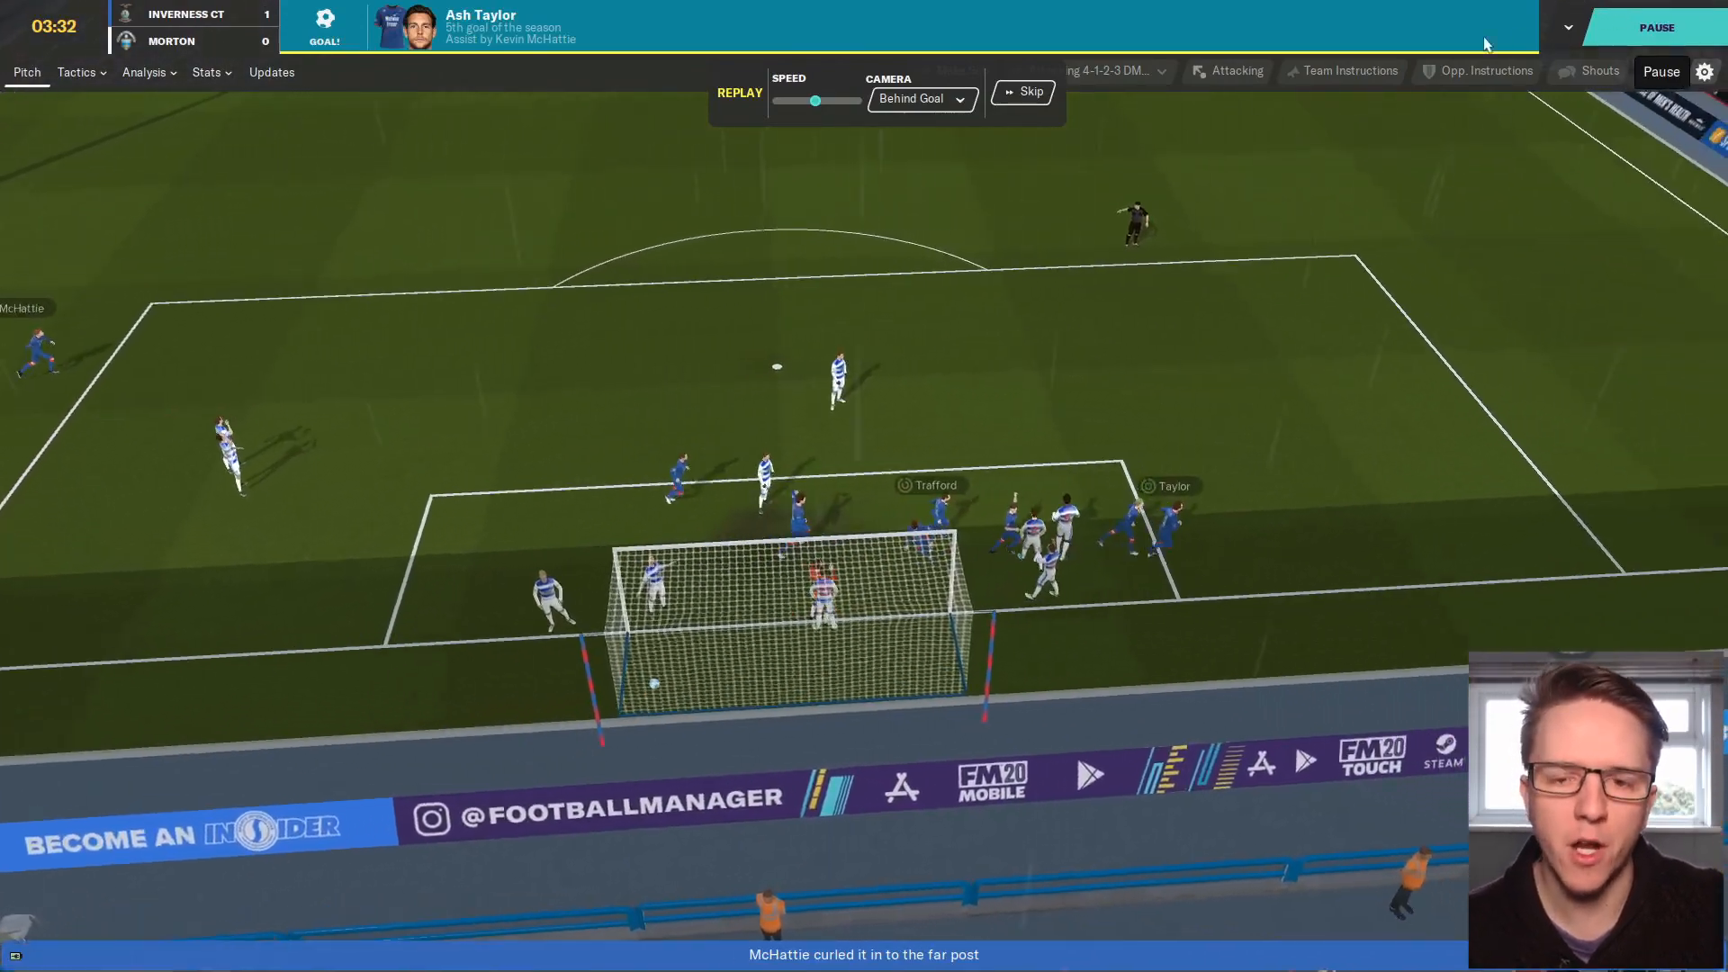
pyautogui.click(1031, 92)
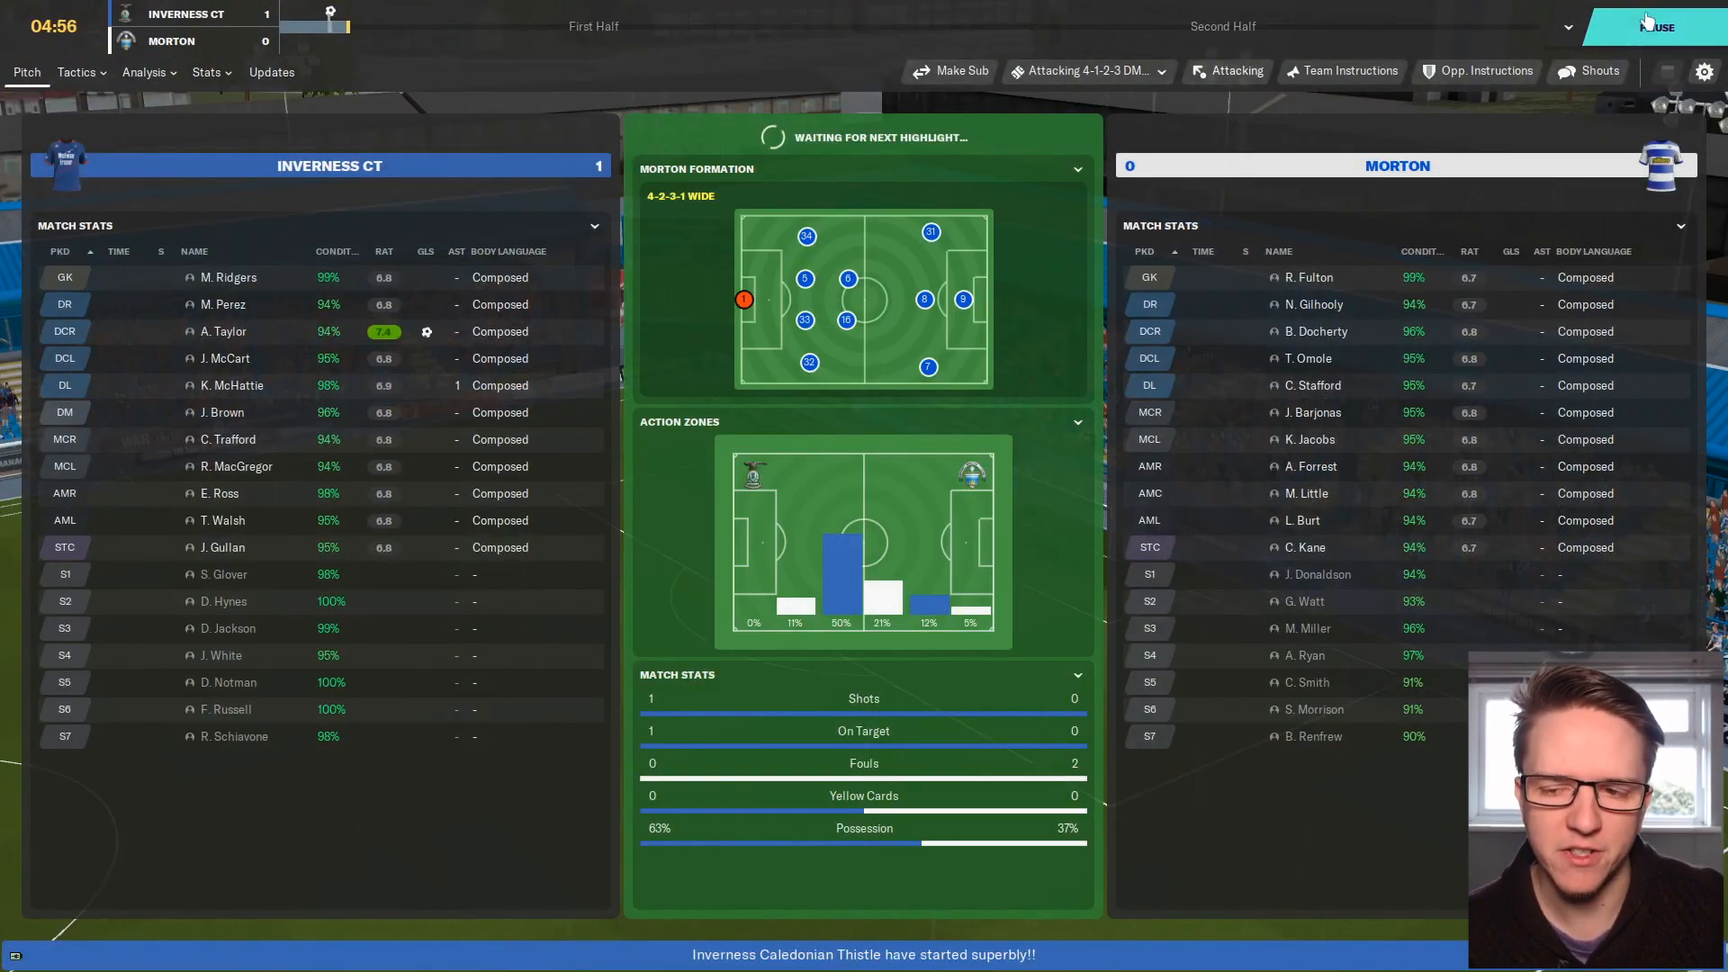
pyautogui.moveTo(1596, 70)
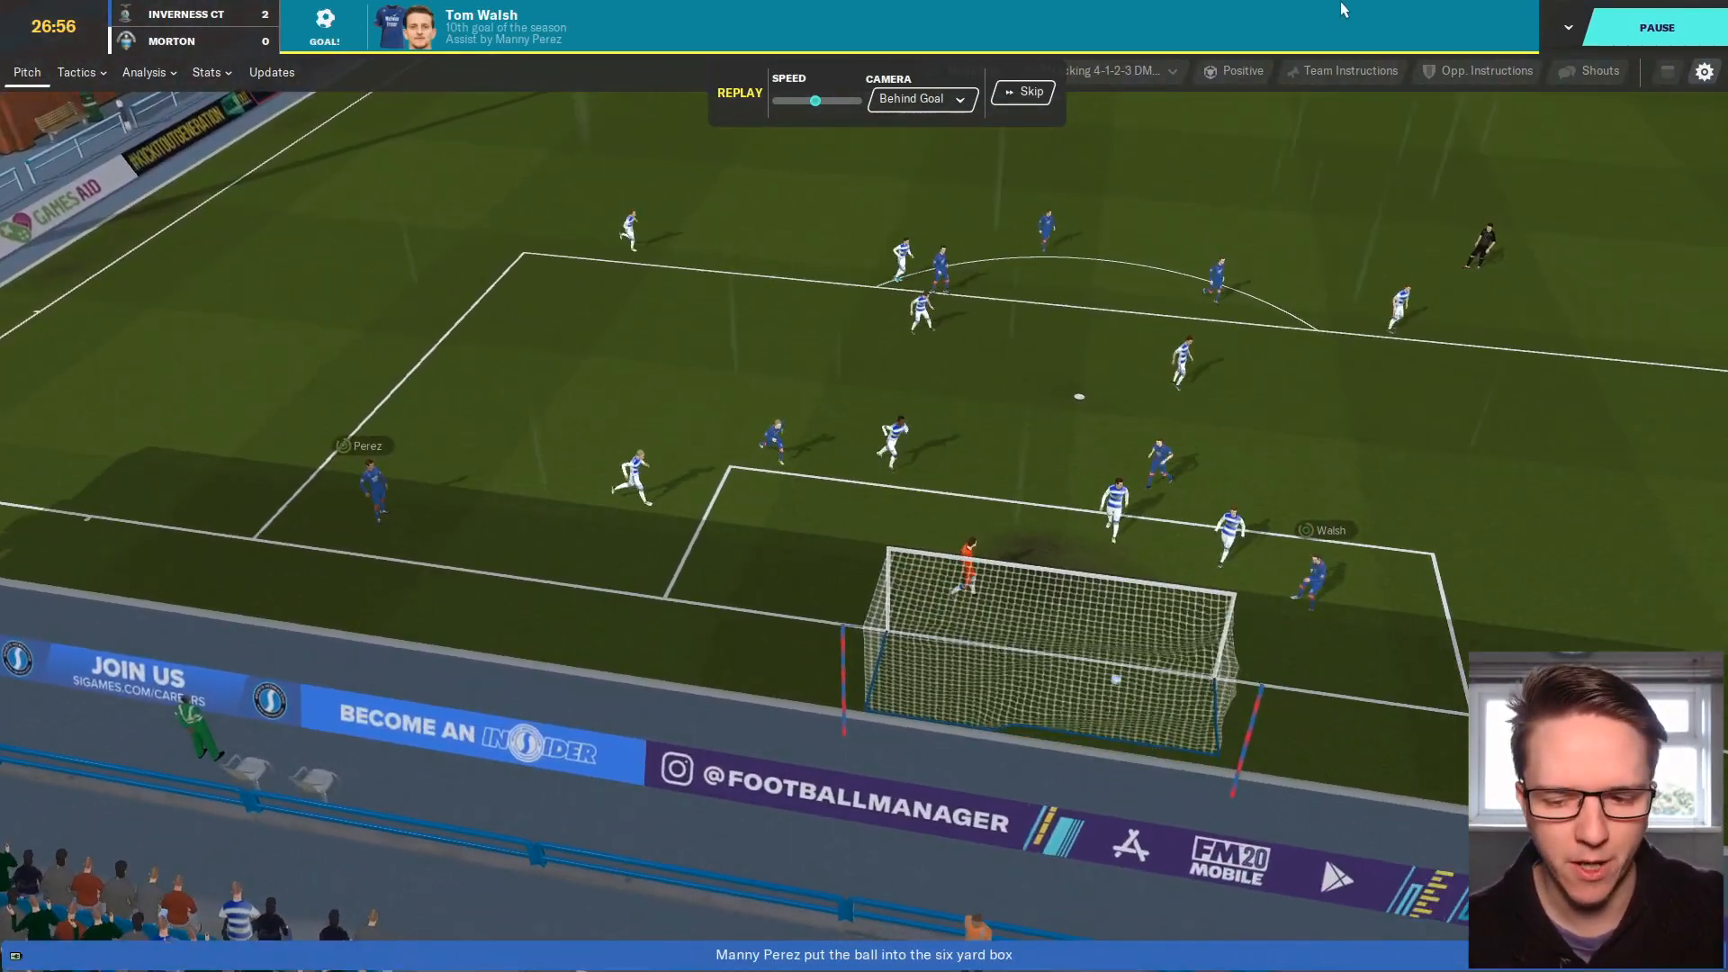
pyautogui.moveTo(1026, 90)
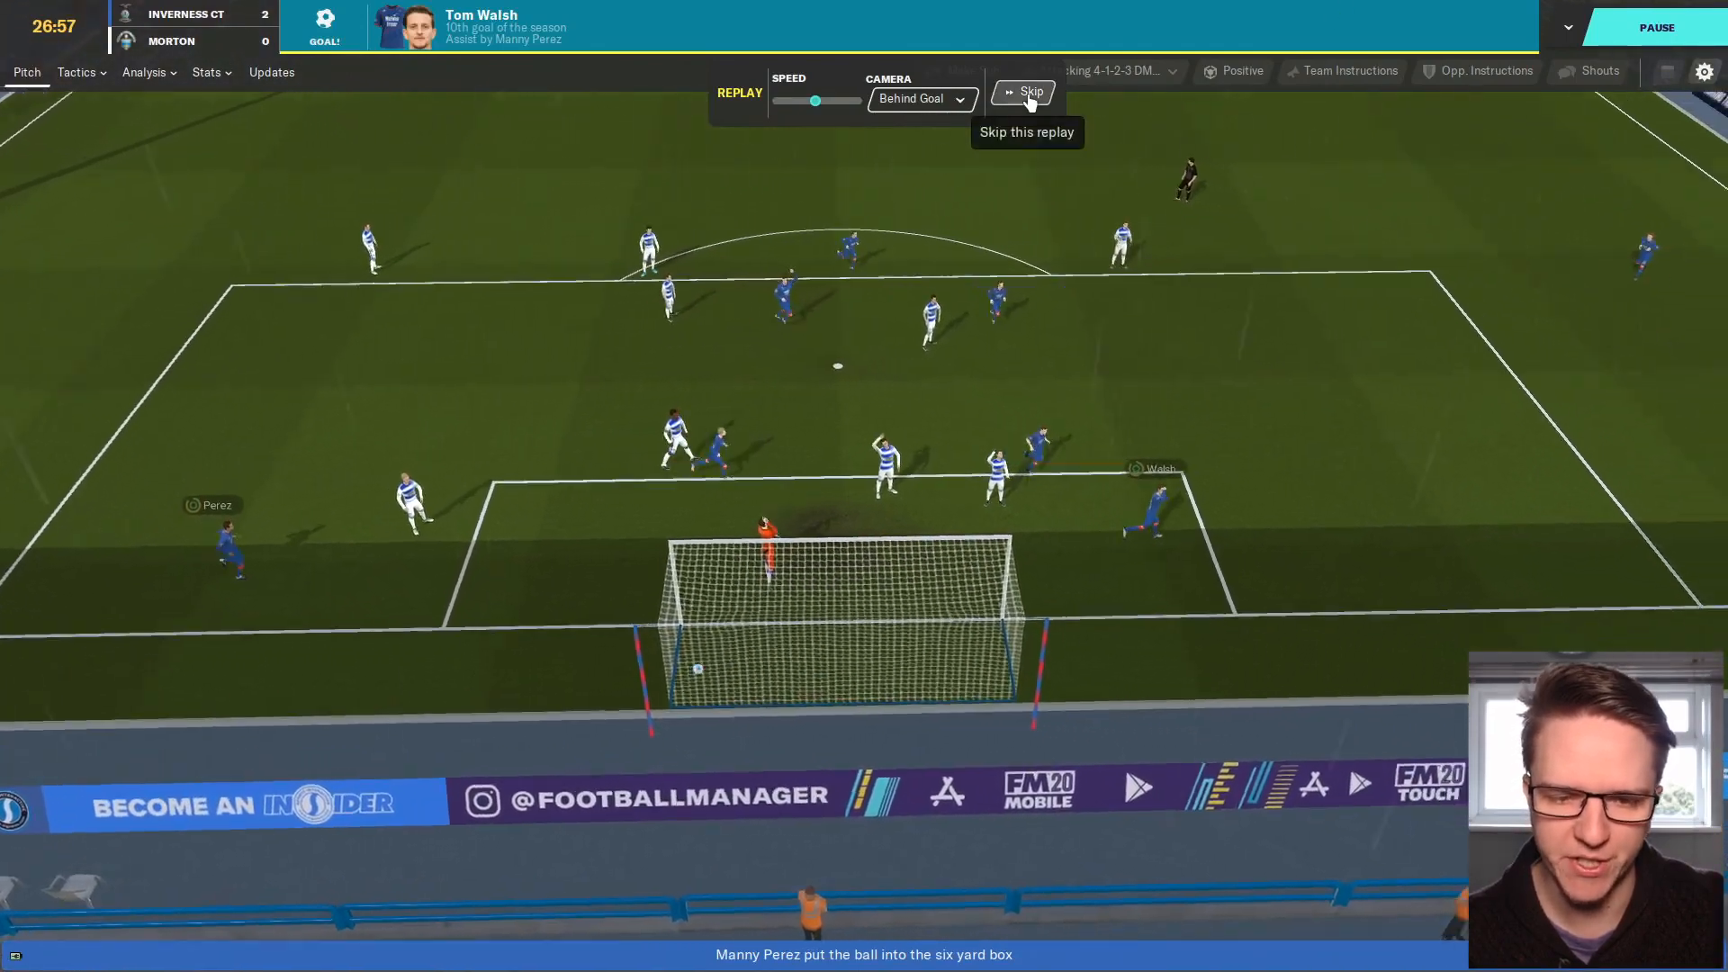
pyautogui.click(1024, 92)
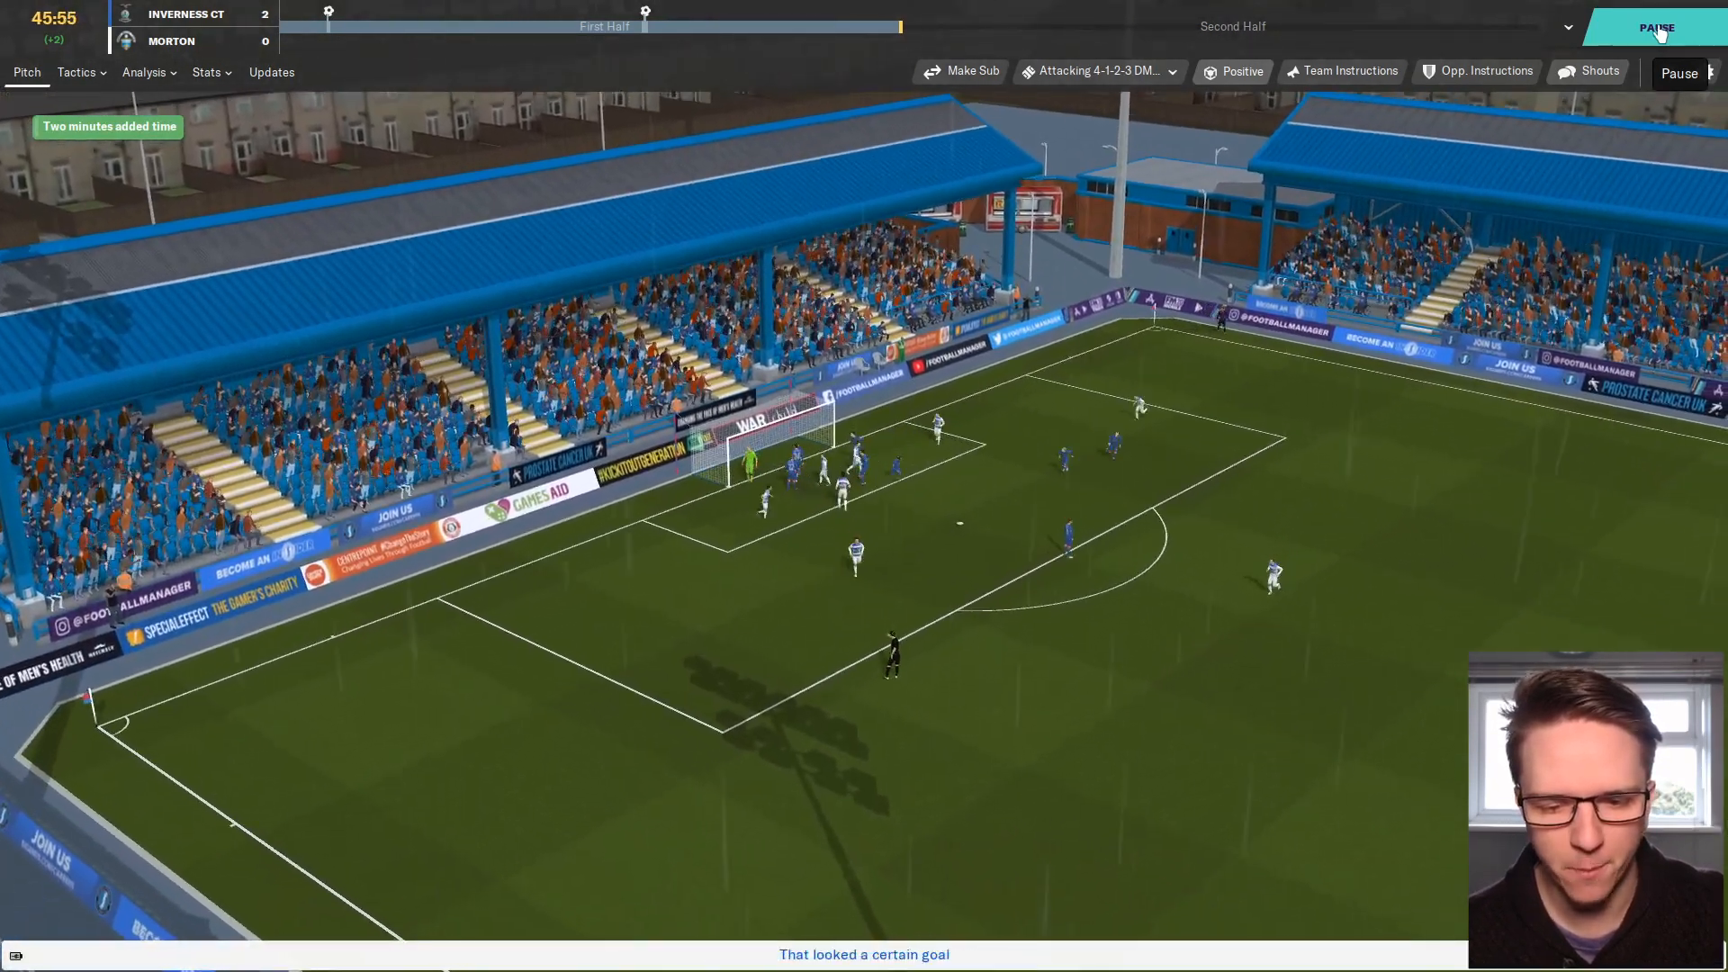
# Reach half-time and bring up the team talk options with the 2-0 lead.
pyautogui.click(1659, 28)
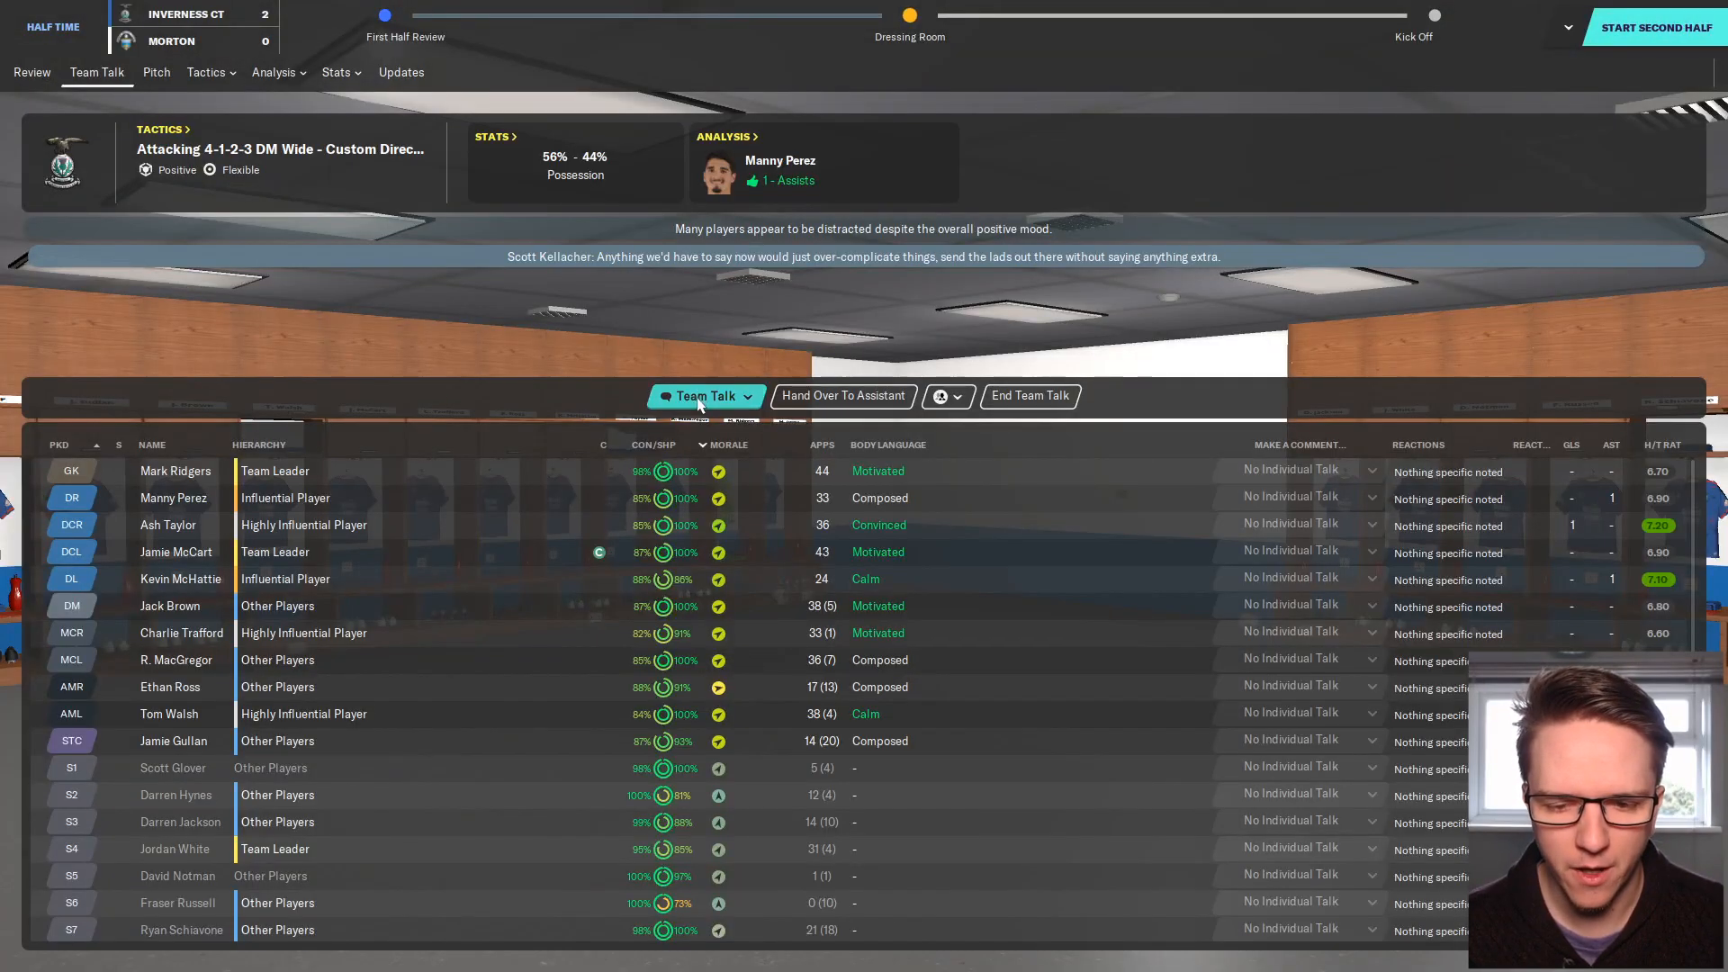
pyautogui.click(707, 396)
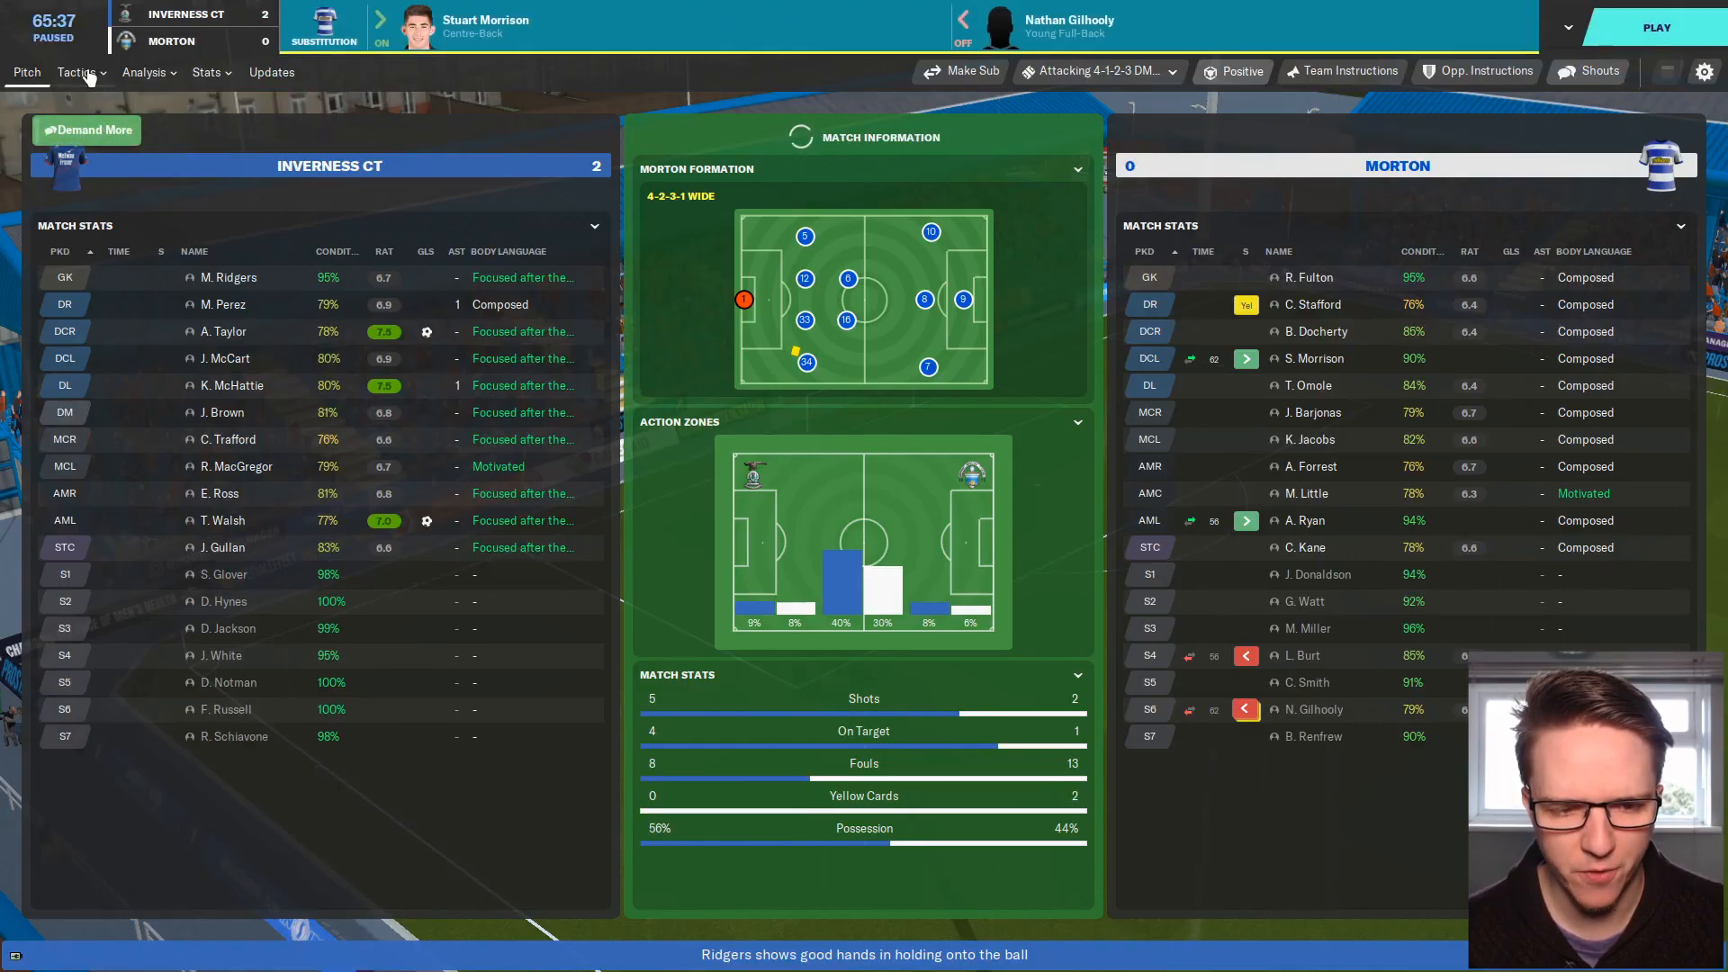
# Bring on Jordan White for Gullan via Tactics and resume play.
pyautogui.click(76, 72)
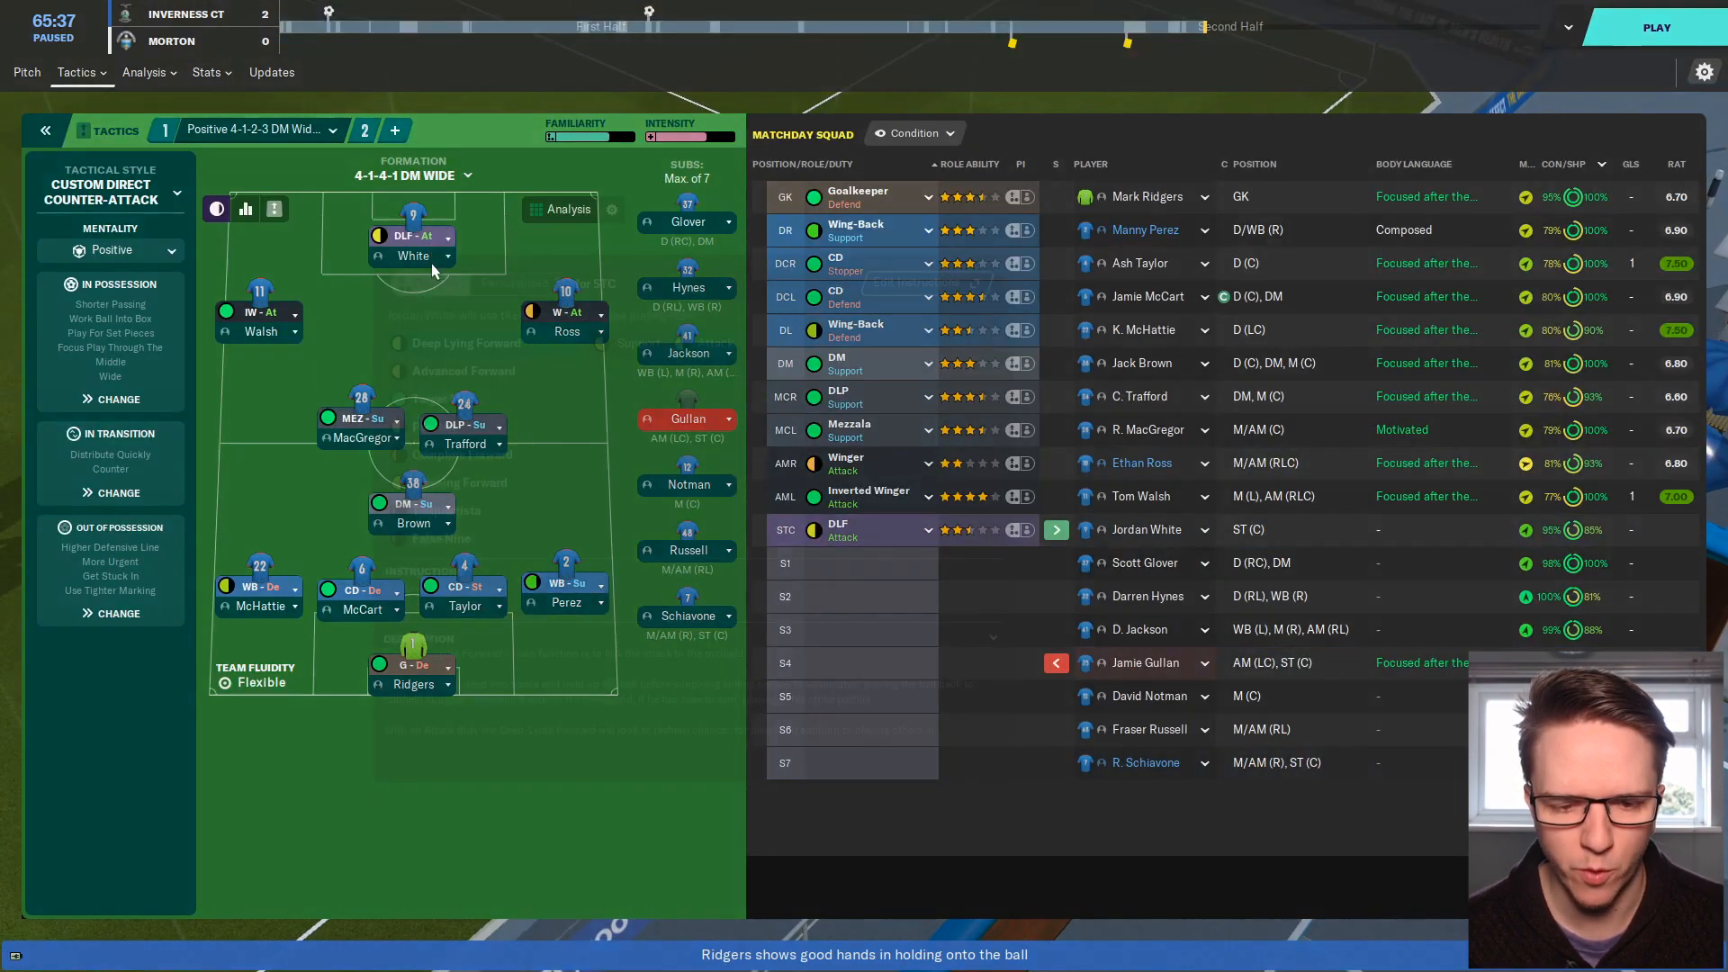
pyautogui.click(1657, 28)
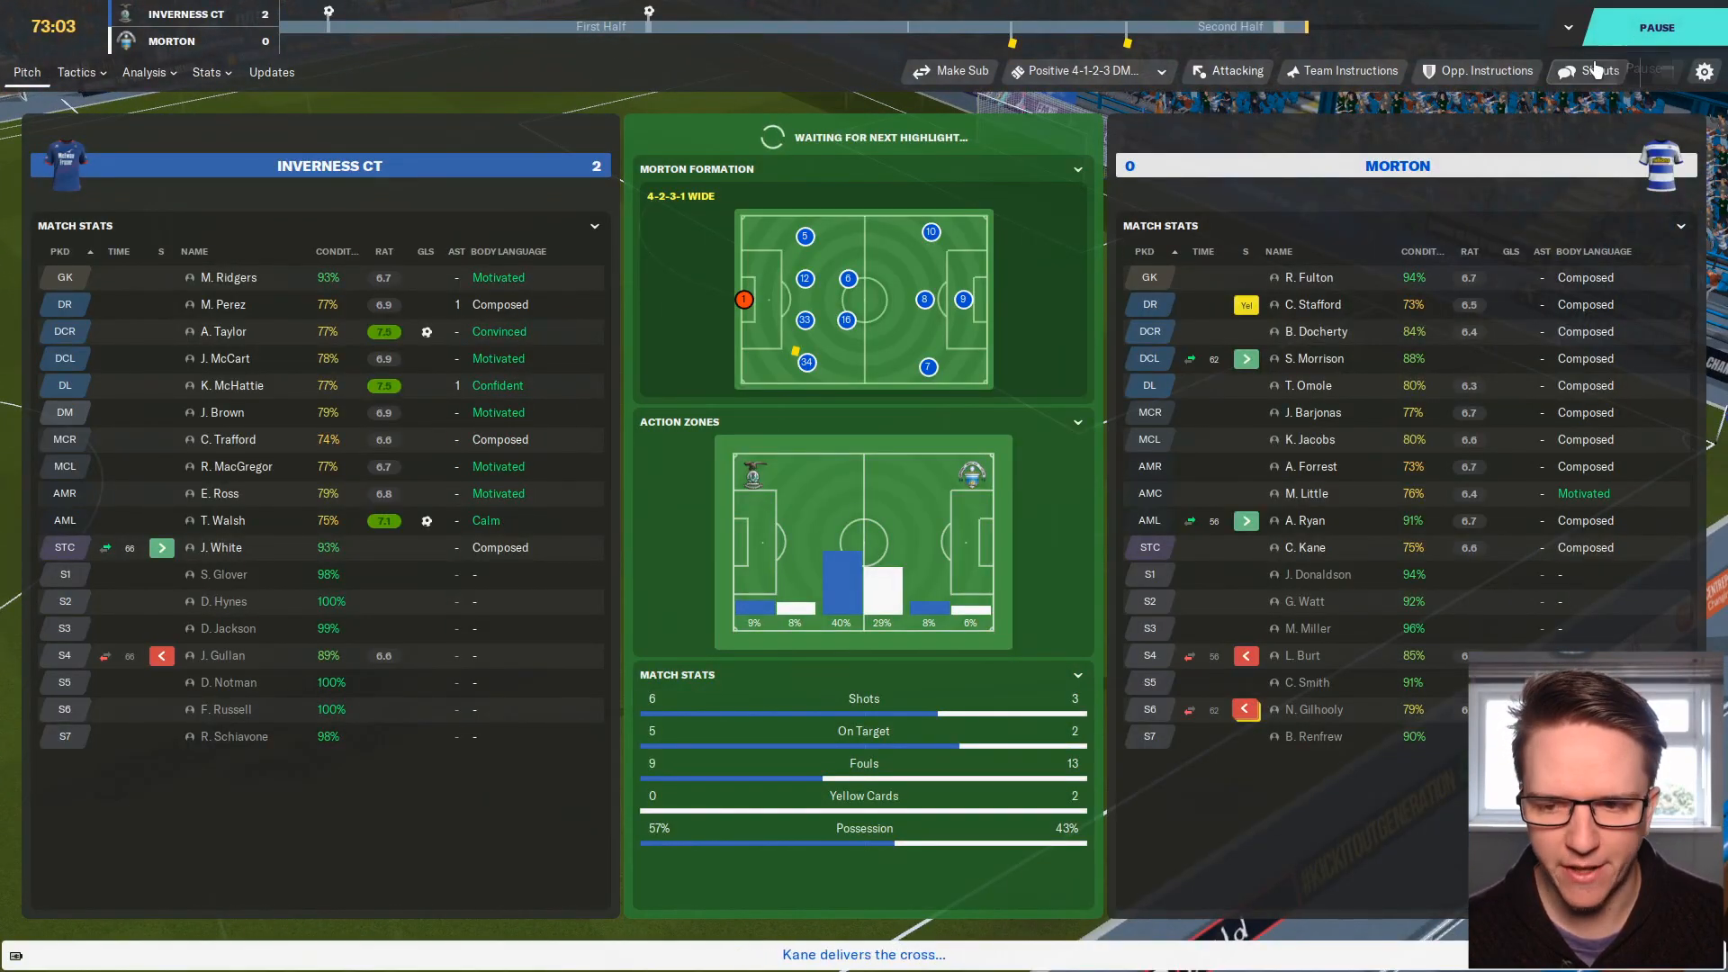
pyautogui.click(1654, 26)
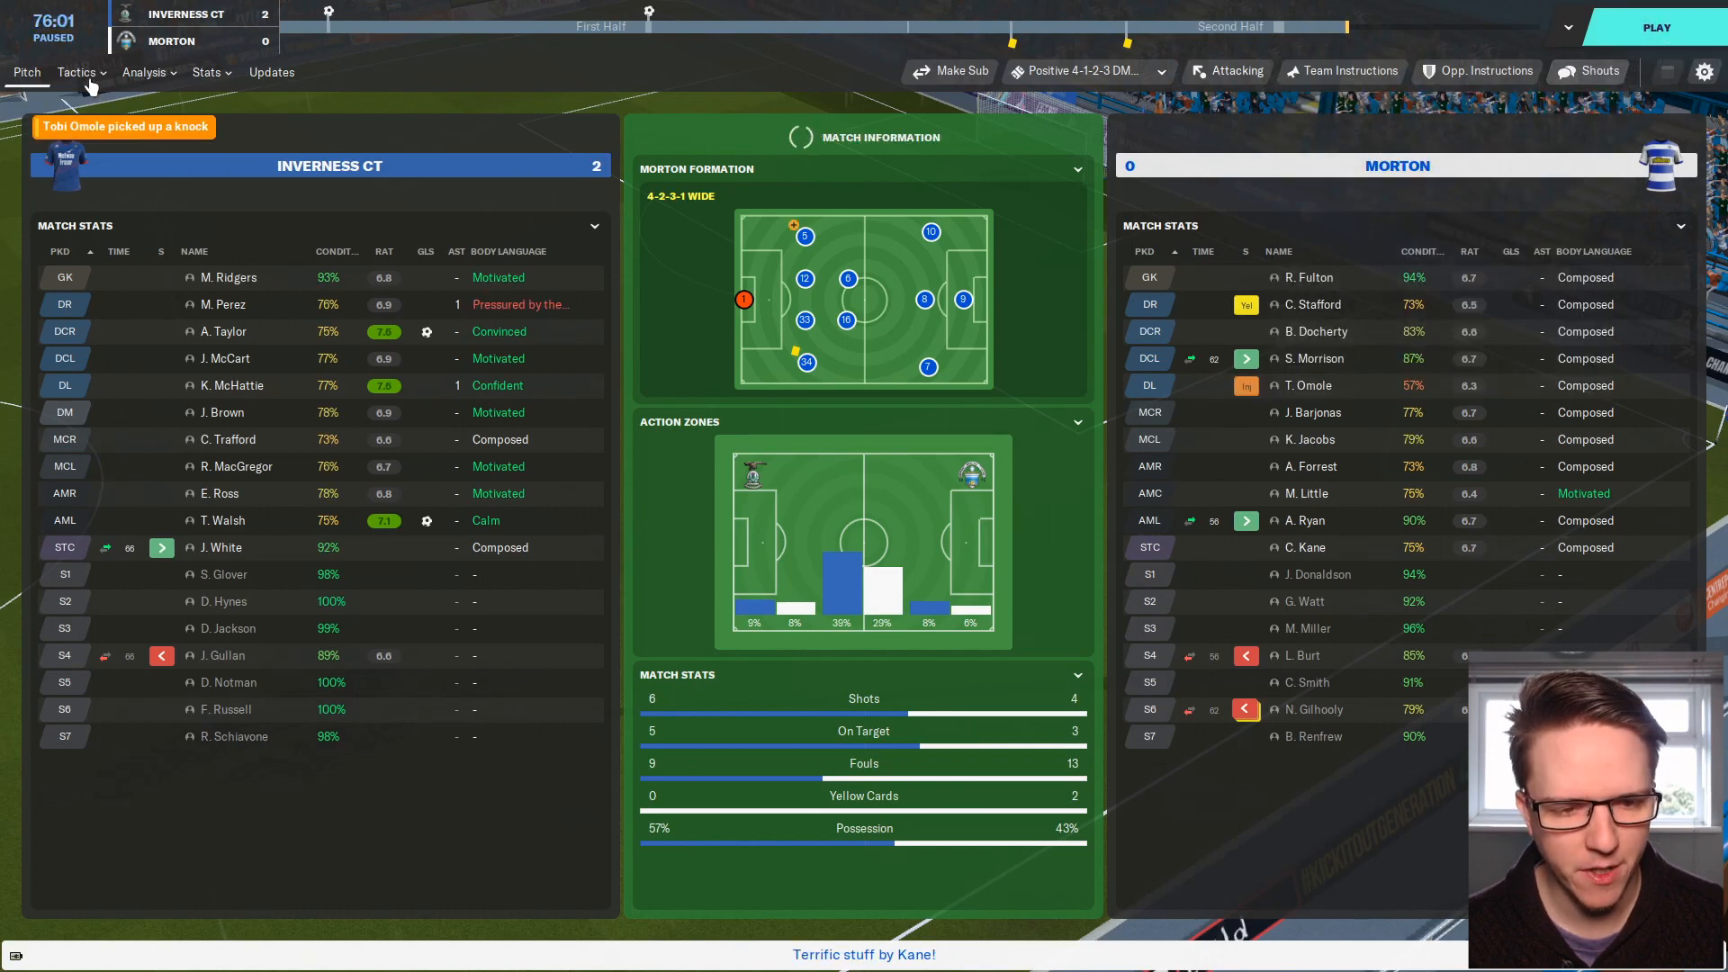
# Sub Schiavone on for Ethan Ross and use the Demand More shout.
pyautogui.click(76, 72)
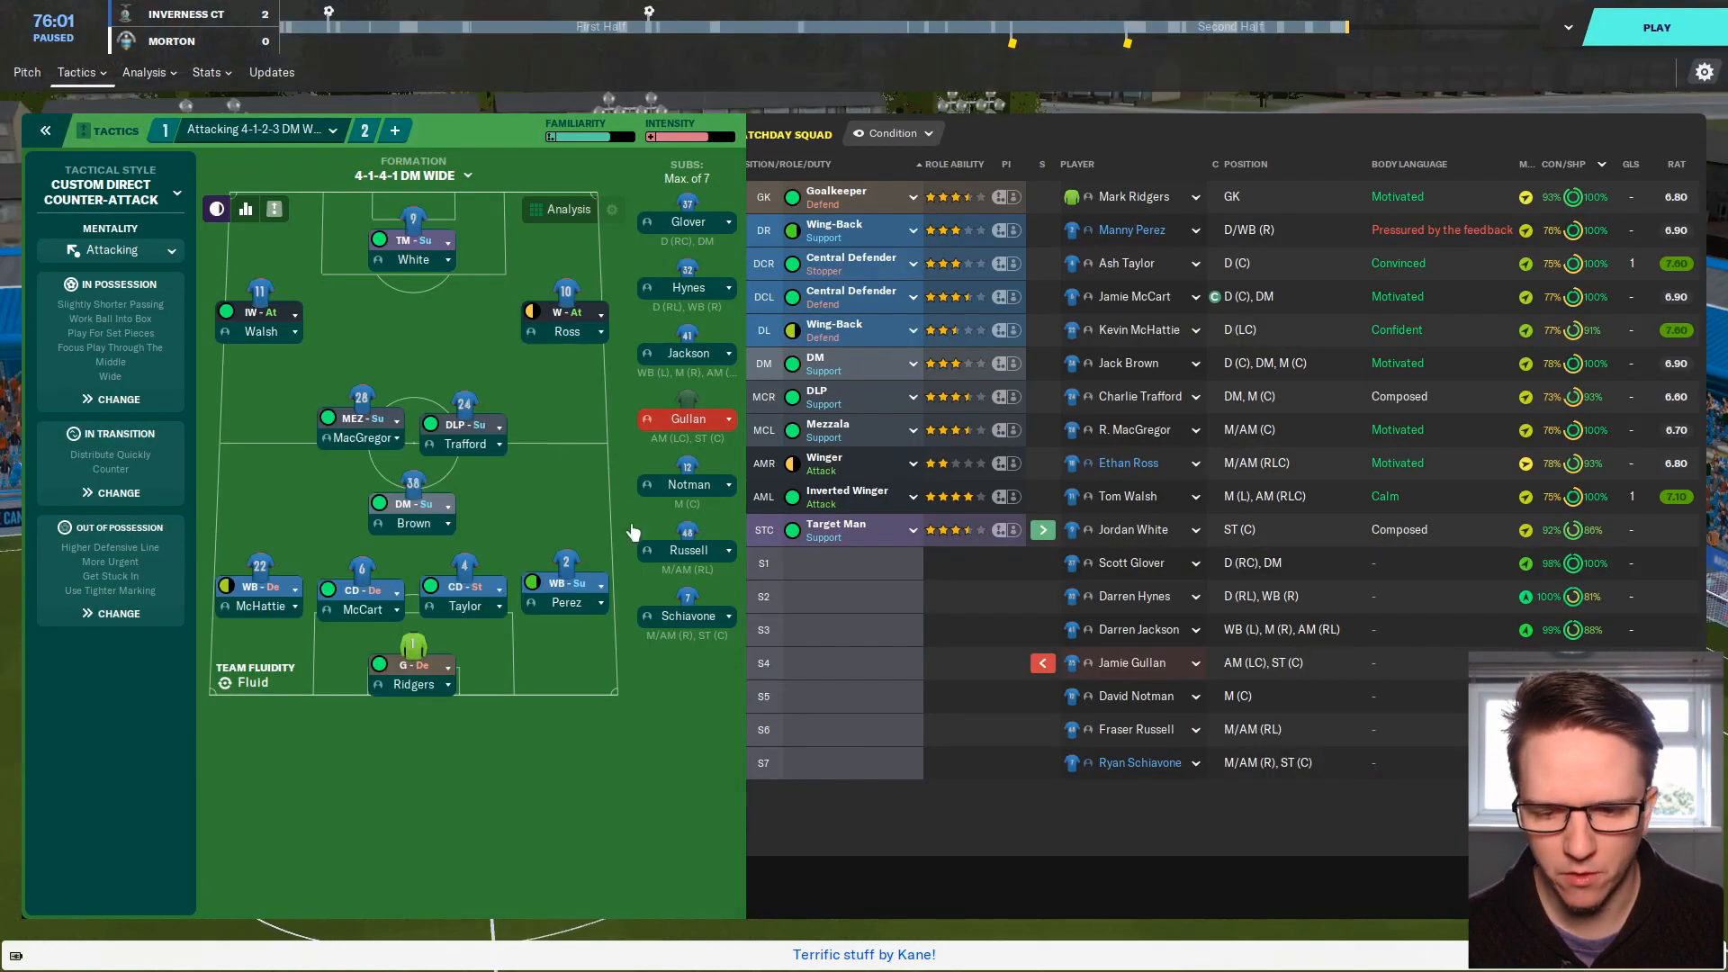
pyautogui.moveTo(692, 650)
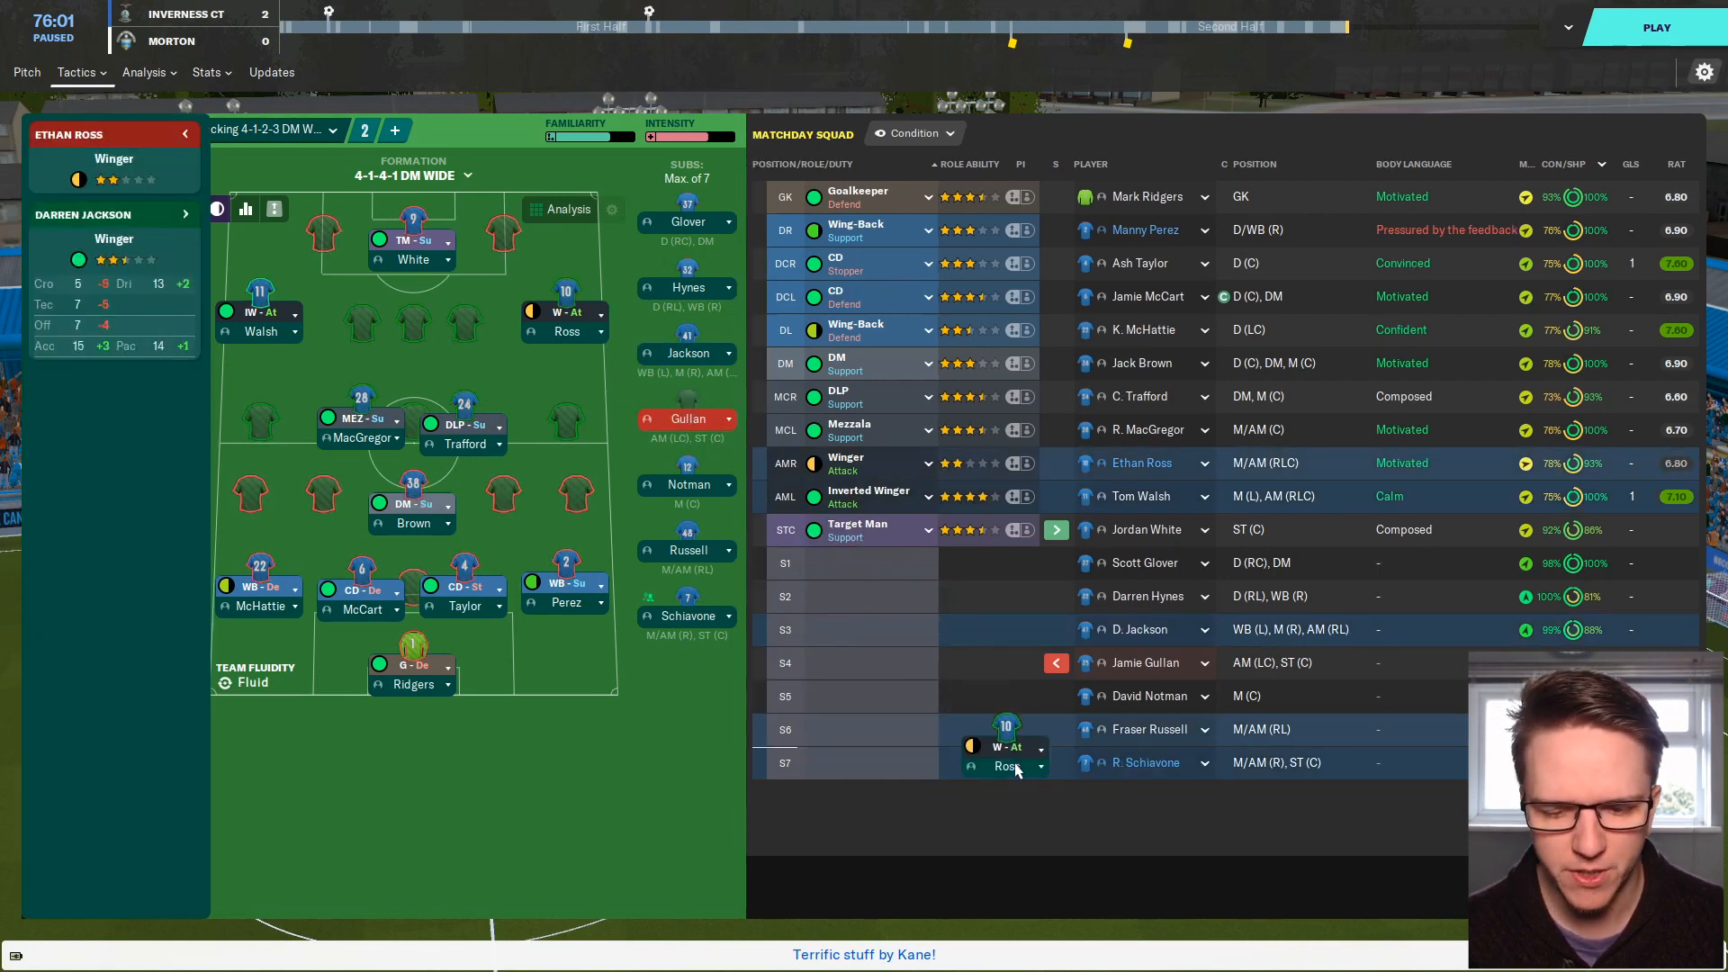
pyautogui.click(1595, 70)
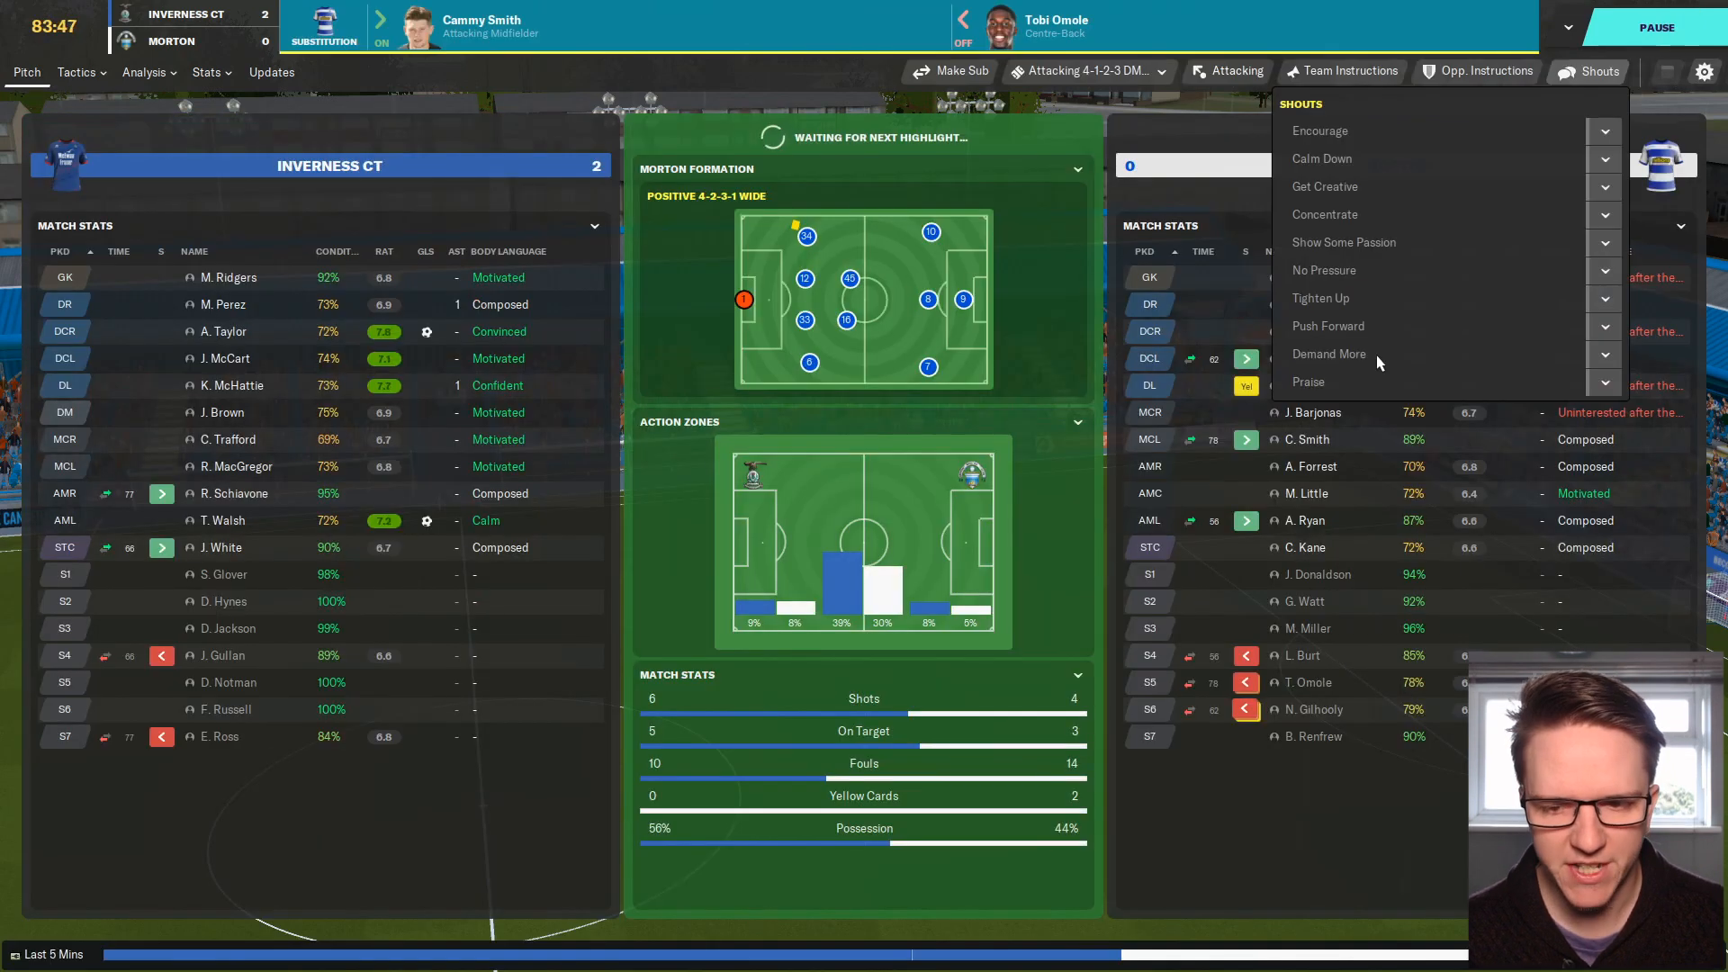
pyautogui.click(1328, 354)
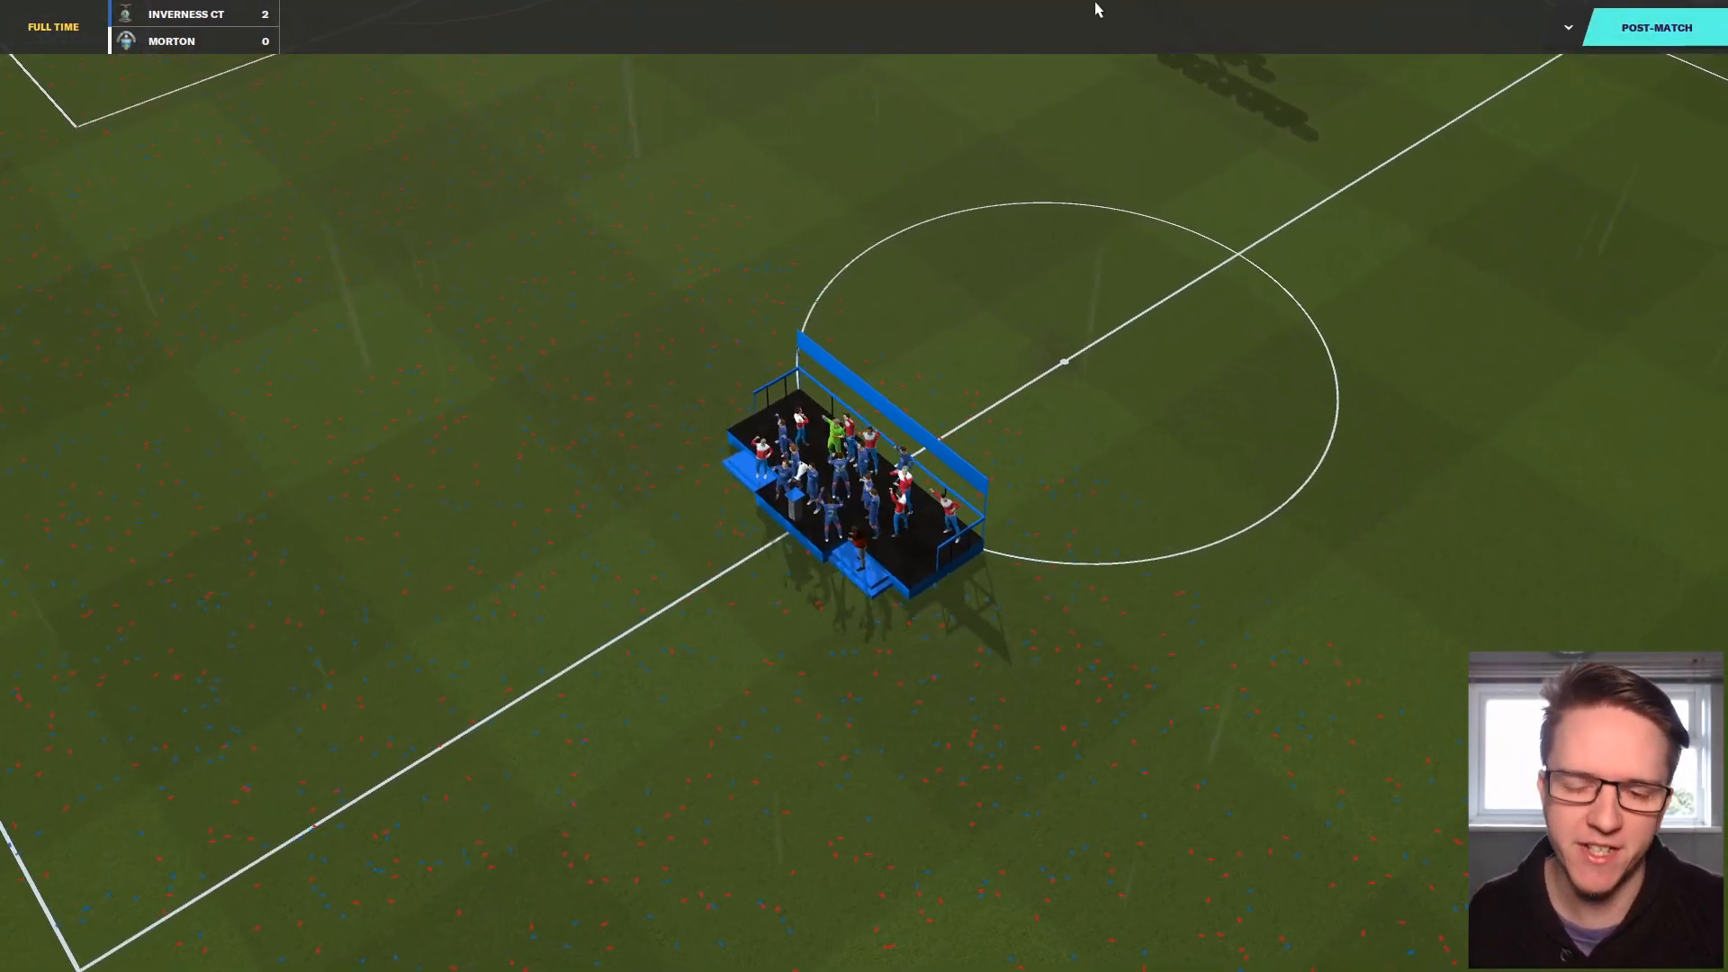
# Leave the full-time screen, sort the season fixtures by date, then return home.
pyautogui.click(1655, 26)
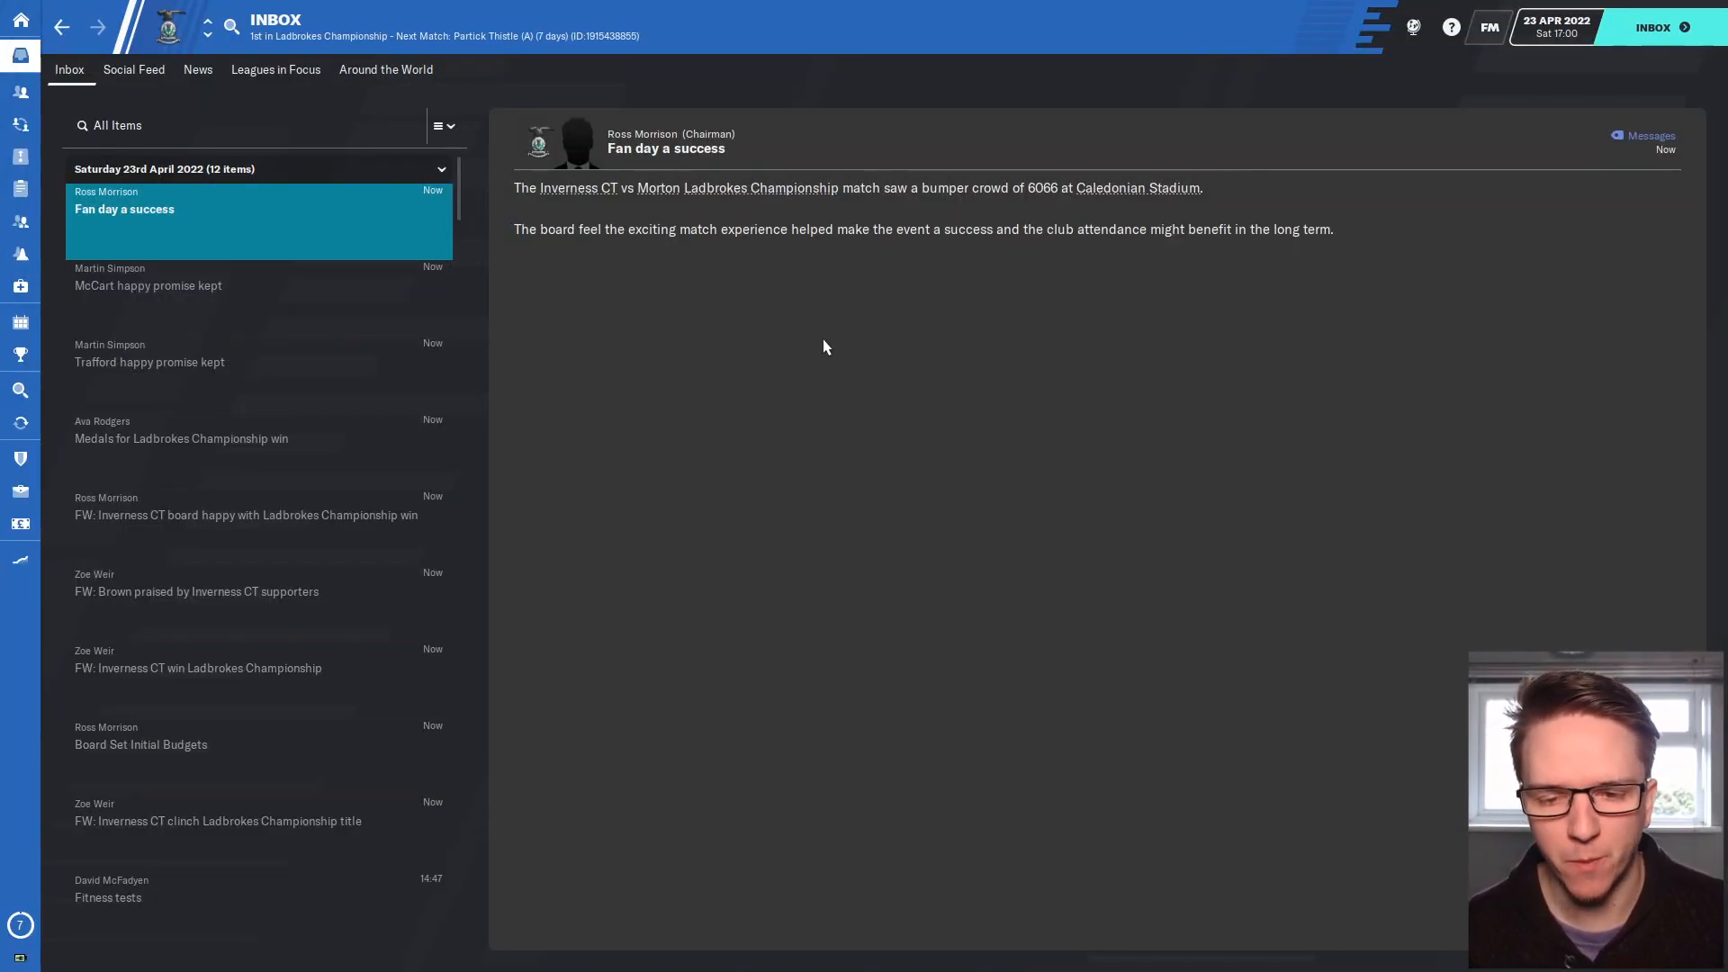
pyautogui.moveTo(612, 369)
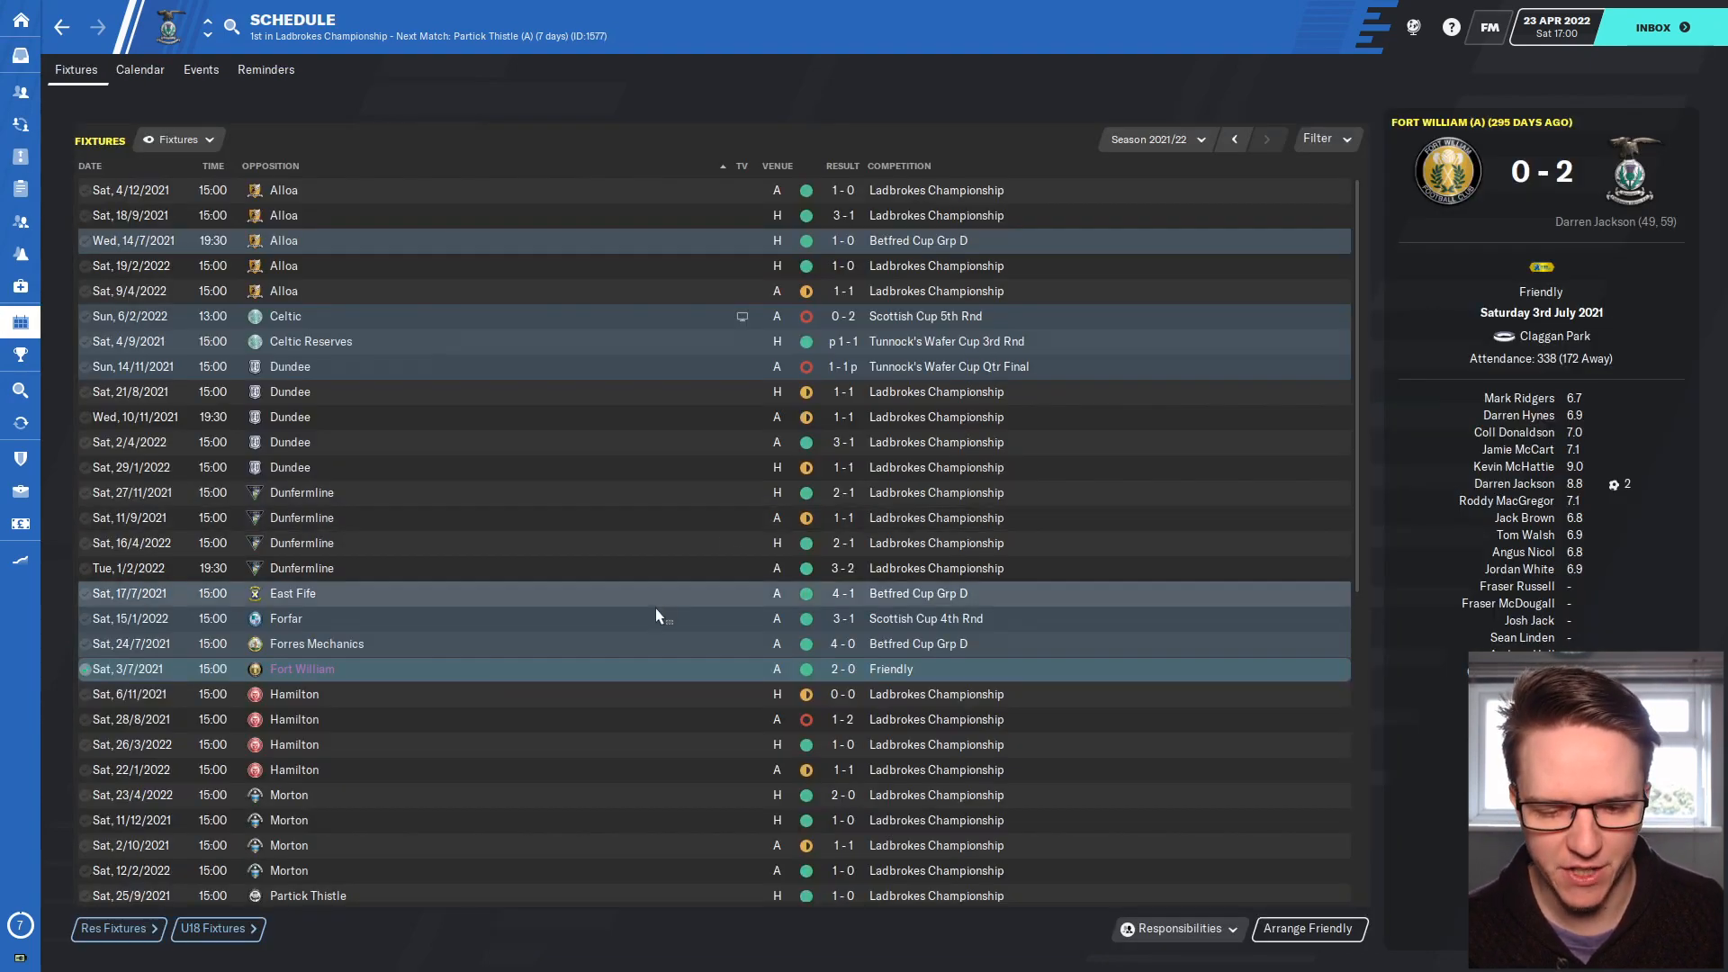
pyautogui.click(90, 166)
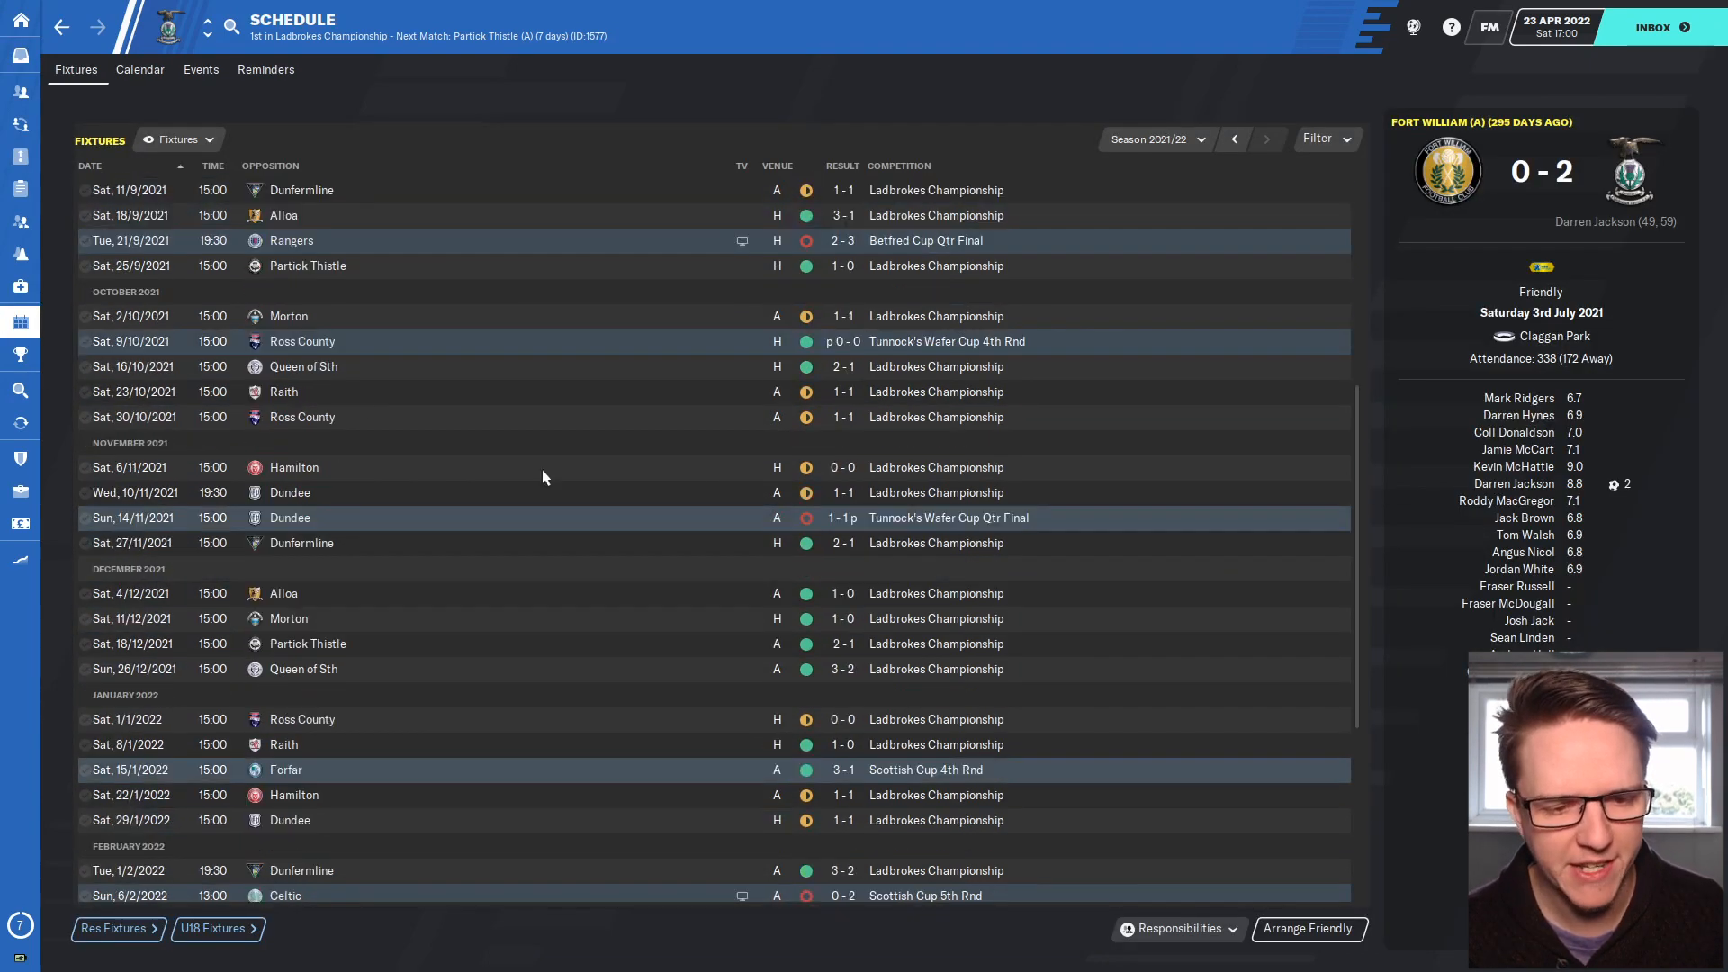
pyautogui.scroll(-3)
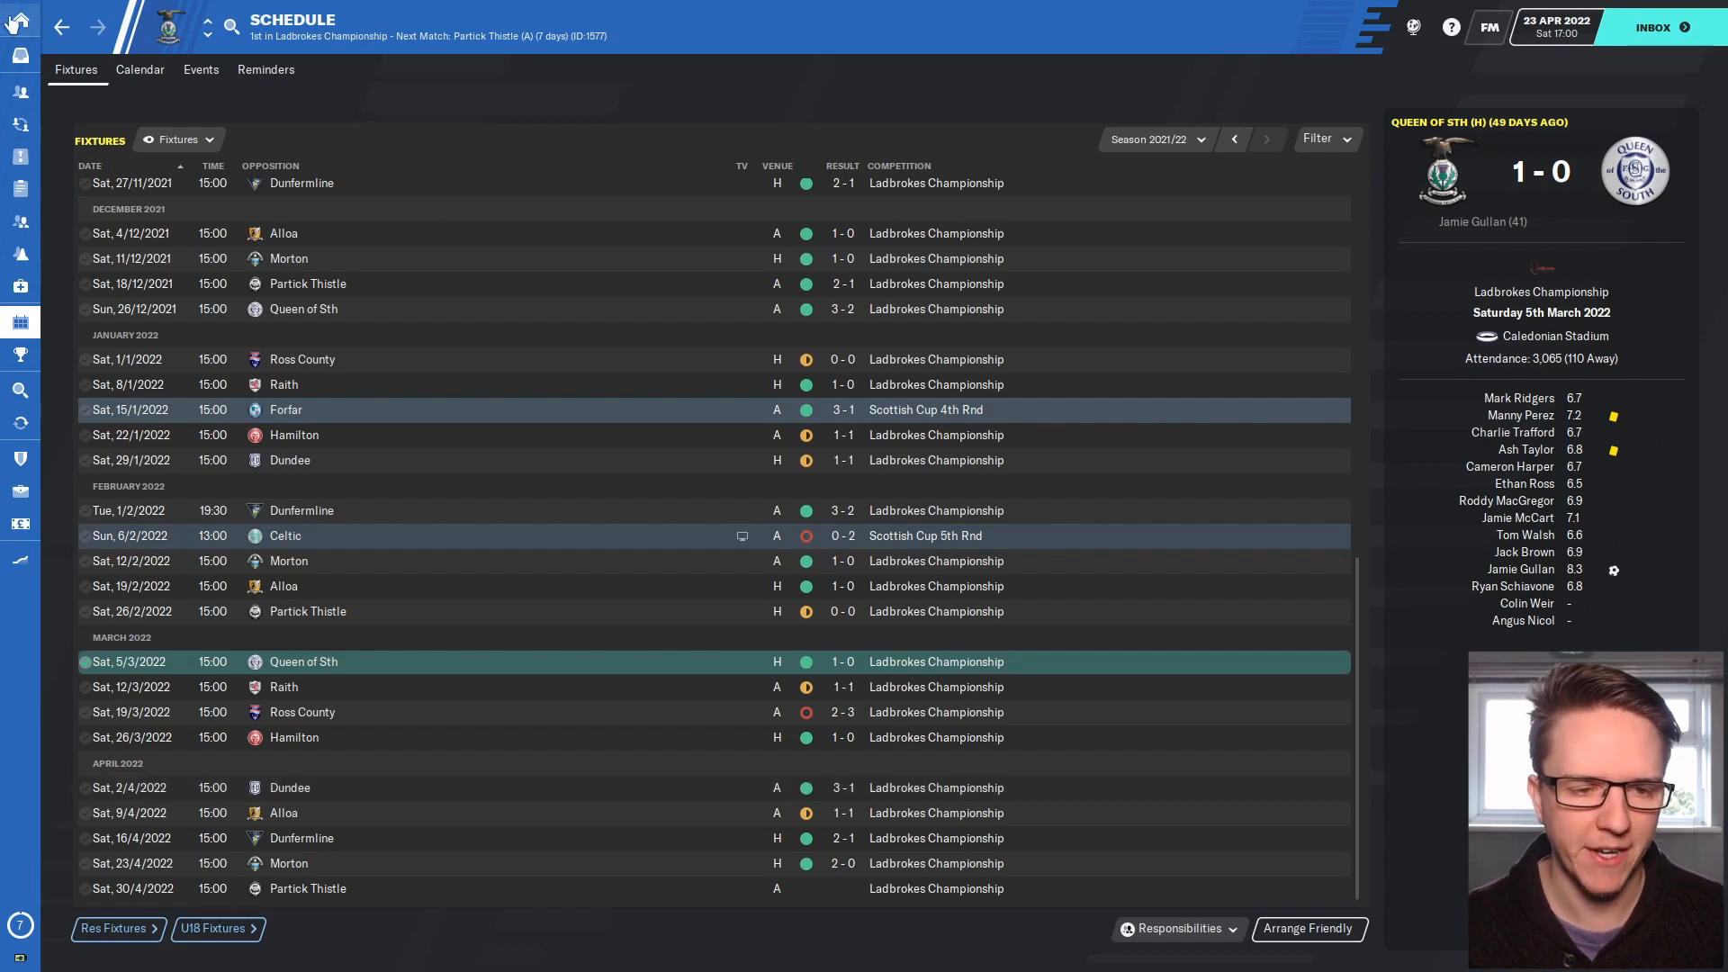
pyautogui.click(20, 19)
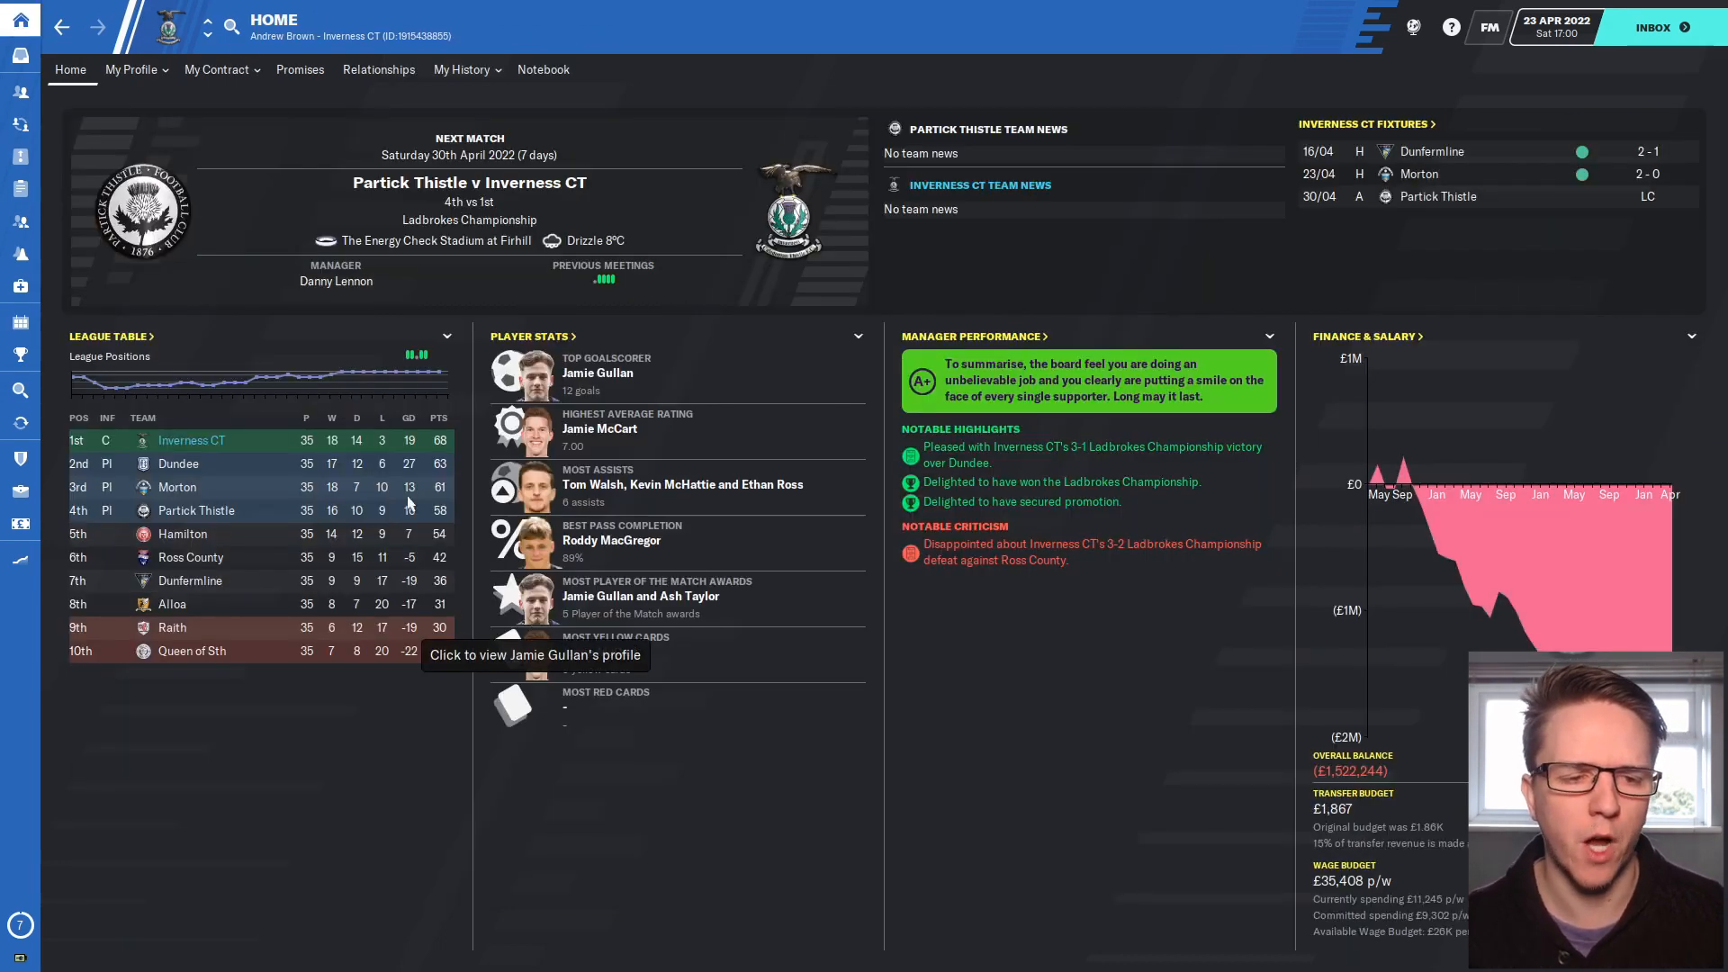
pyautogui.click(1650, 26)
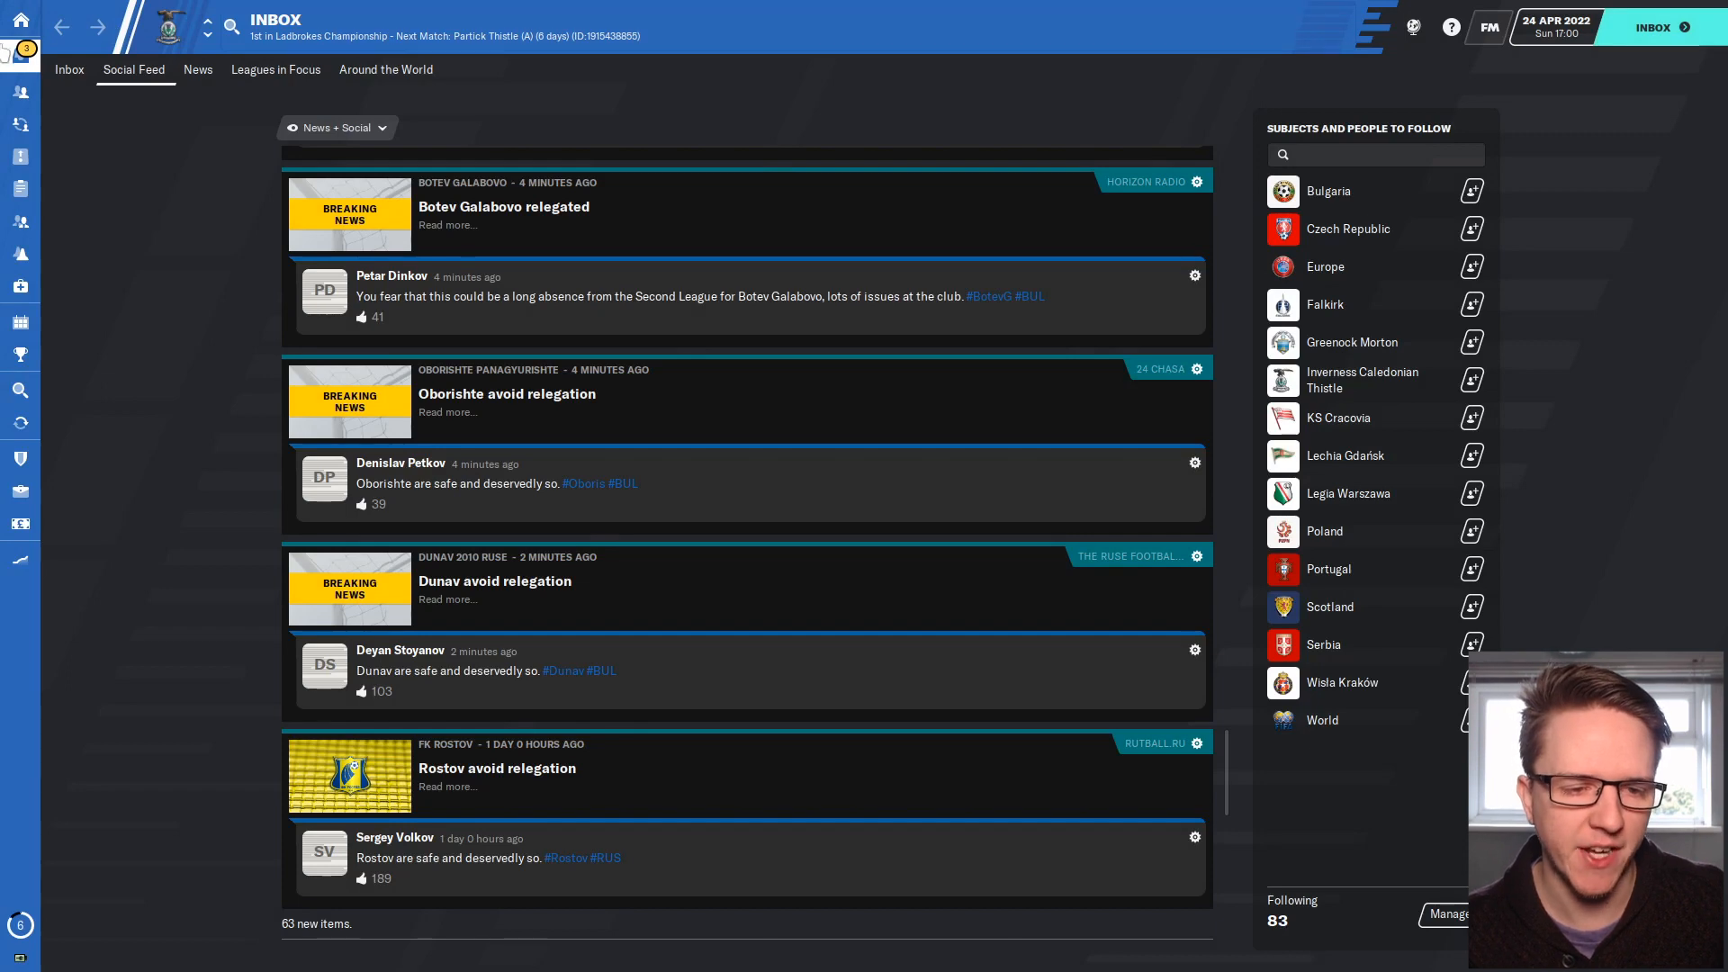
# Check the inbox, advance a day, and review News and Leagues in Focus updates.
pyautogui.click(68, 69)
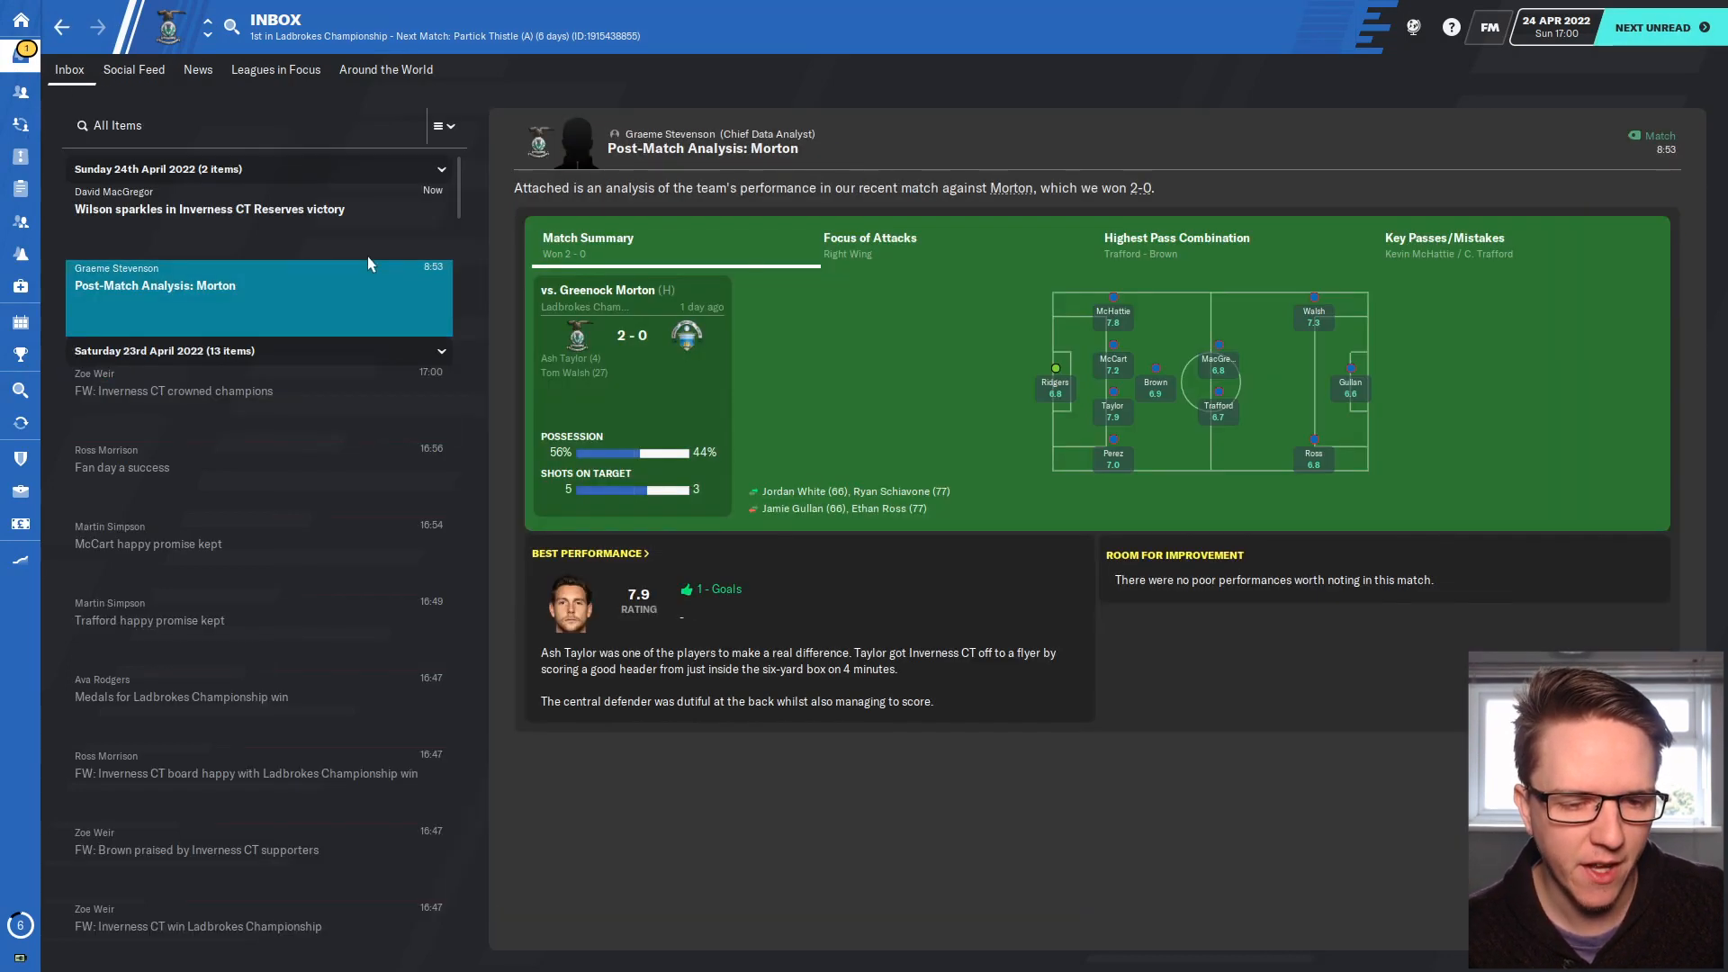
pyautogui.click(210, 208)
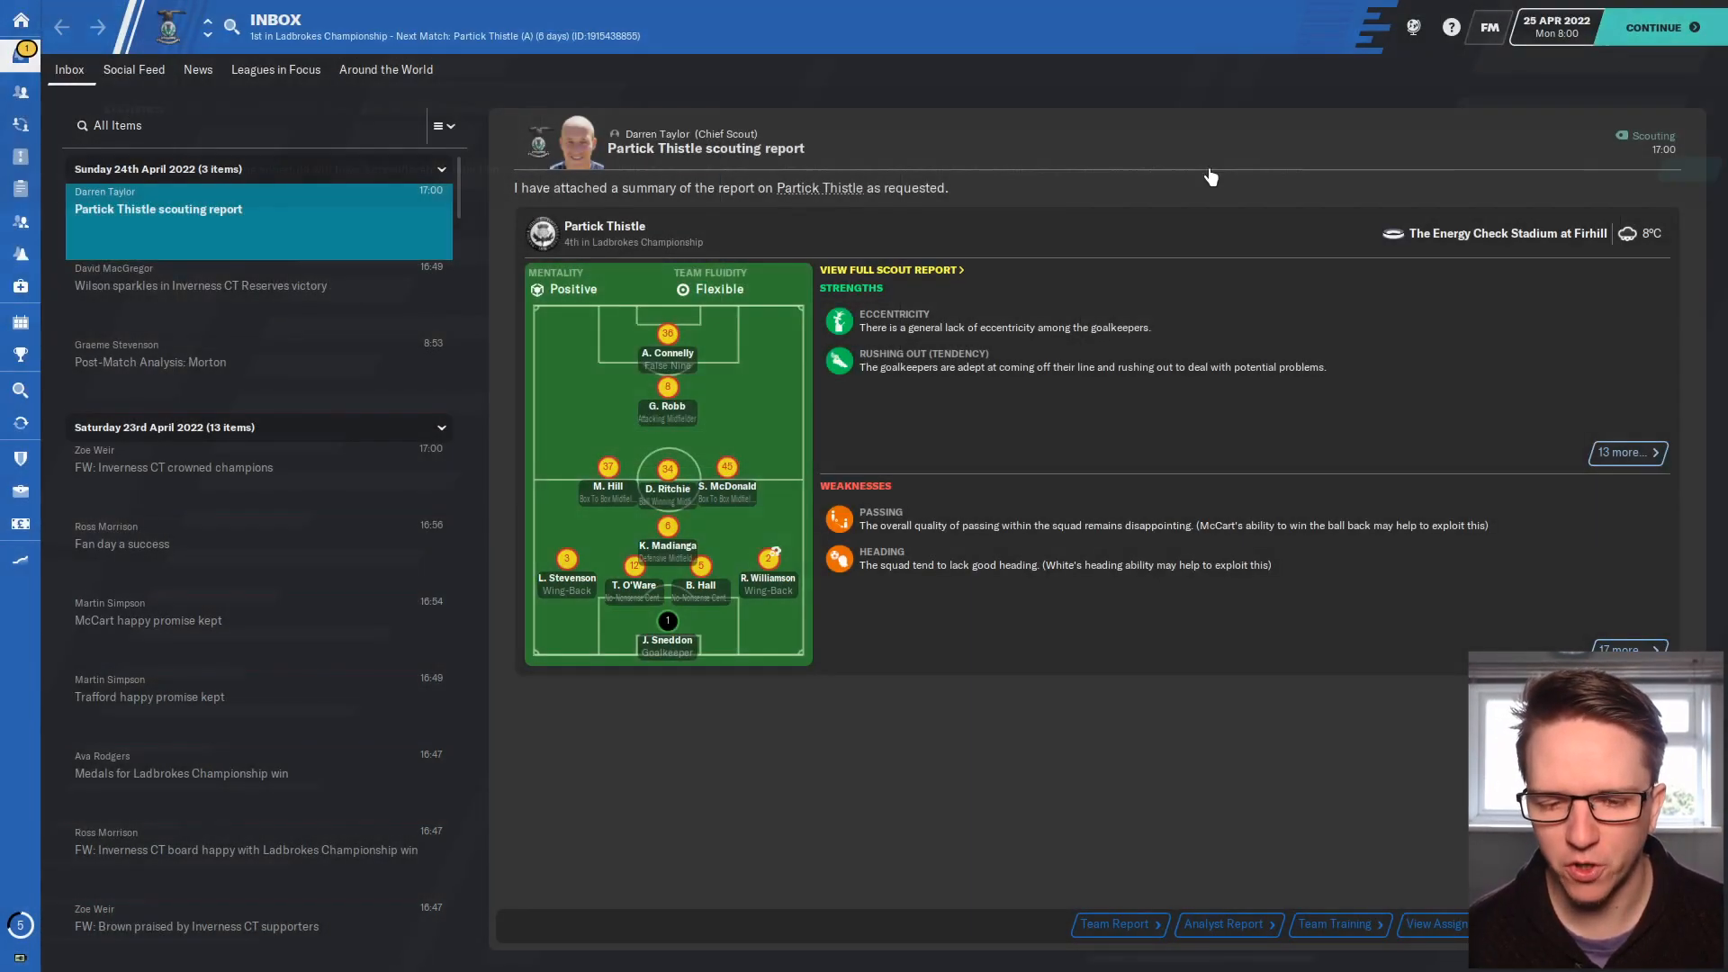
pyautogui.click(197, 69)
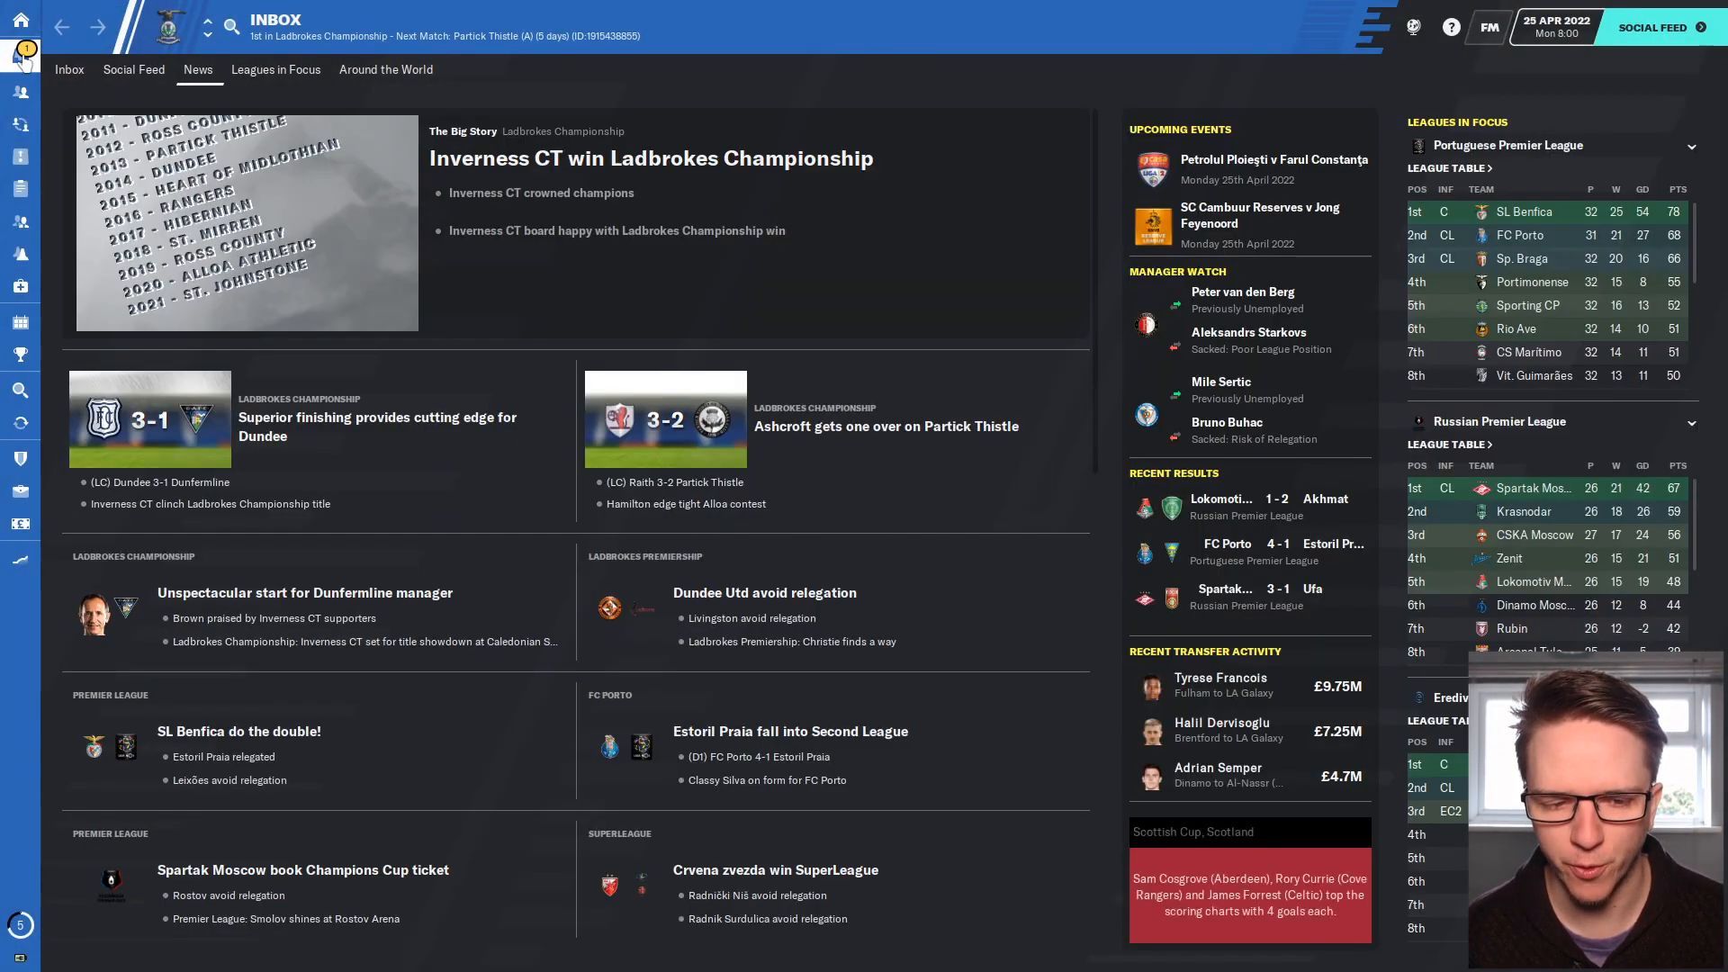
pyautogui.click(69, 68)
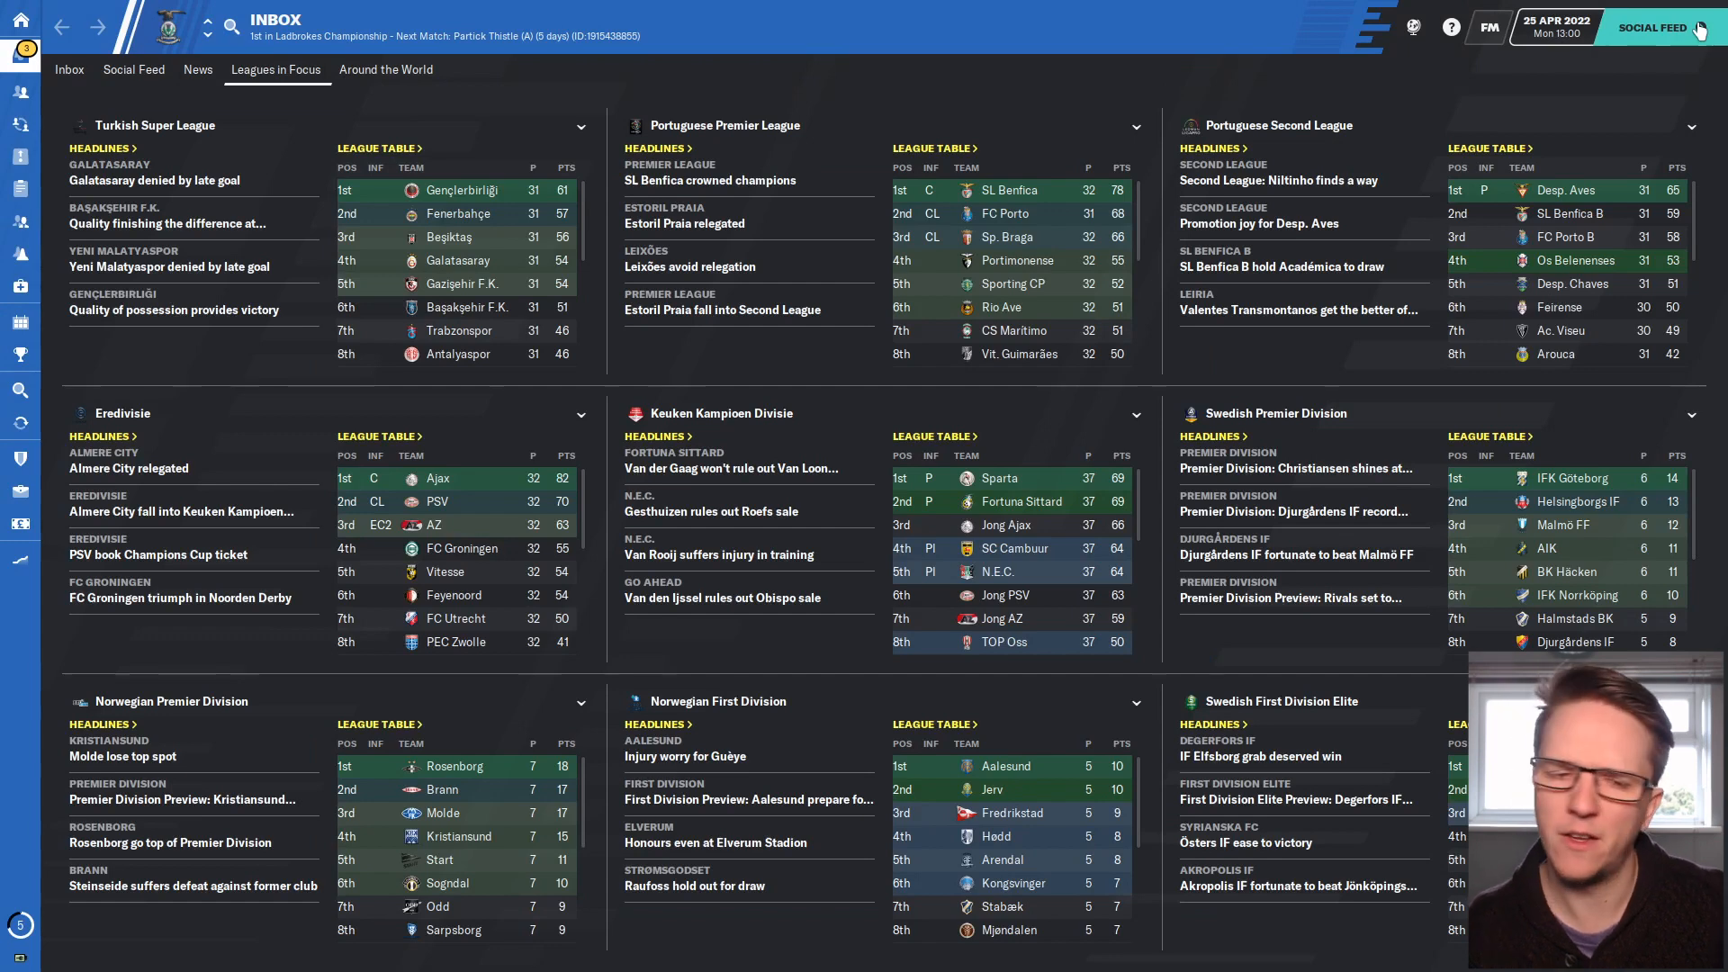
# Continue to match day with the Partick Thistle v Inverness CT preview shown.
pyautogui.click(68, 69)
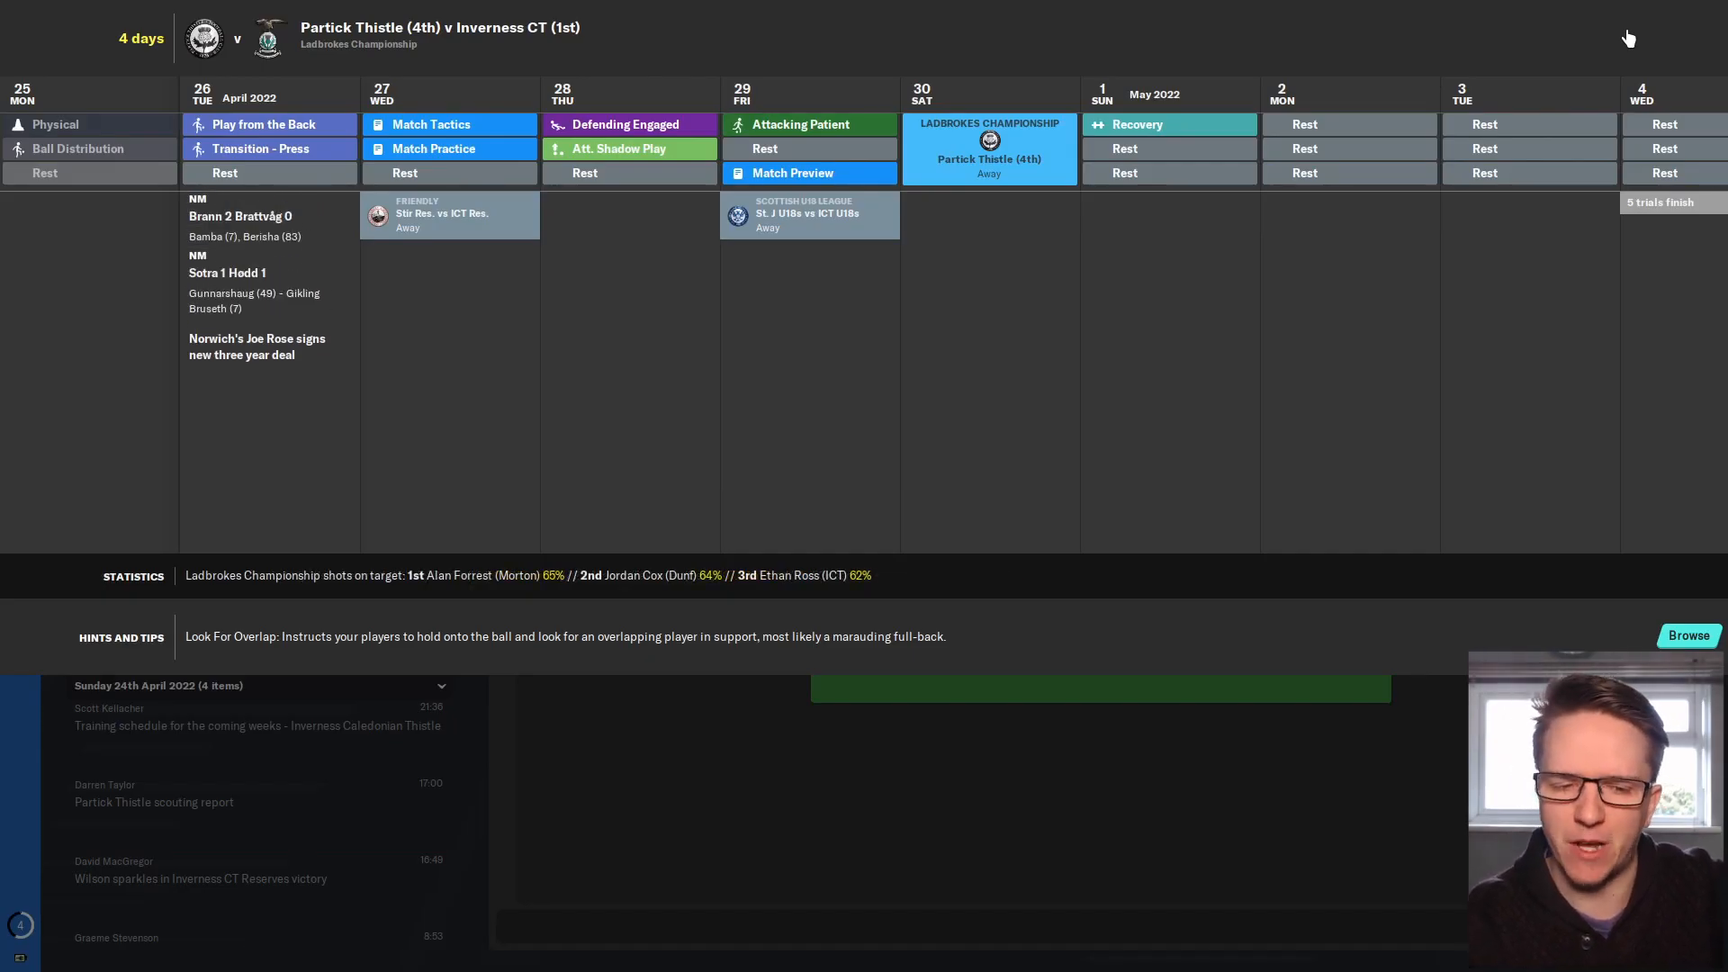
pyautogui.scroll(3)
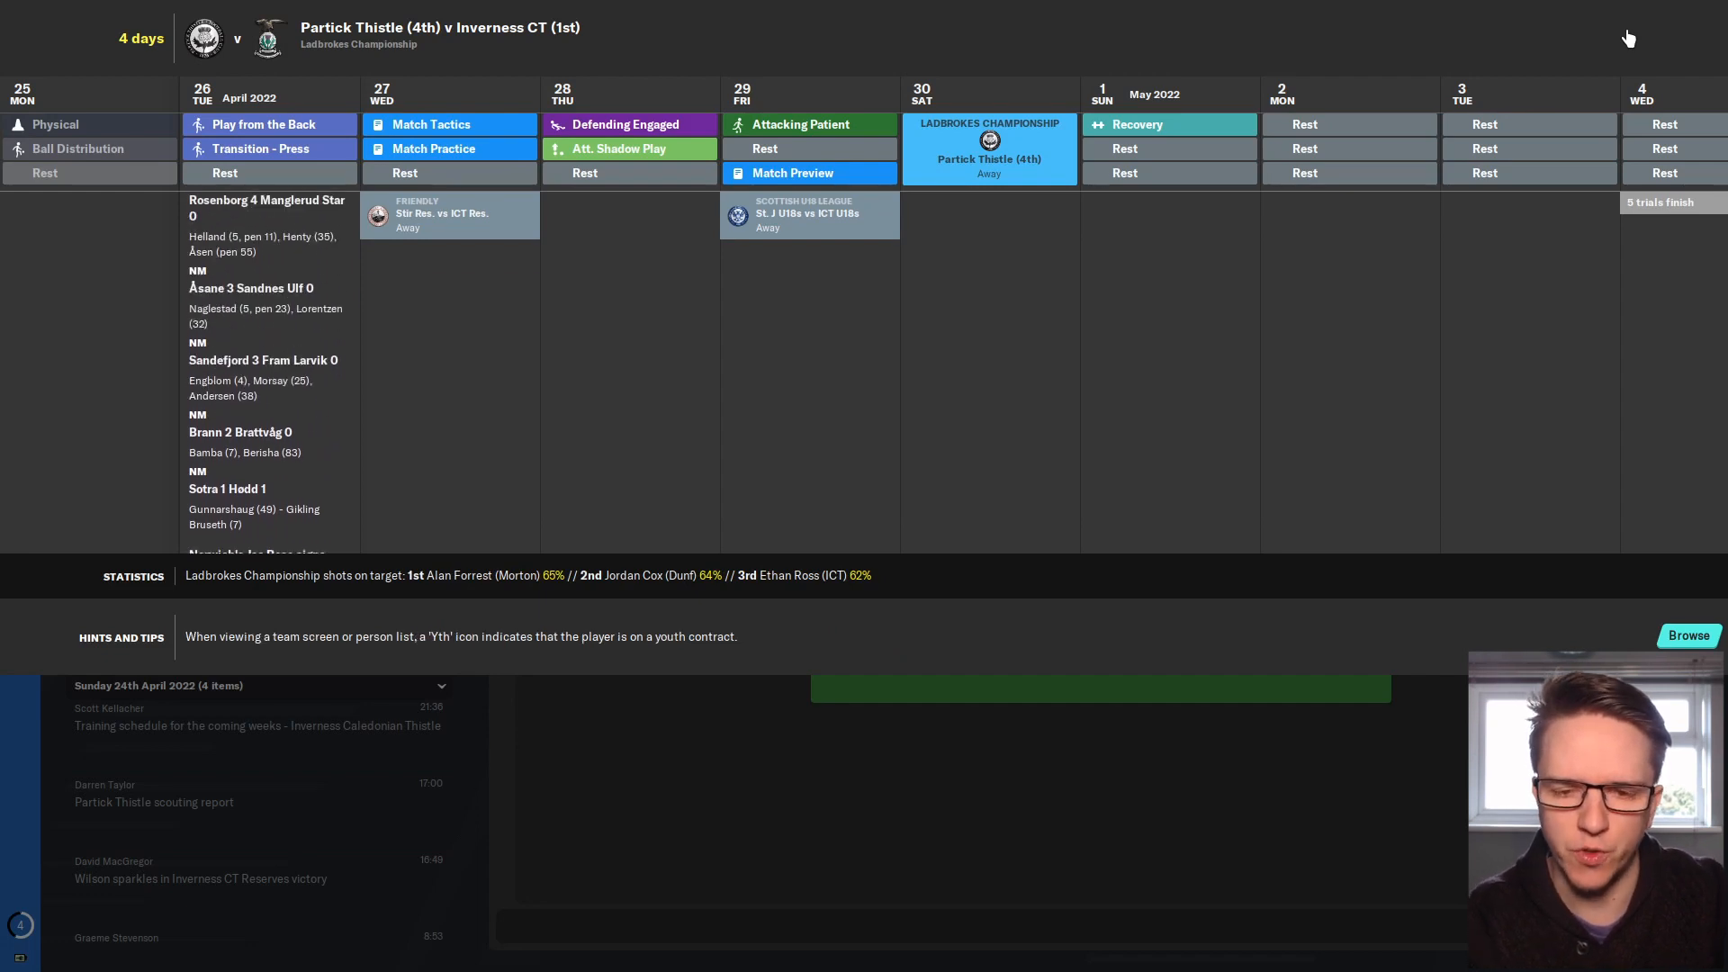
pyautogui.scroll(3)
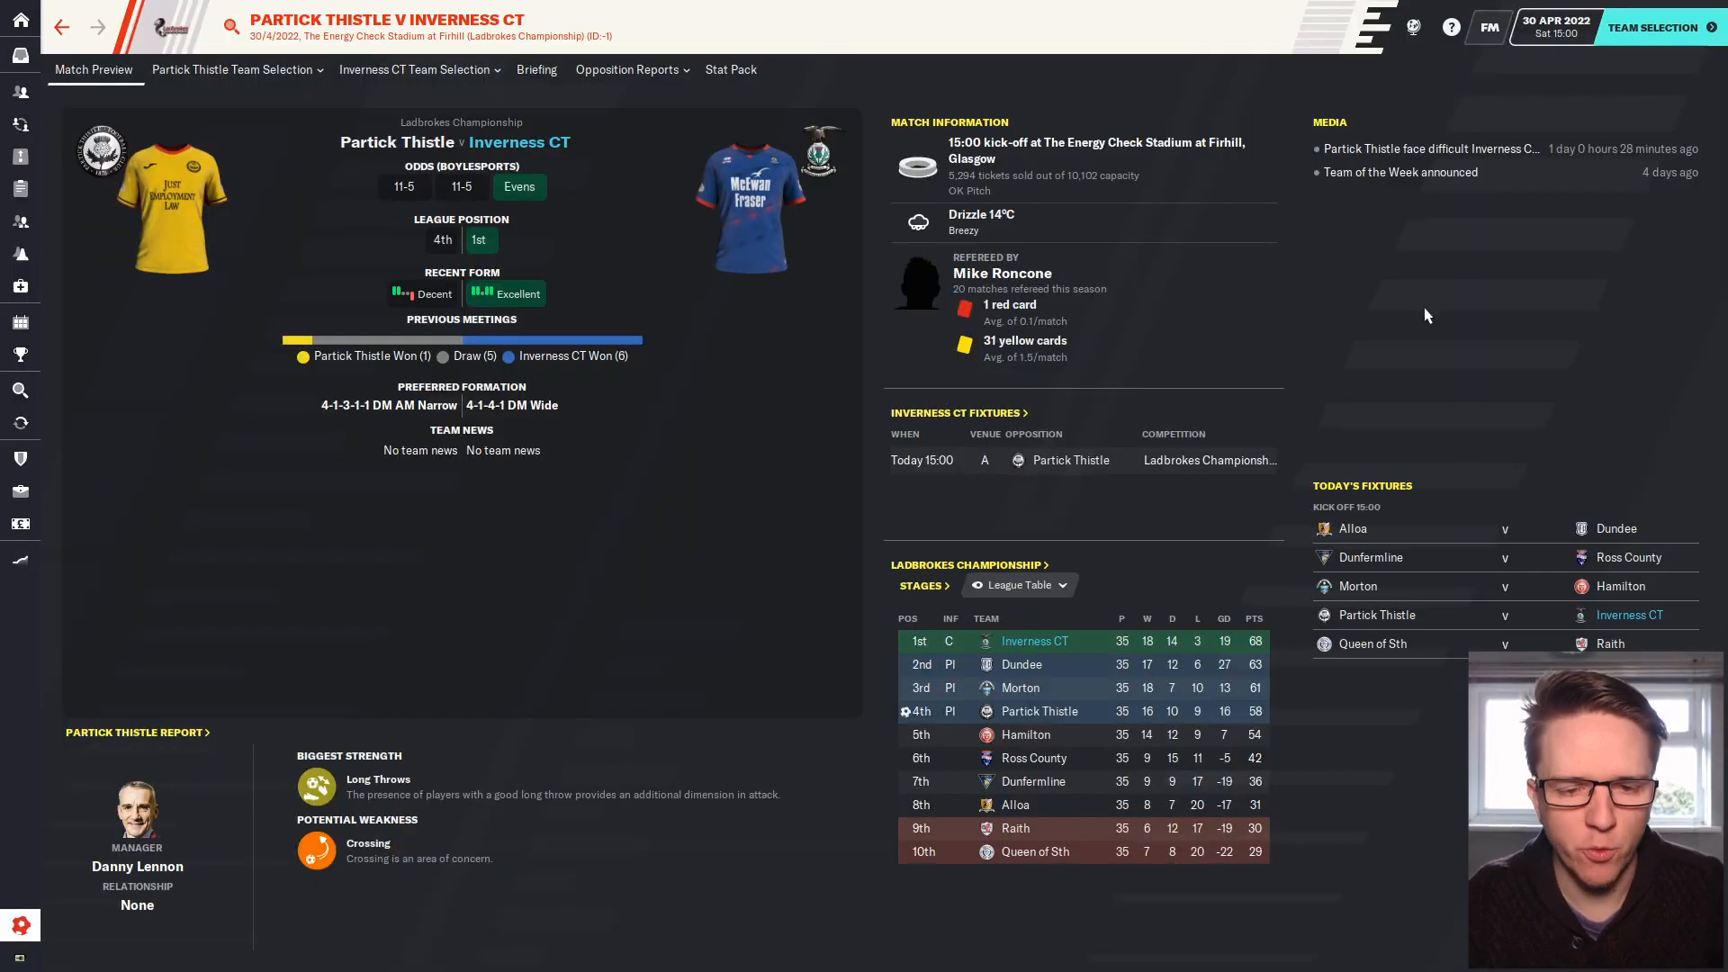
pyautogui.moveTo(1653, 26)
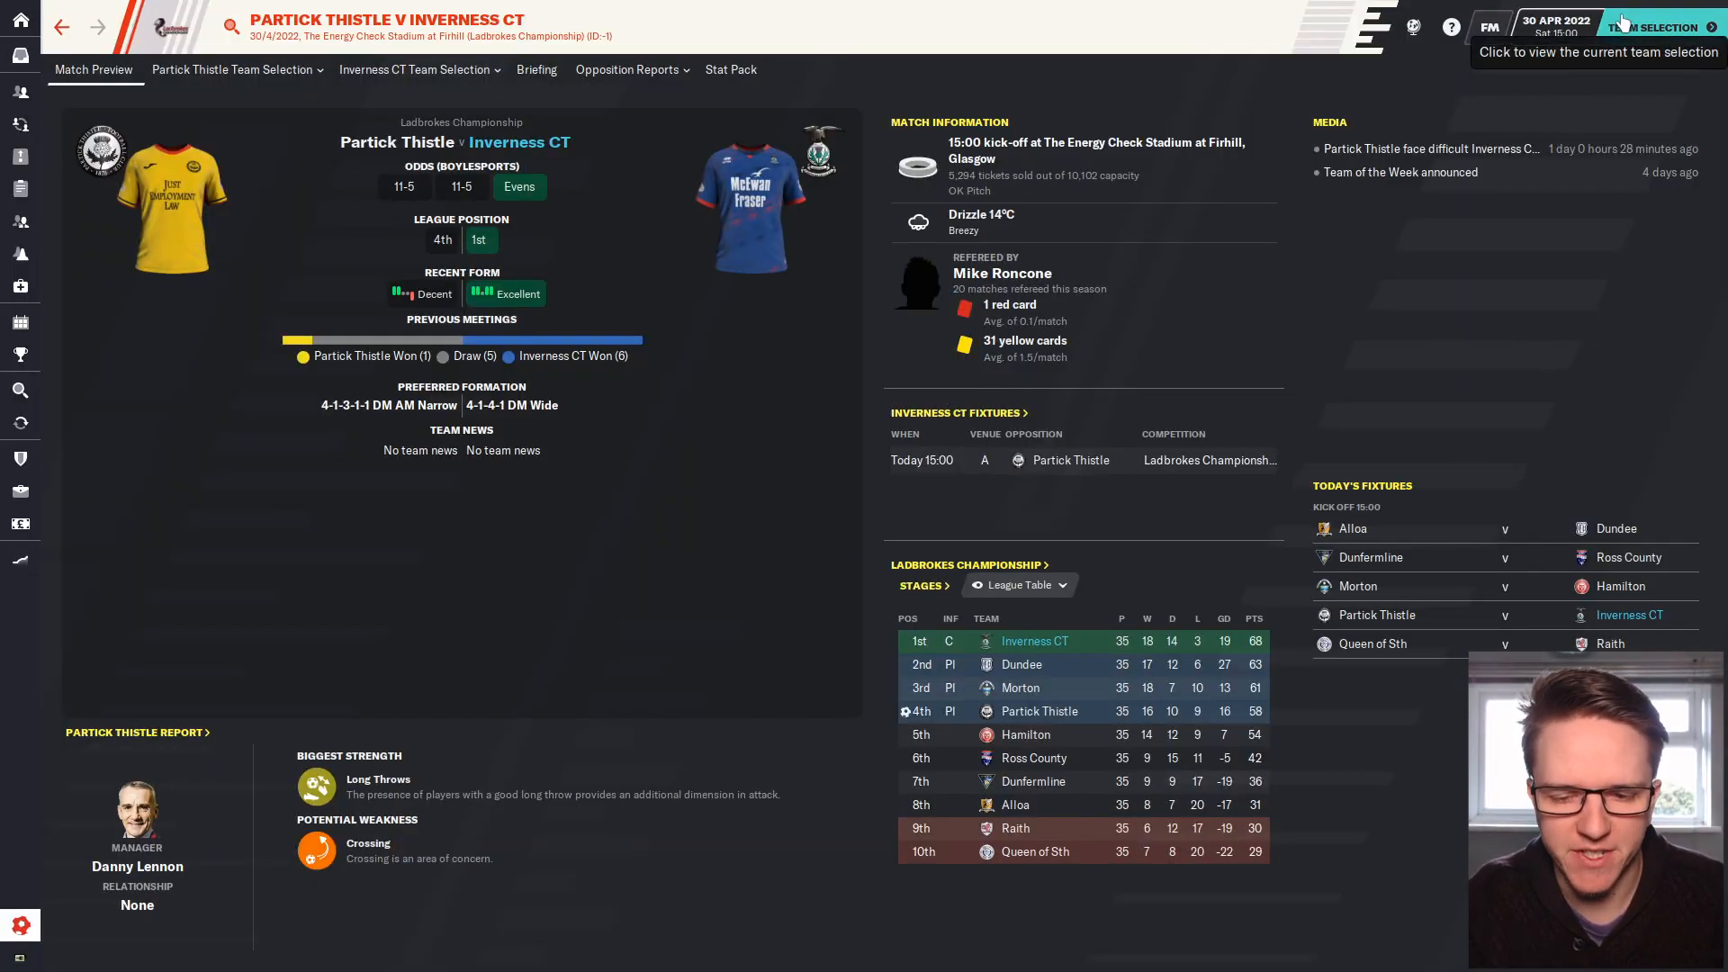
pyautogui.moveTo(339, 372)
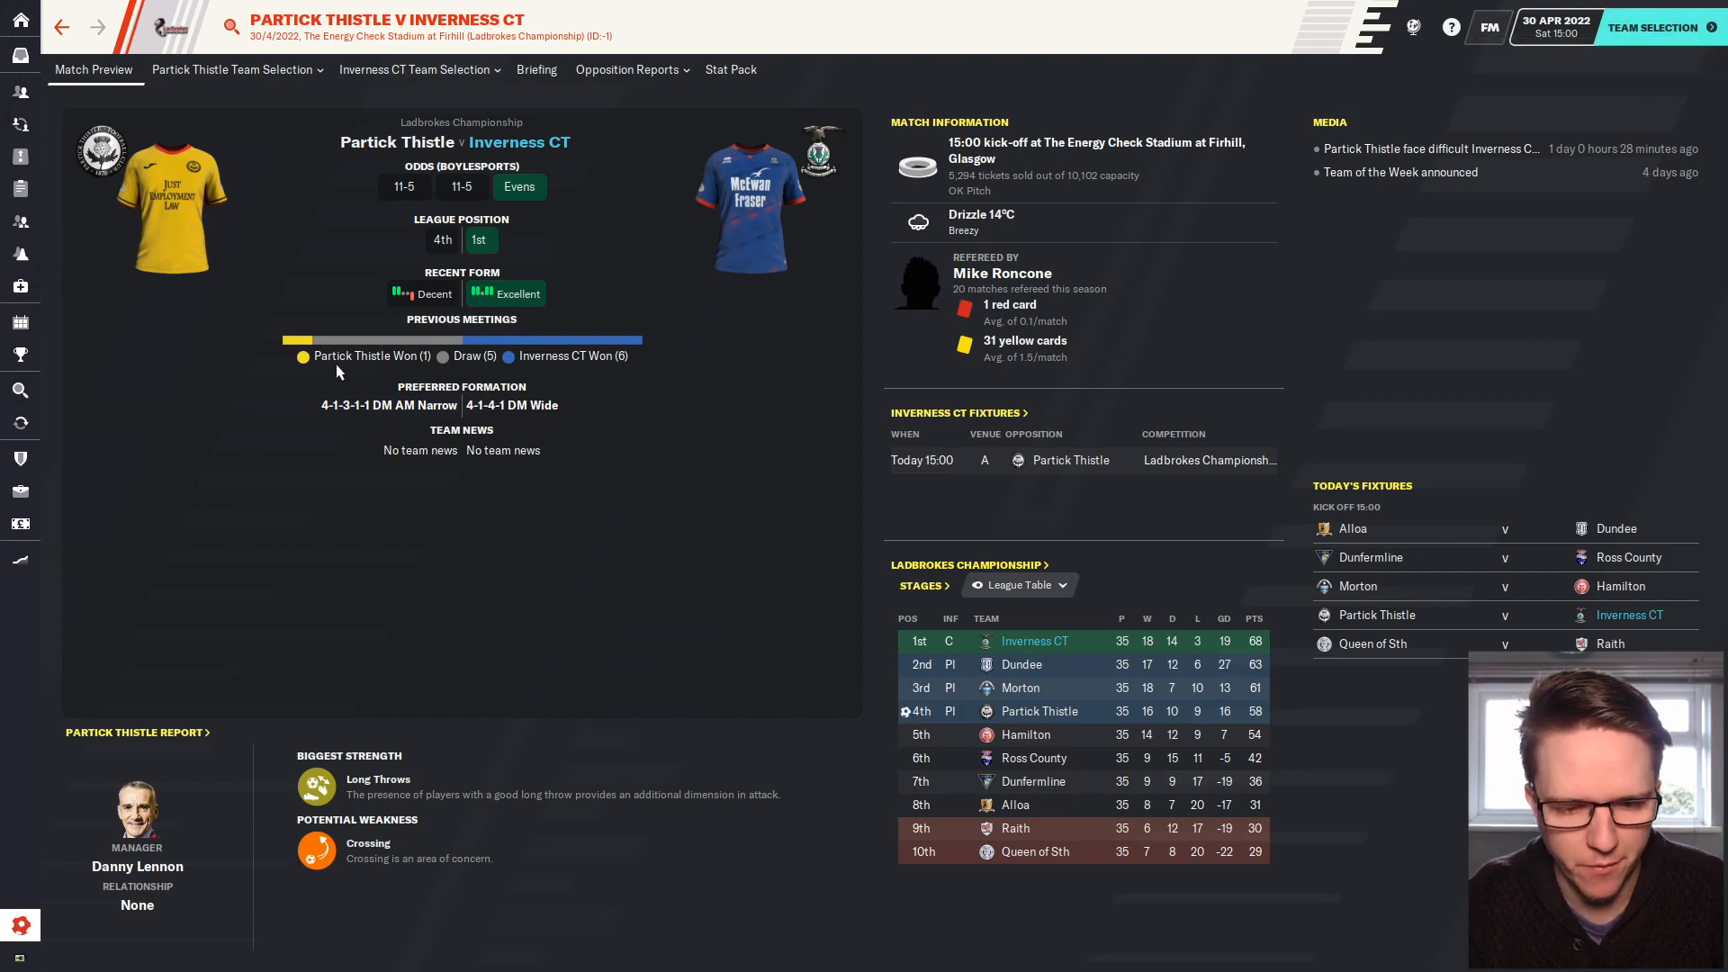
pyautogui.moveTo(574, 778)
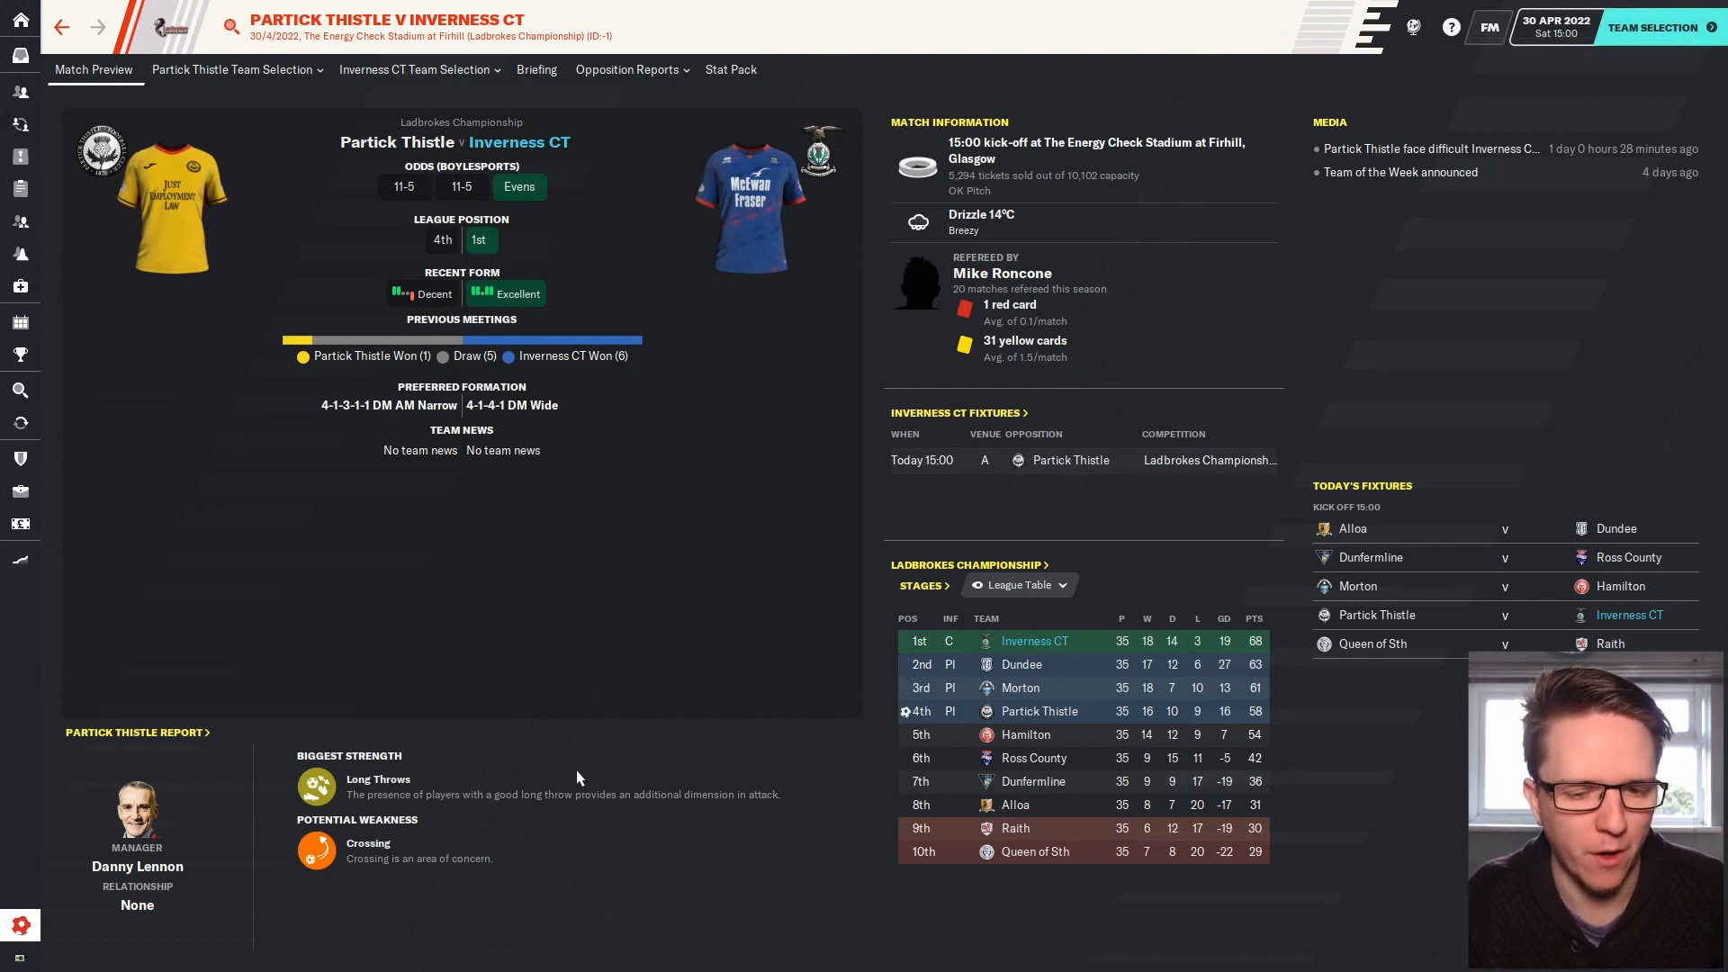
pyautogui.moveTo(509, 578)
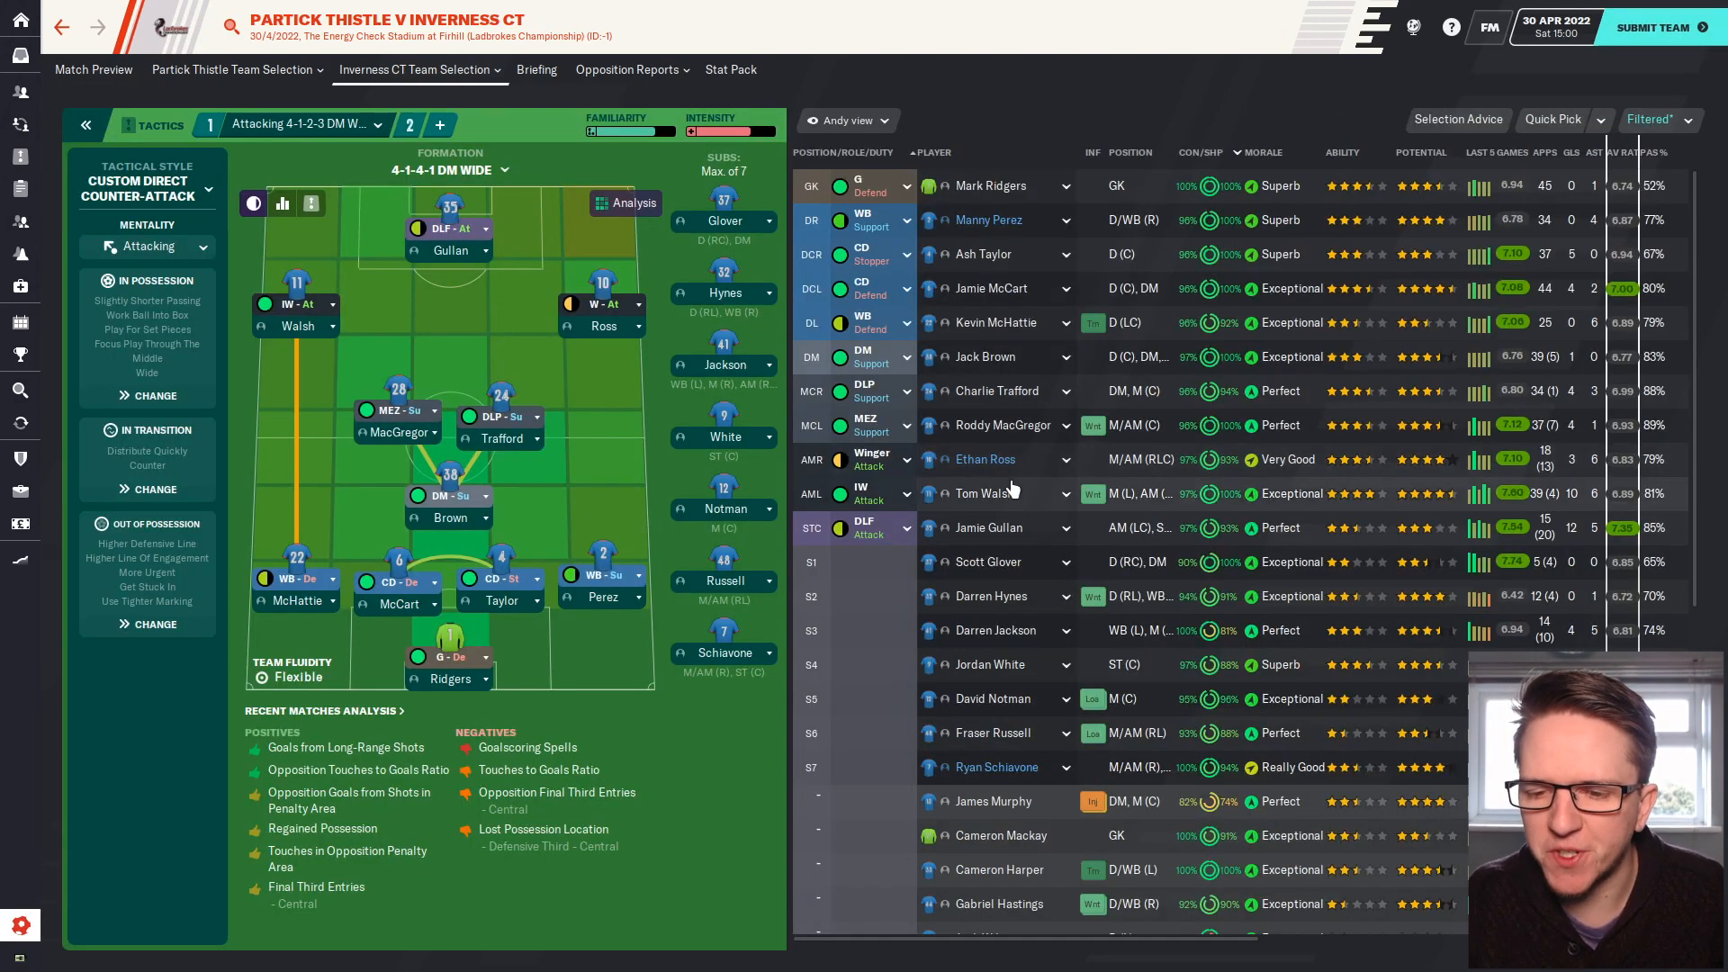
pyautogui.moveTo(568, 509)
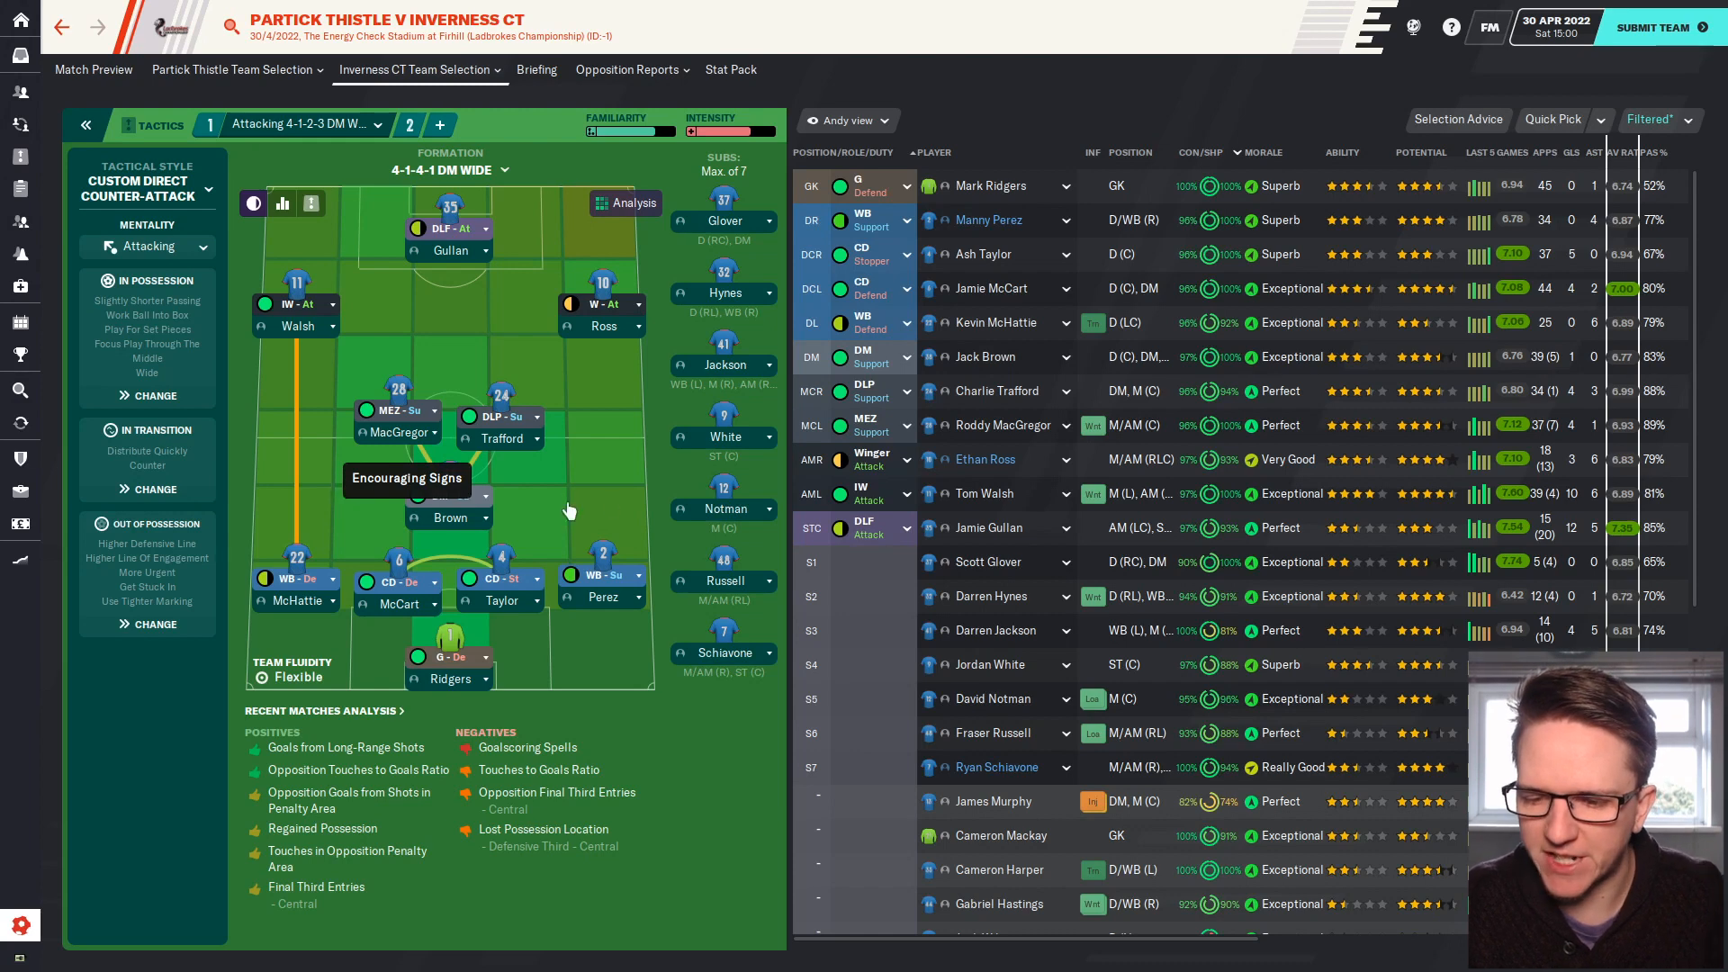
# Look through the Inverness CT squad list and submit the team for the Partick Thistle match.
pyautogui.scroll(-3)
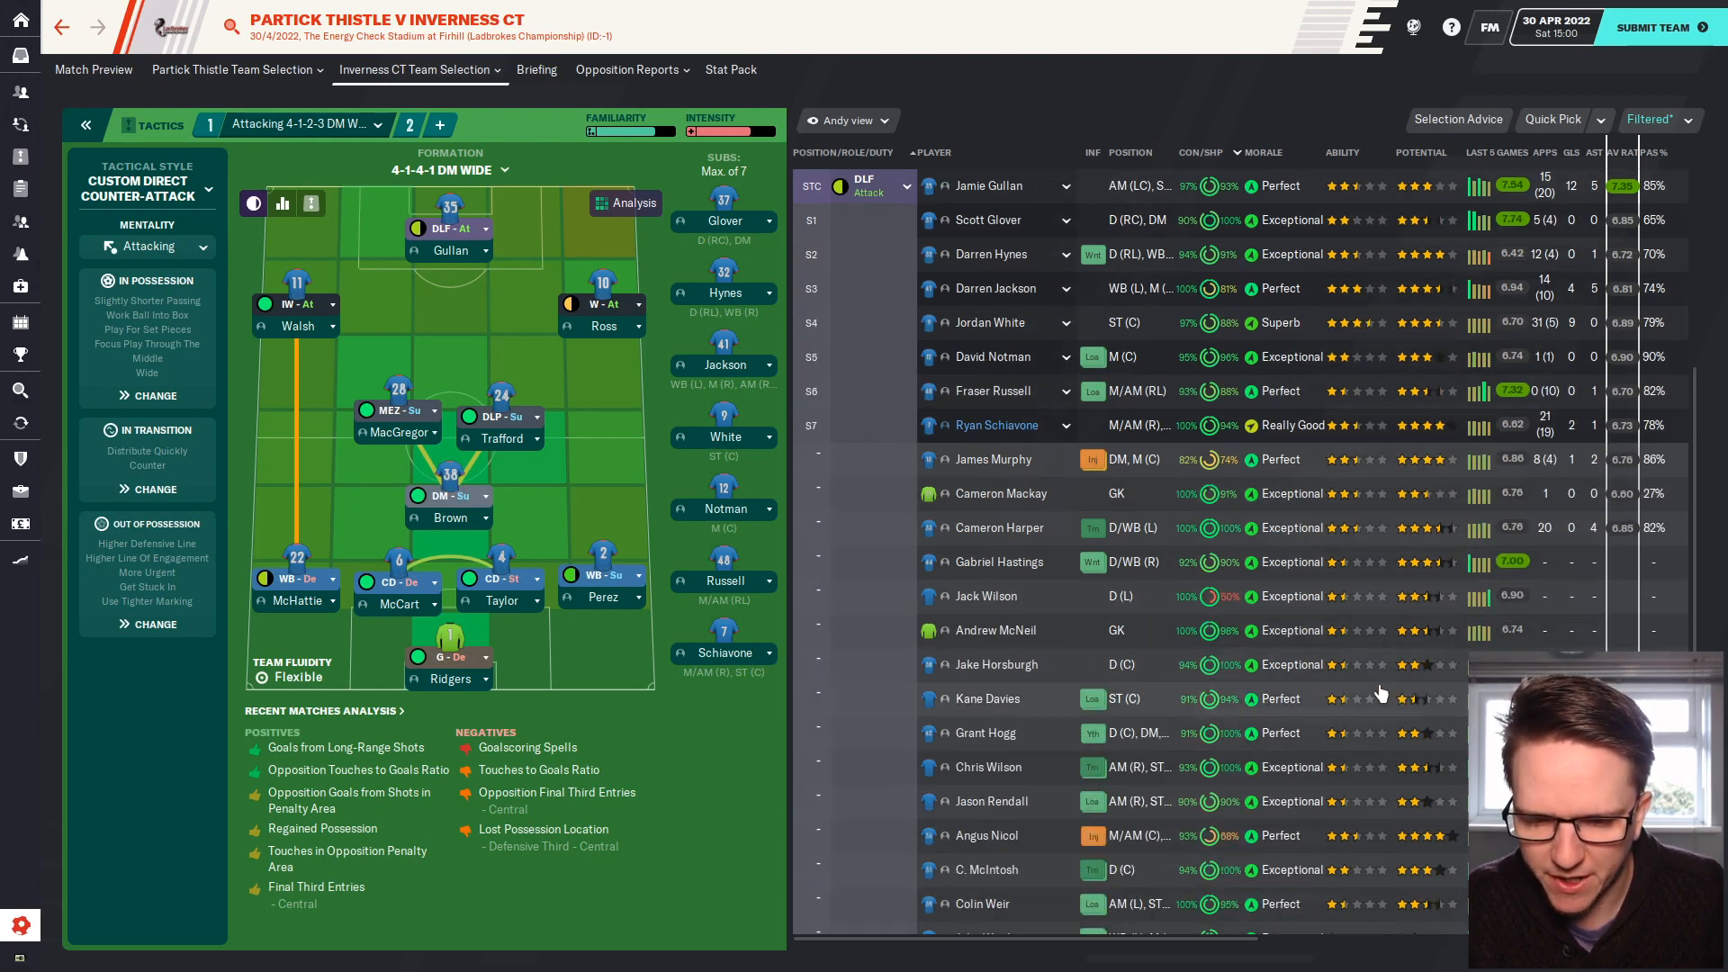
pyautogui.scroll(-3)
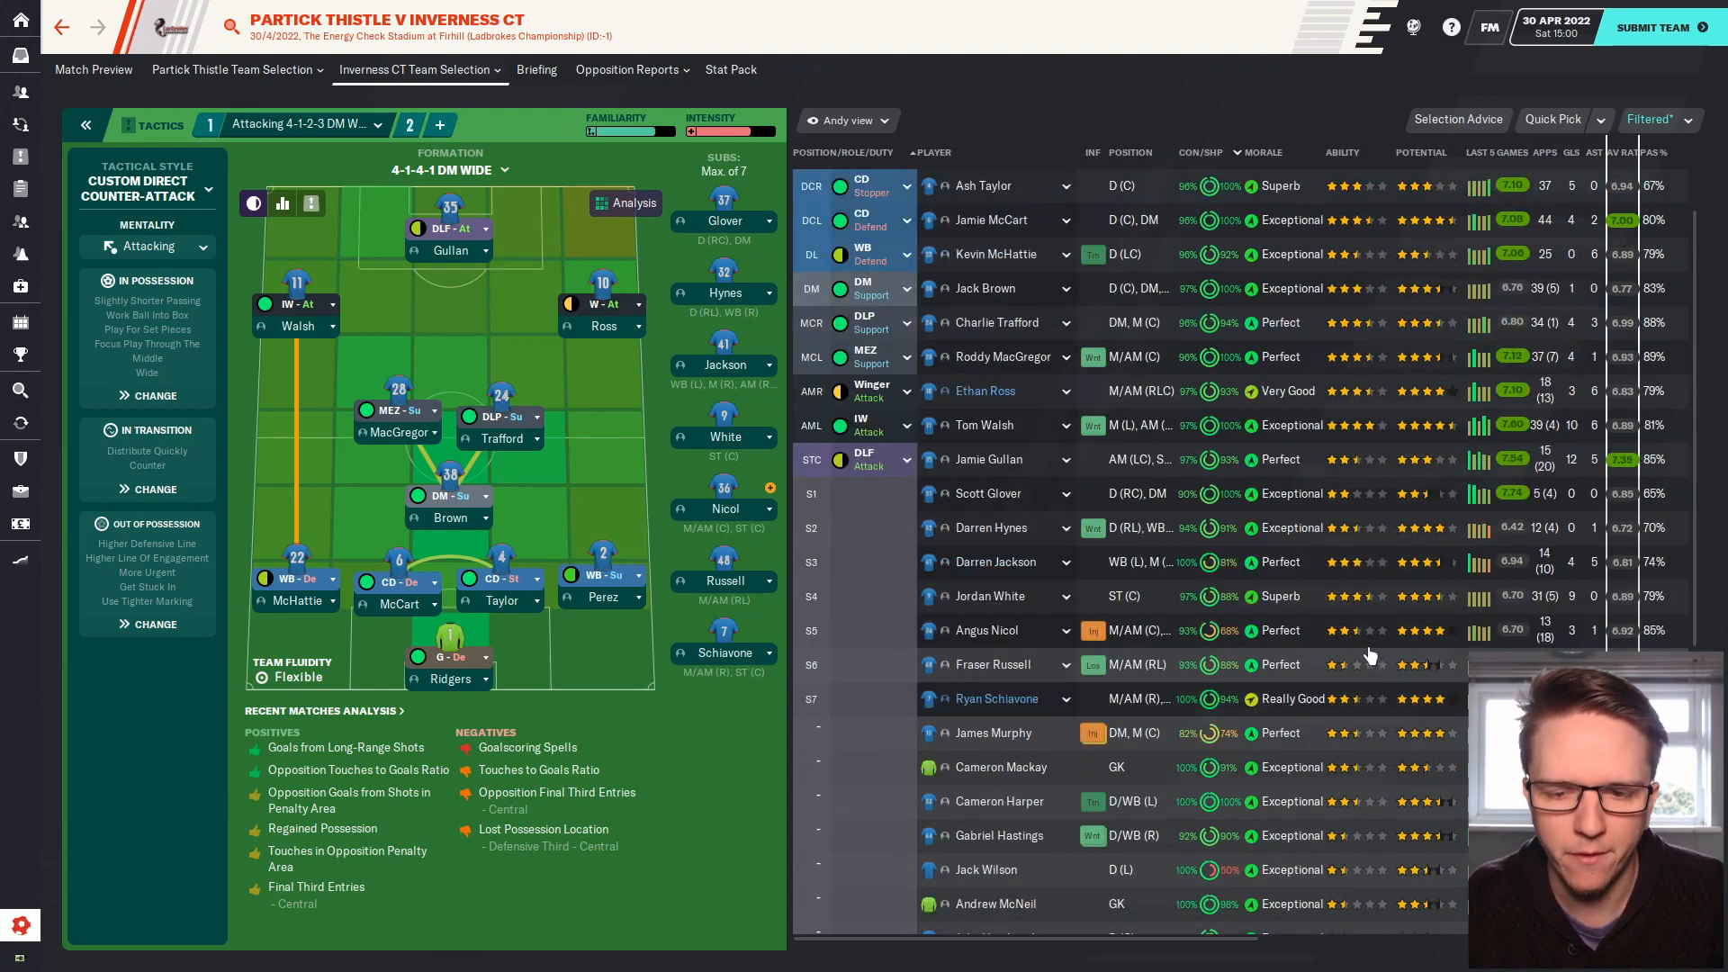
pyautogui.scroll(3)
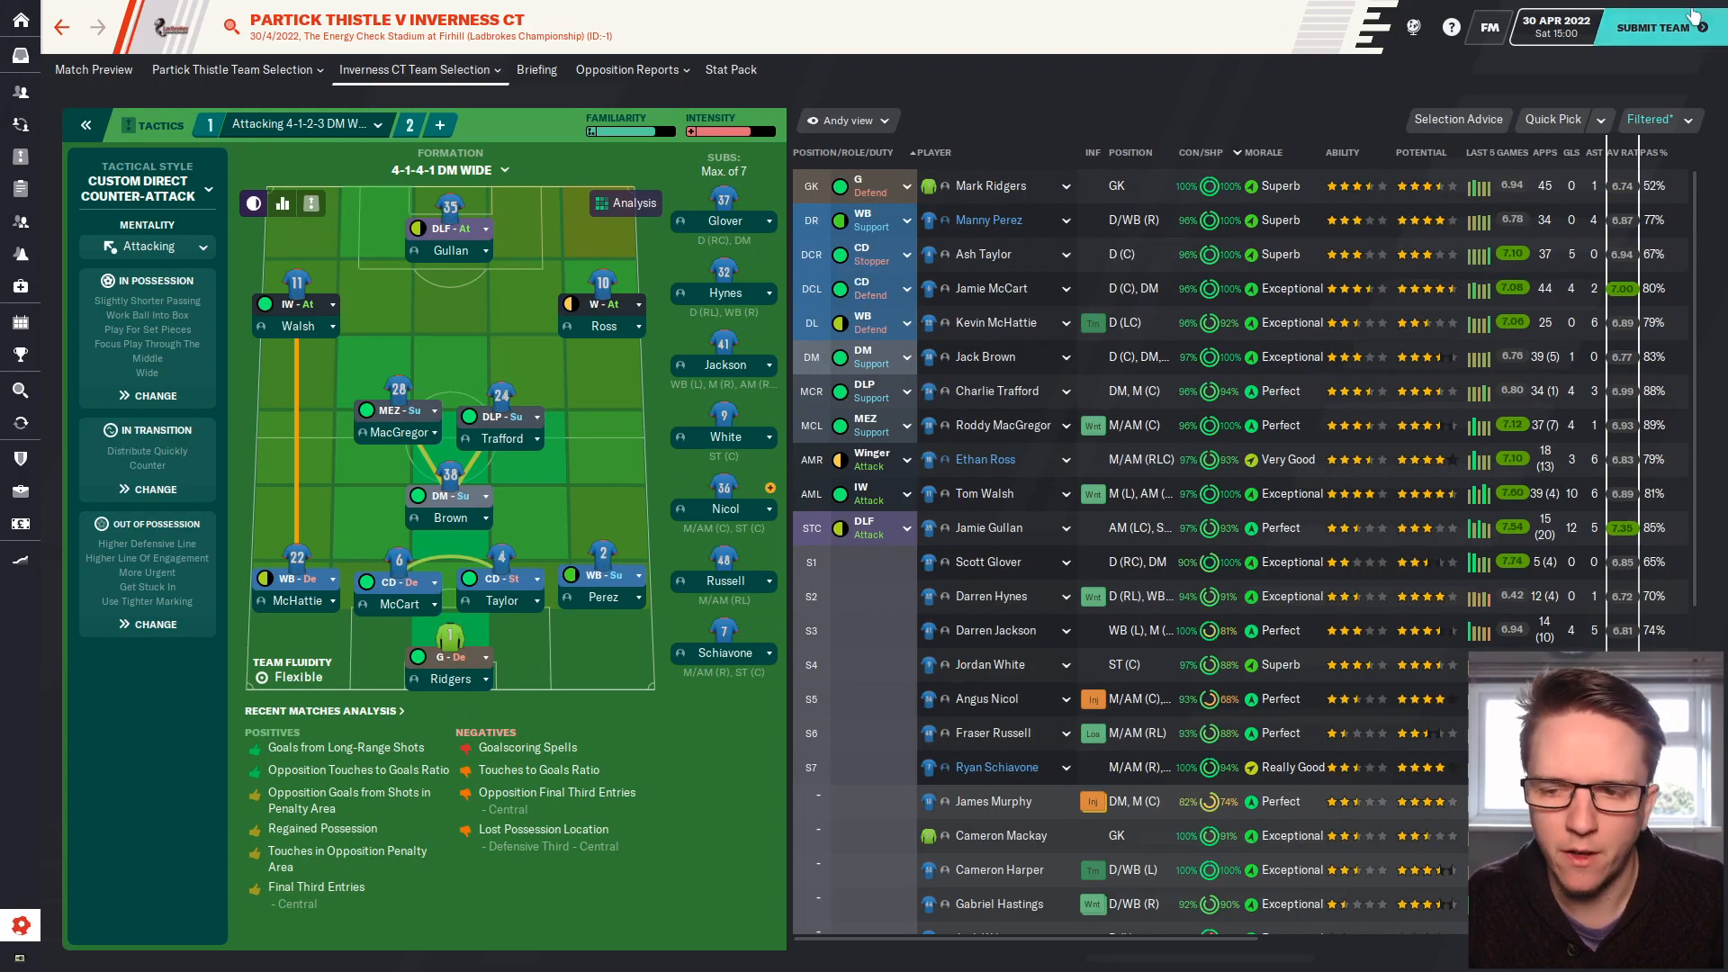
pyautogui.click(1653, 26)
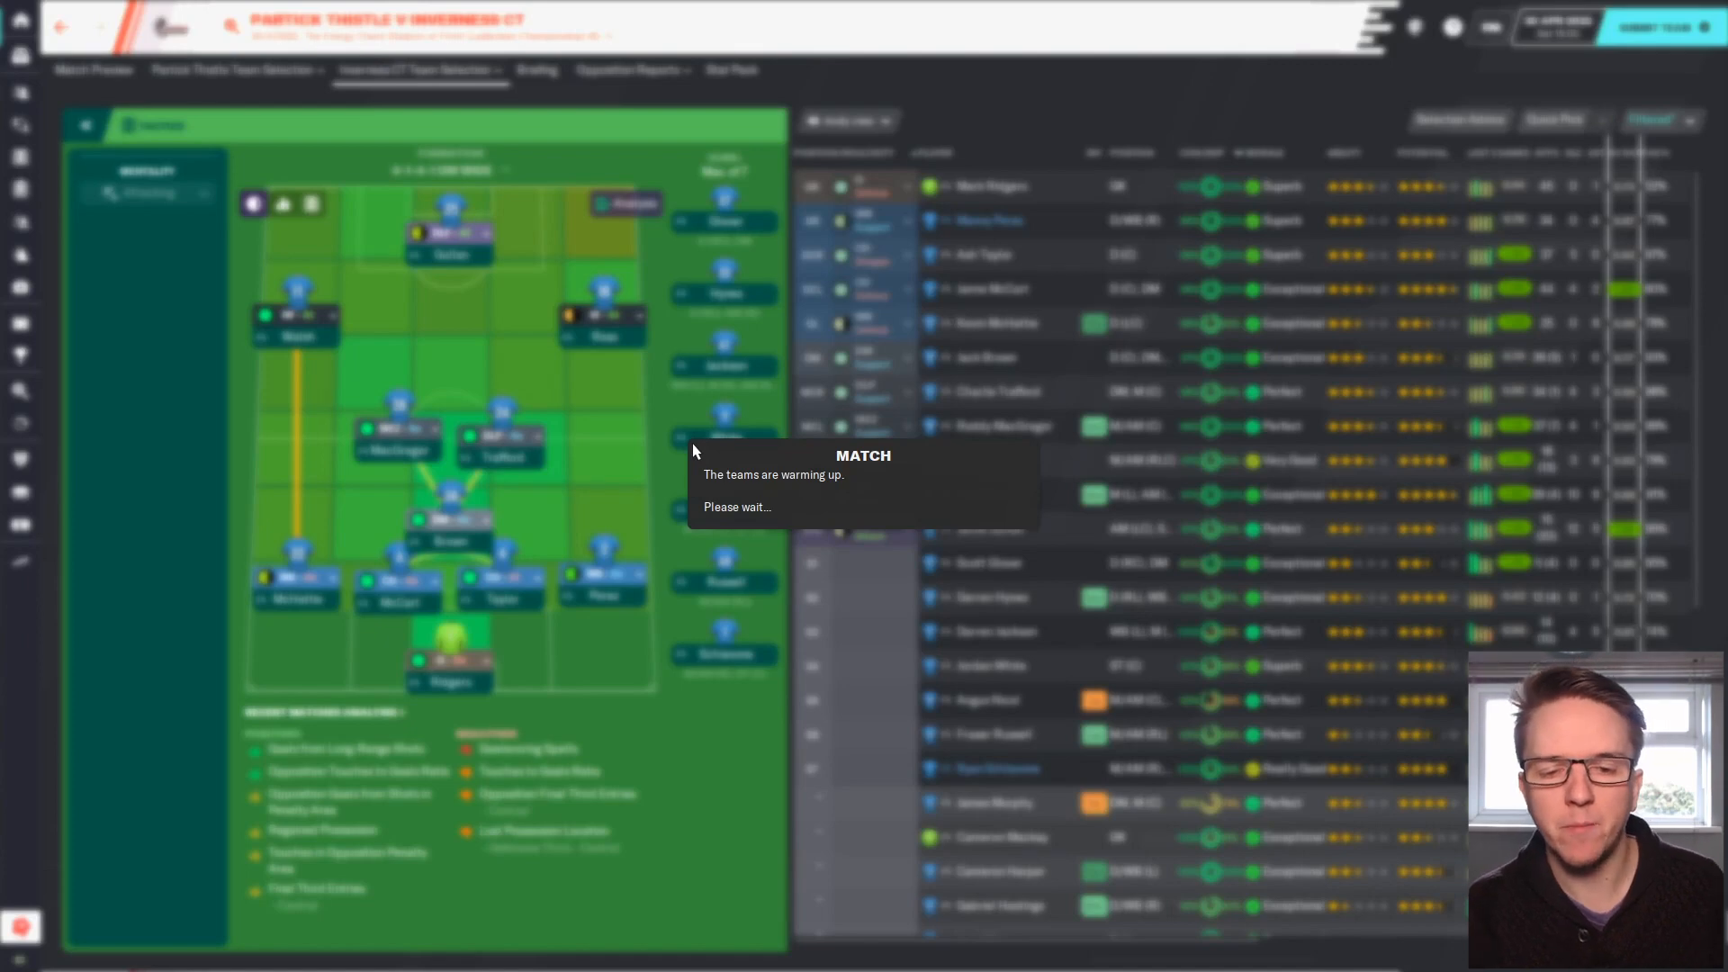
pyautogui.moveTo(358, 347)
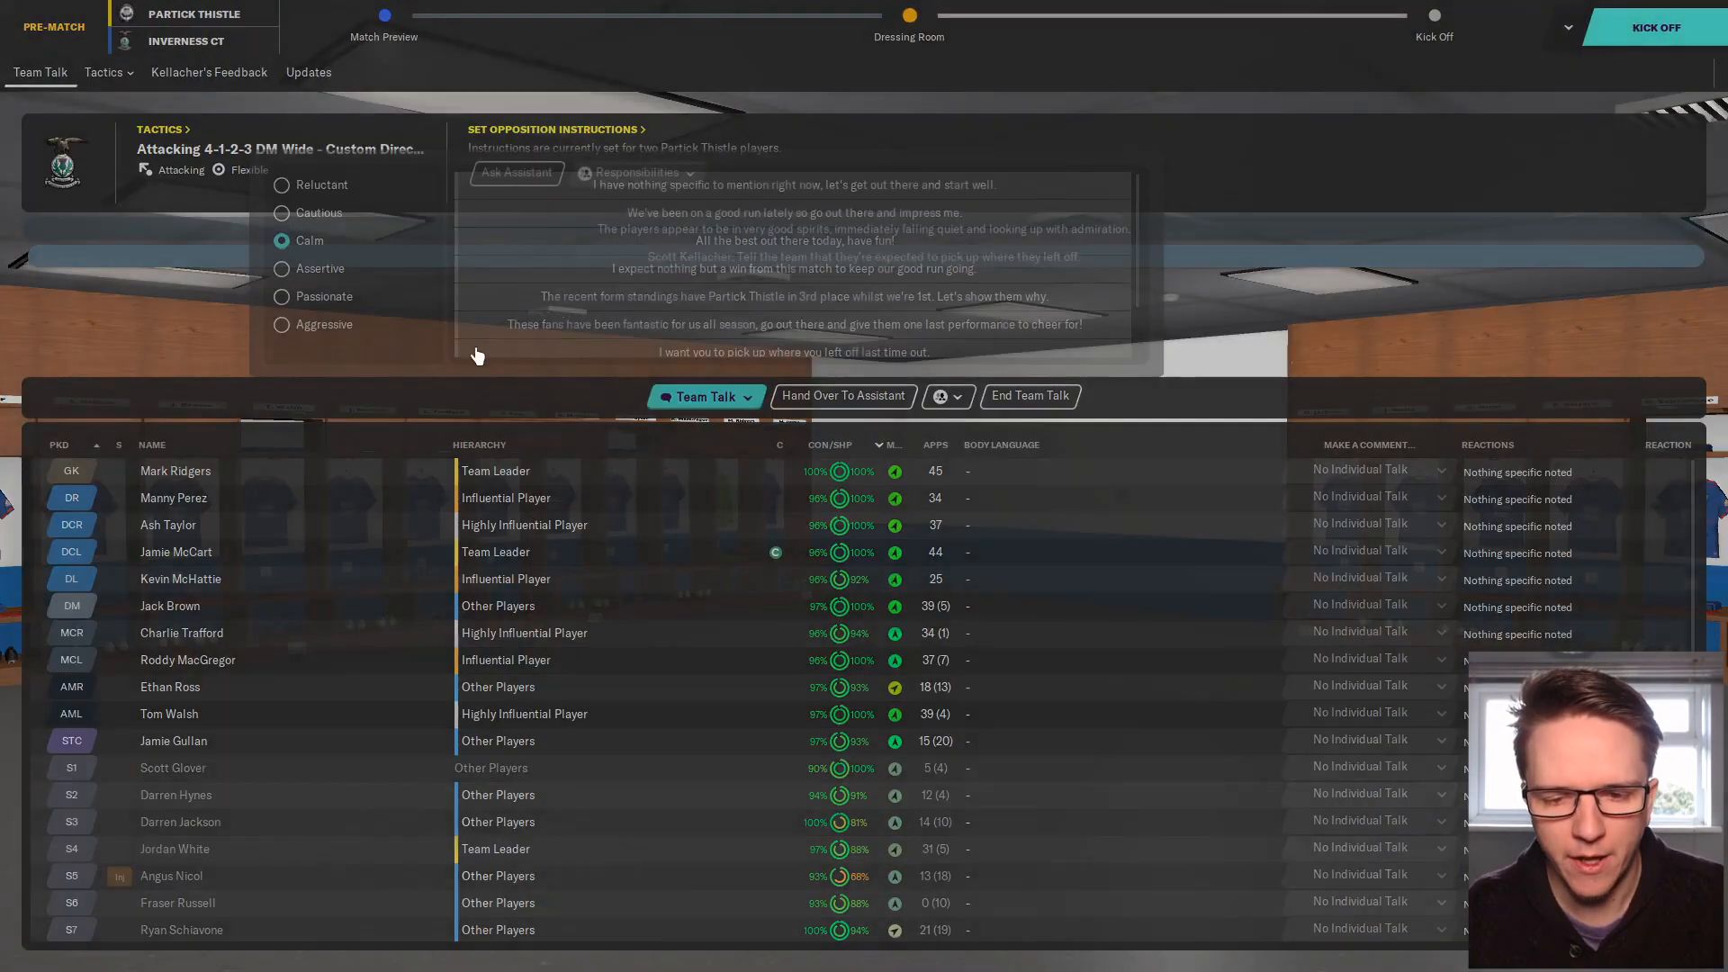
# Deliver the pre-match team talk, skip Tom Walsh's goal replay and play the second half to a 1-0 win.
pyautogui.click(282, 295)
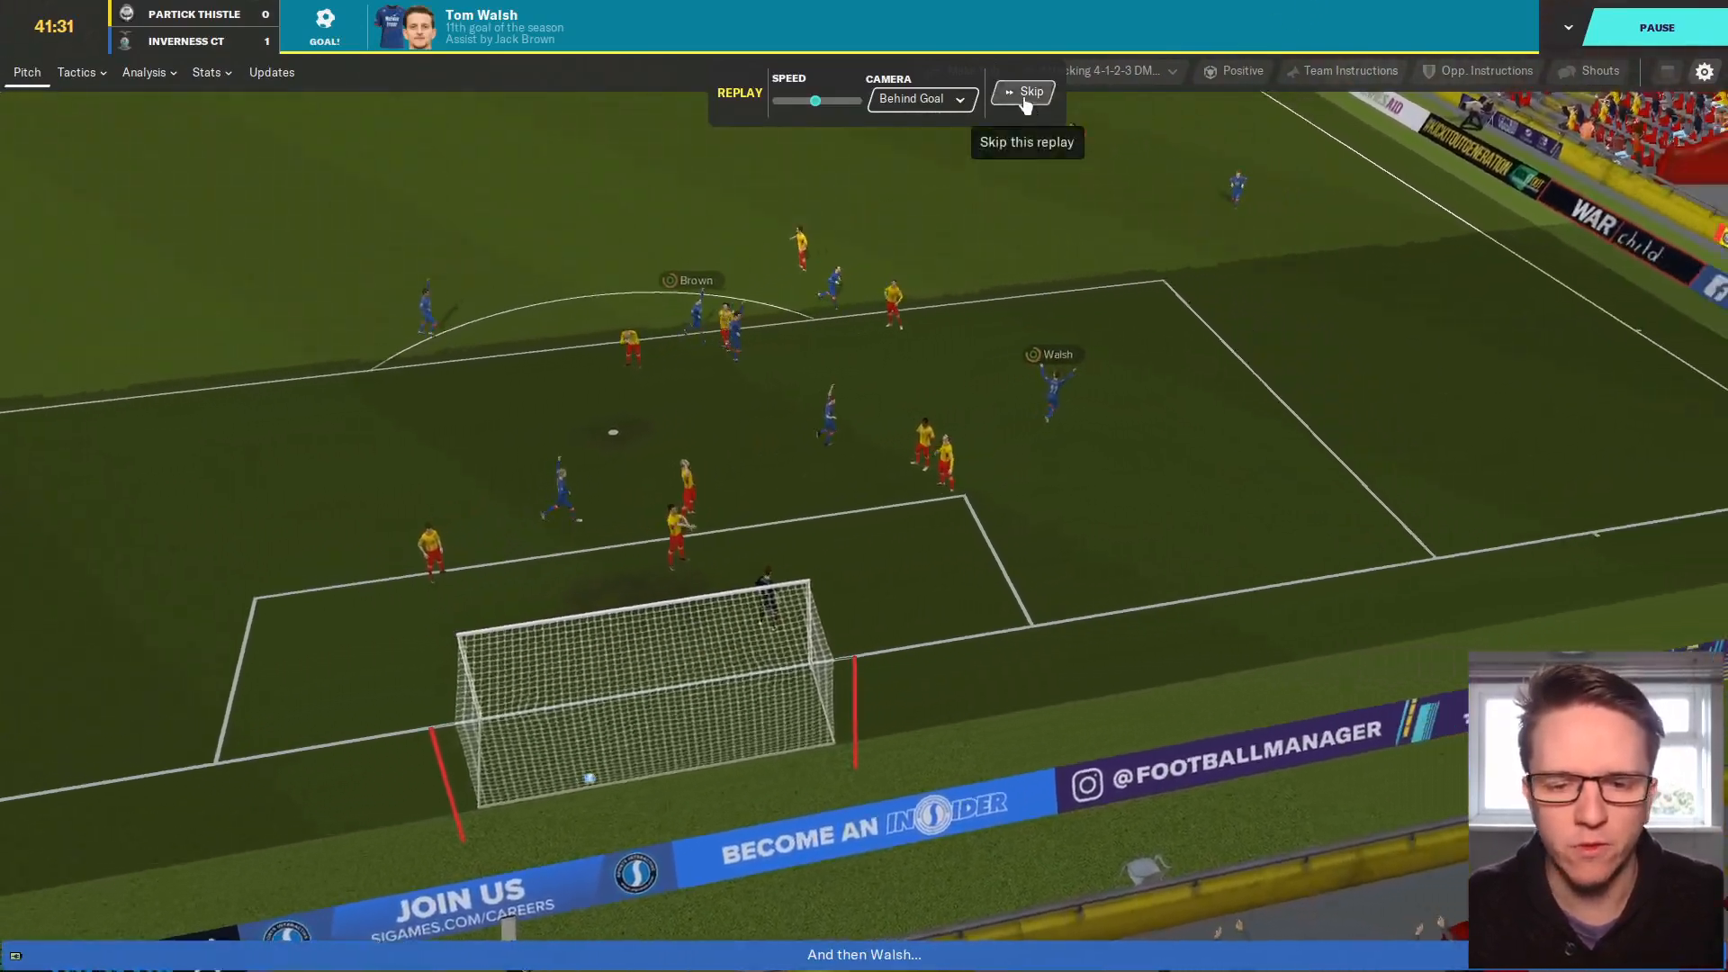
pyautogui.click(1021, 92)
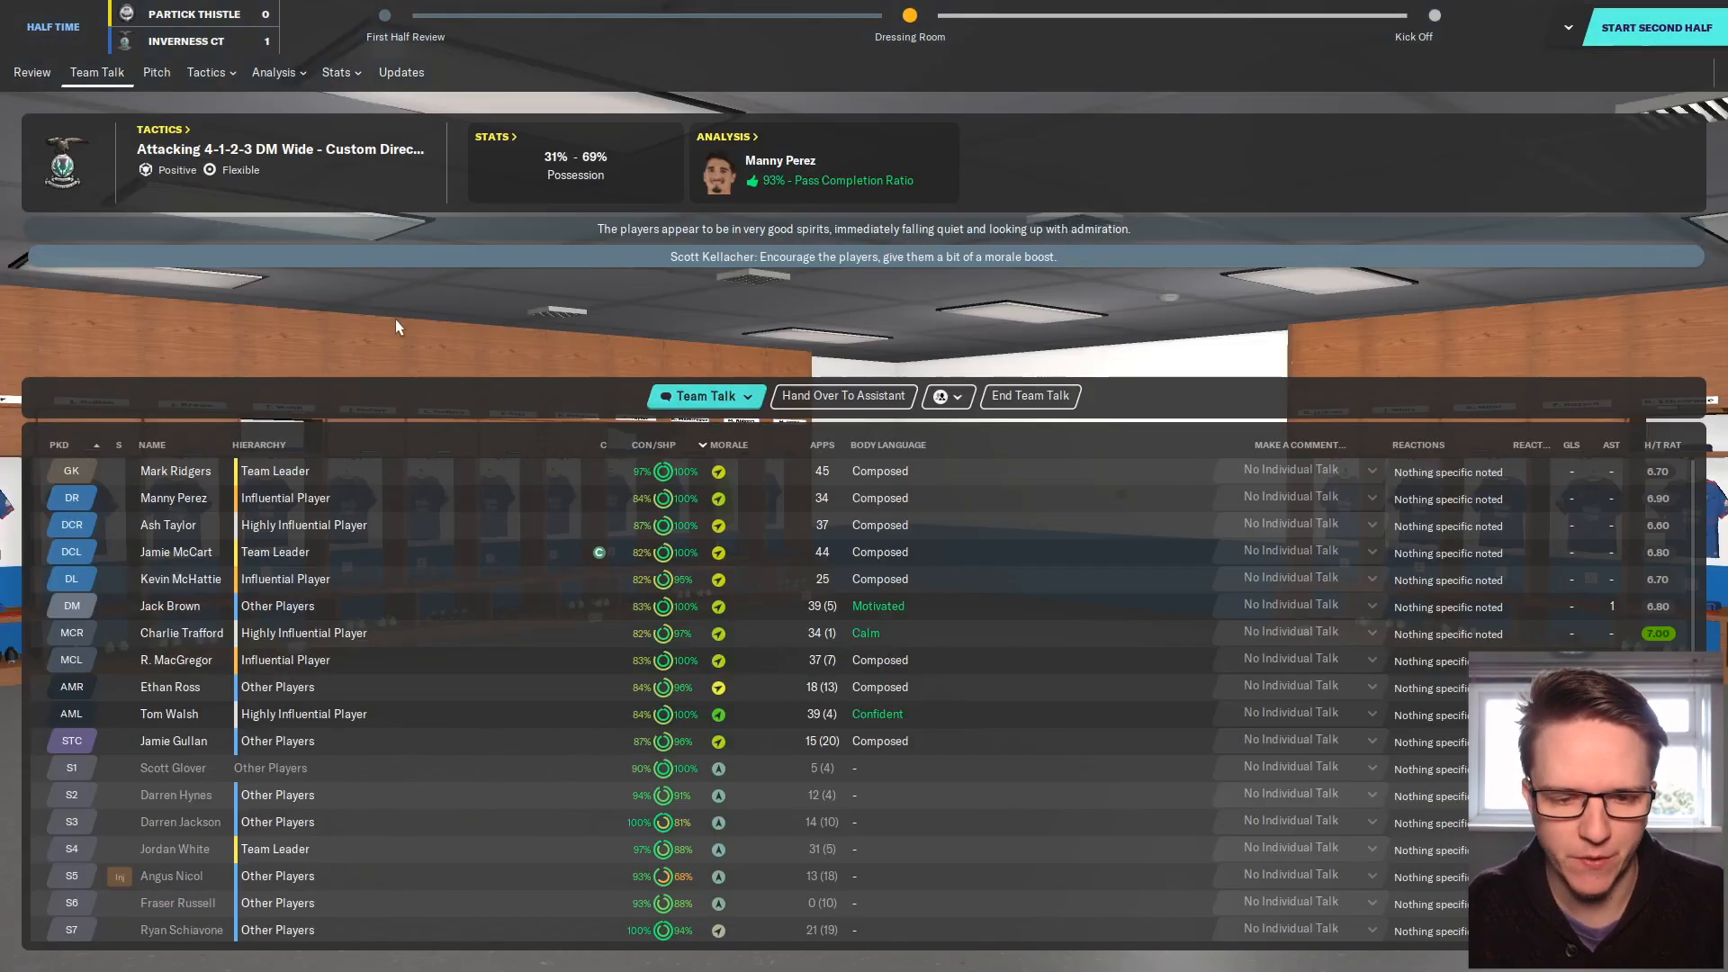
pyautogui.click(701, 396)
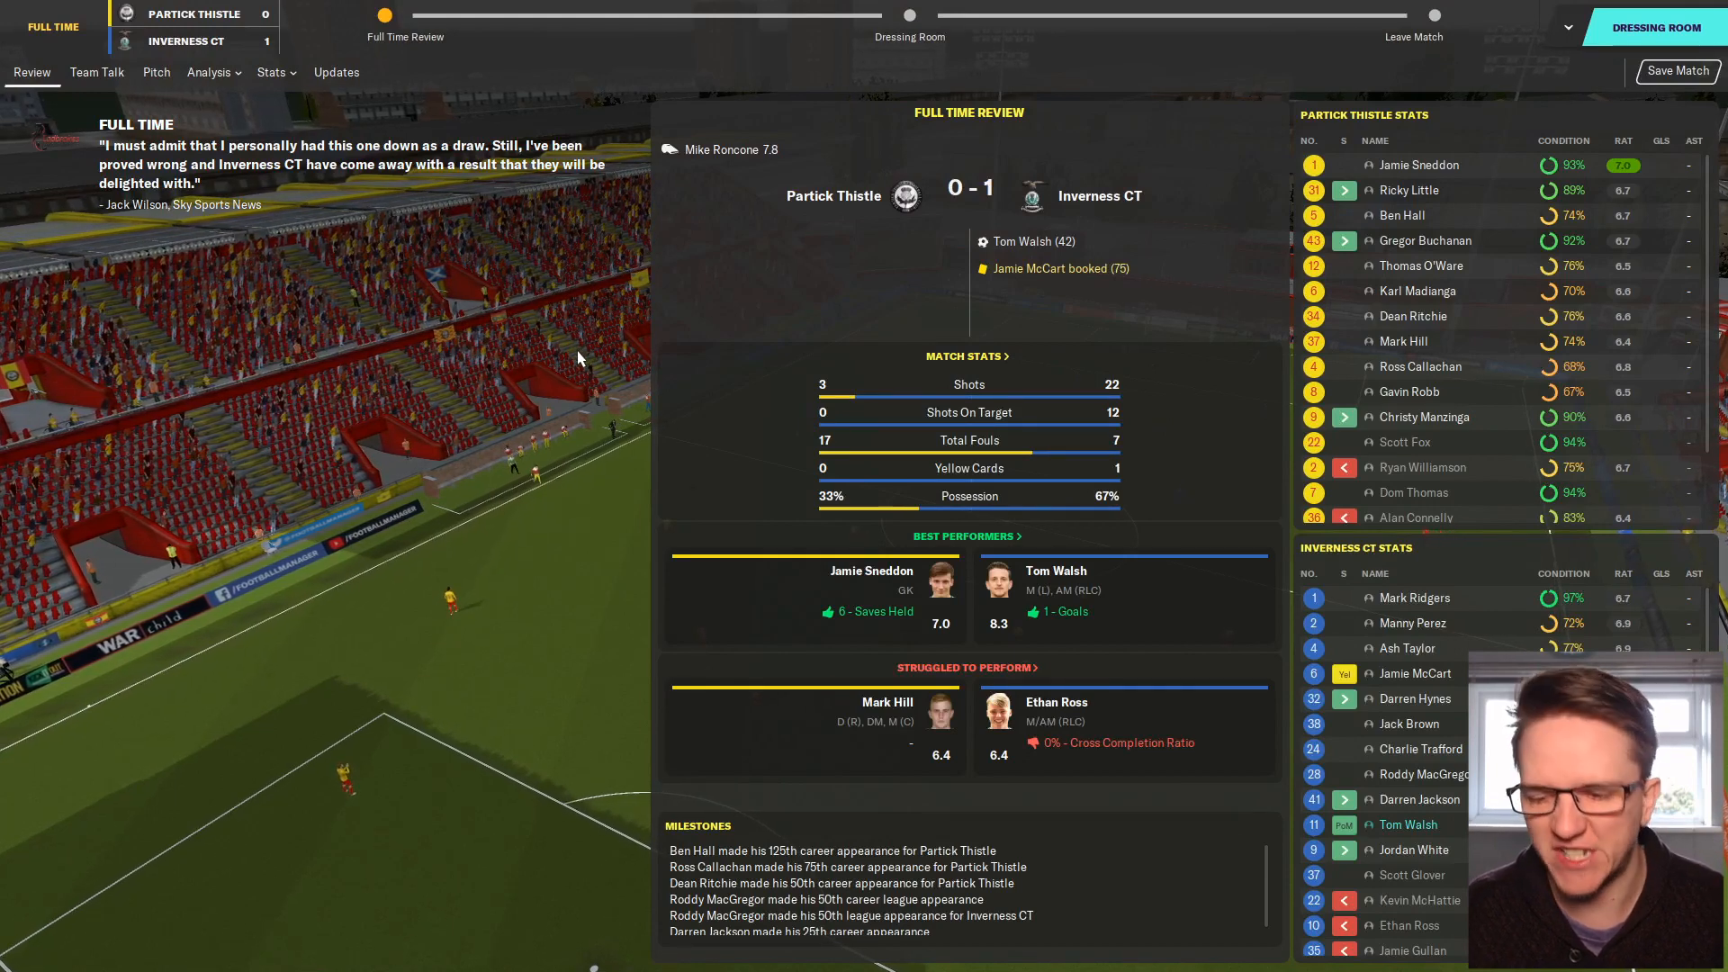
pyautogui.moveTo(470, 502)
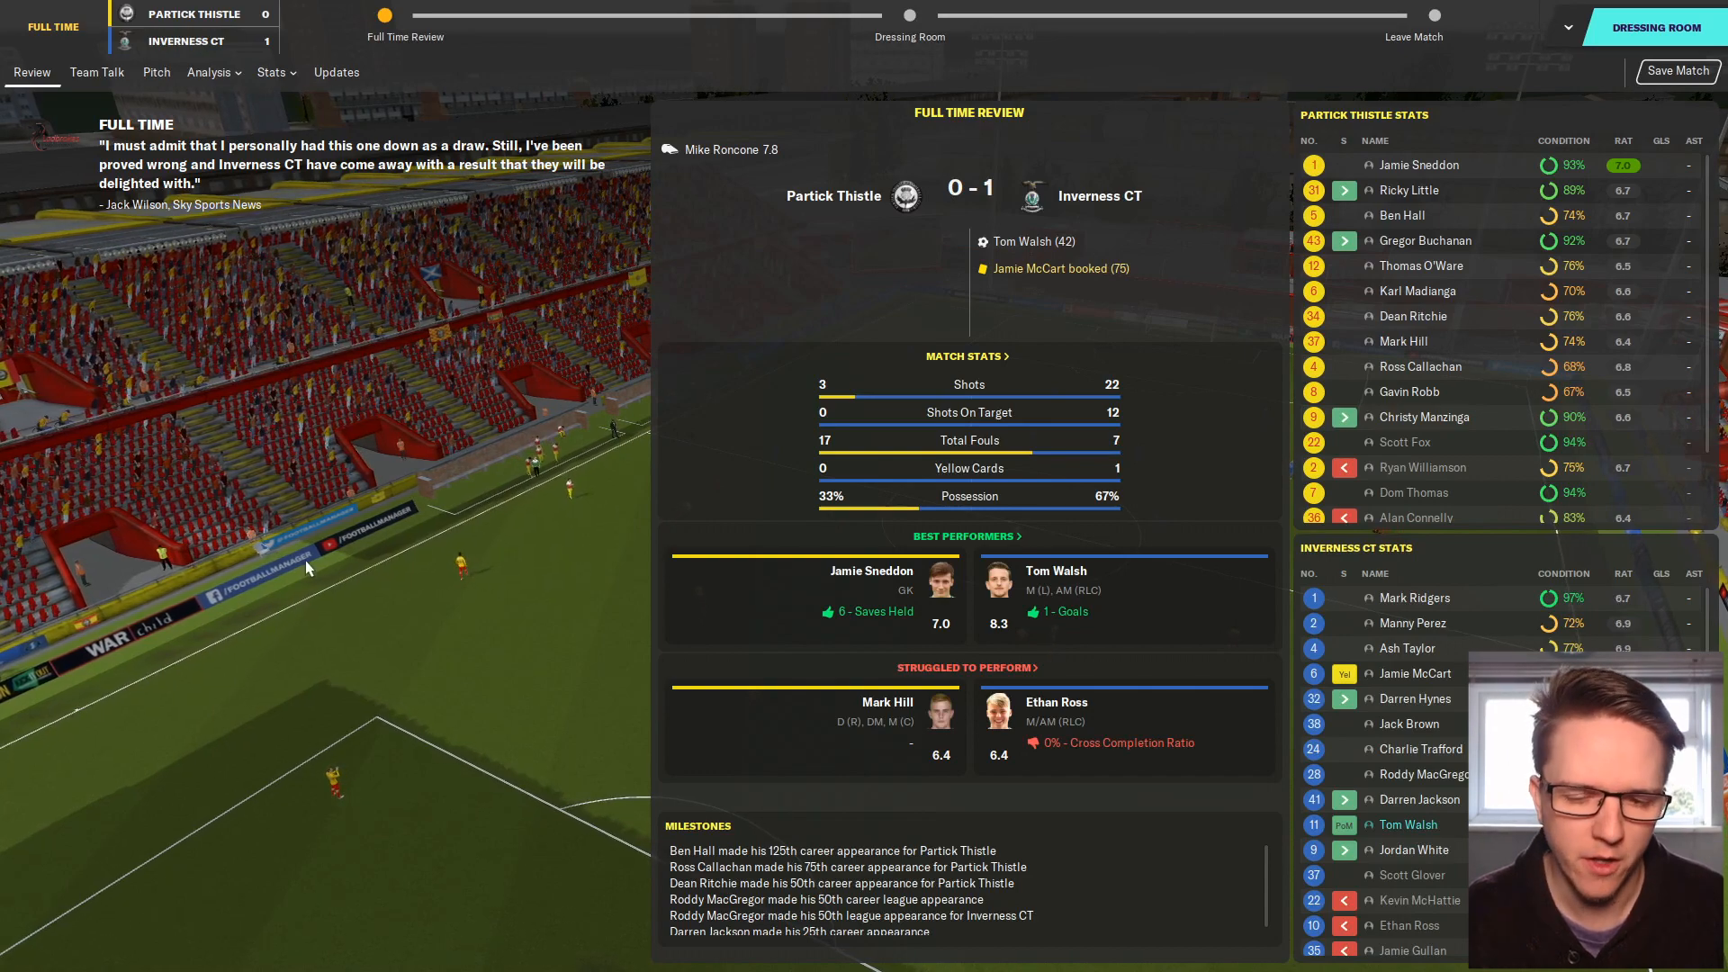
# Praise all players with 'A very nice victory, well done' and end the post-match team talk.
pyautogui.click(96, 72)
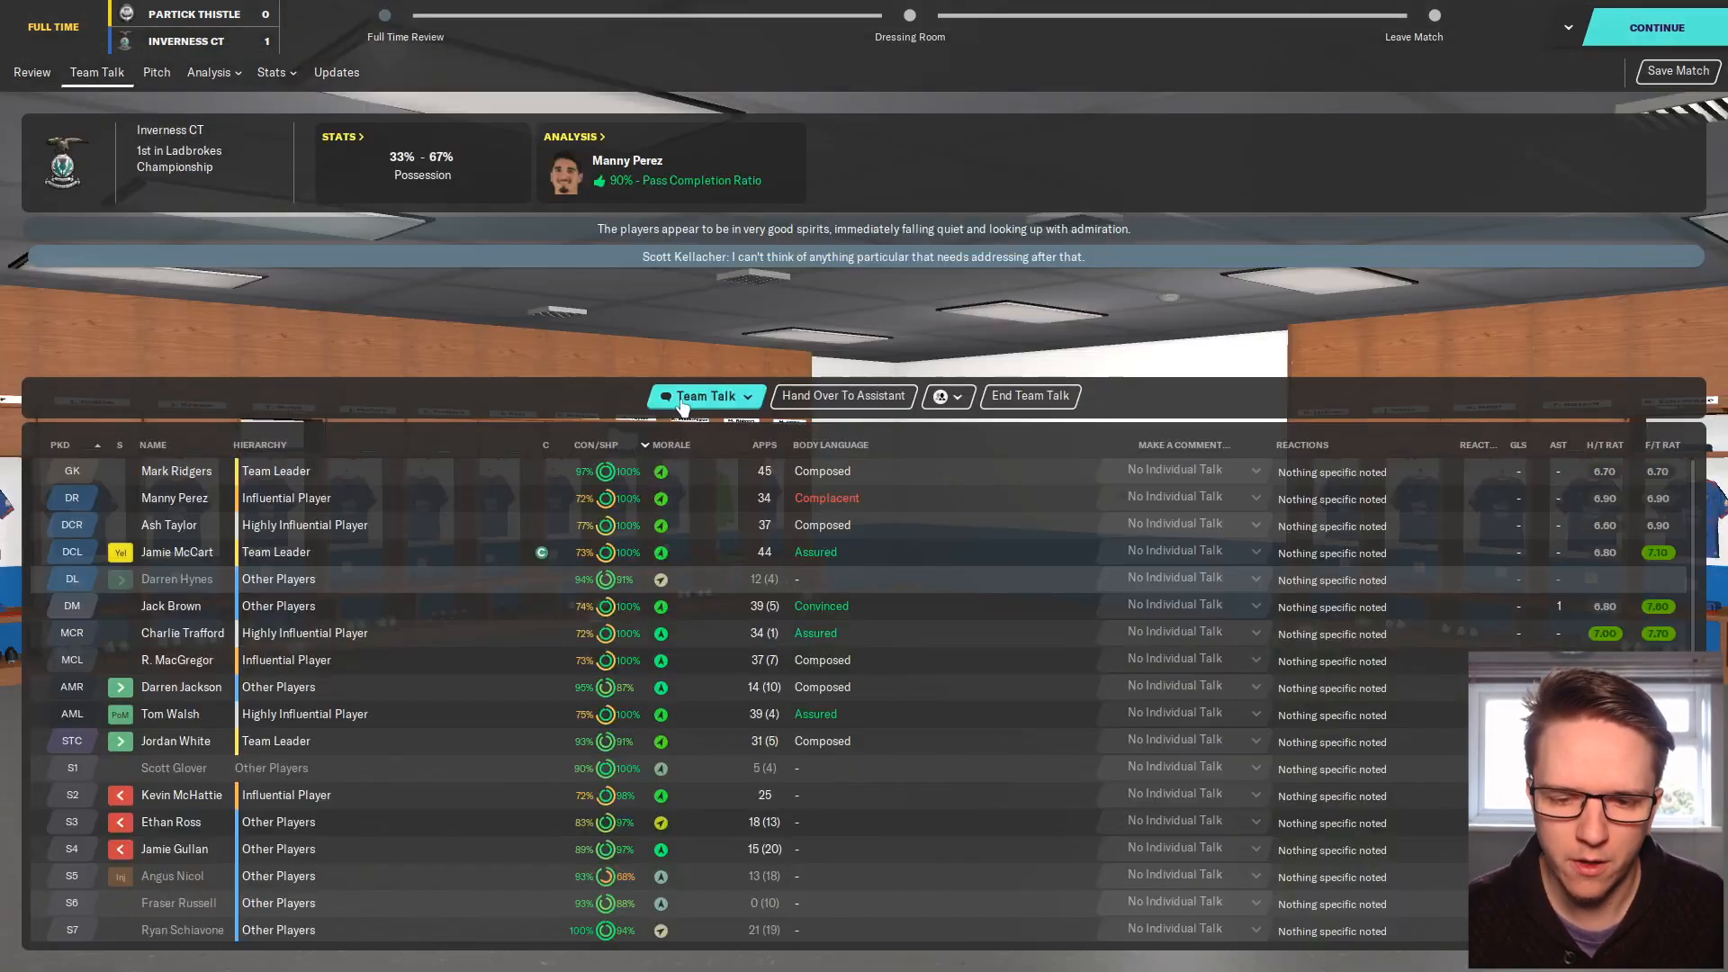
pyautogui.click(706, 396)
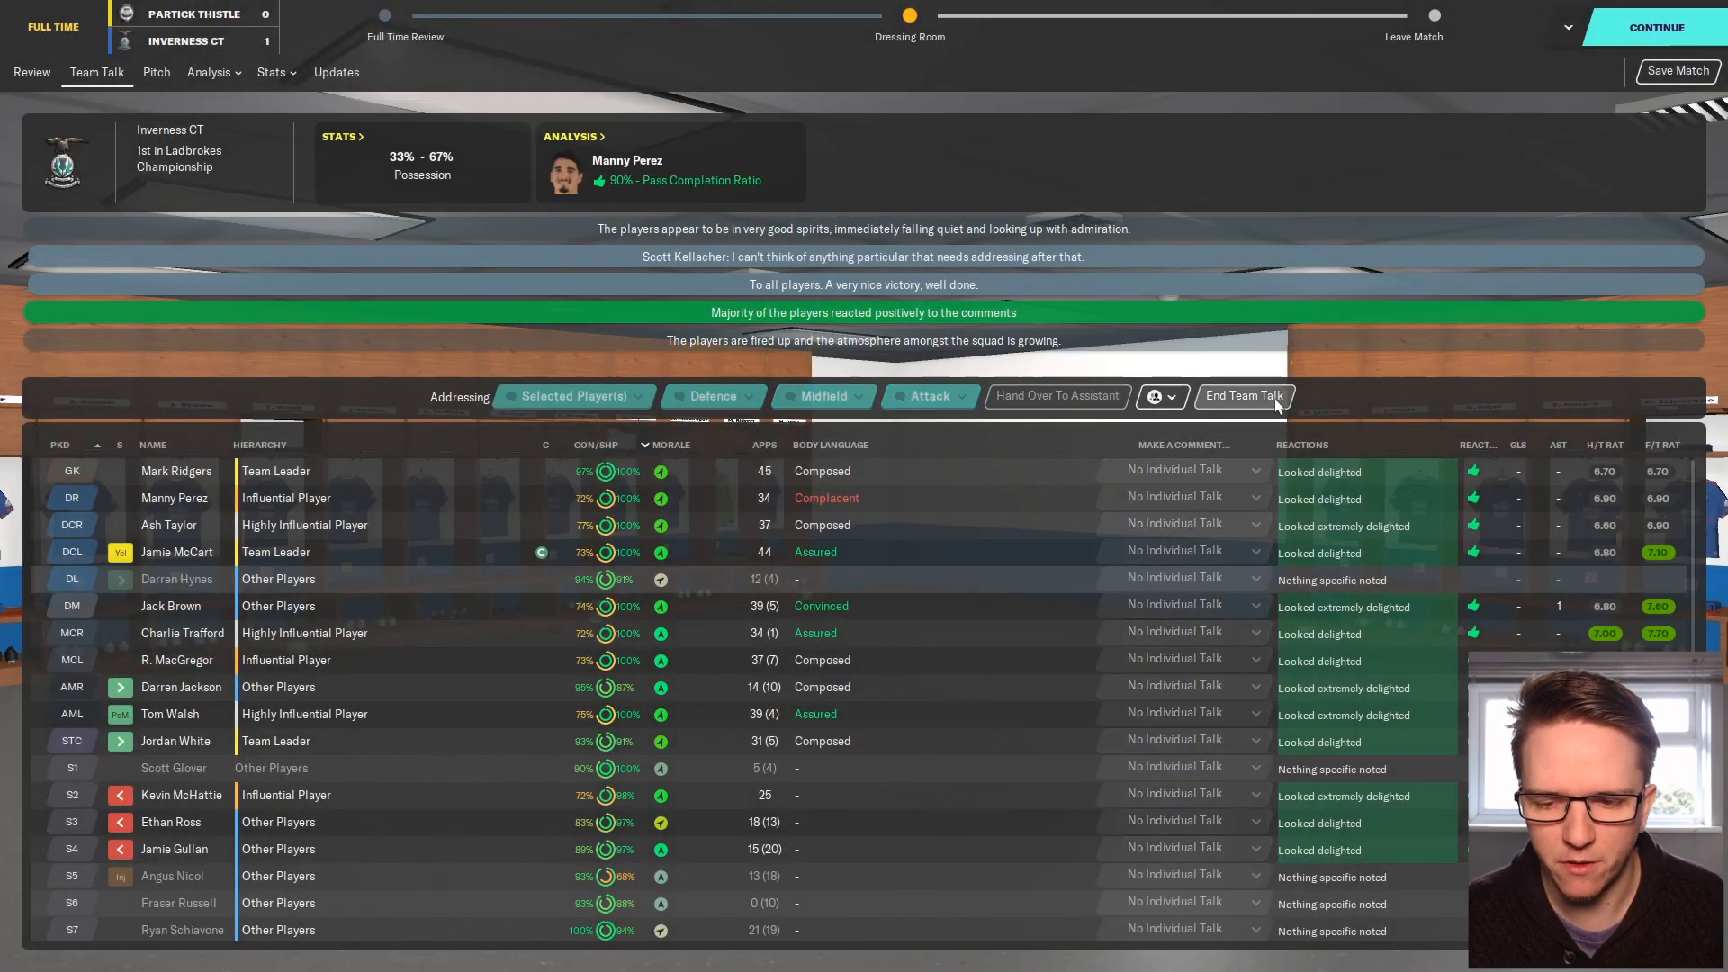
pyautogui.click(1243, 397)
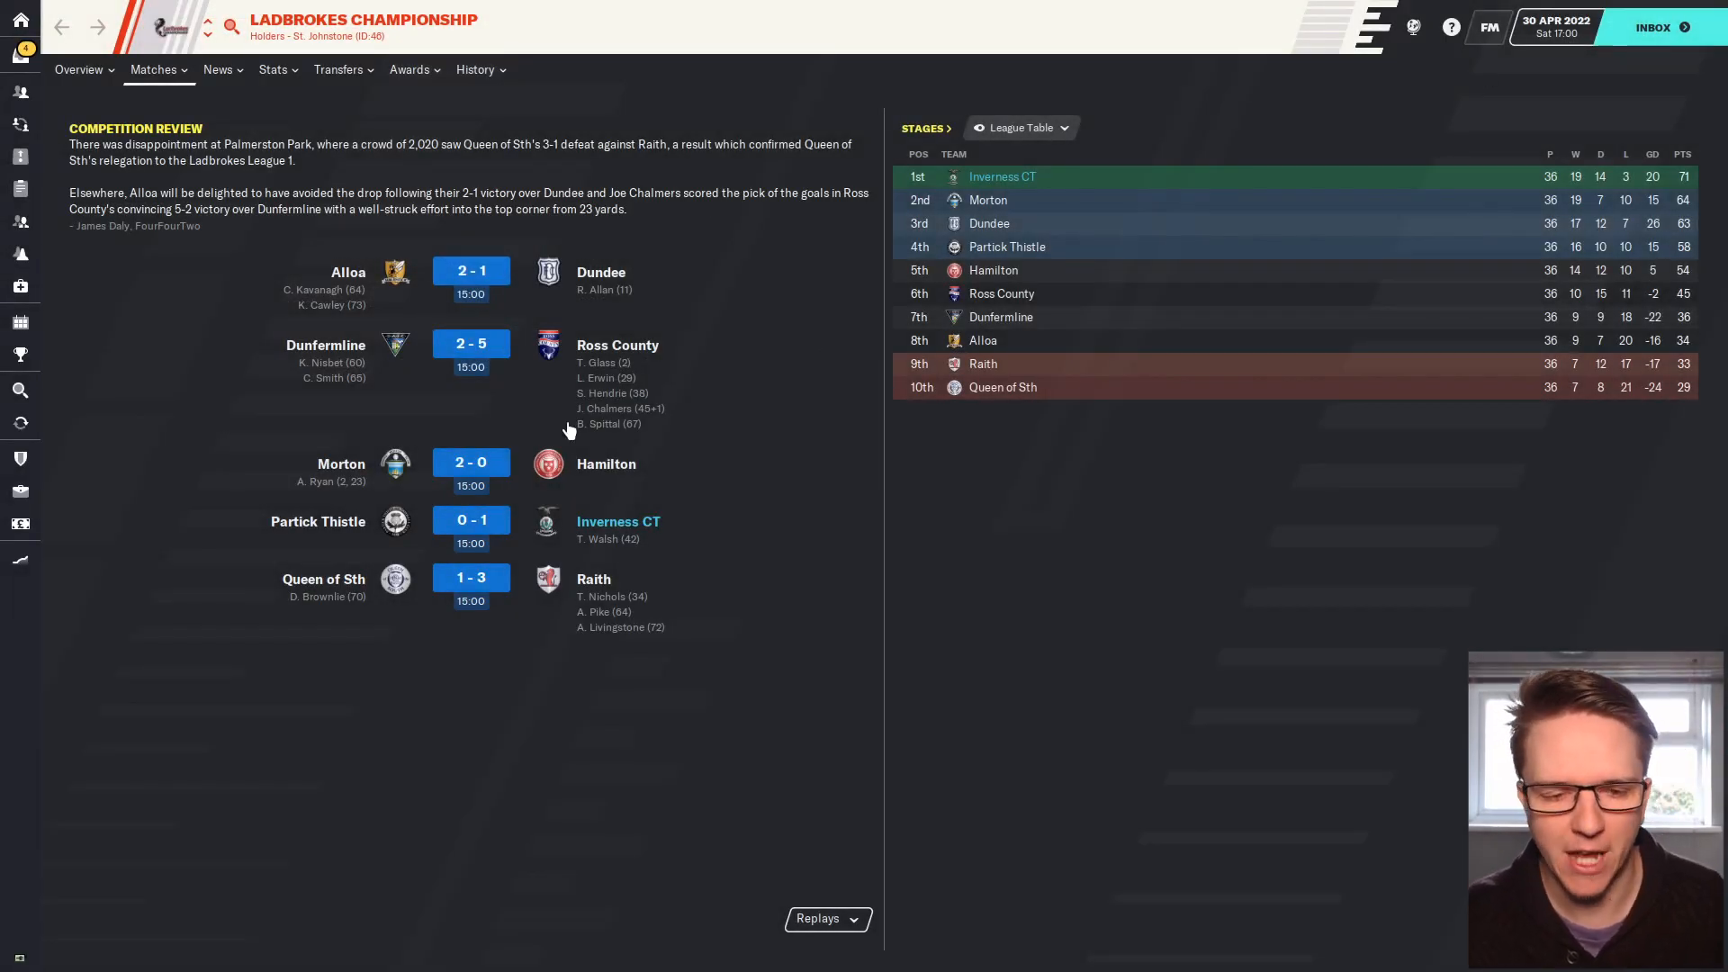
pyautogui.moveTo(22, 55)
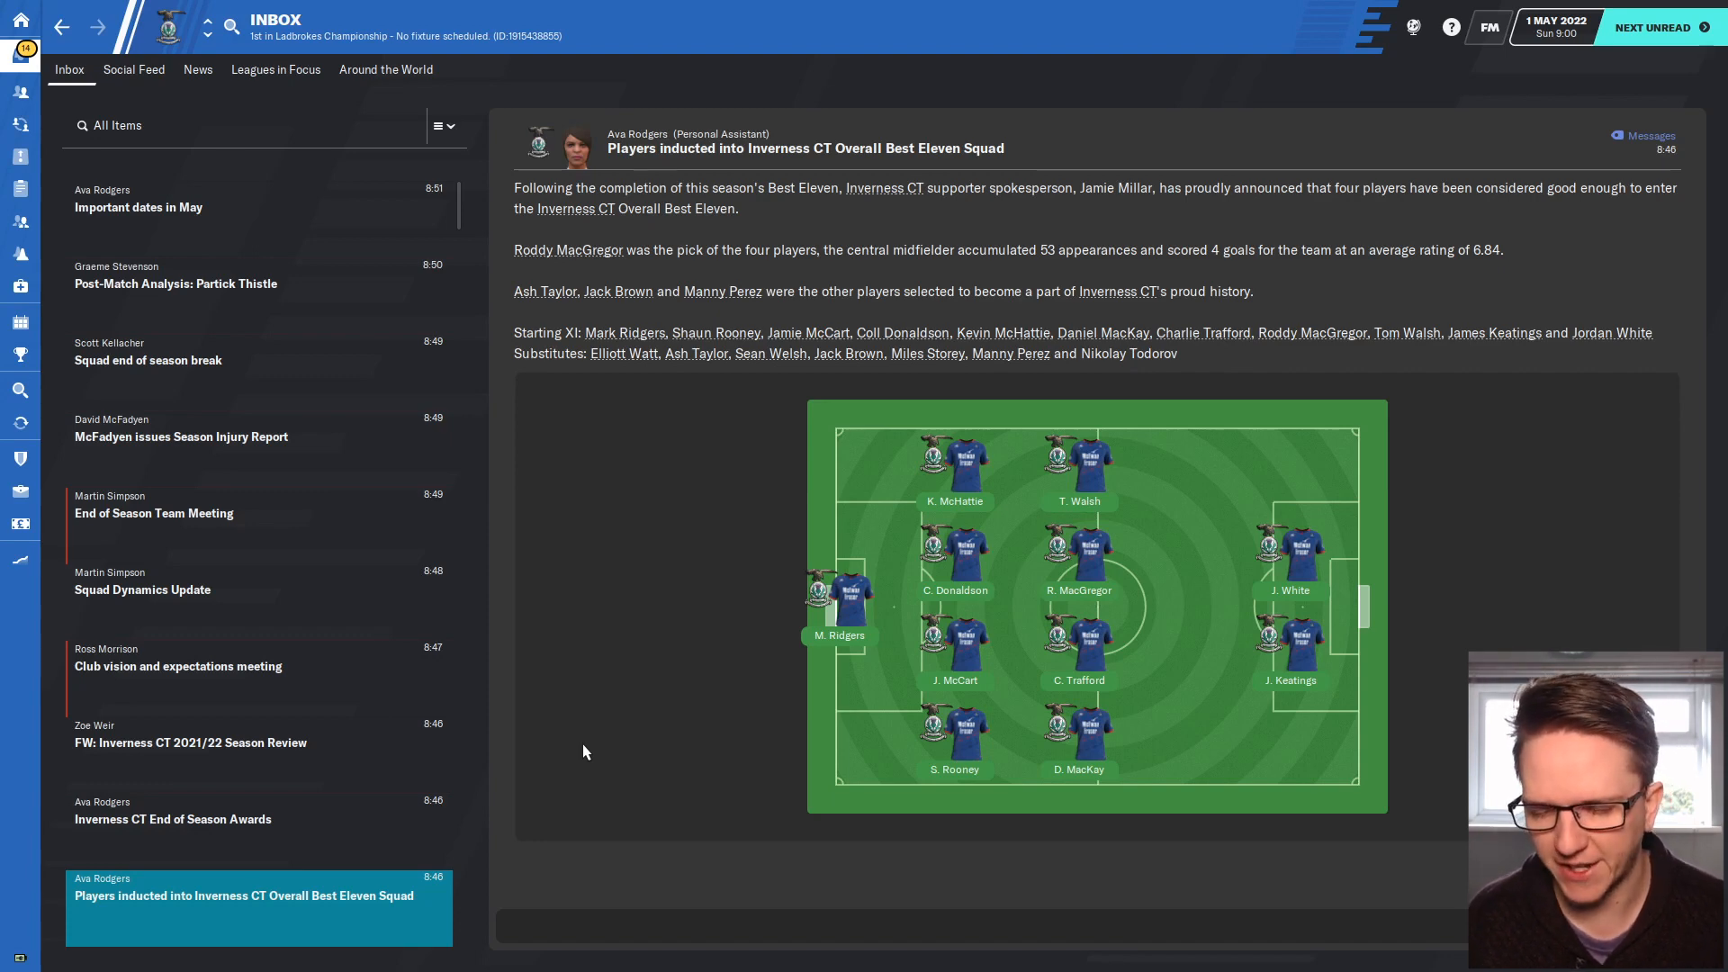
pyautogui.moveTo(644, 712)
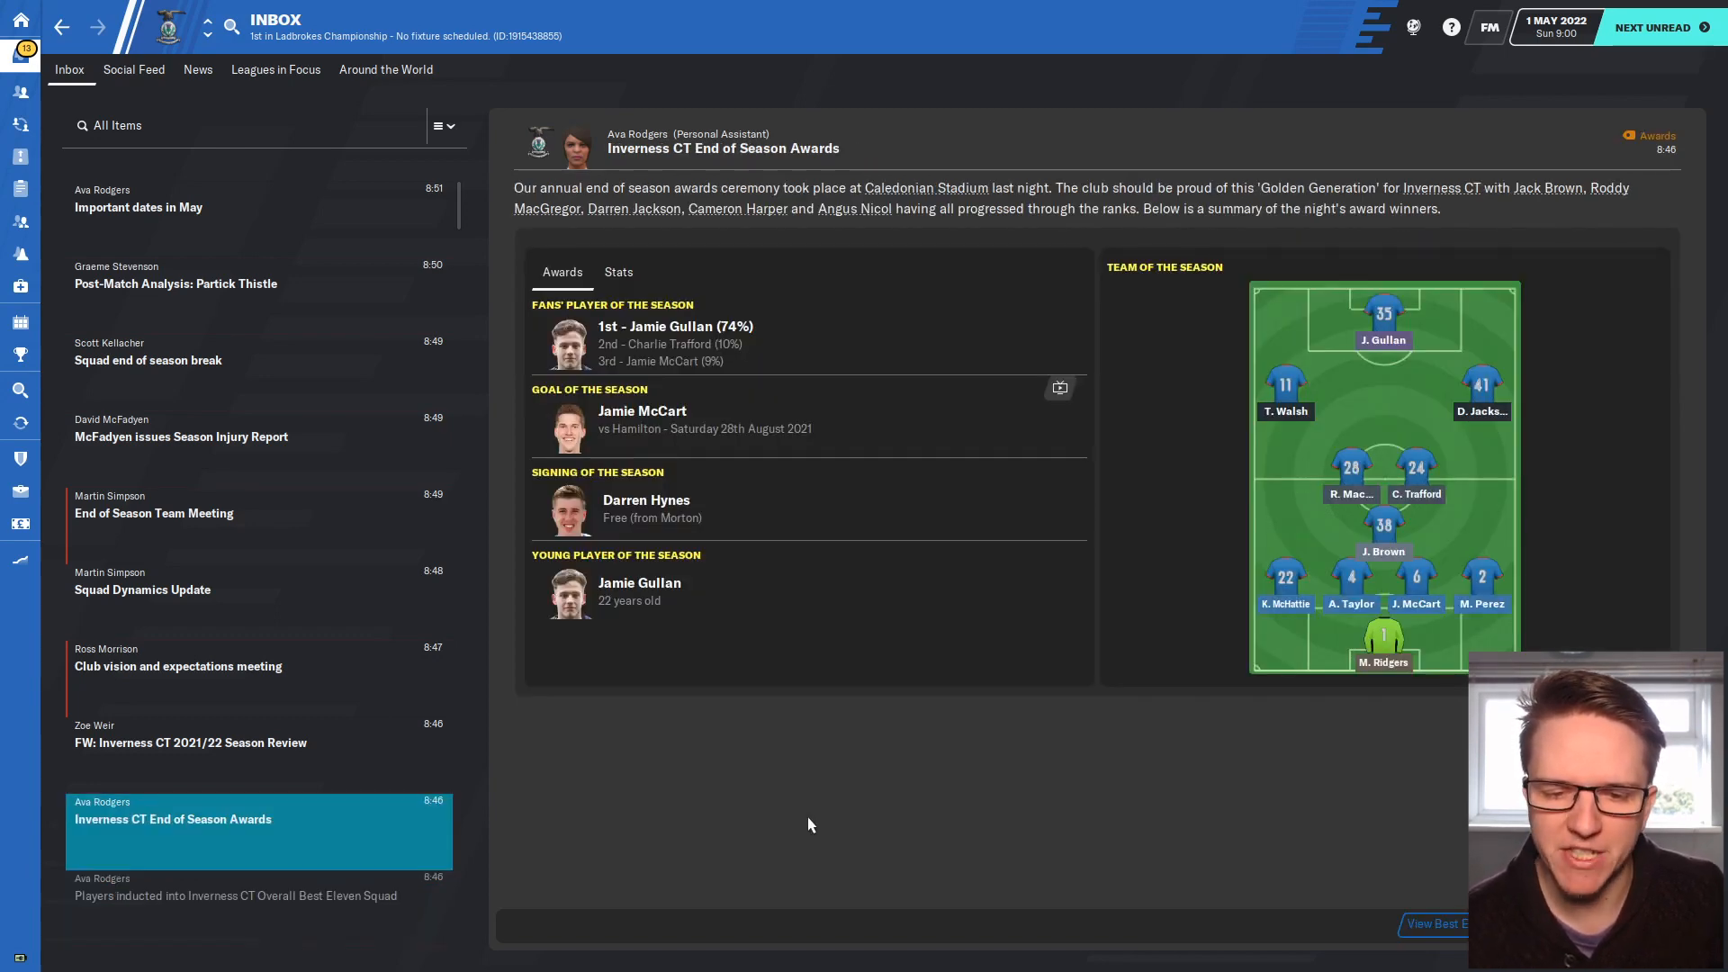
pyautogui.moveTo(777, 703)
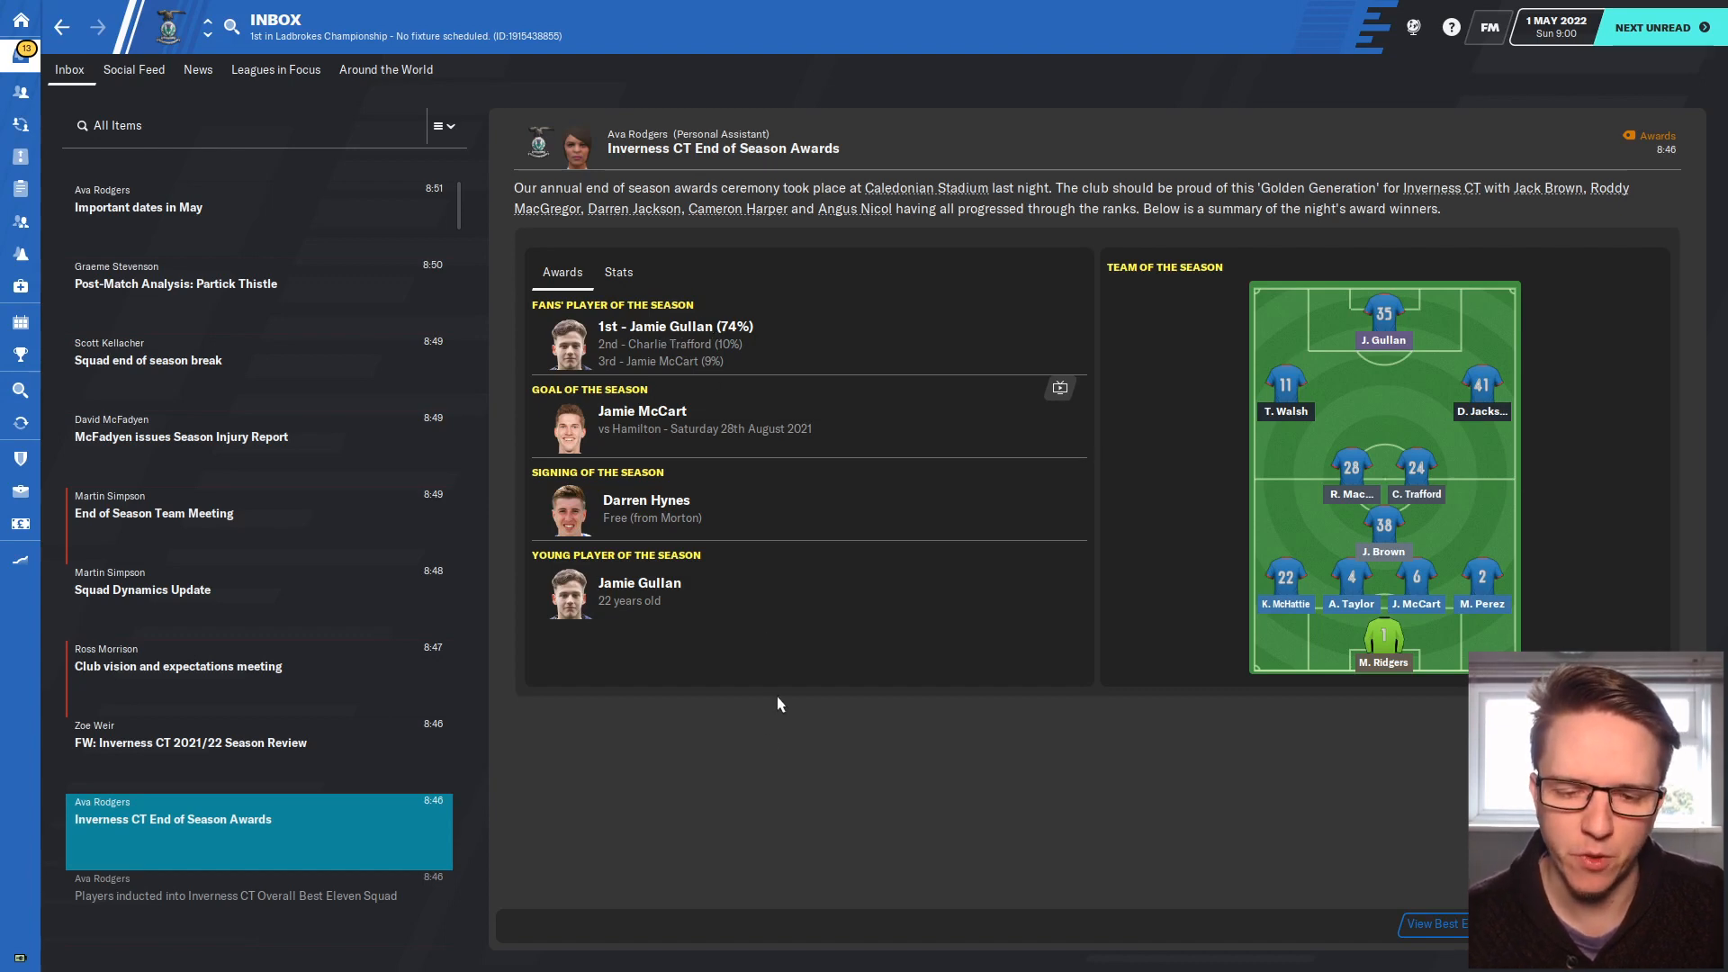
pyautogui.moveTo(1005, 836)
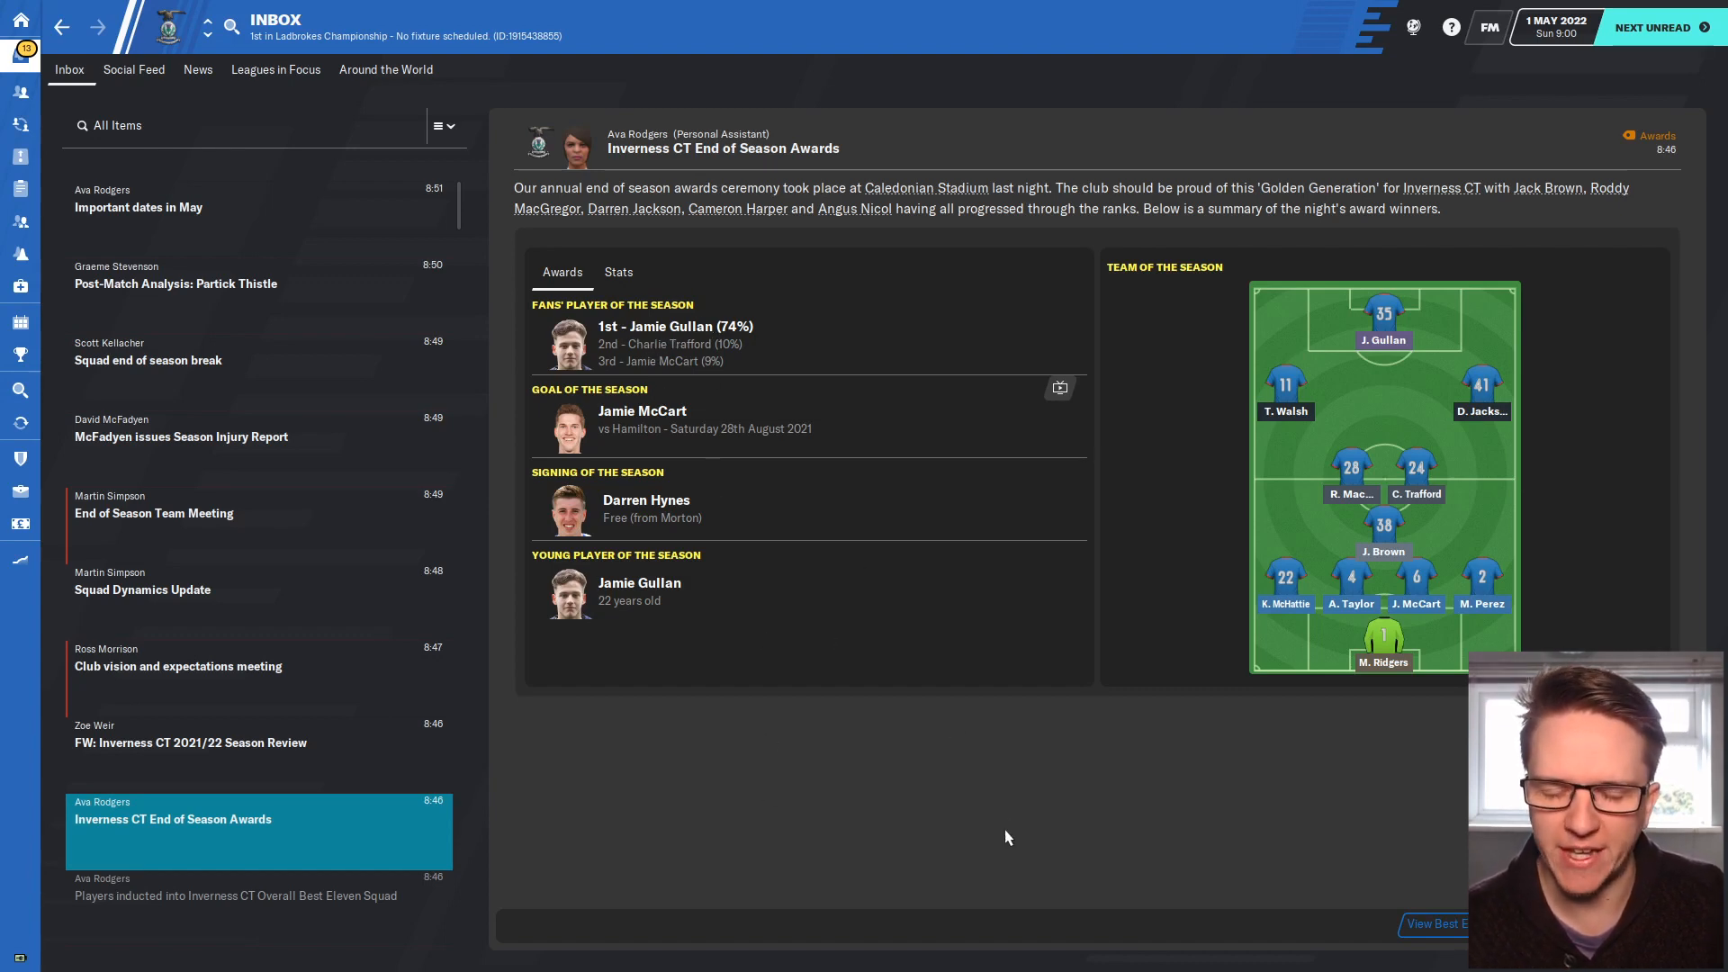
pyautogui.moveTo(1000, 821)
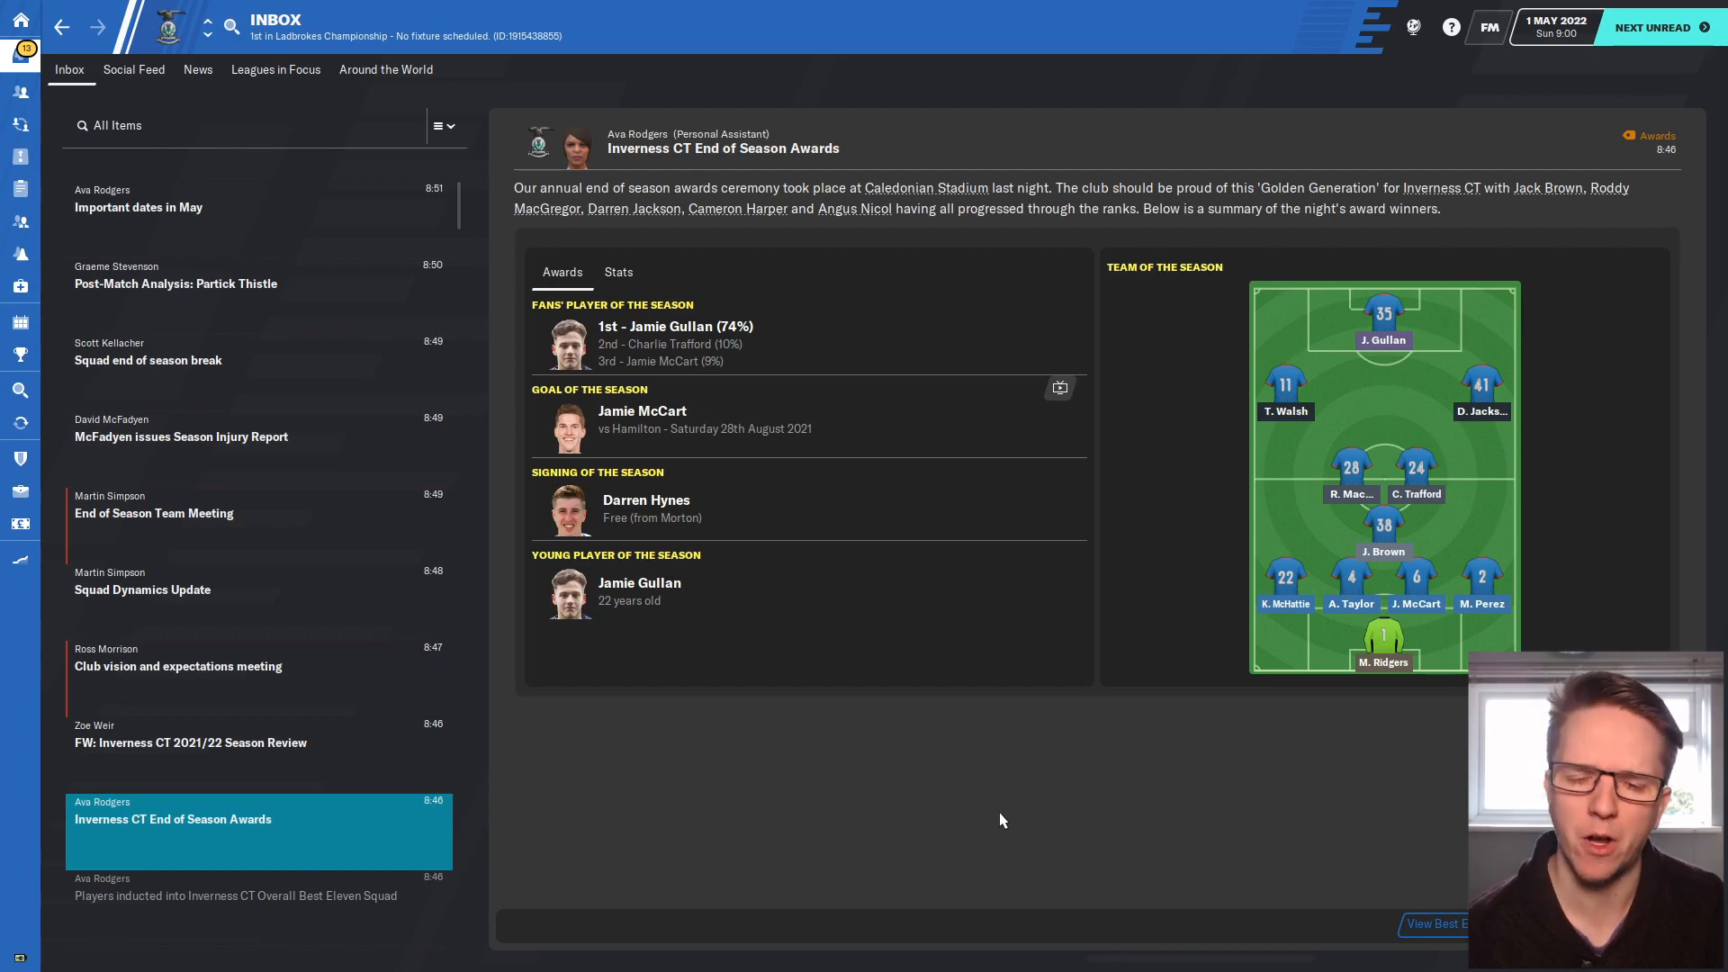
pyautogui.moveTo(460, 593)
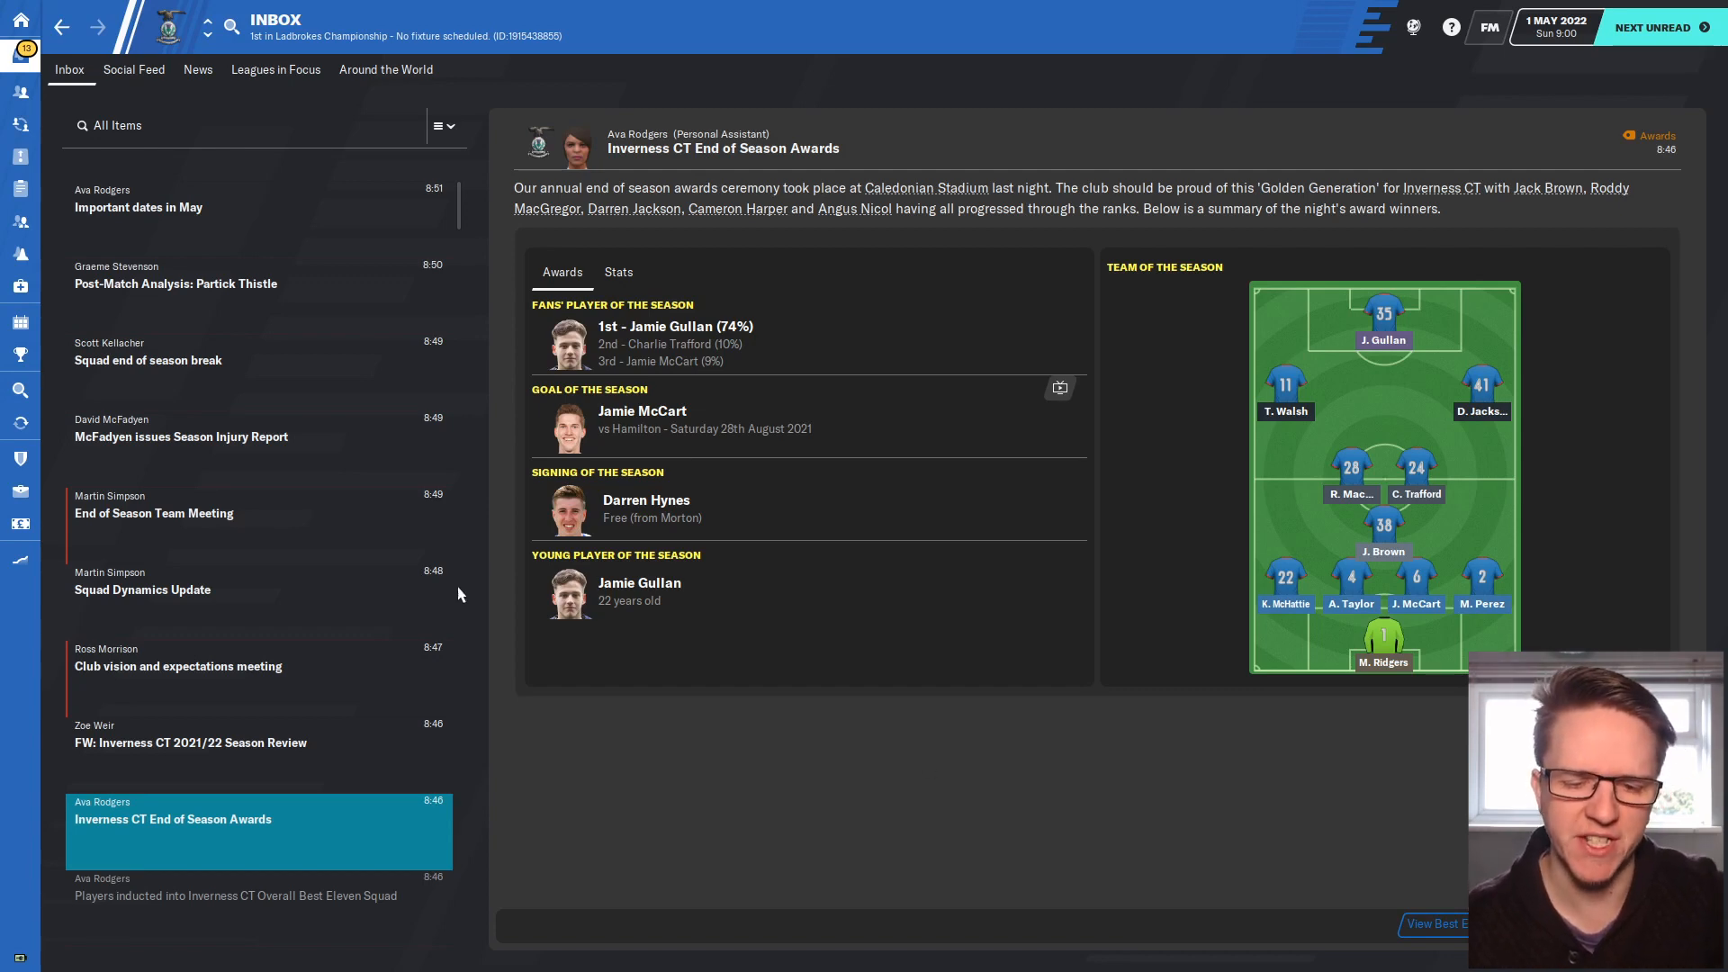
pyautogui.click(221, 512)
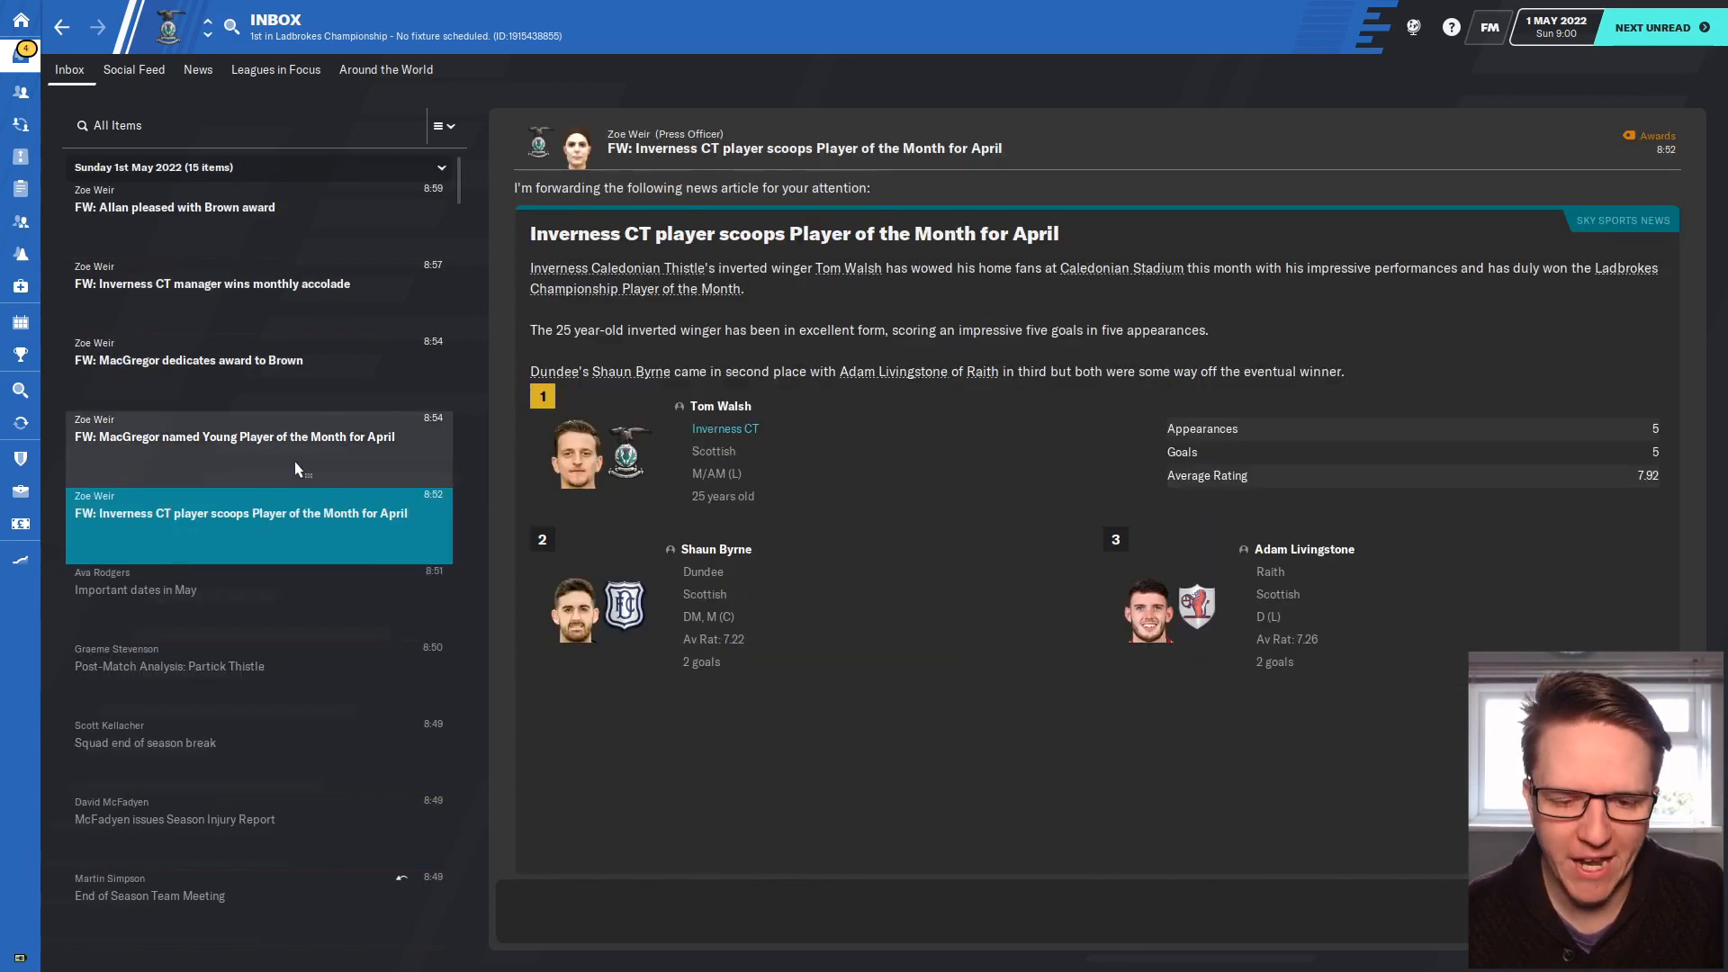
pyautogui.moveTo(295, 485)
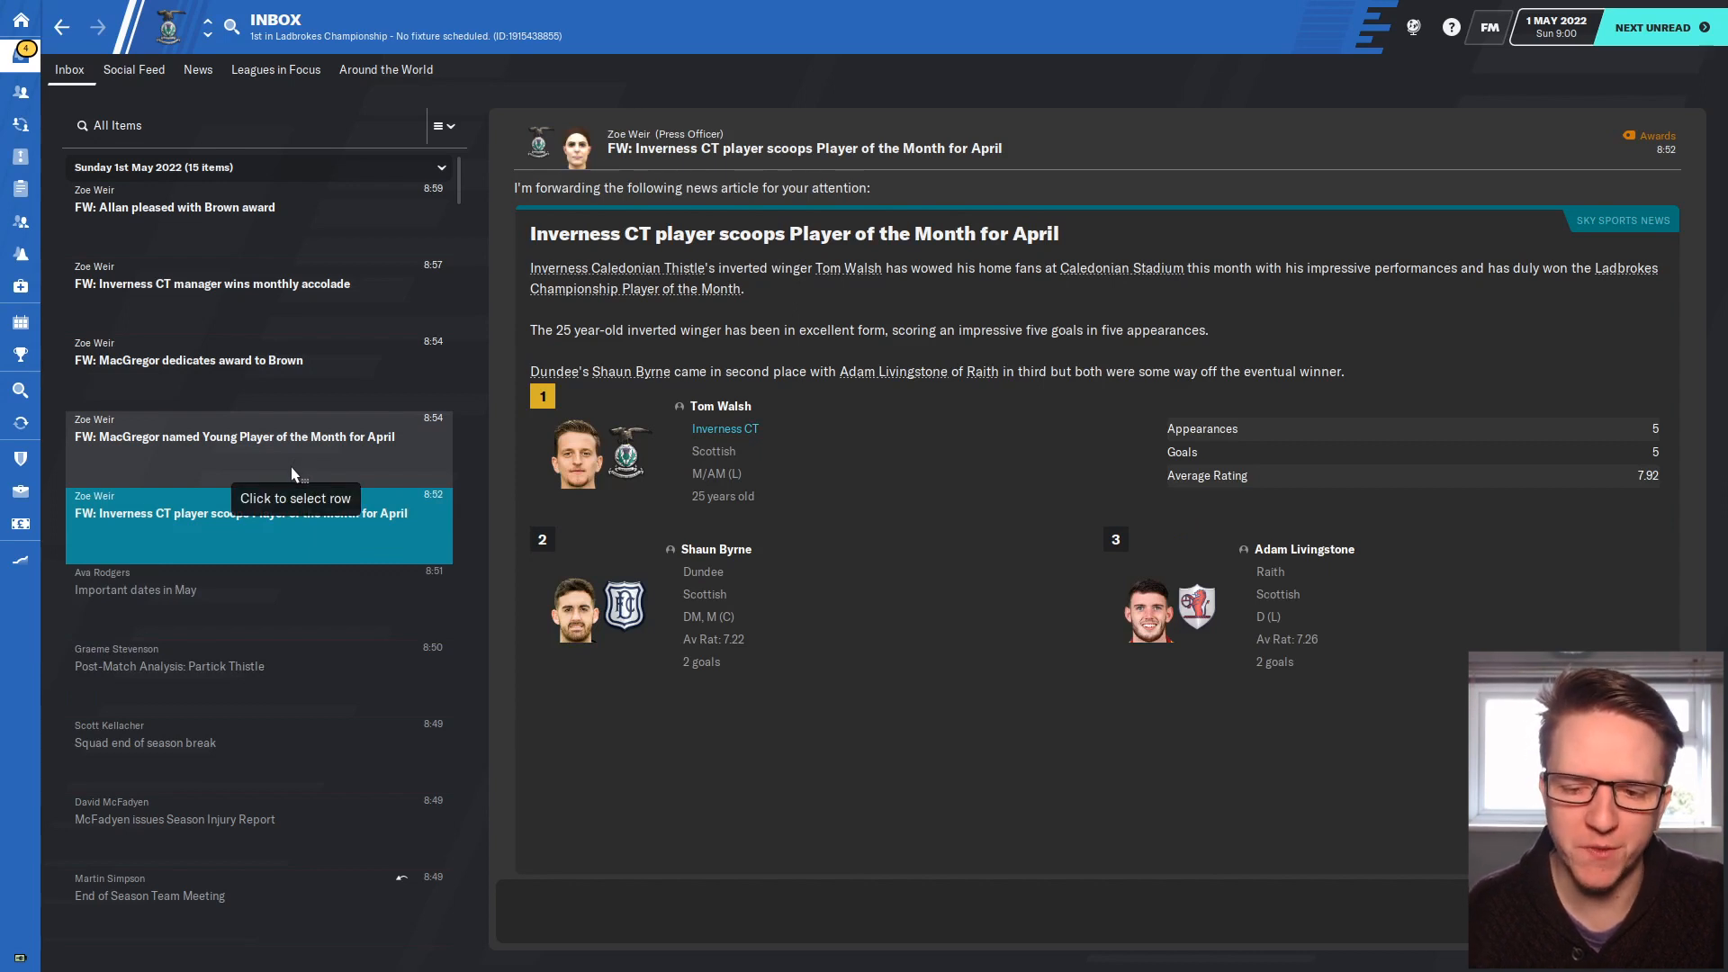
# Read the 'Allan pleased with Brown award' message and advance the game to 23 May 2022.
pyautogui.click(260, 437)
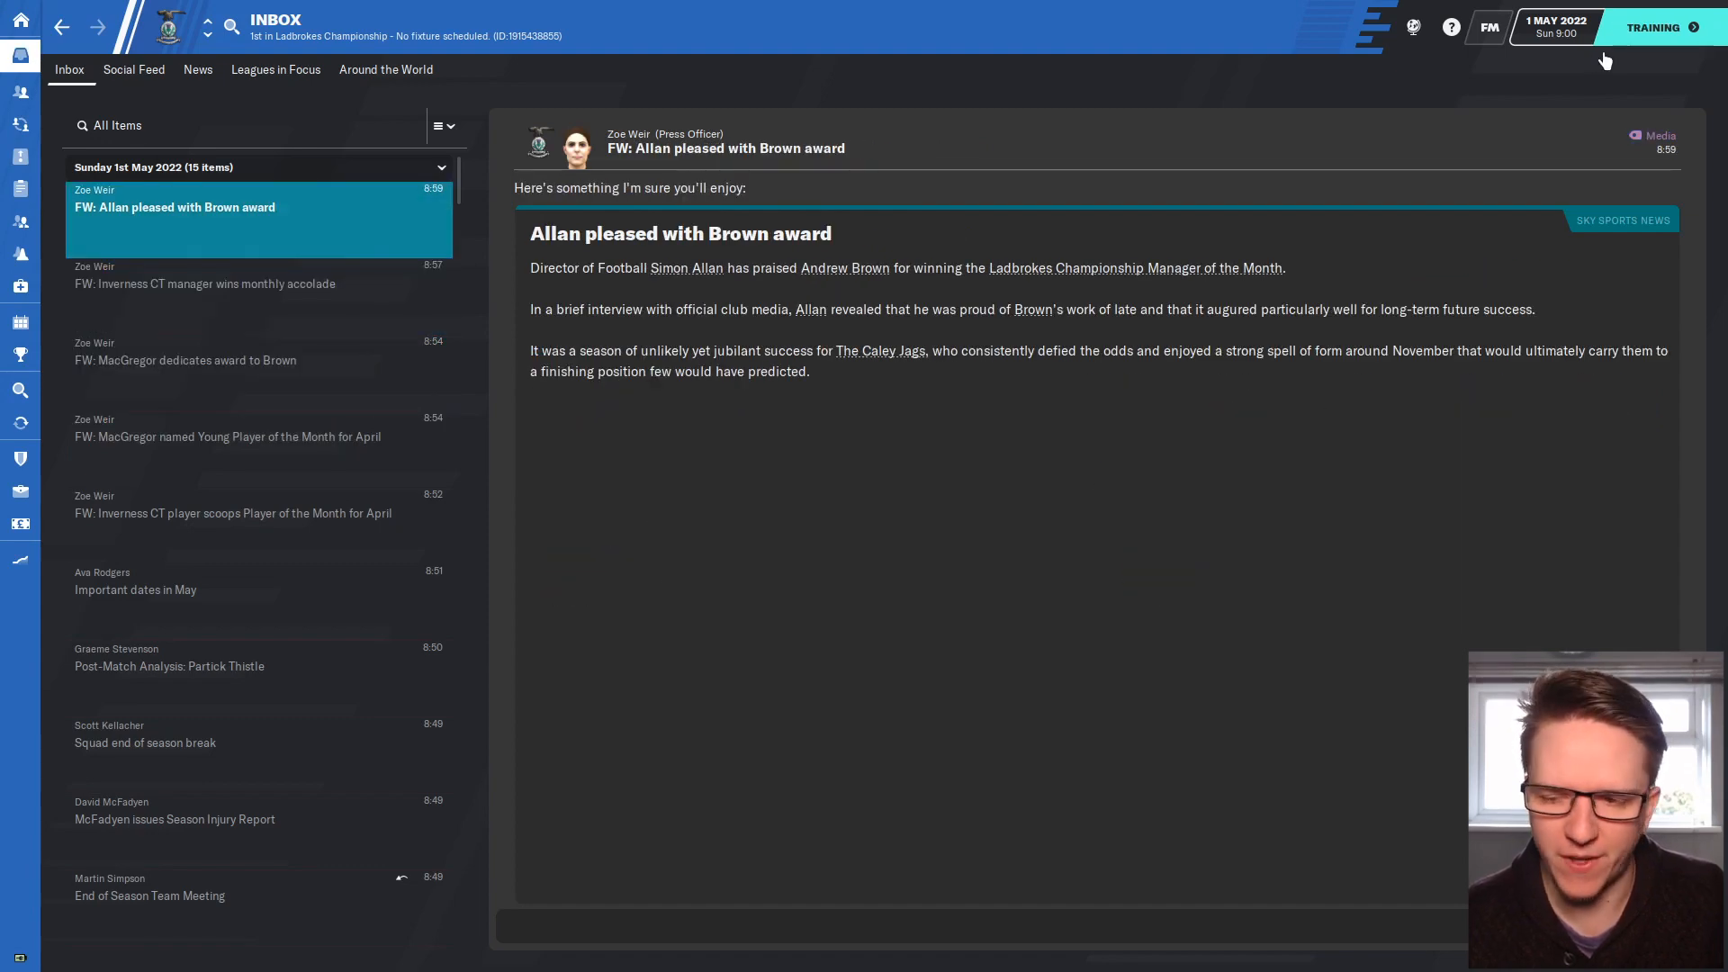
pyautogui.click(1652, 28)
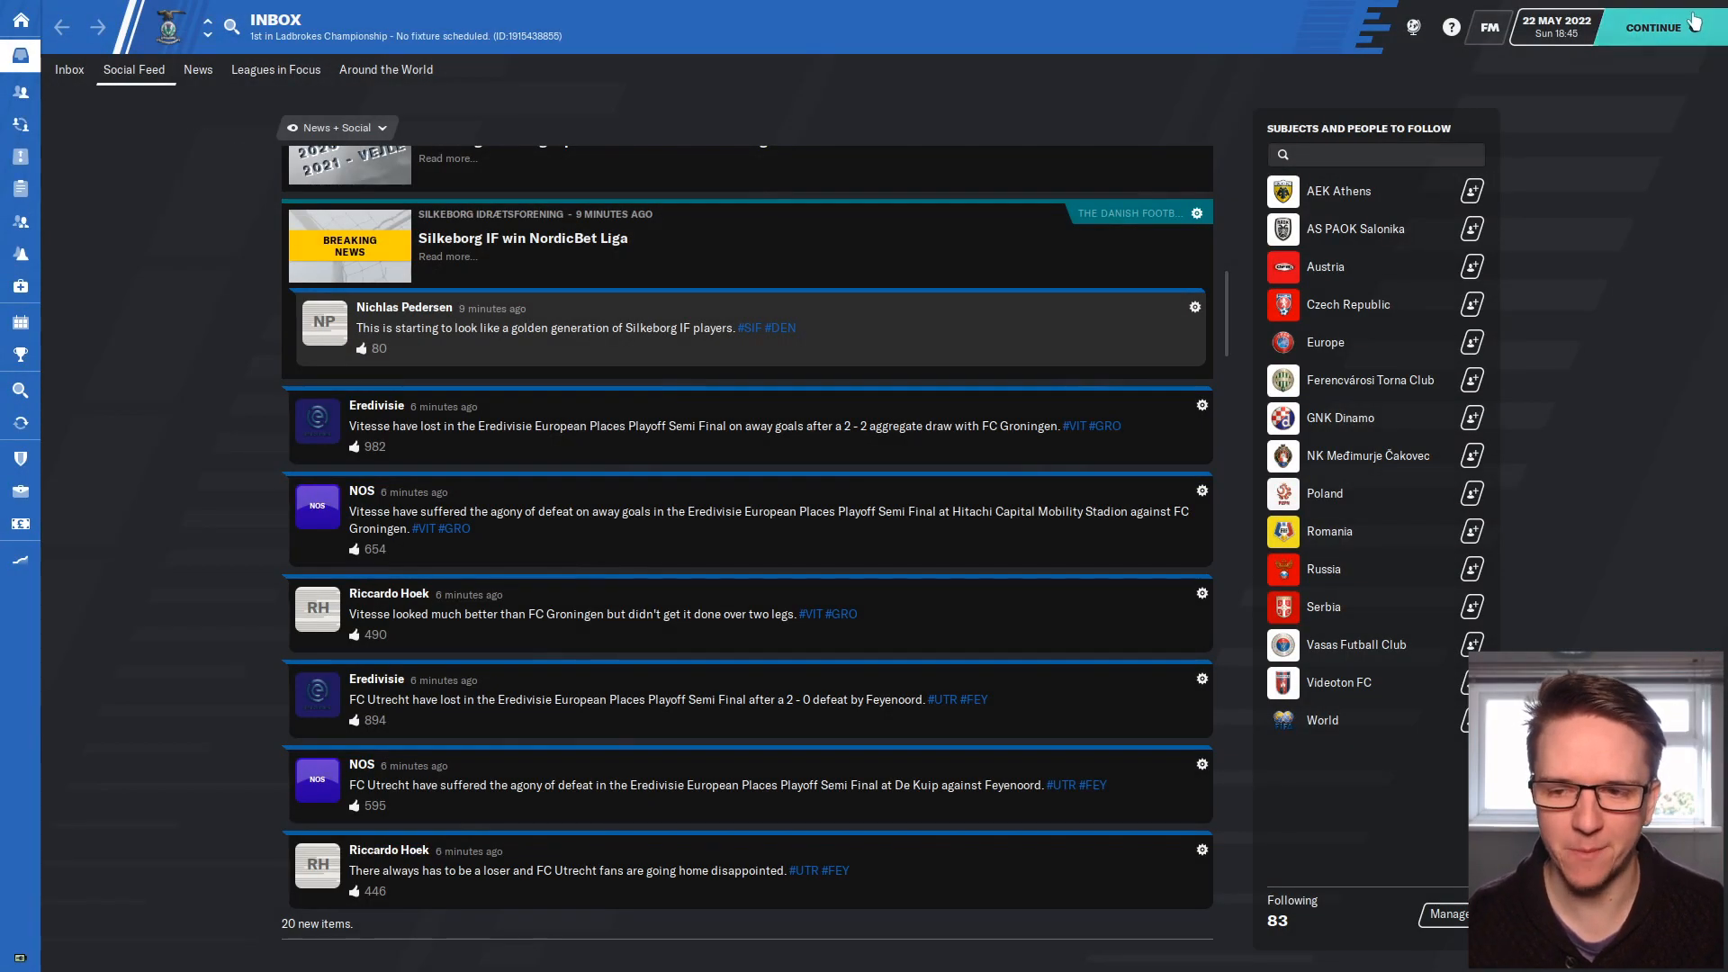
pyautogui.click(1672, 26)
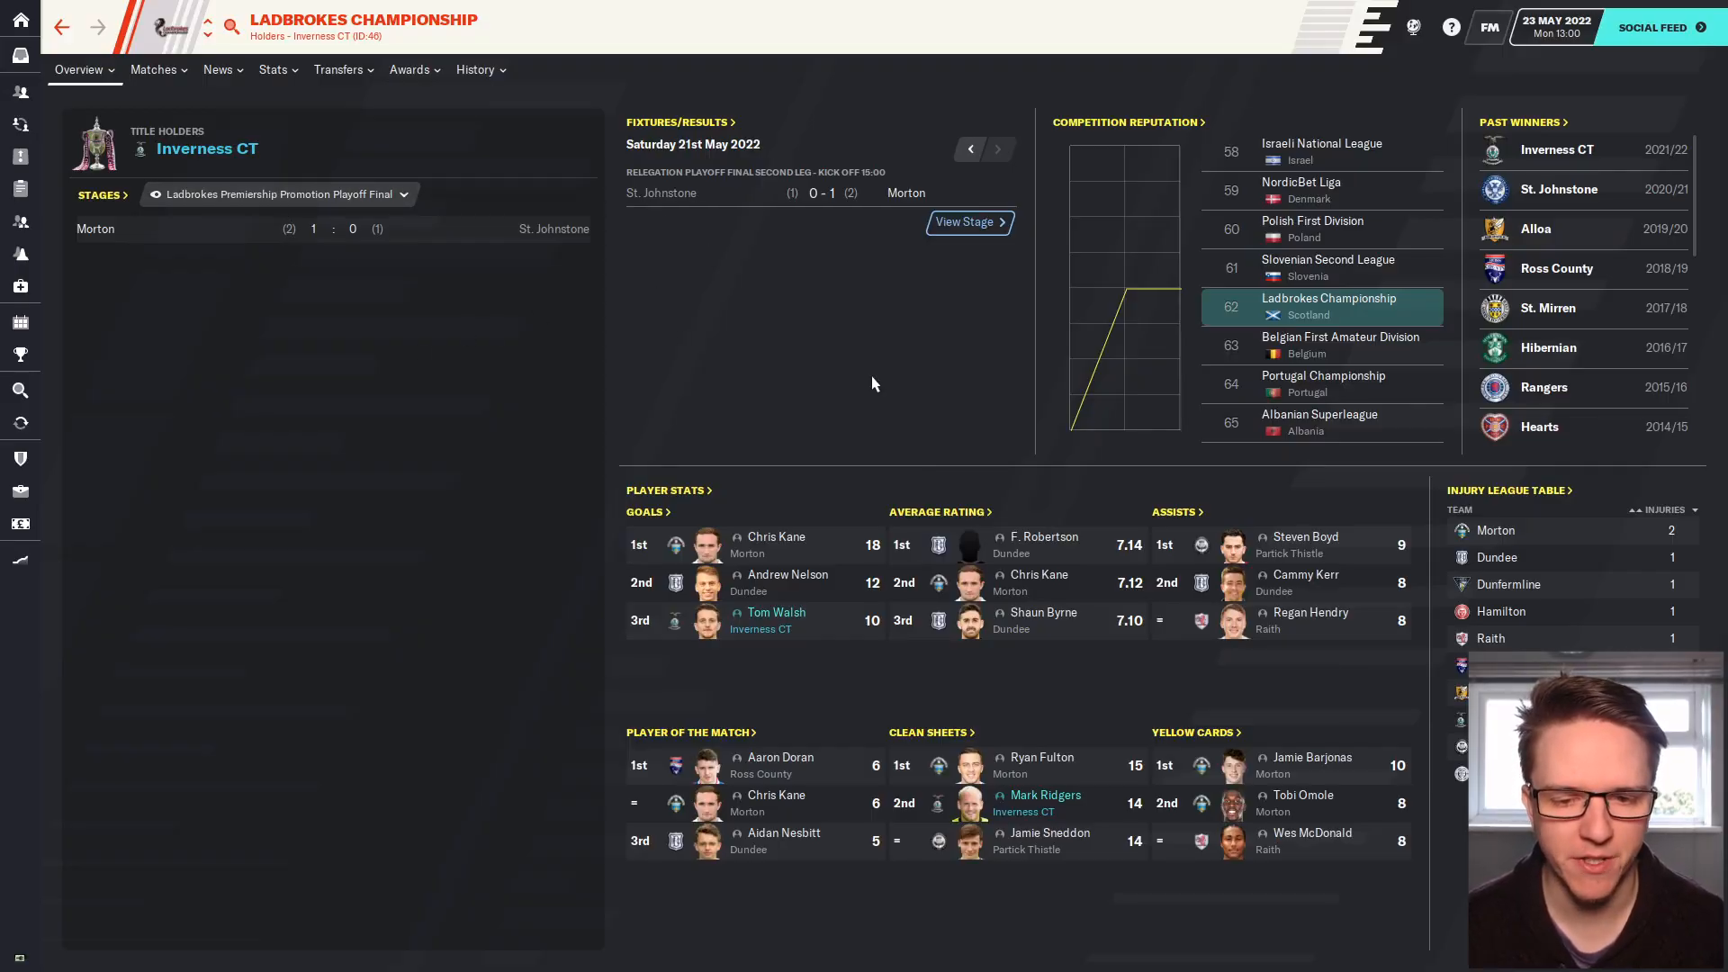
pyautogui.moveTo(821, 397)
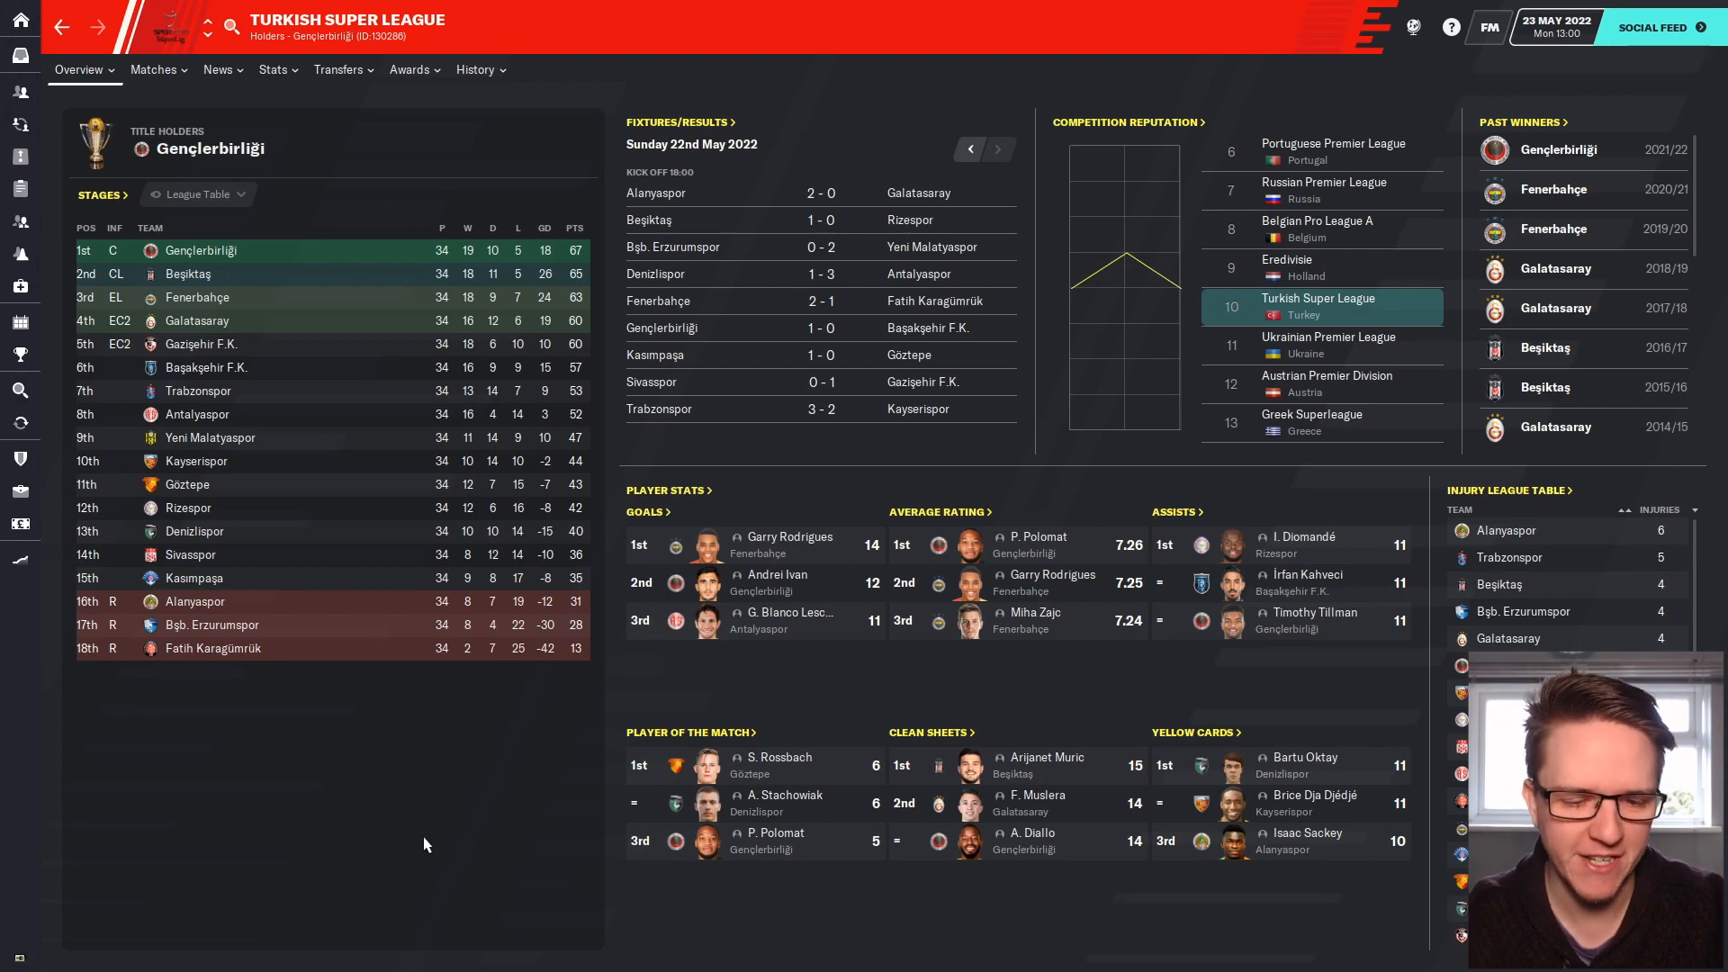
pyautogui.moveTo(410, 859)
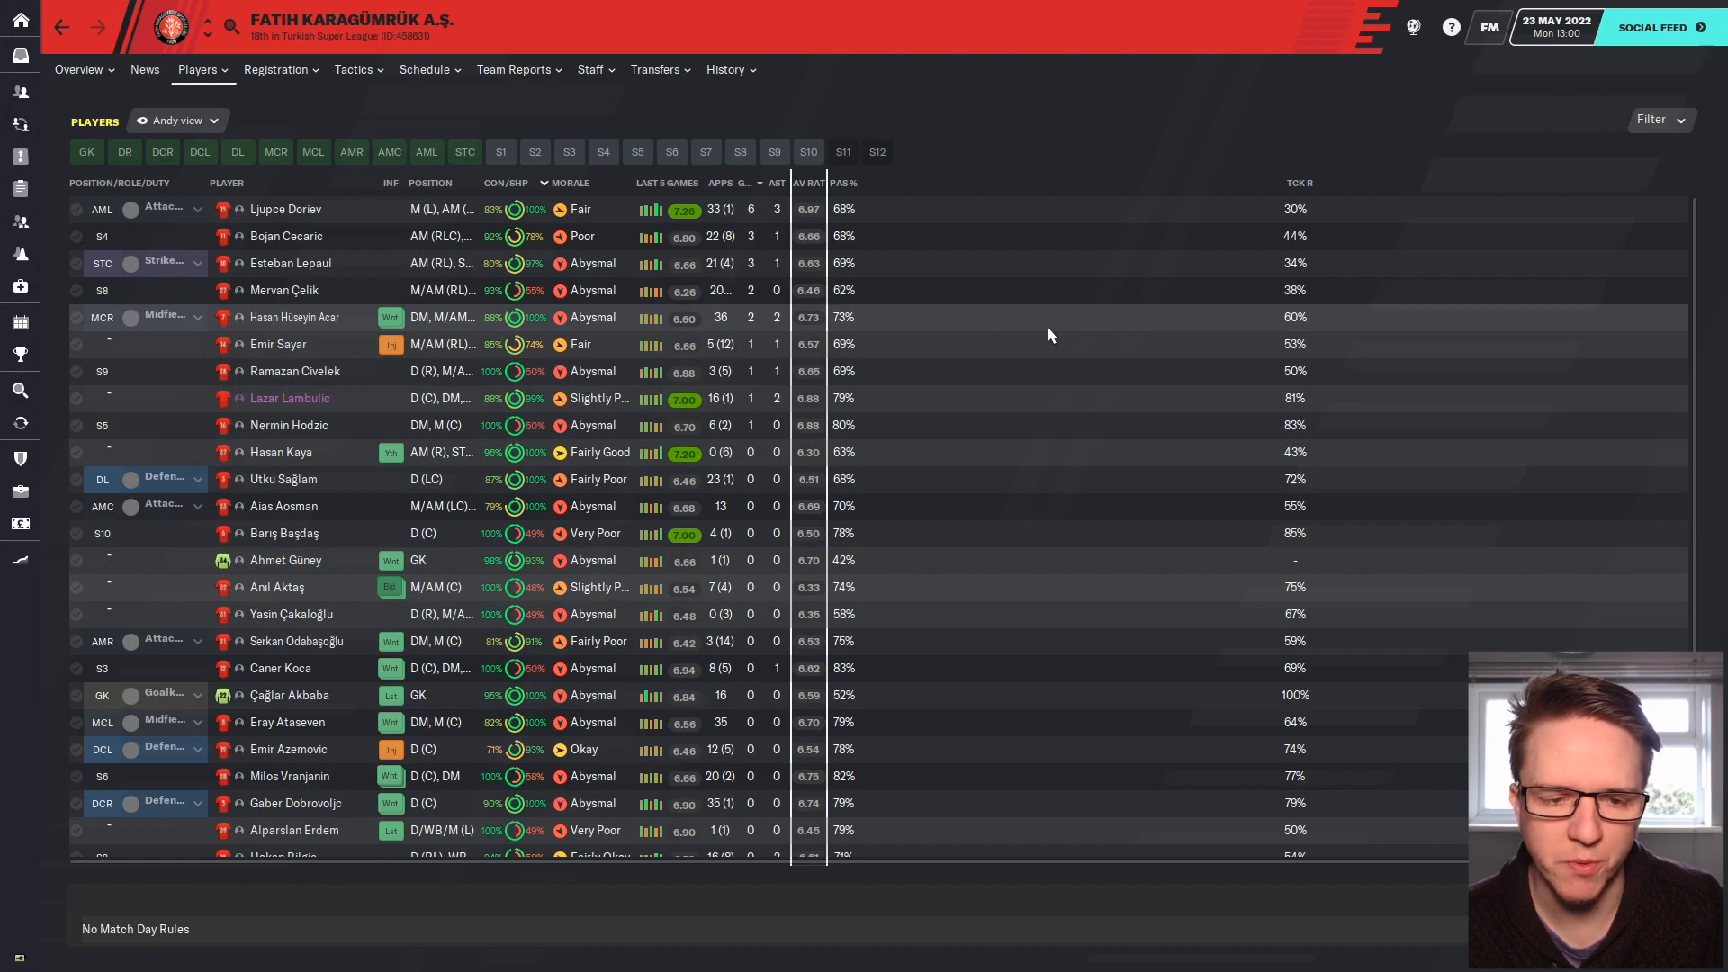
pyautogui.moveTo(692, 275)
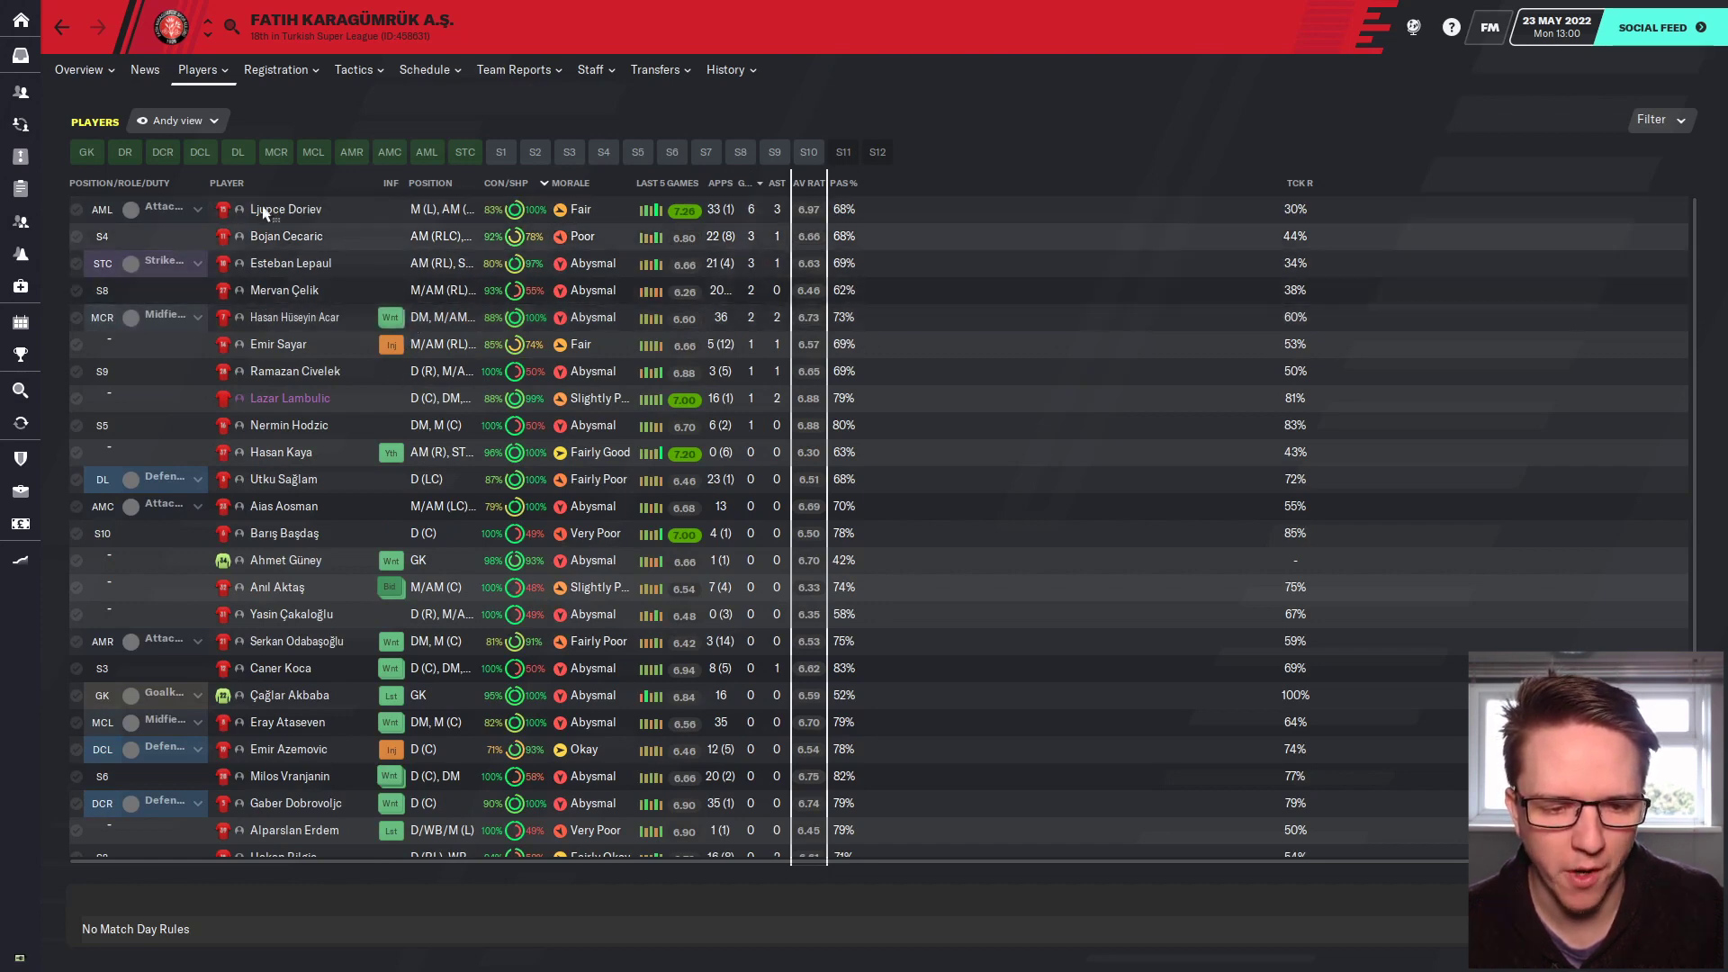
pyautogui.moveTo(284, 208)
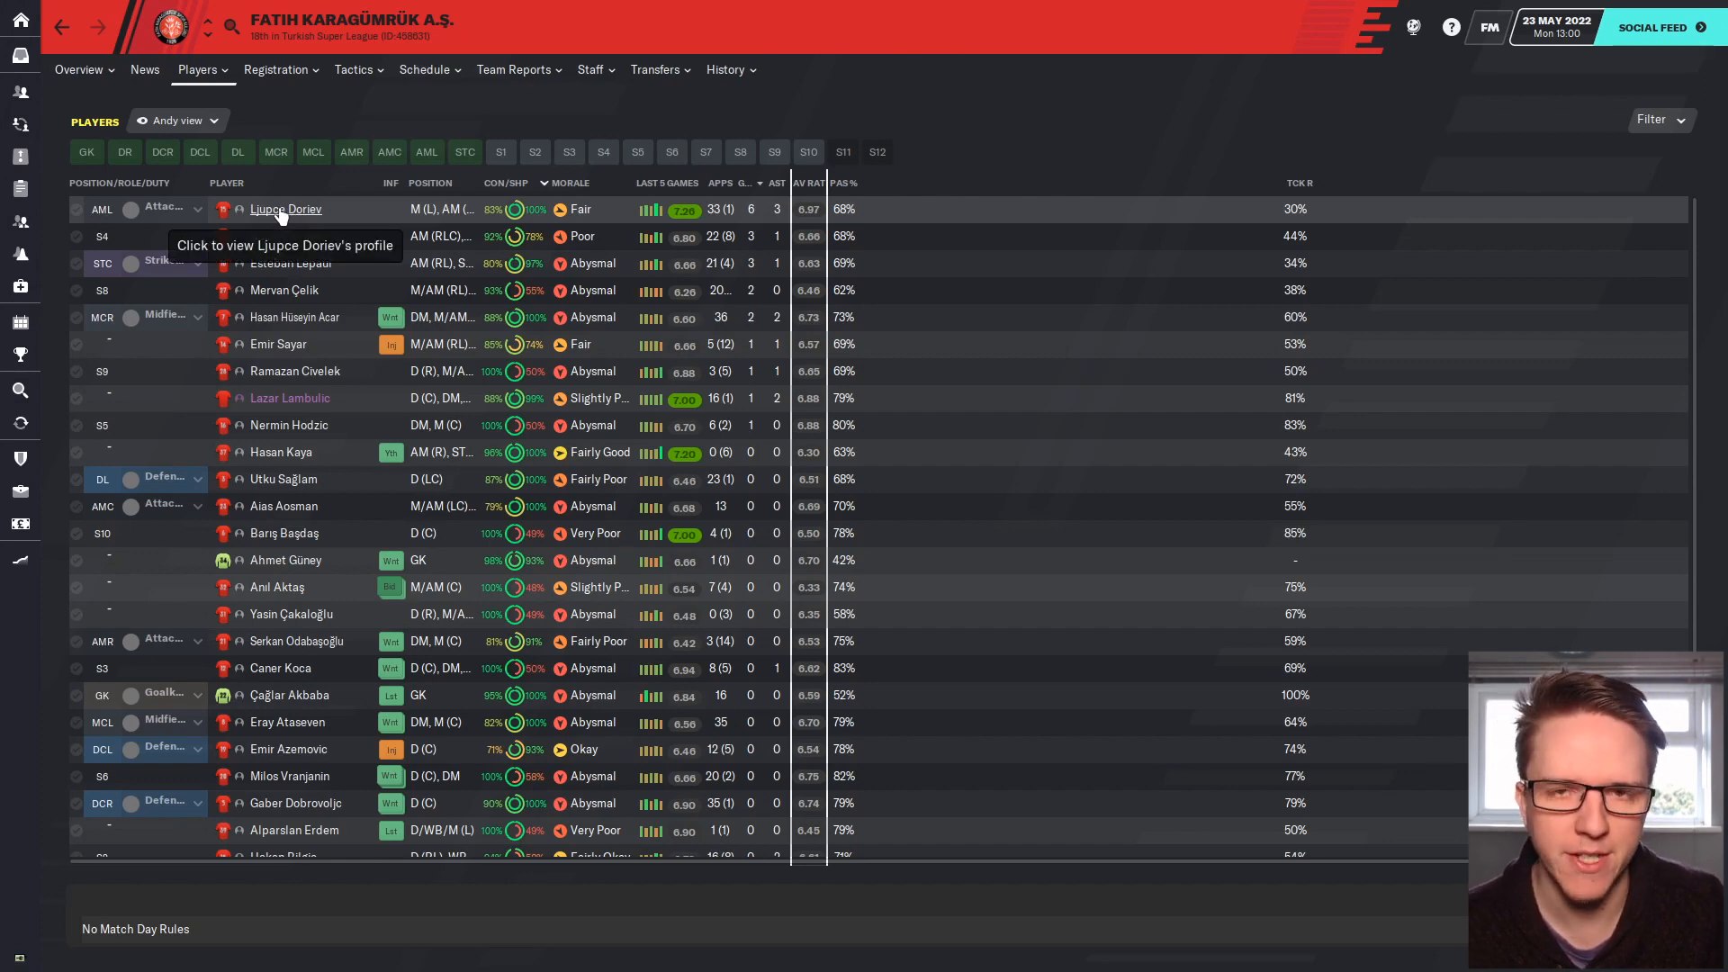
pyautogui.moveTo(305, 279)
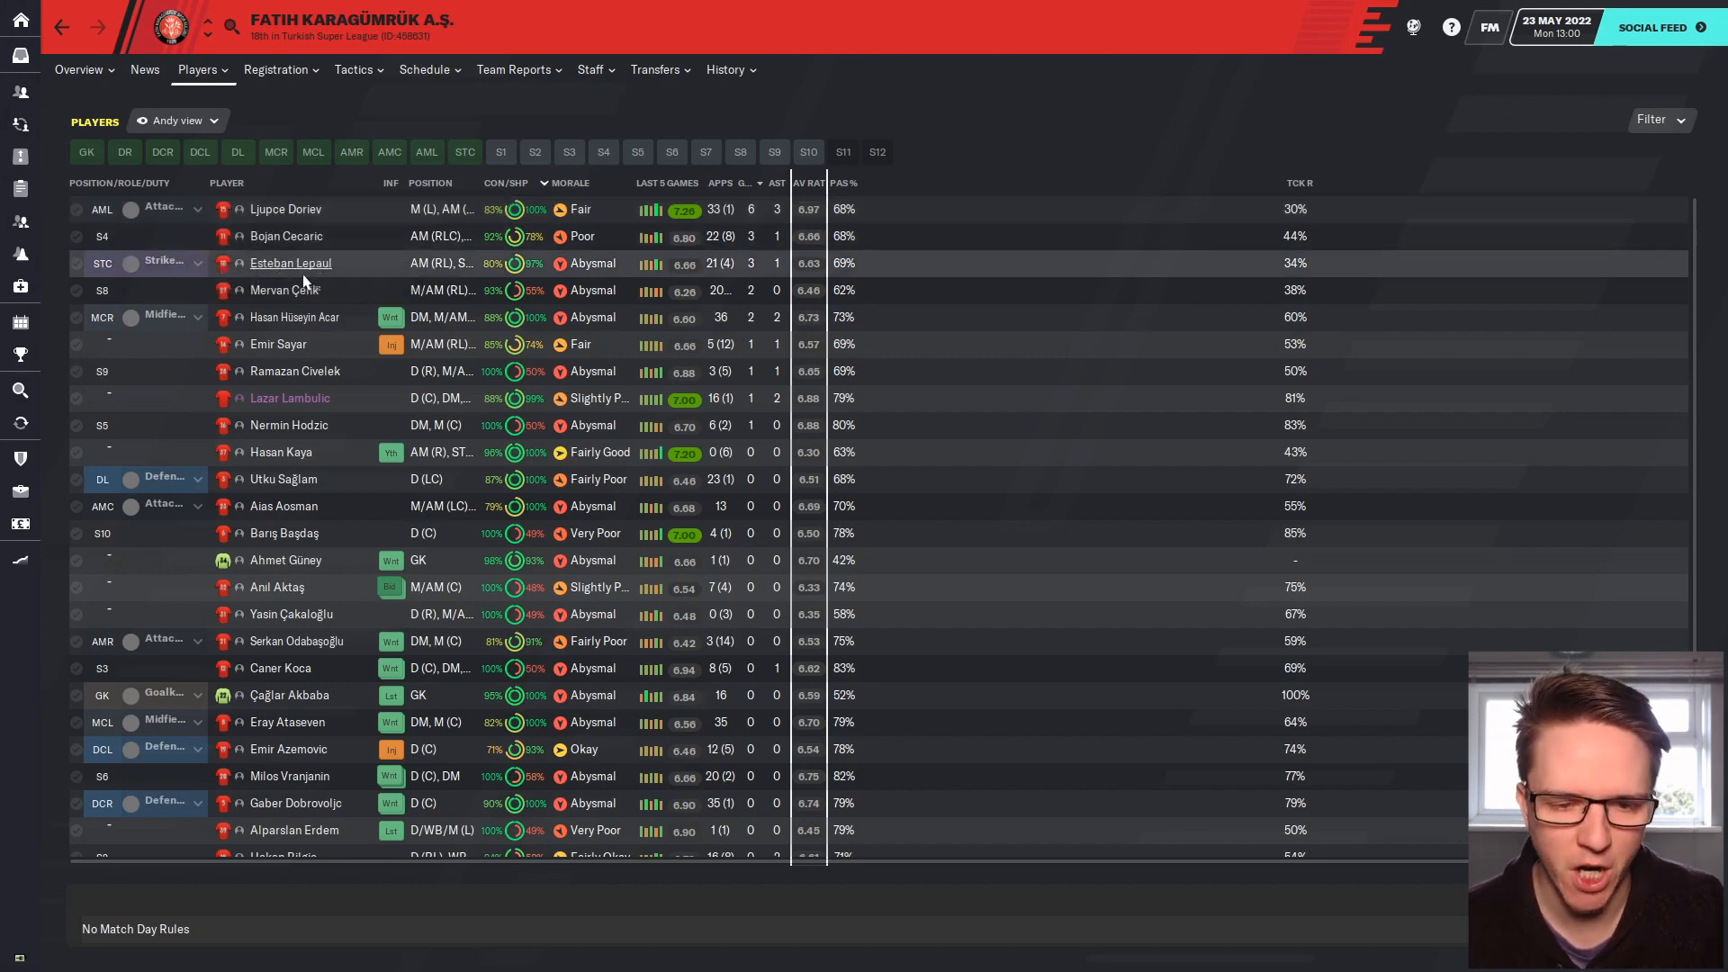
pyautogui.moveTo(284, 290)
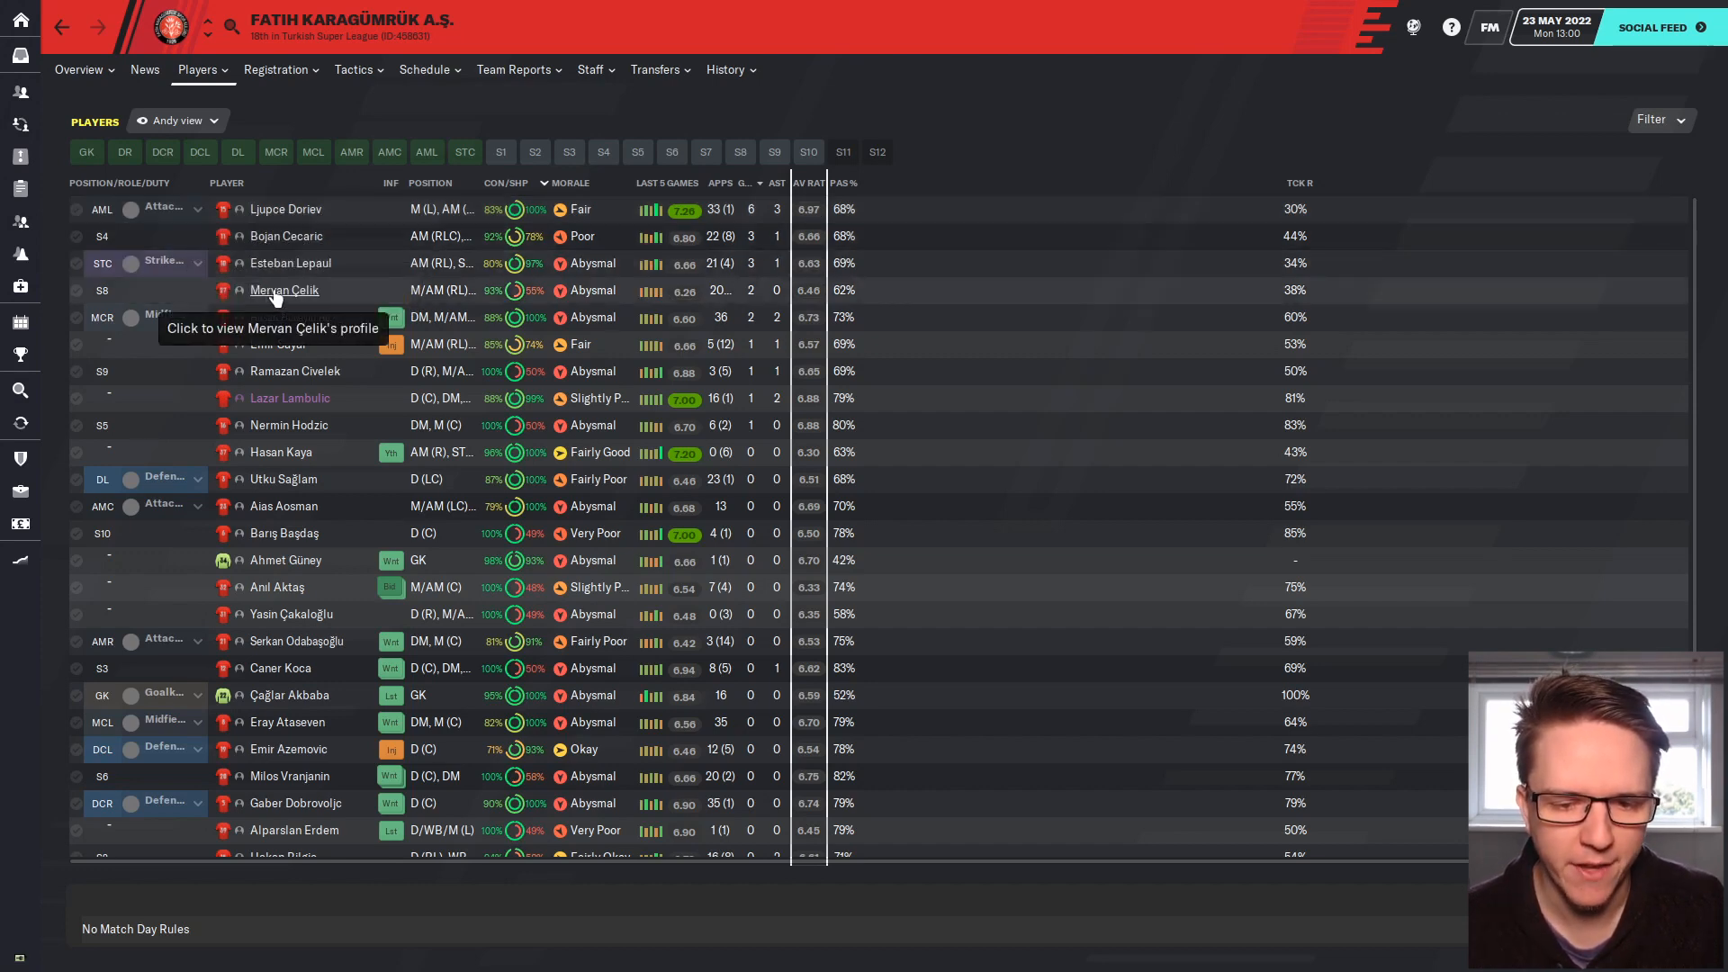
pyautogui.moveTo(295, 317)
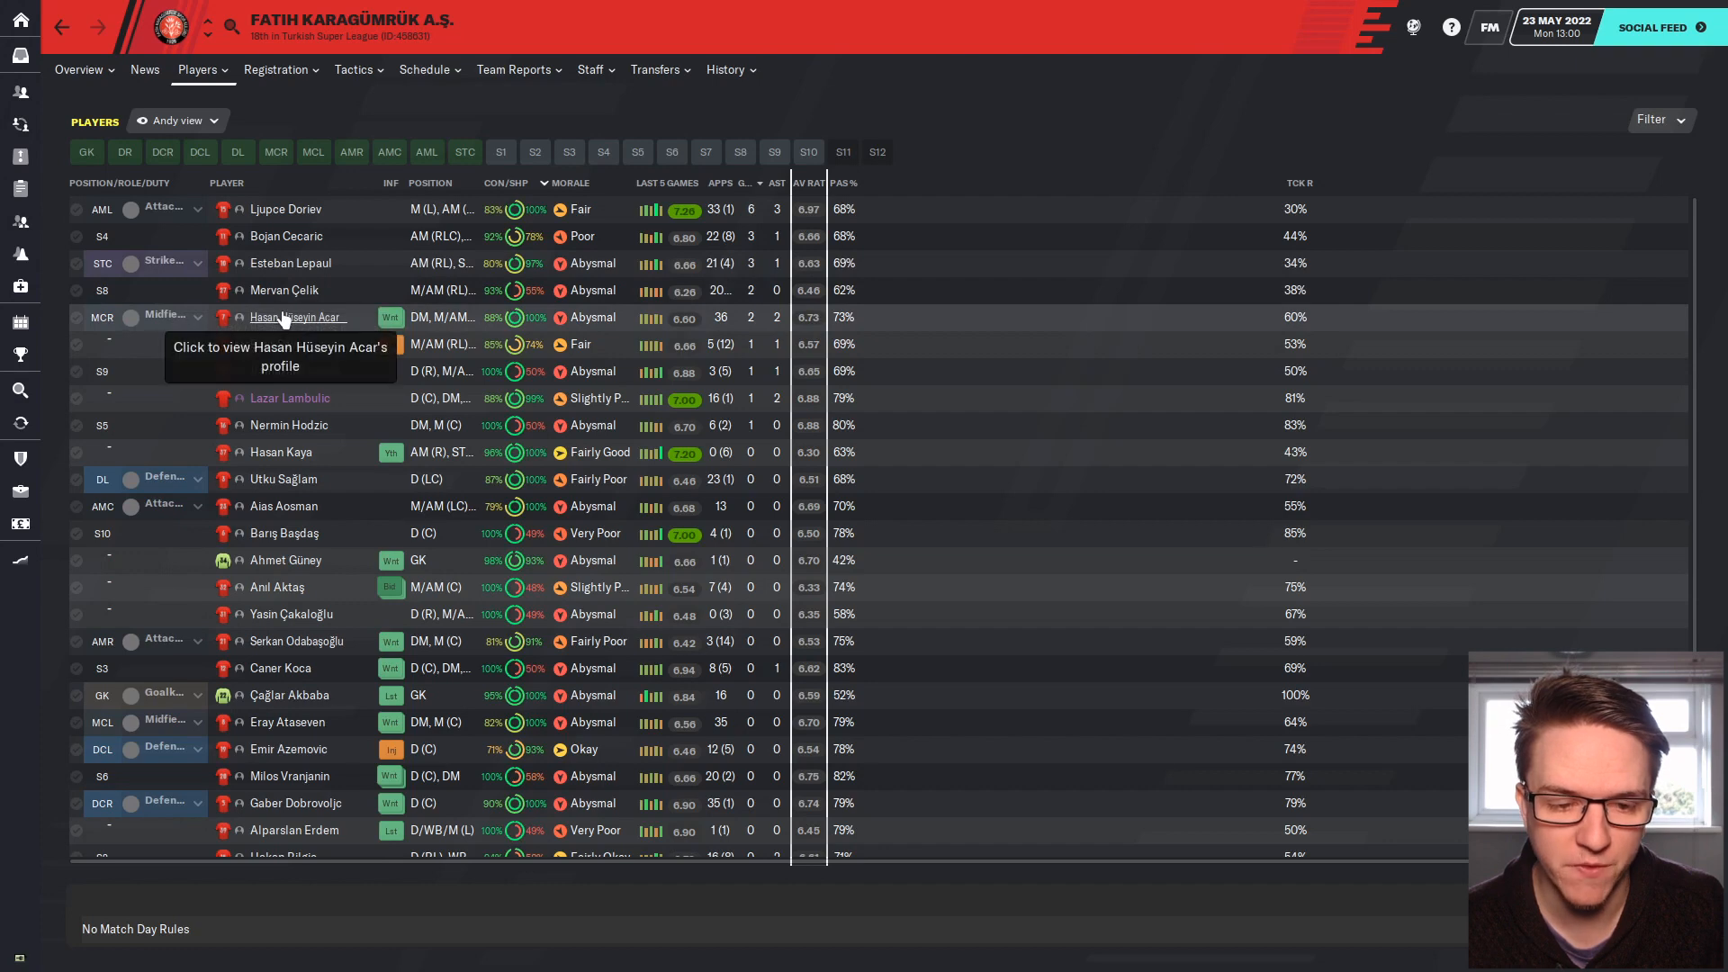
pyautogui.moveTo(273, 378)
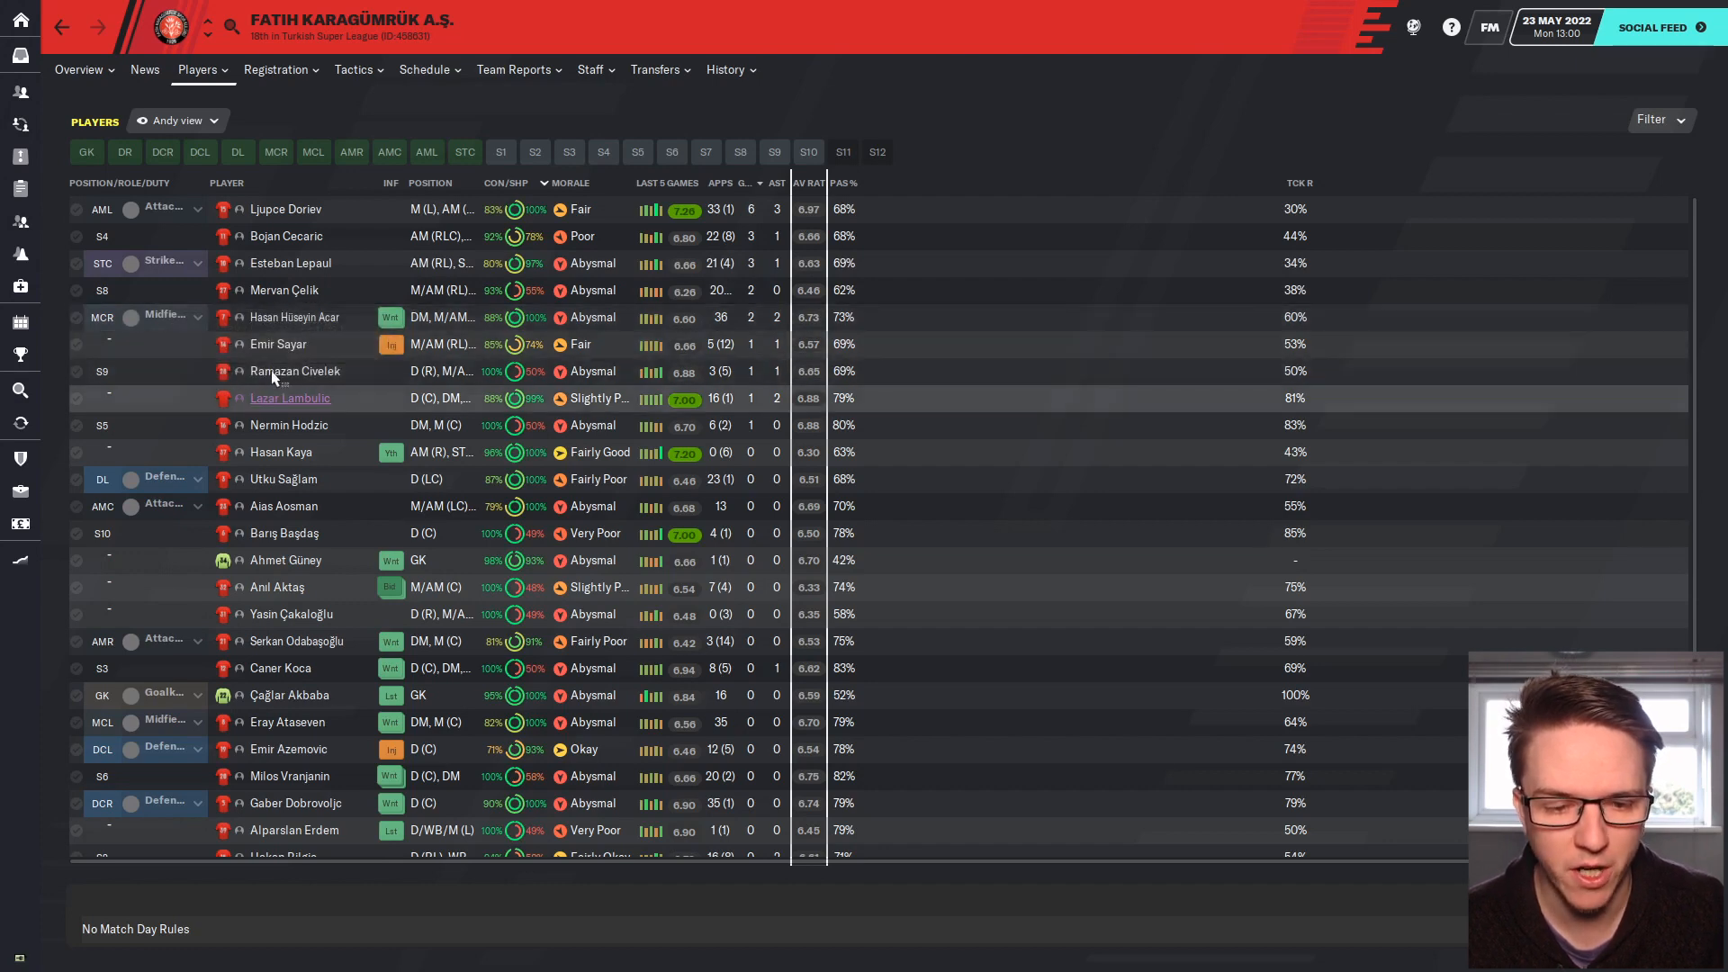
pyautogui.moveTo(268, 462)
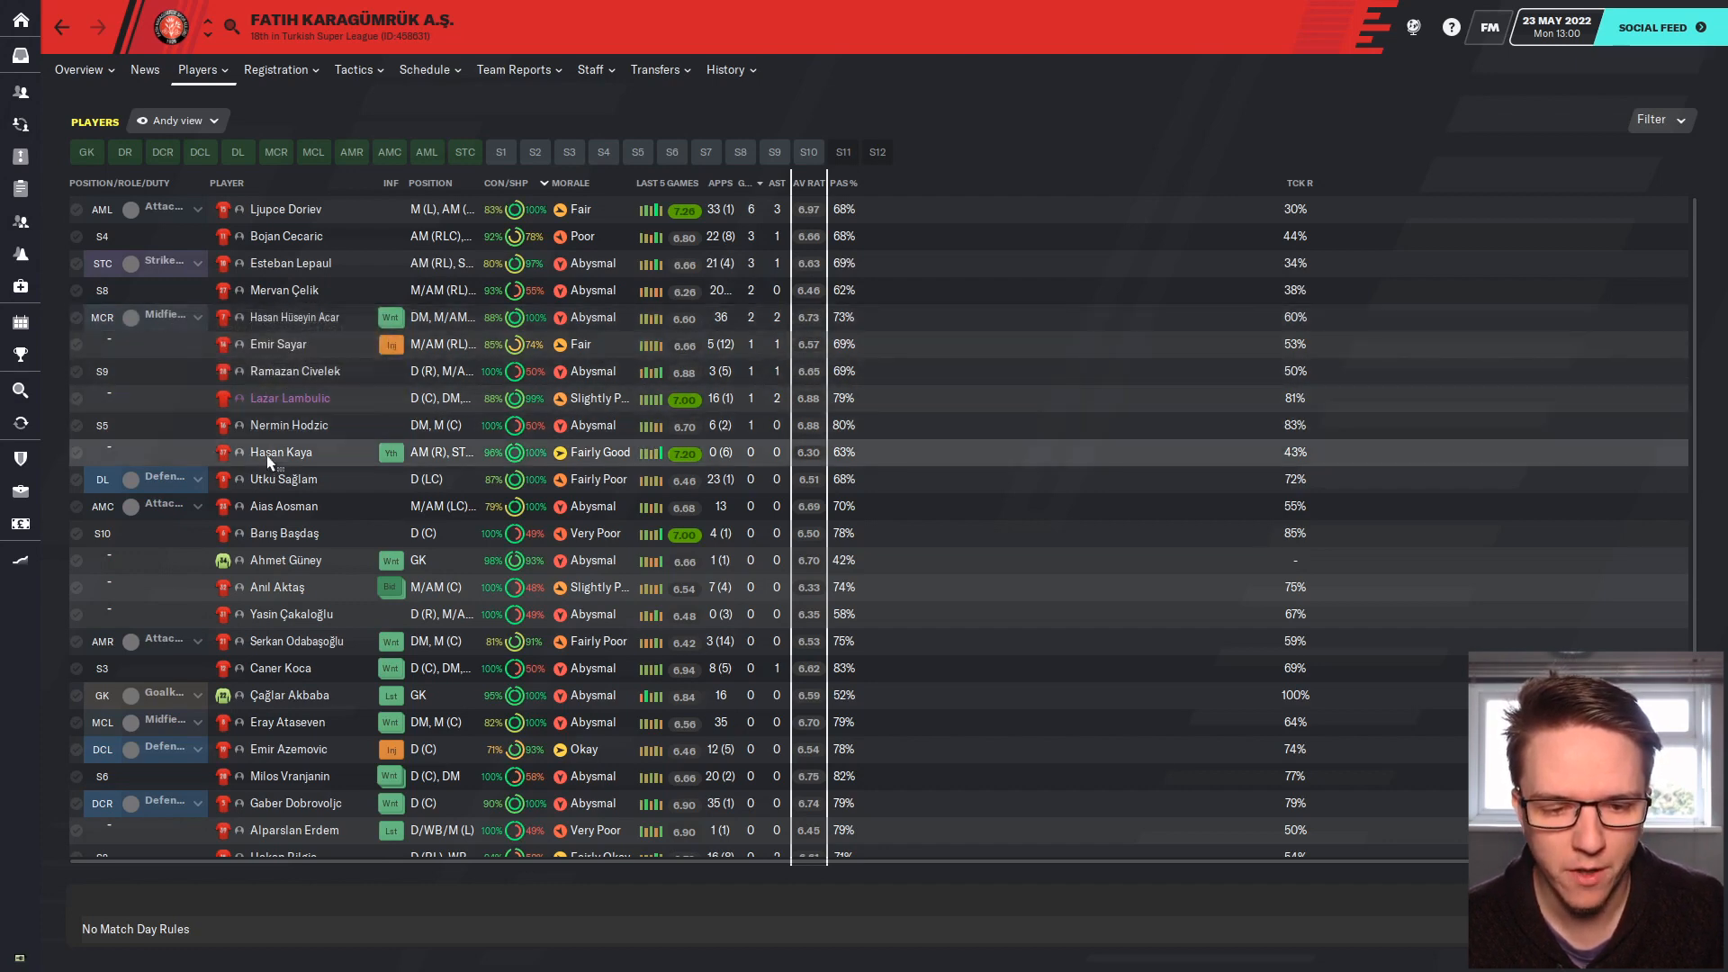
# Show Fatih Karagümrük's 2021/22 transfers in and out.
pyautogui.click(653, 70)
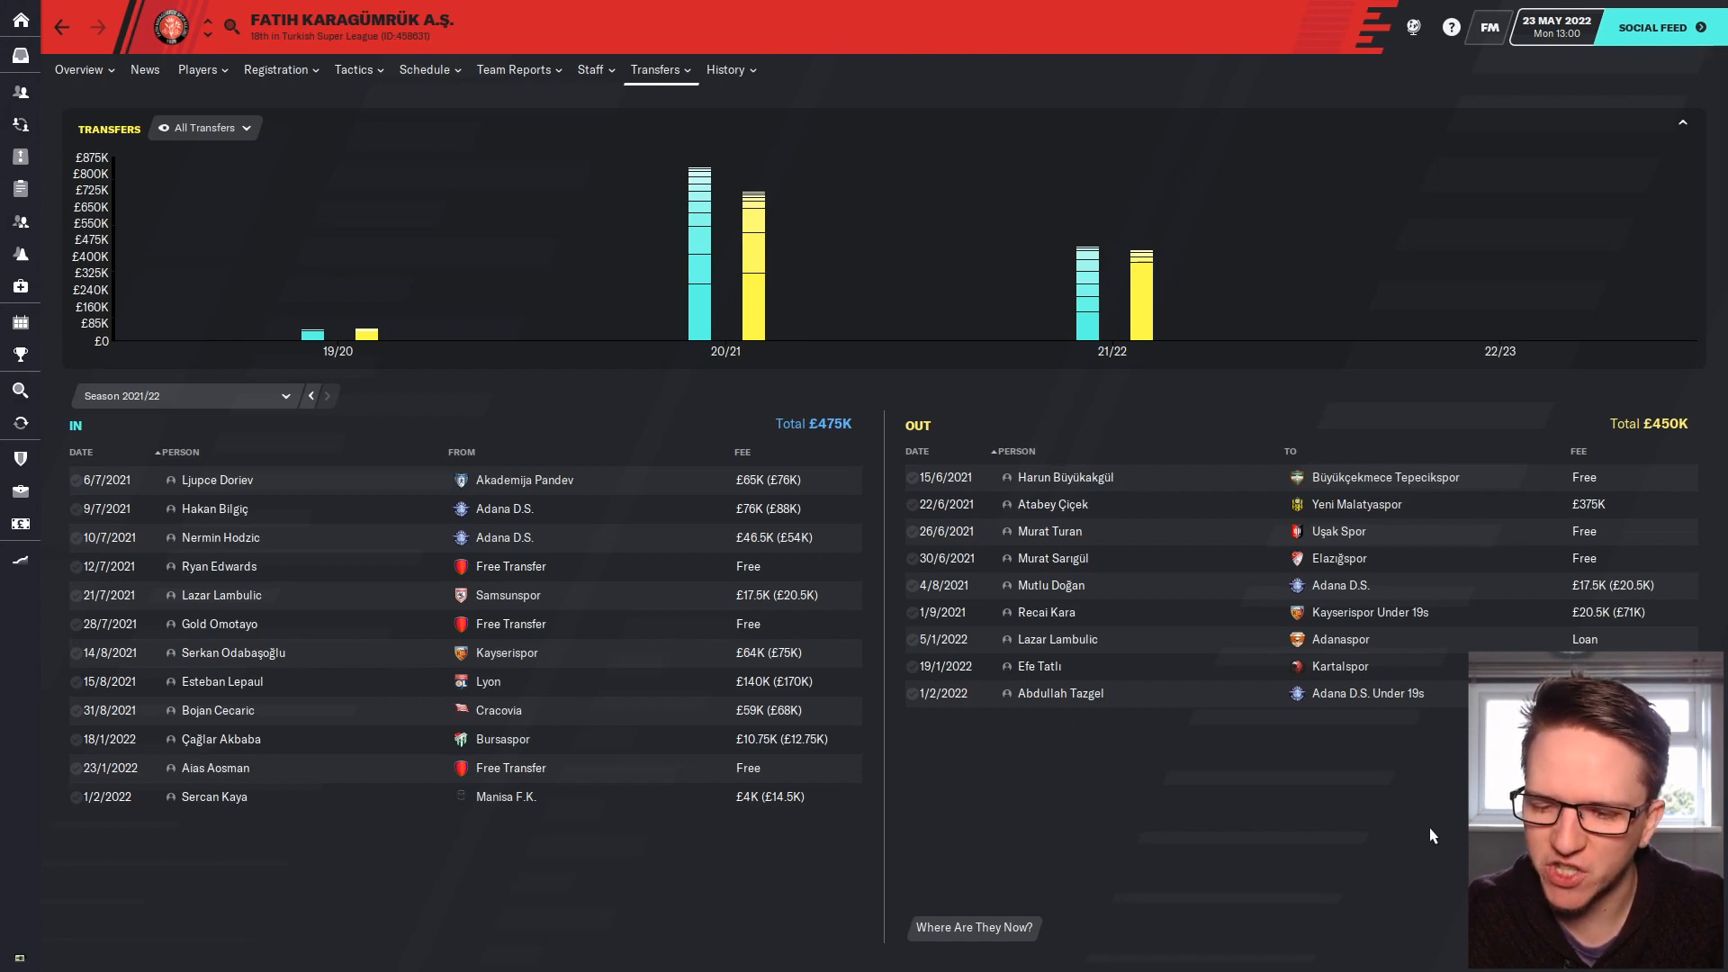
pyautogui.moveTo(1018, 429)
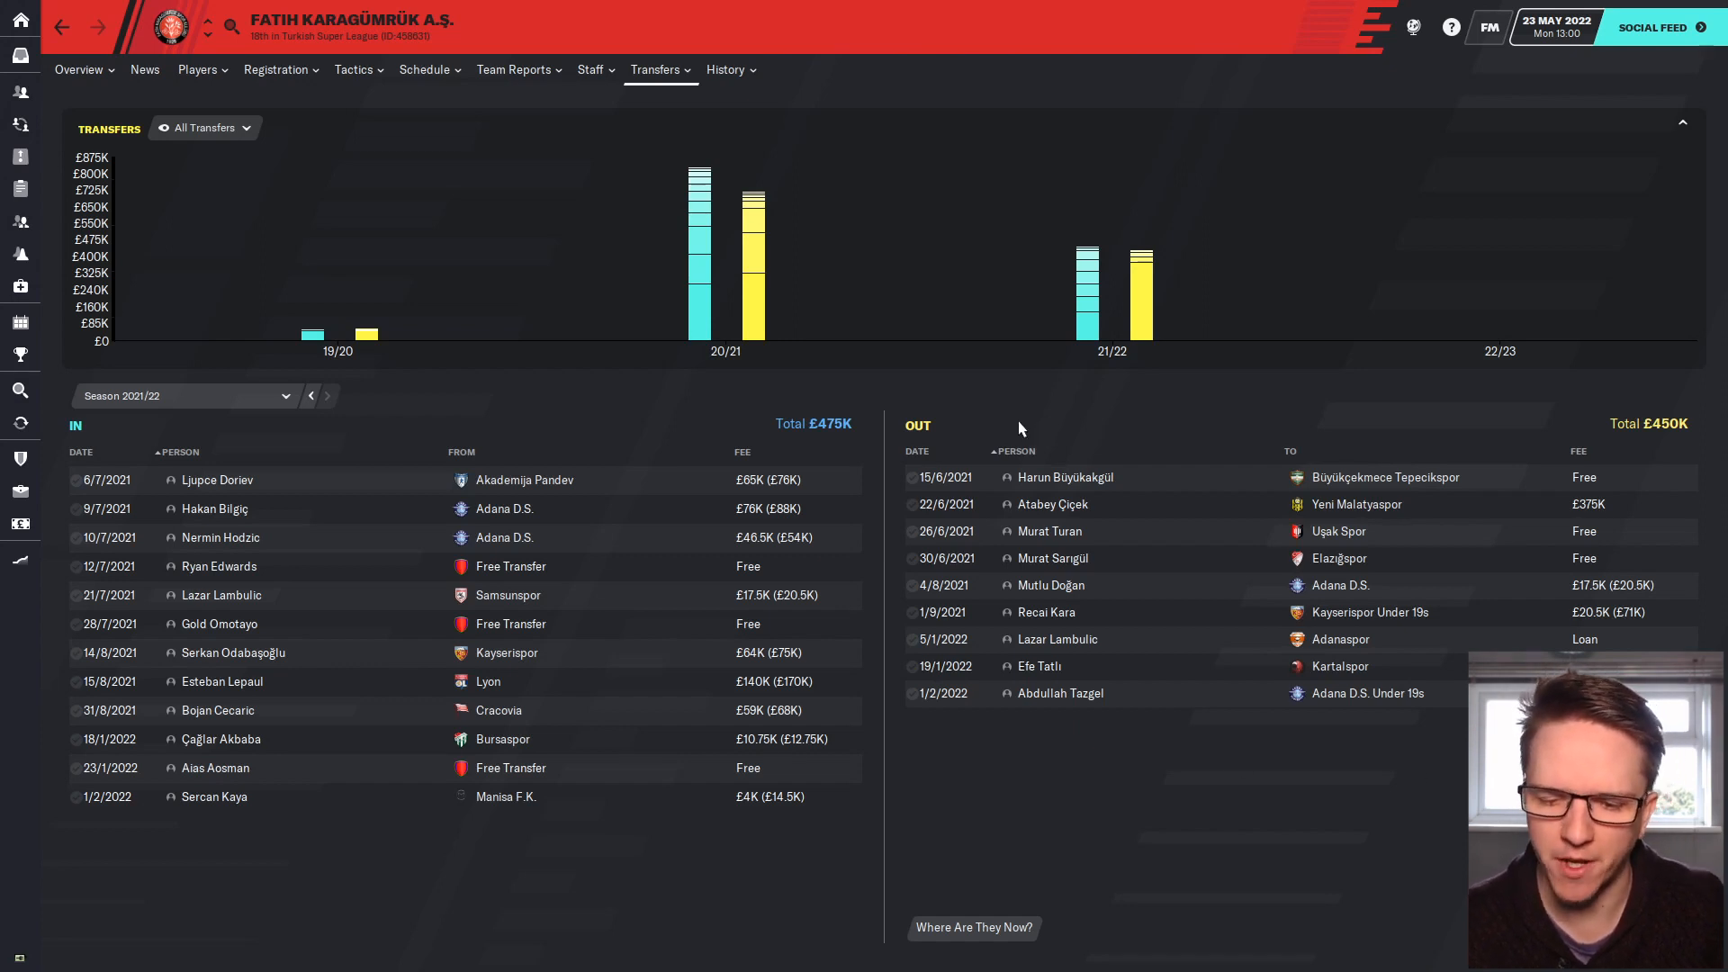
pyautogui.moveTo(820, 303)
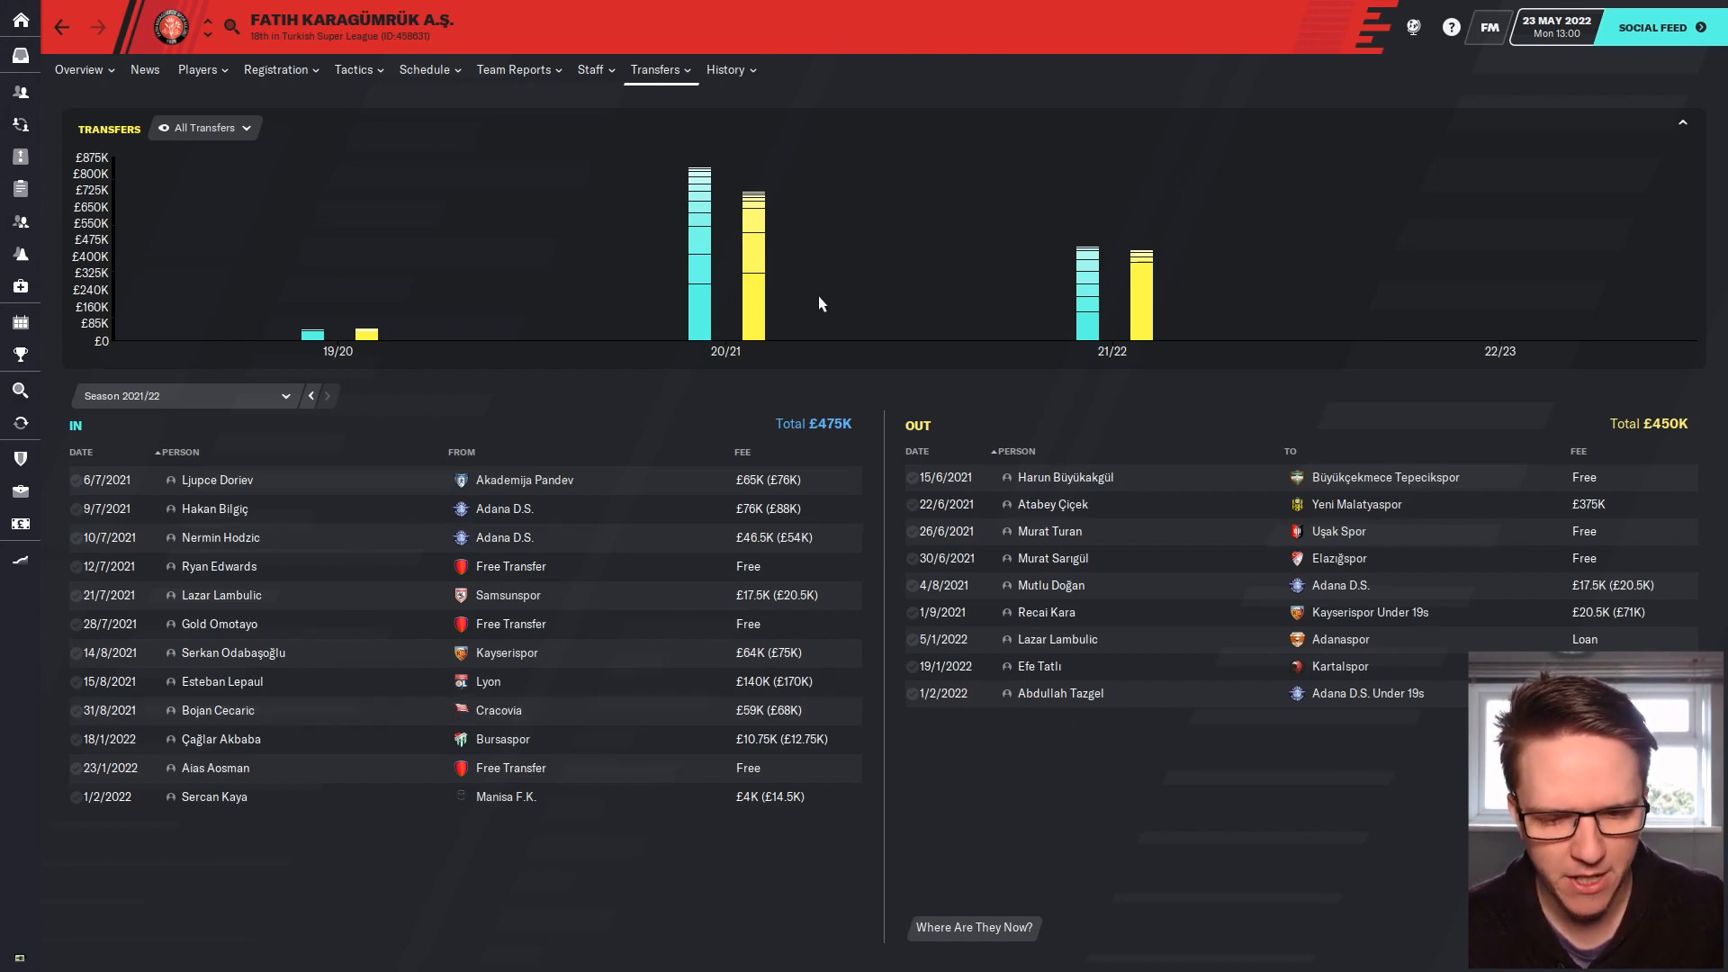
pyautogui.moveTo(353, 649)
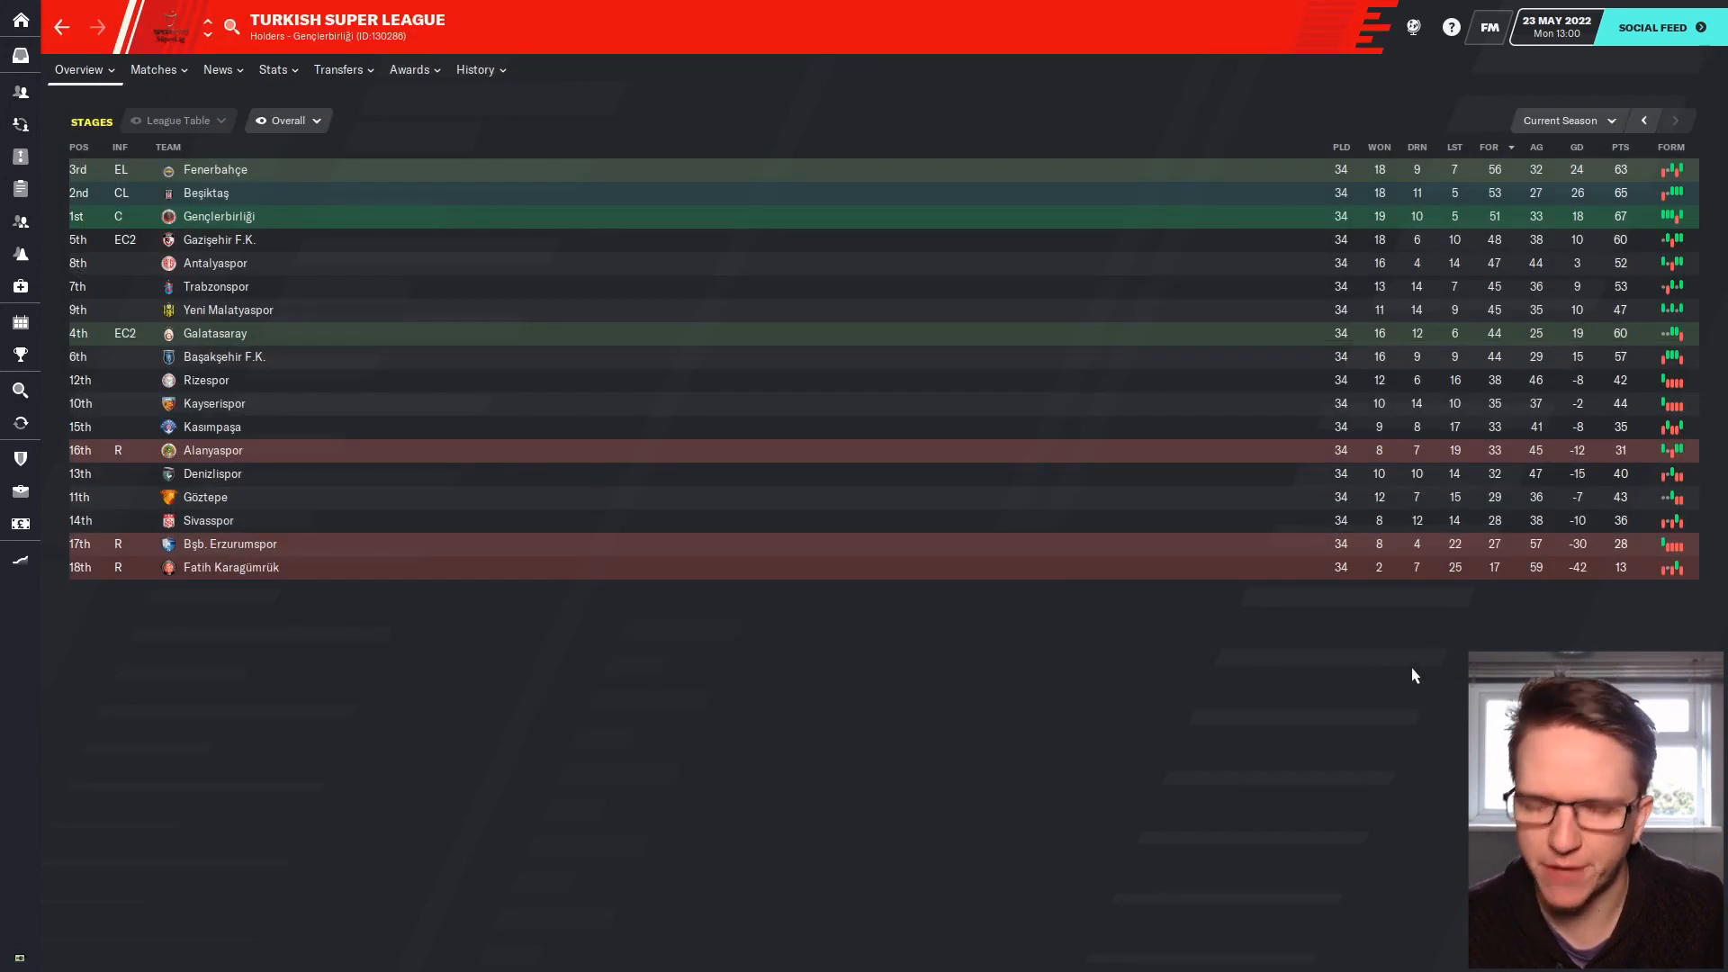
pyautogui.moveTo(1292, 736)
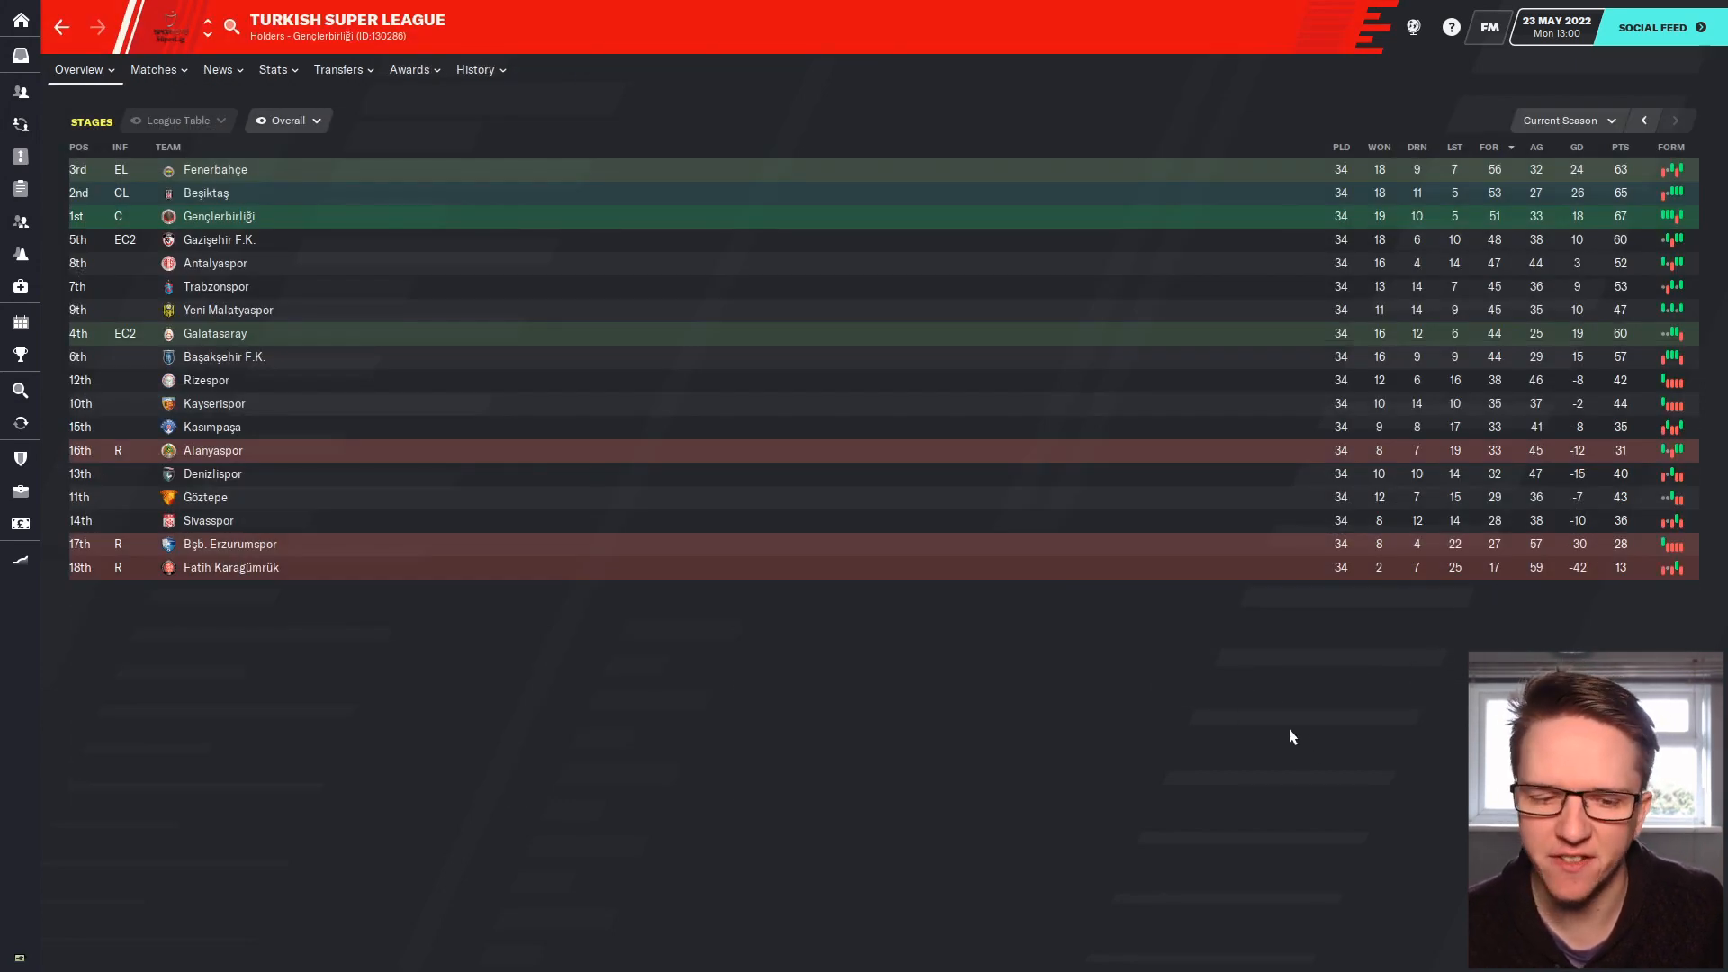
pyautogui.moveTo(1543, 139)
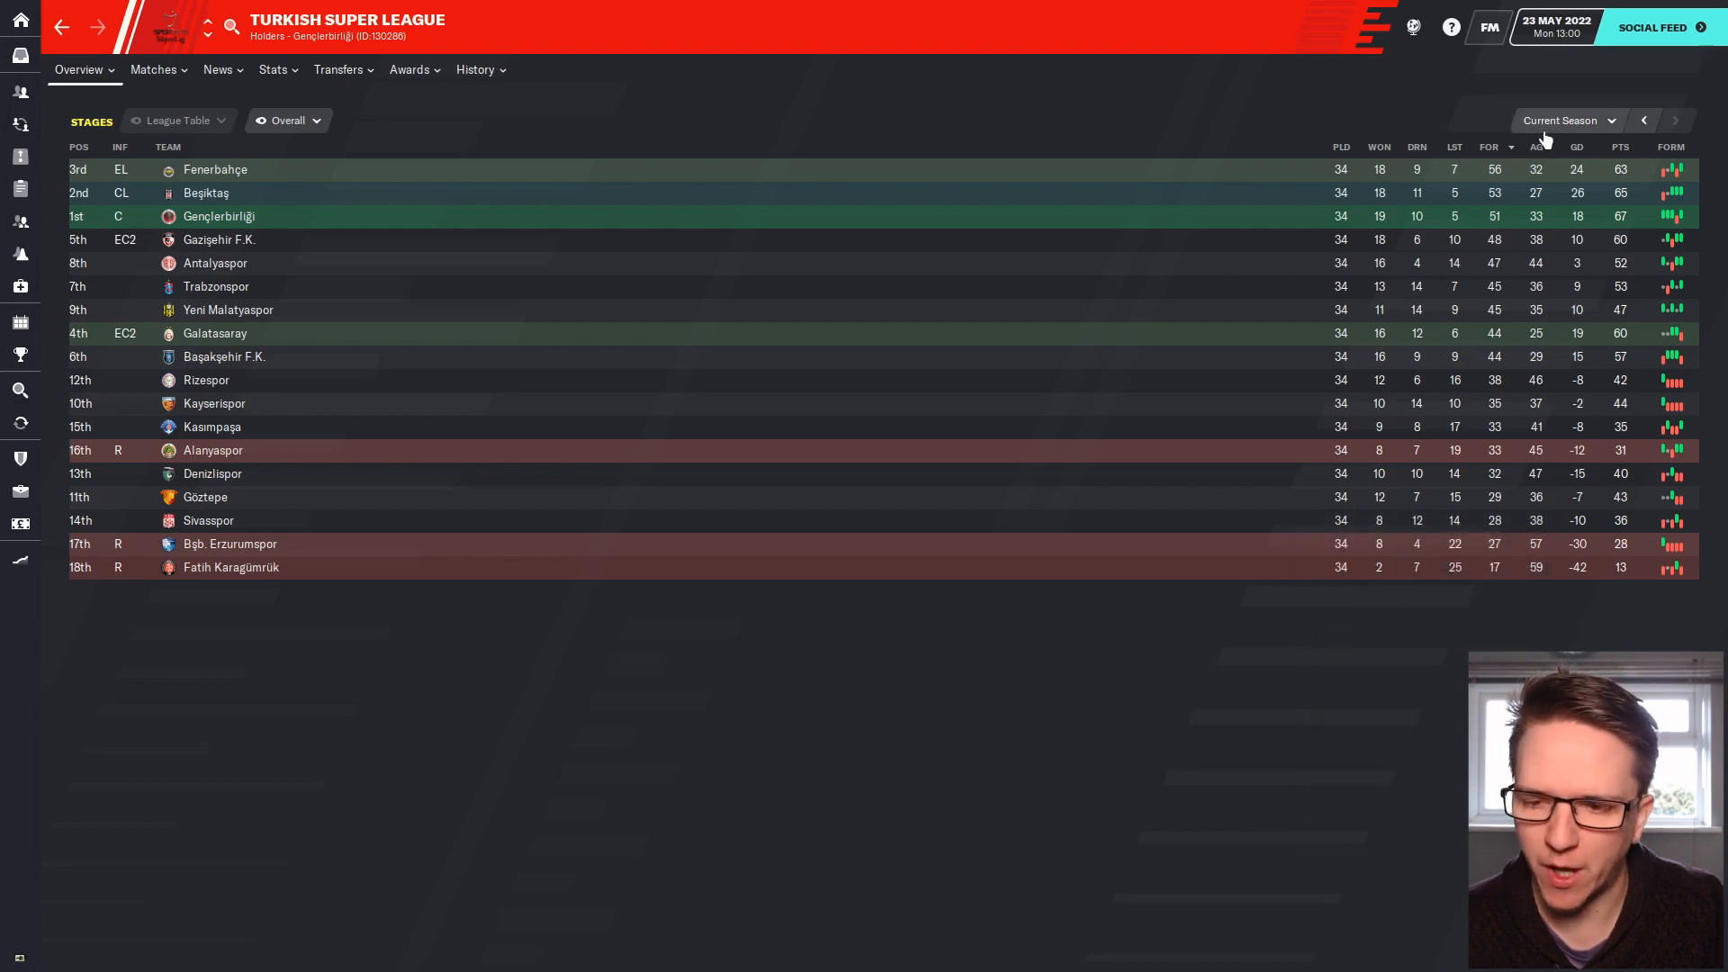
# View the full Turkish Super League standings table.
pyautogui.click(1576, 147)
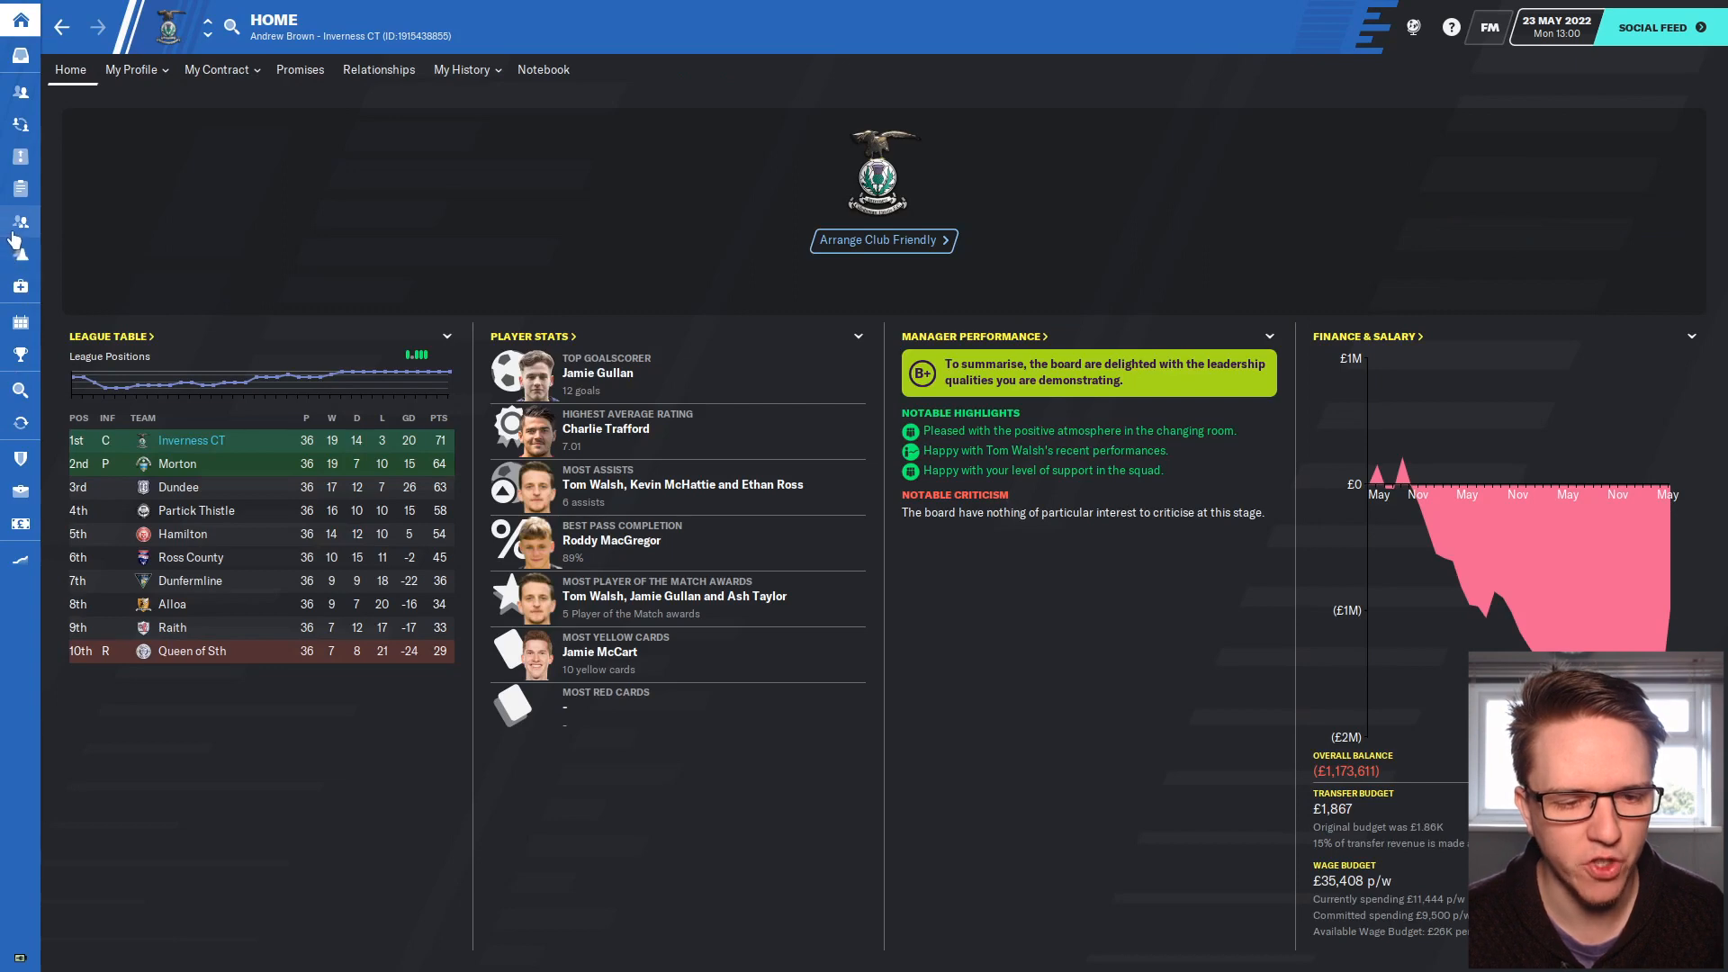
# Browse the Job Centre manager vacancies, reviewing GAIS and then De Graafschap's club overview.
pyautogui.click(19, 221)
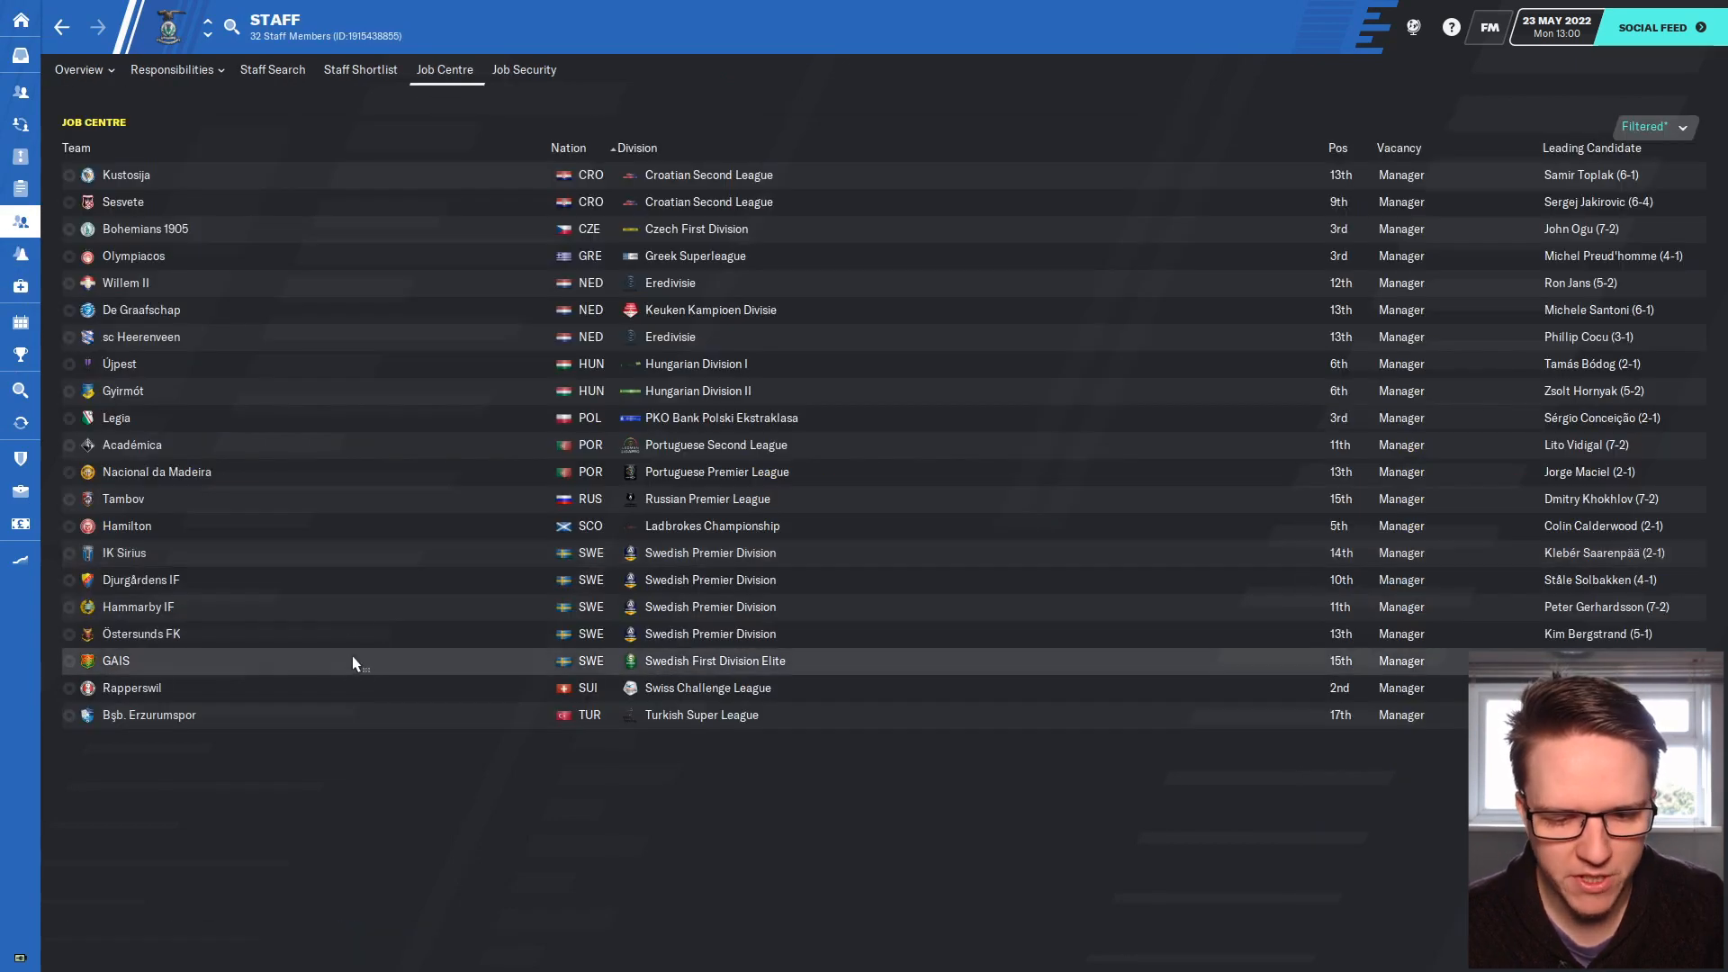
pyautogui.moveTo(710, 552)
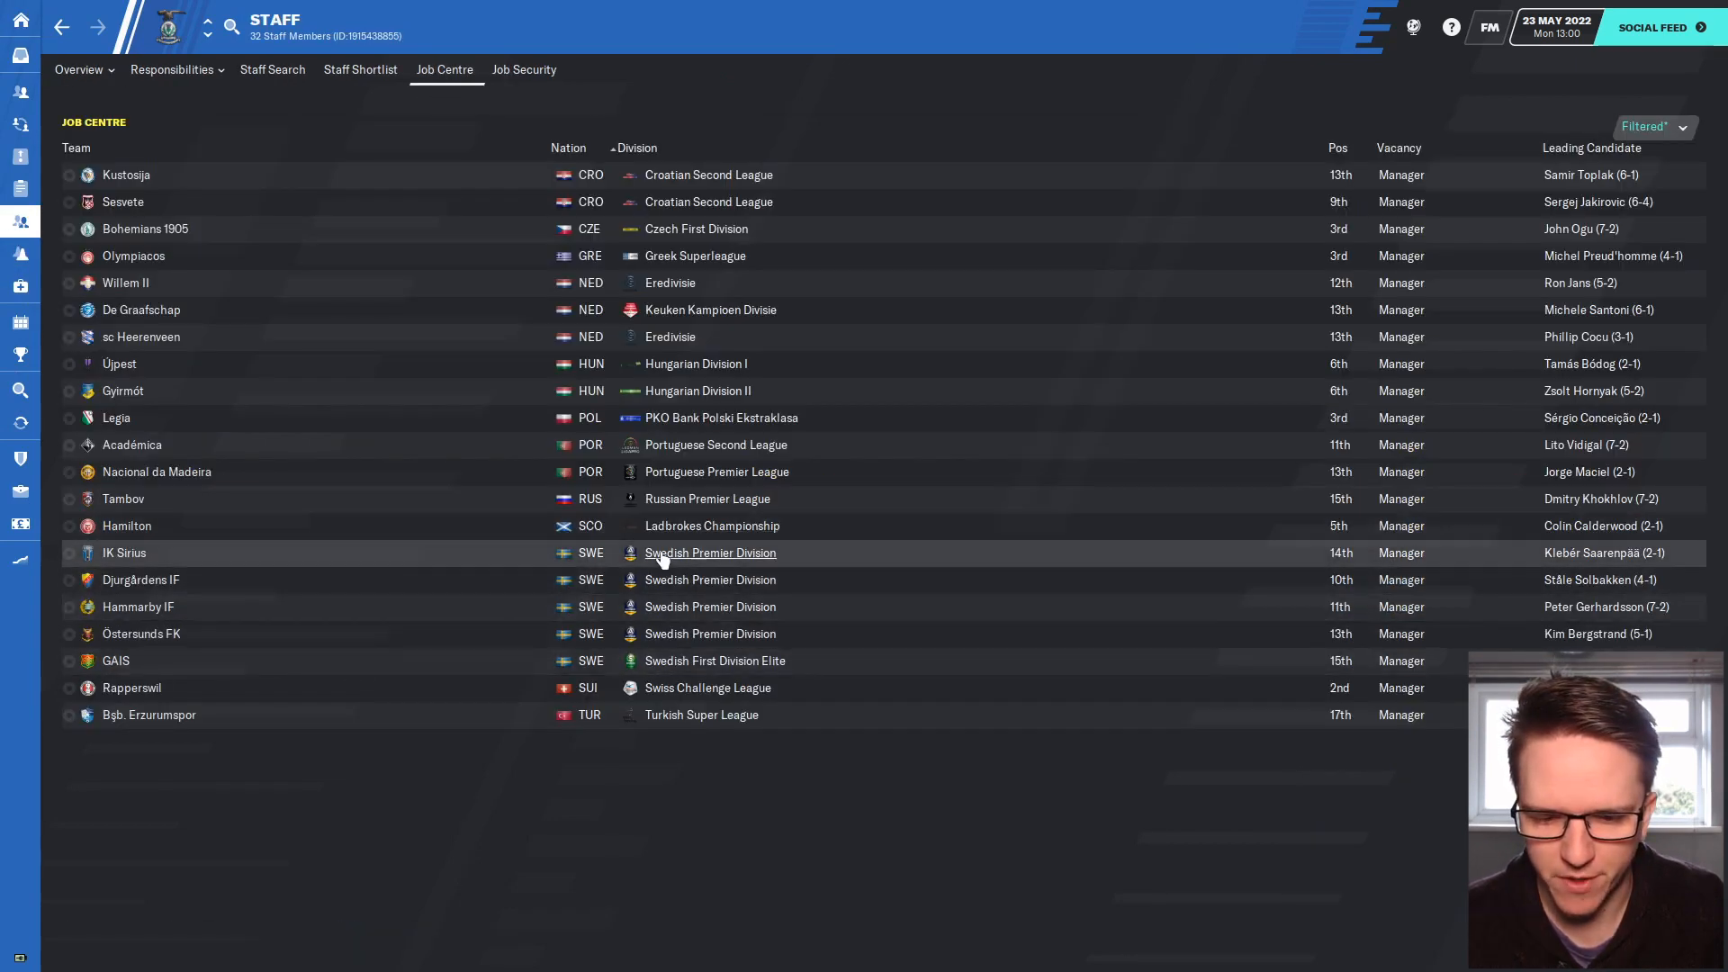
pyautogui.moveTo(480, 809)
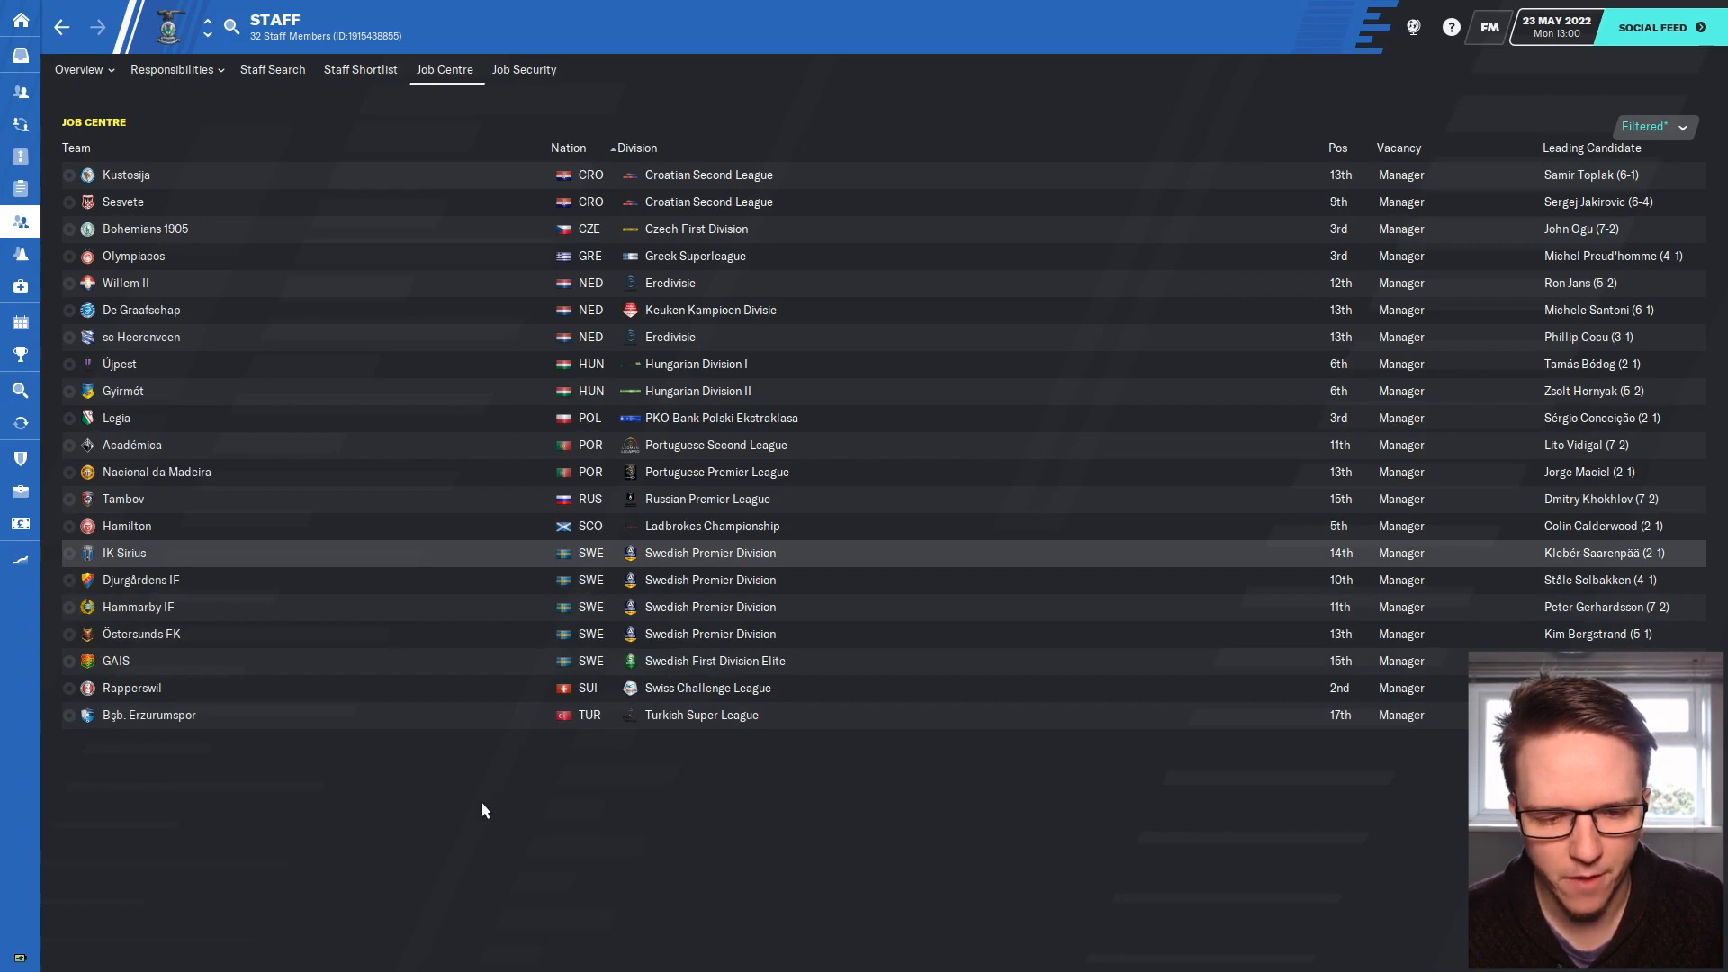
pyautogui.click(711, 552)
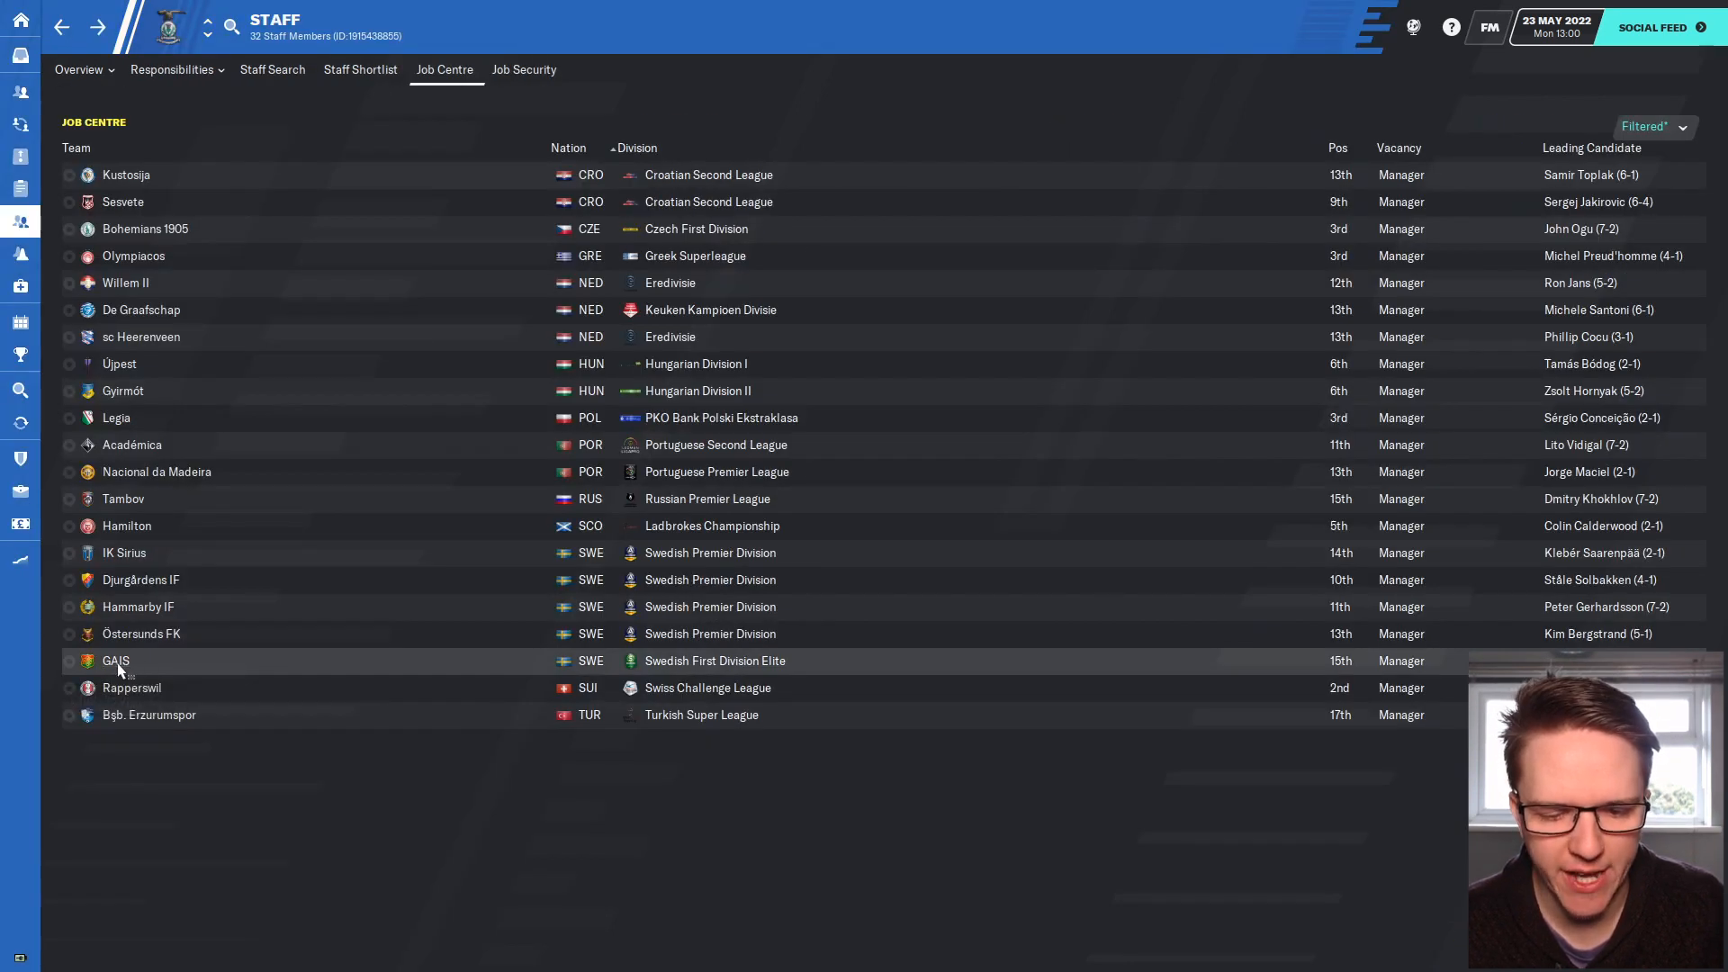
pyautogui.click(116, 659)
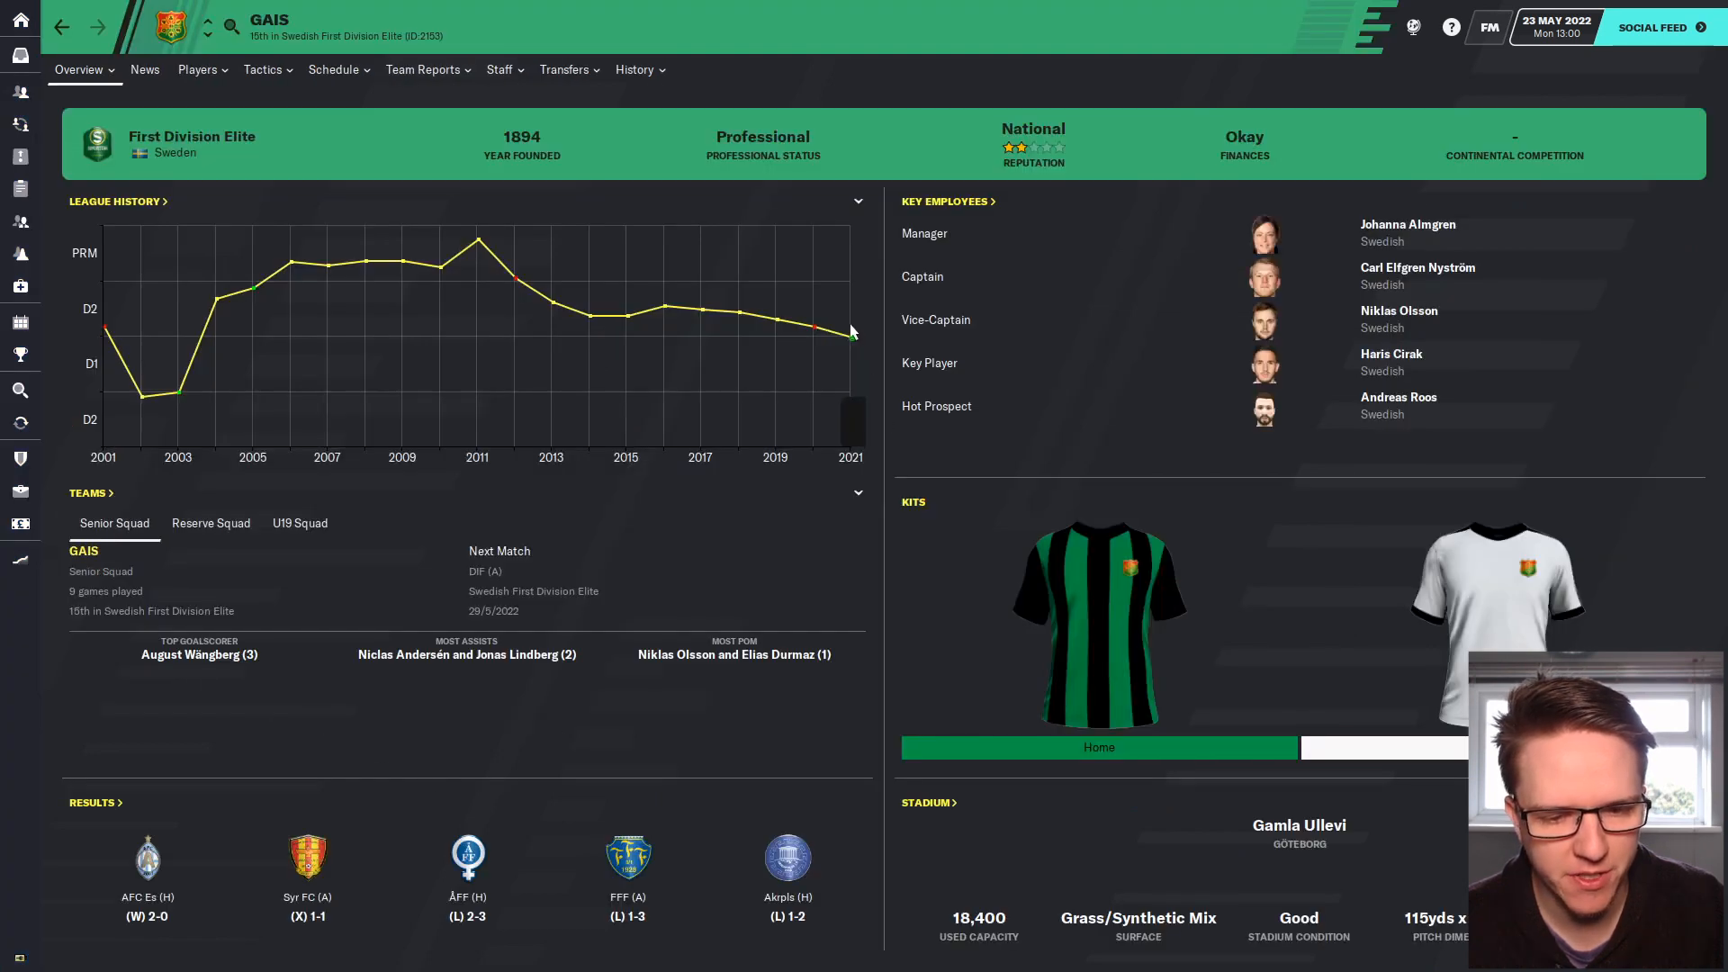
pyautogui.moveTo(374, 300)
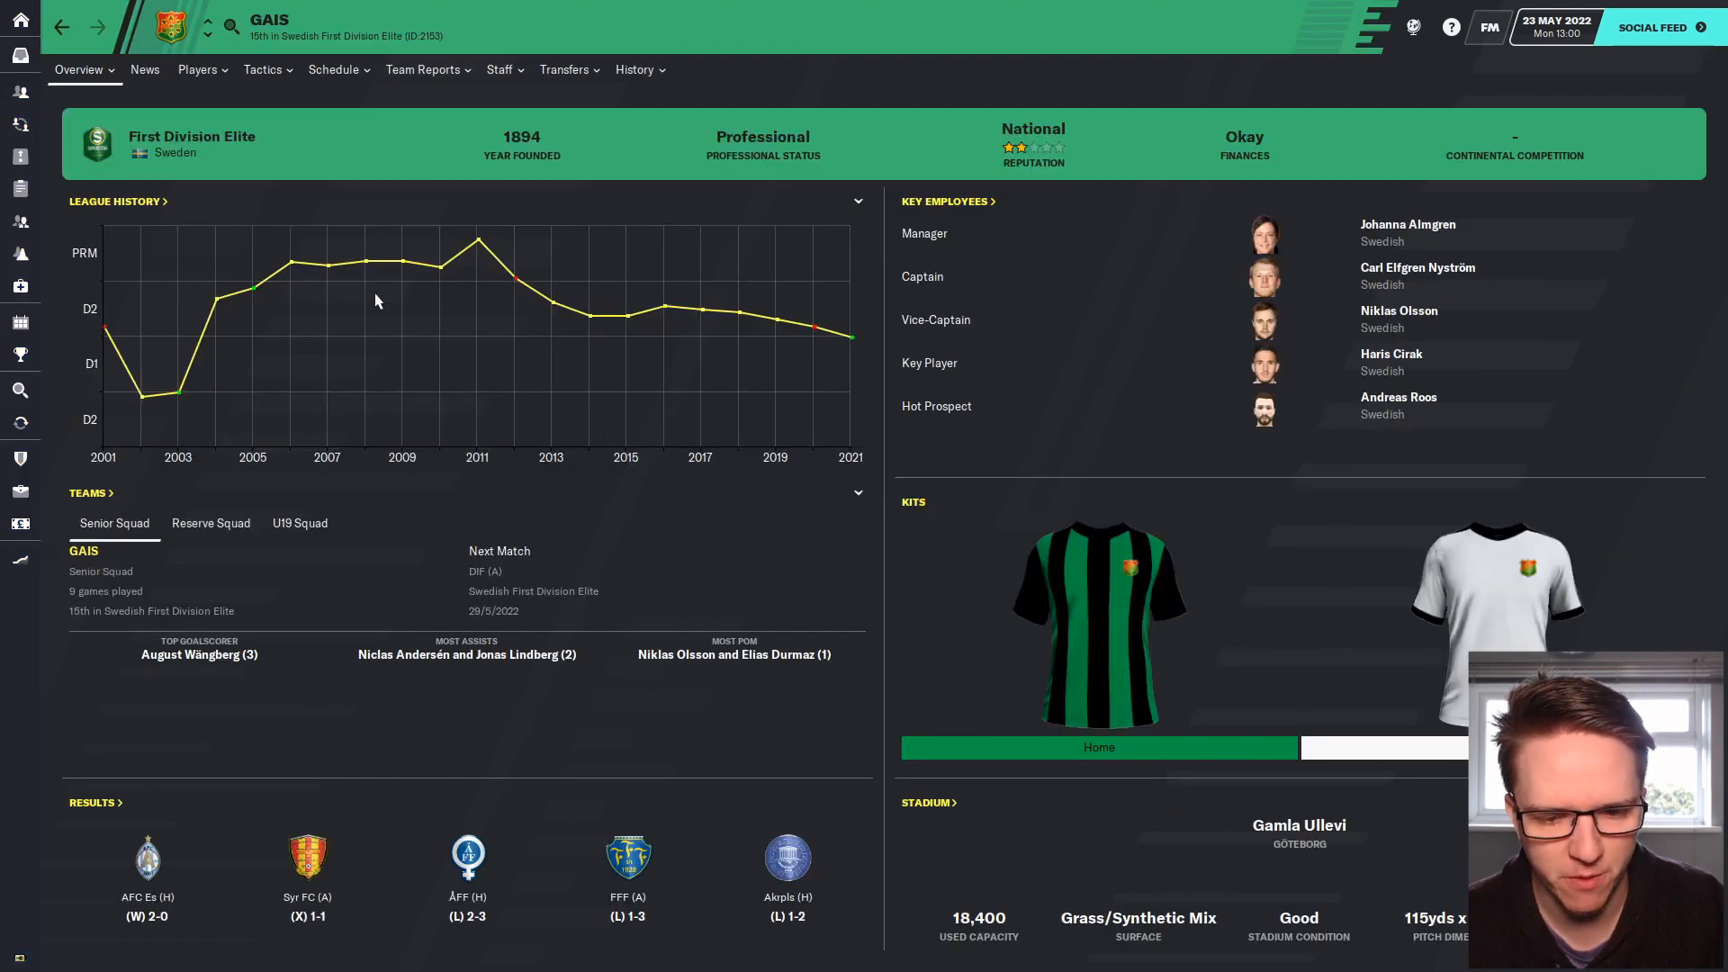
pyautogui.moveTo(102, 318)
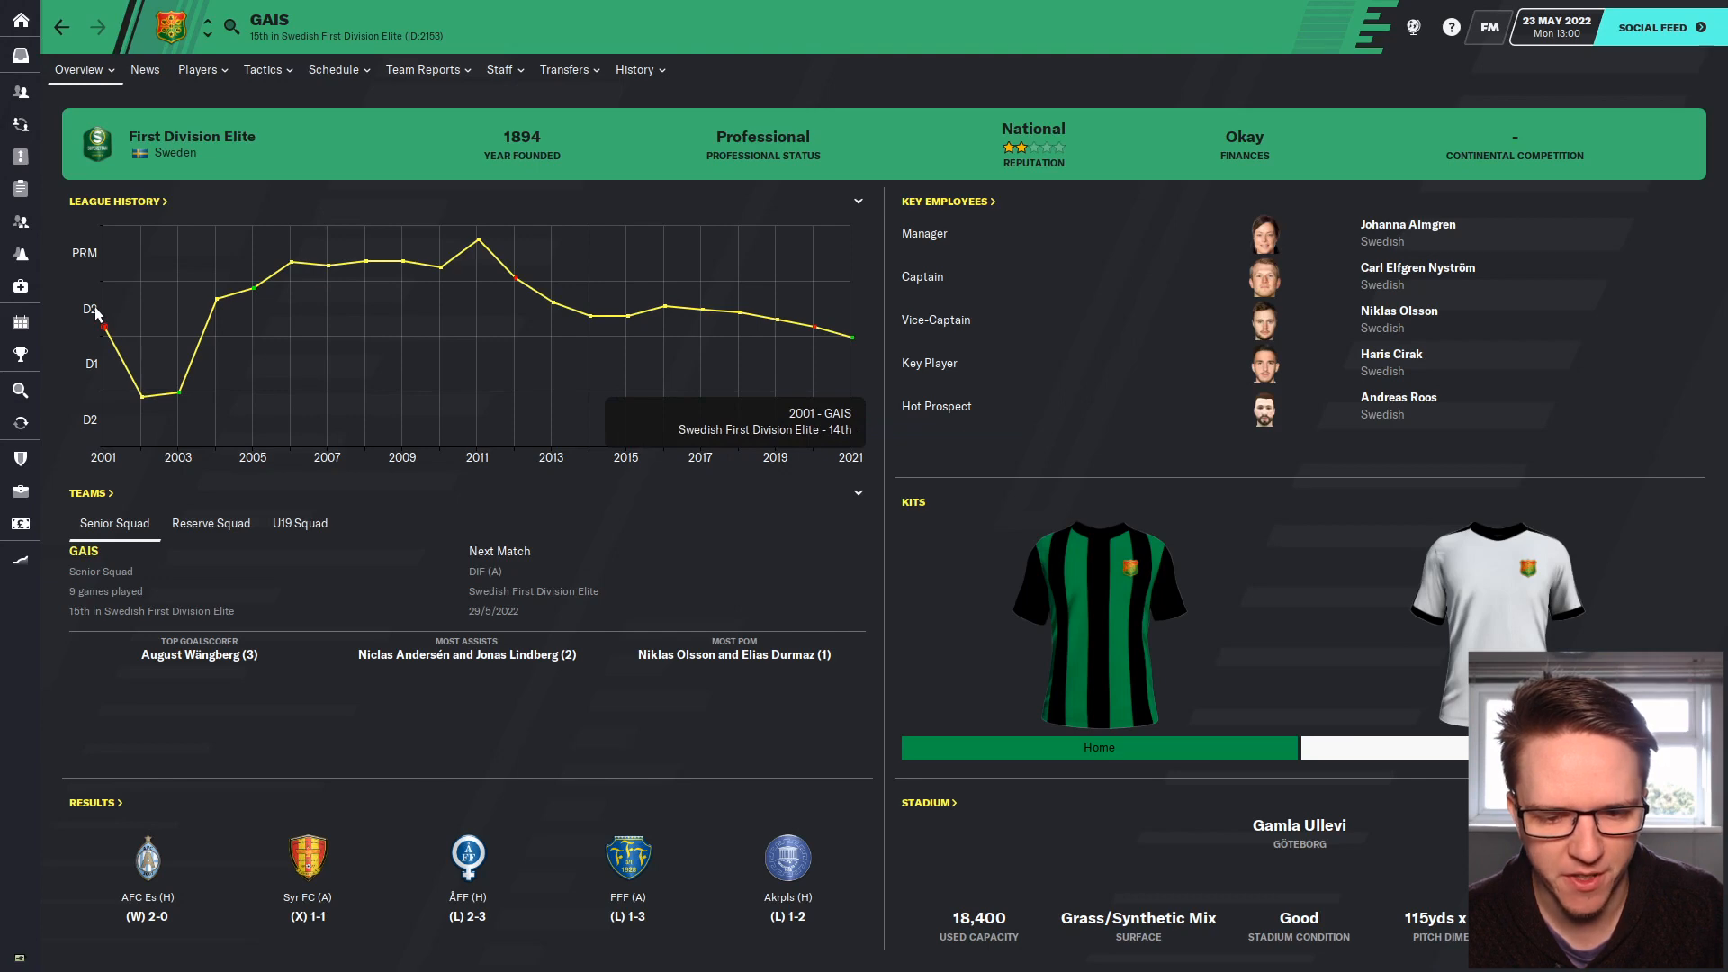
pyautogui.moveTo(97, 316)
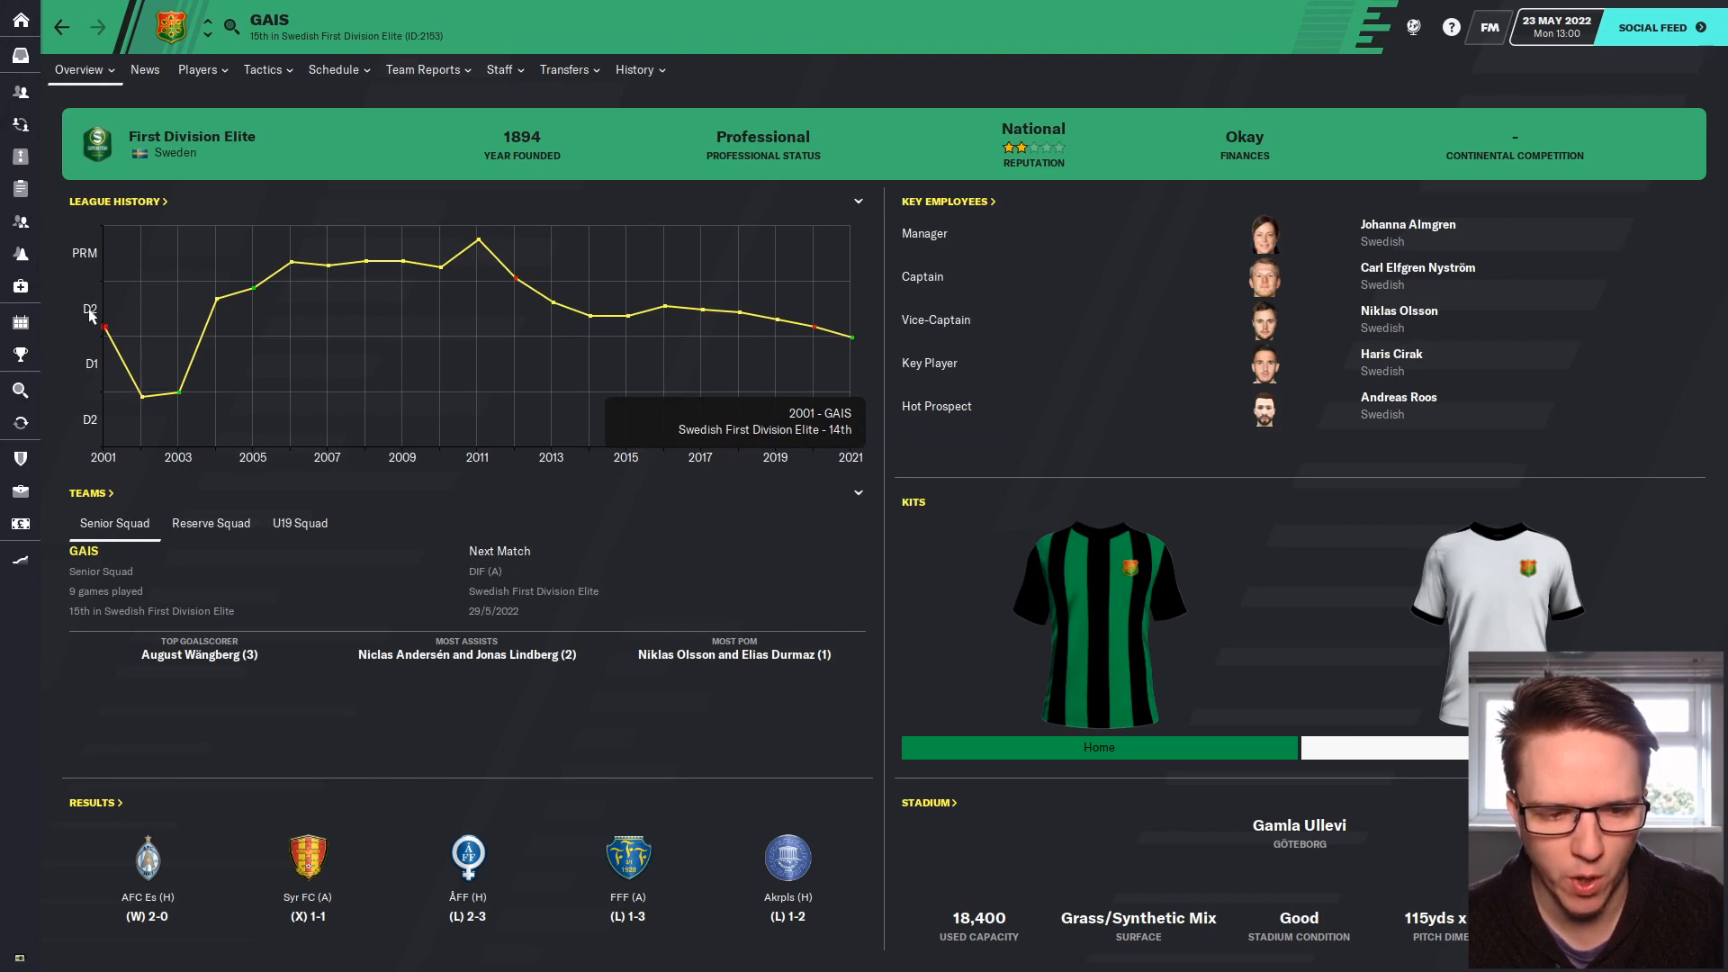
pyautogui.click(106, 28)
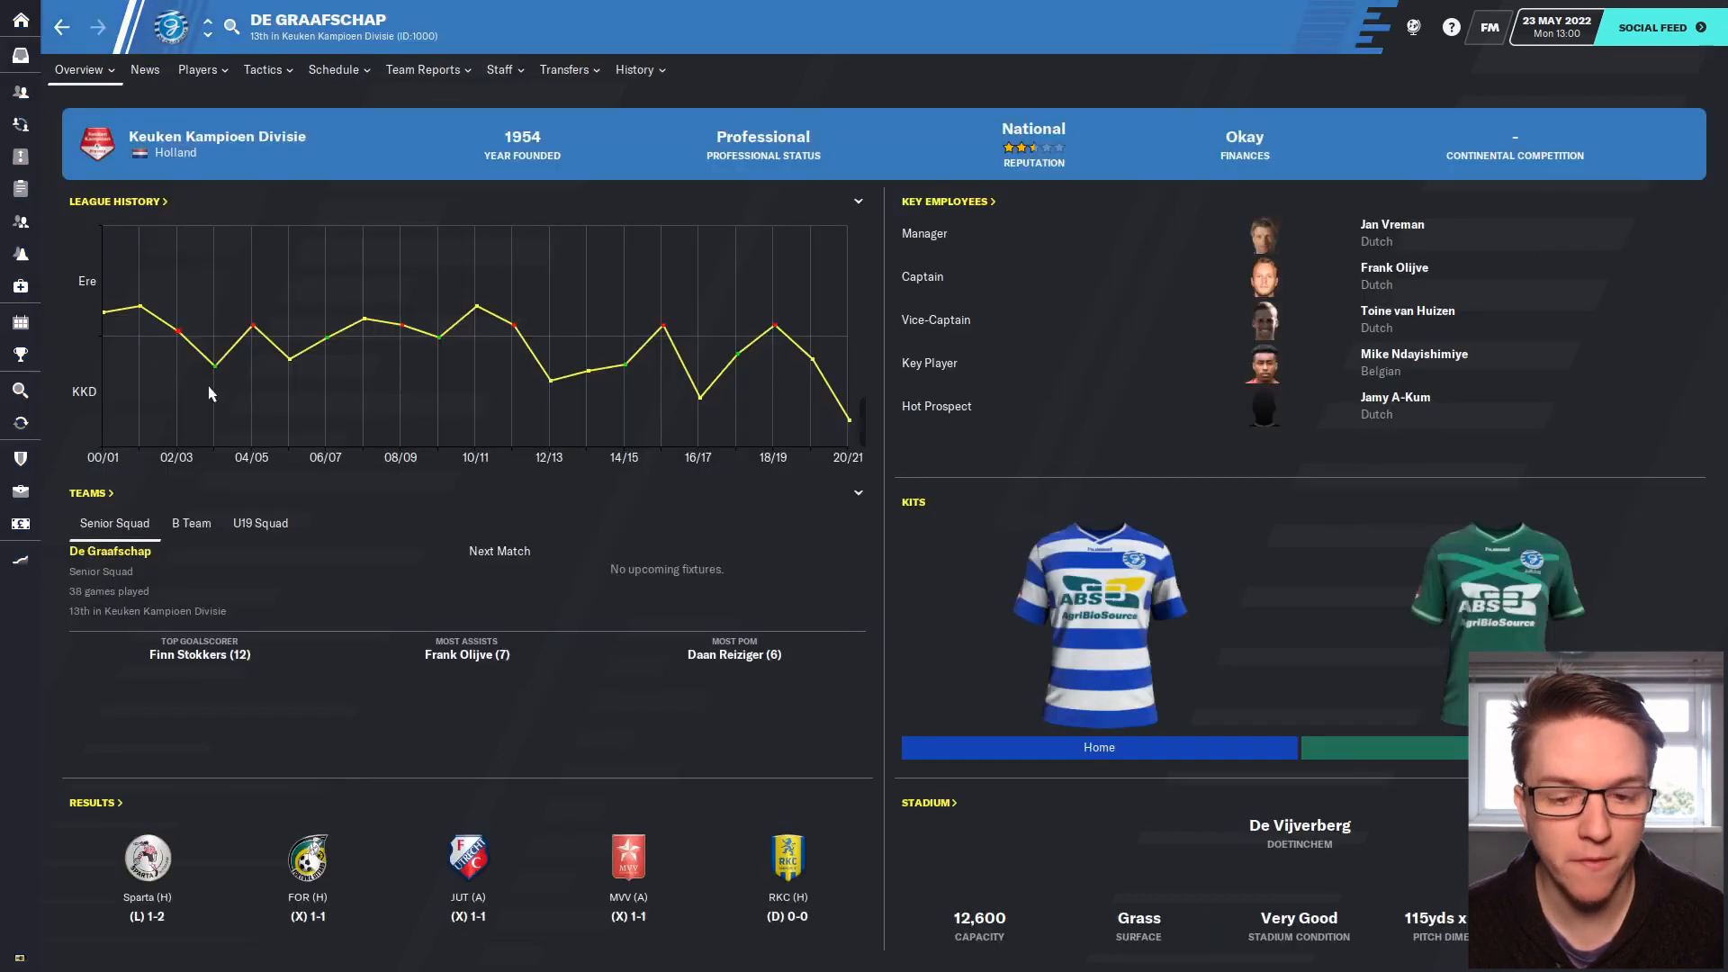
pyautogui.moveTo(849, 418)
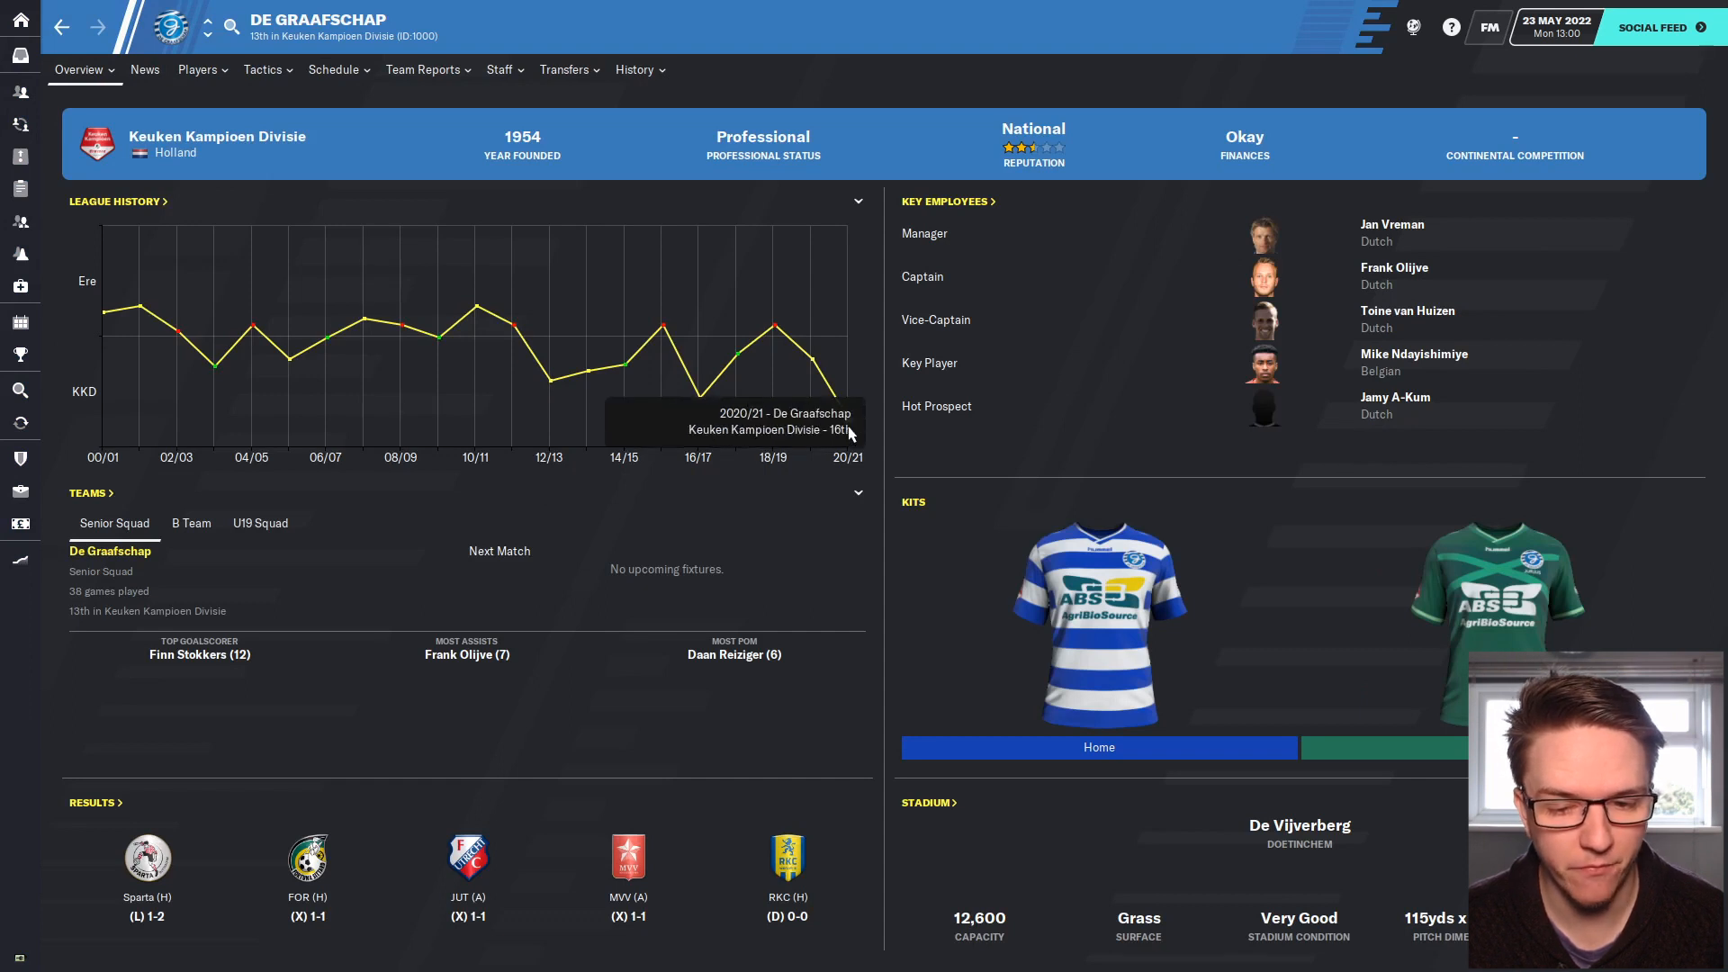
pyautogui.moveTo(773, 282)
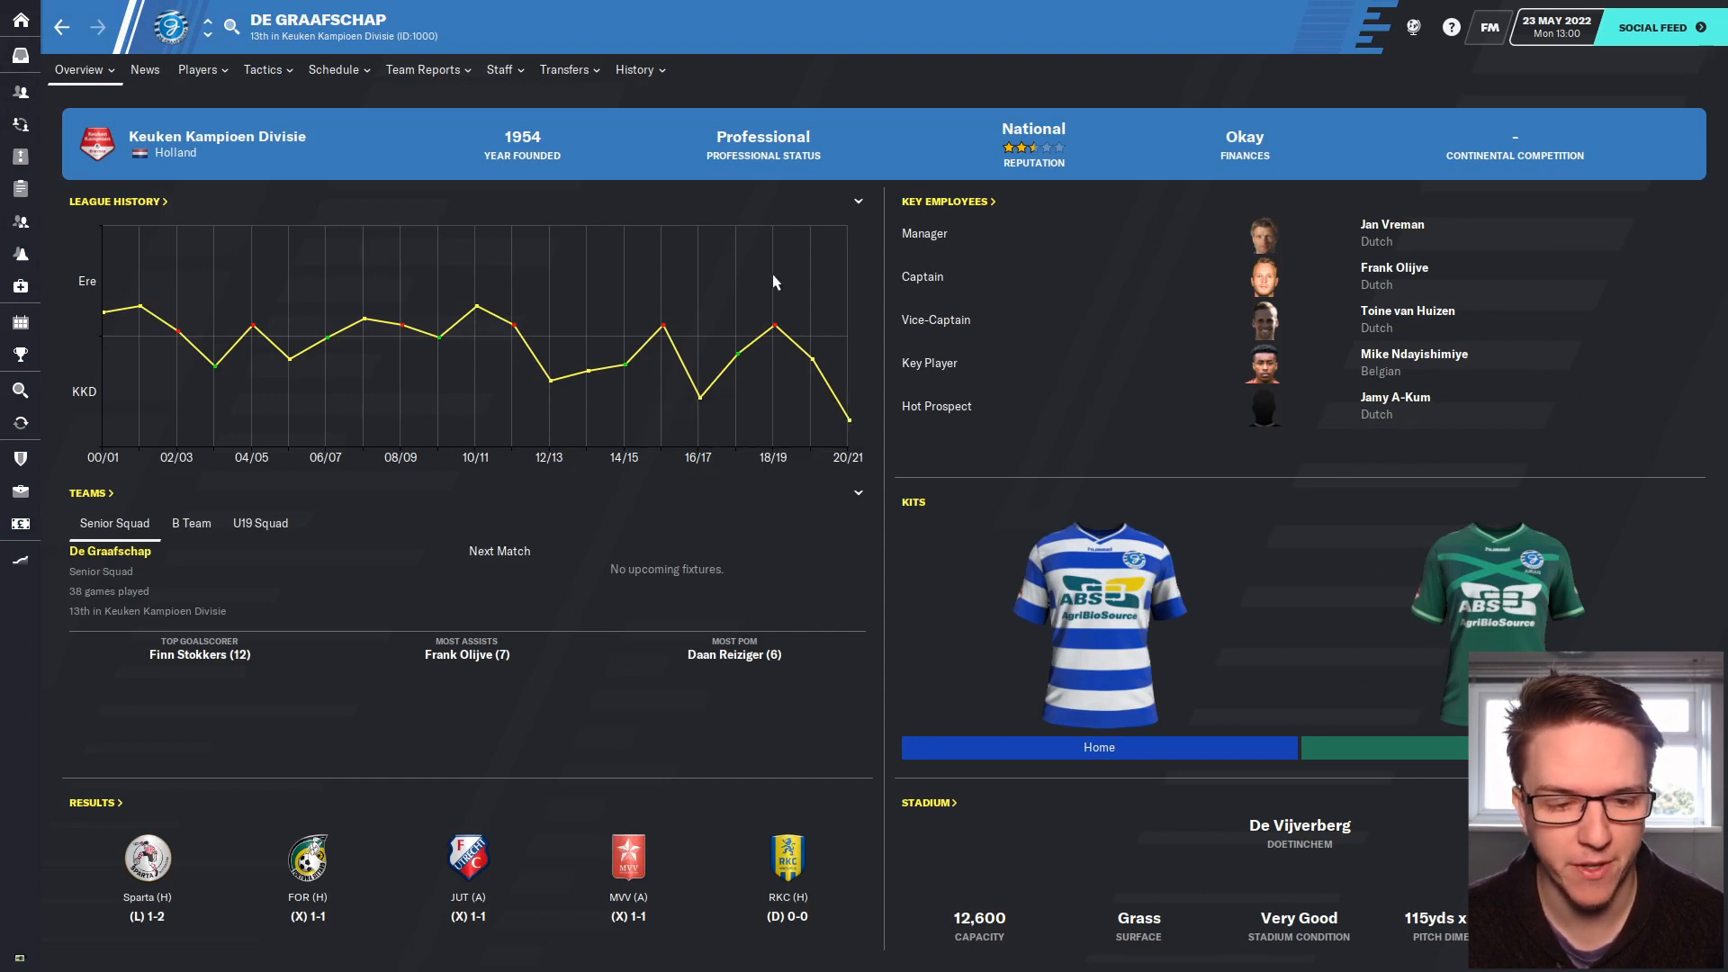
pyautogui.moveTo(862, 427)
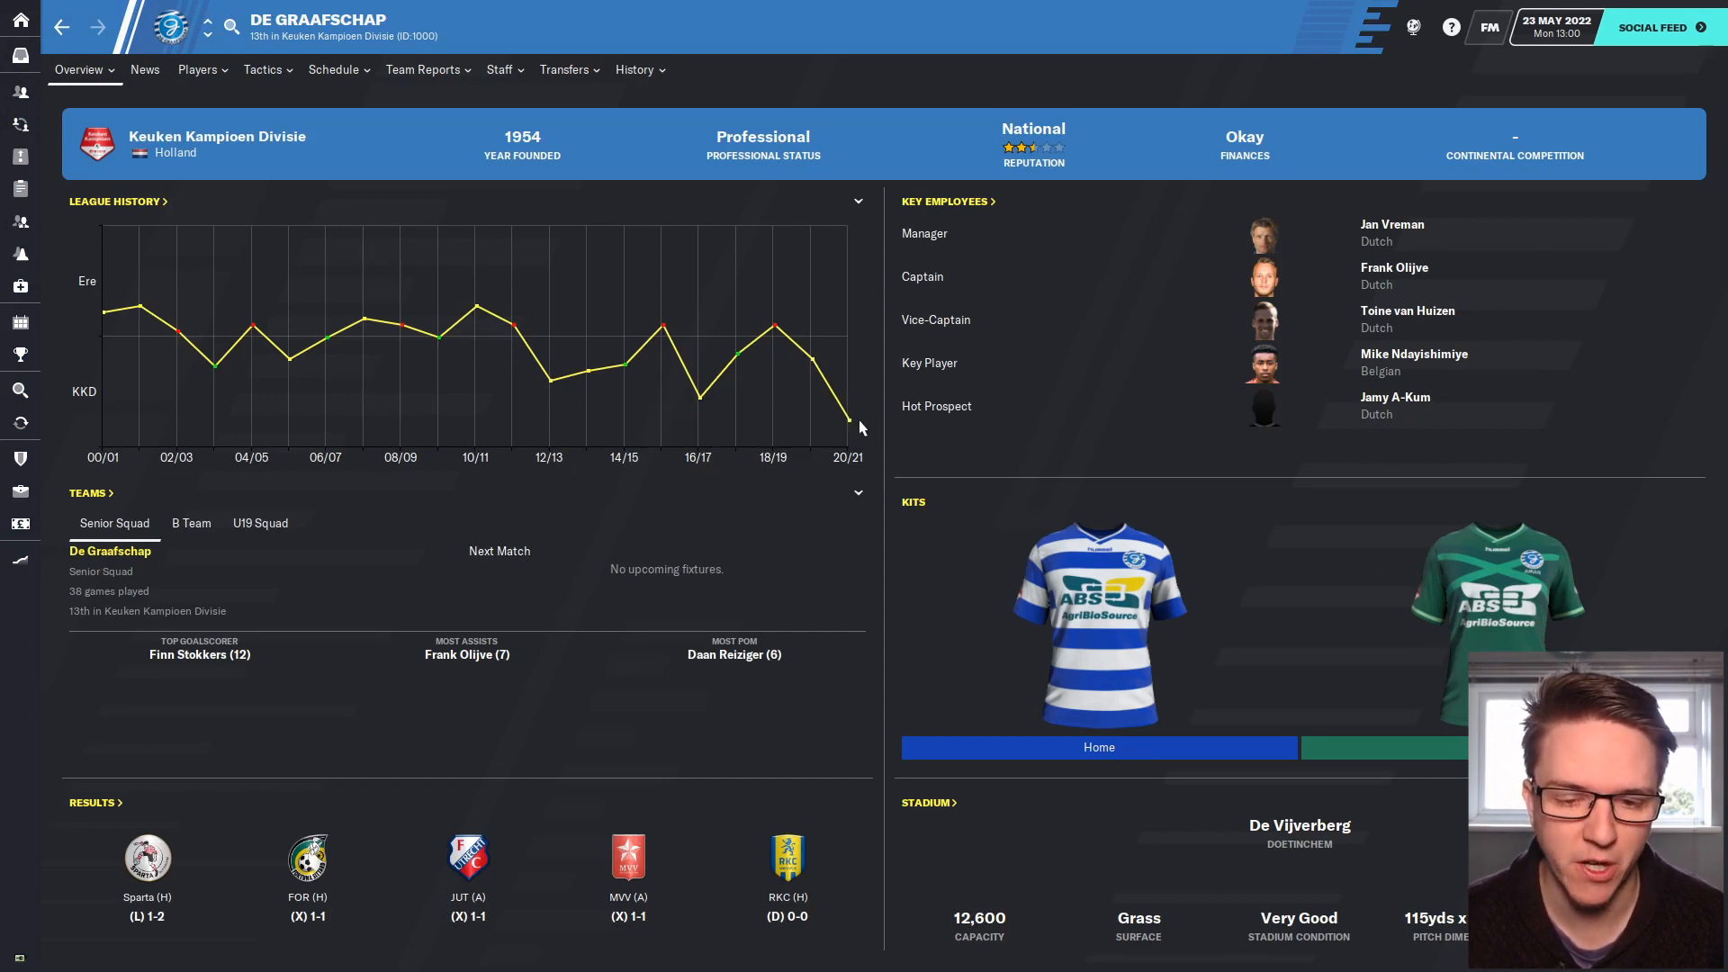
pyautogui.moveTo(852, 418)
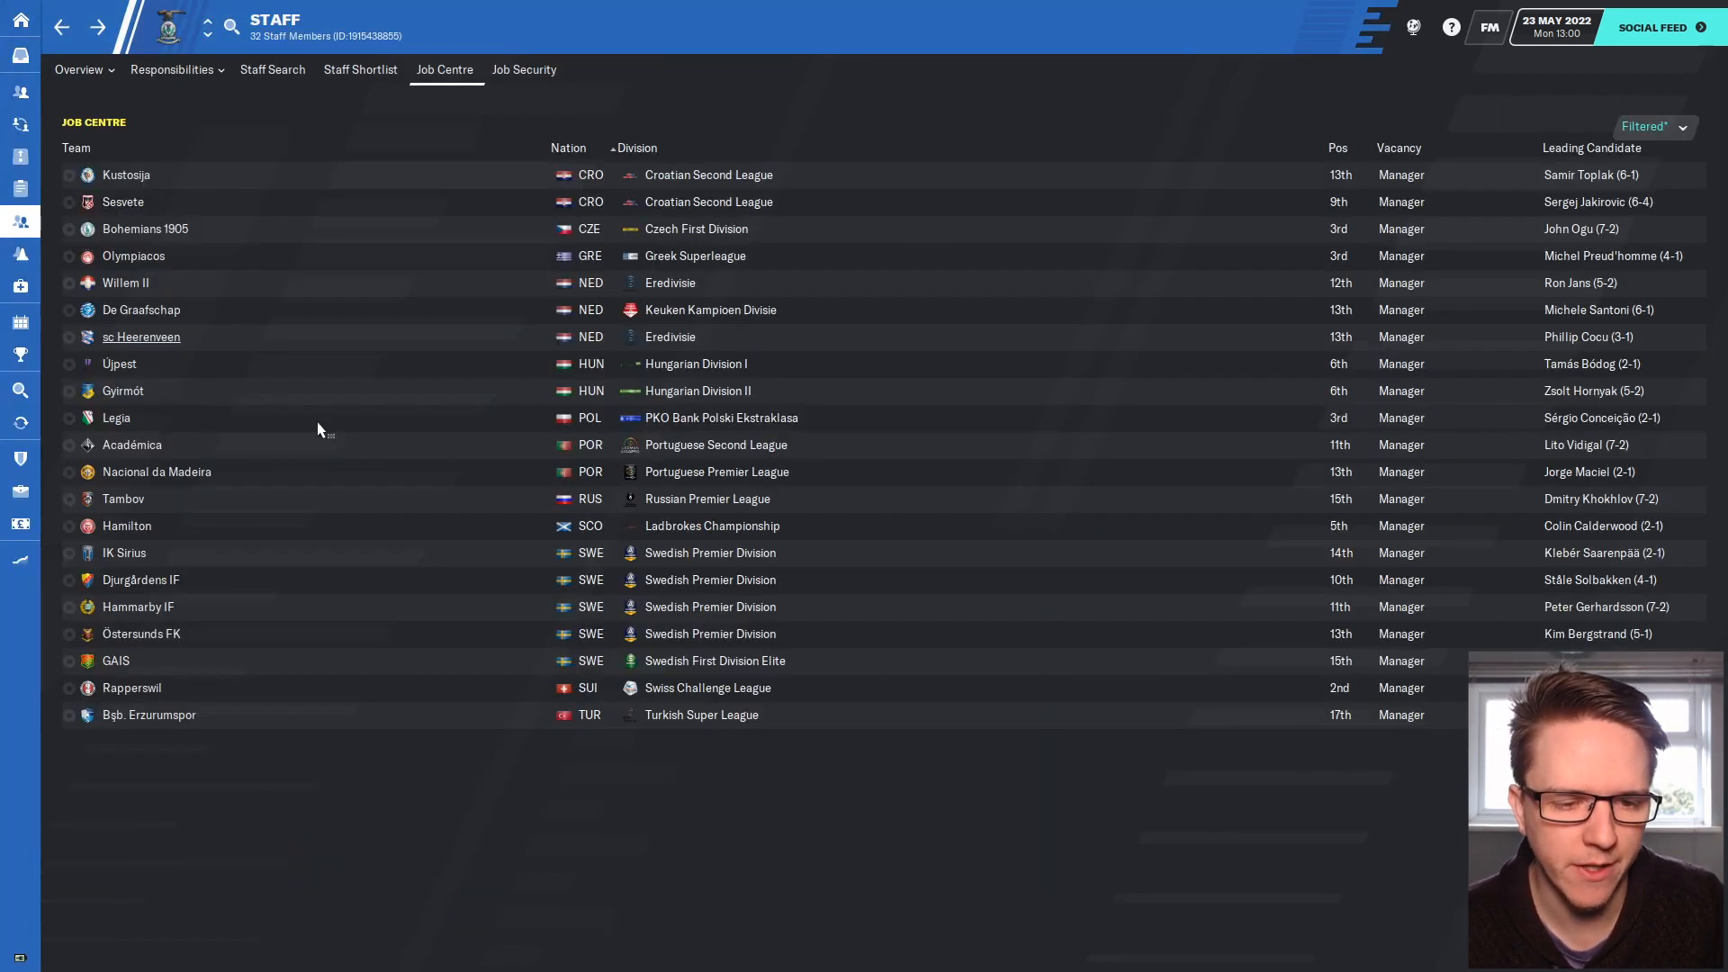
pyautogui.moveTo(700, 560)
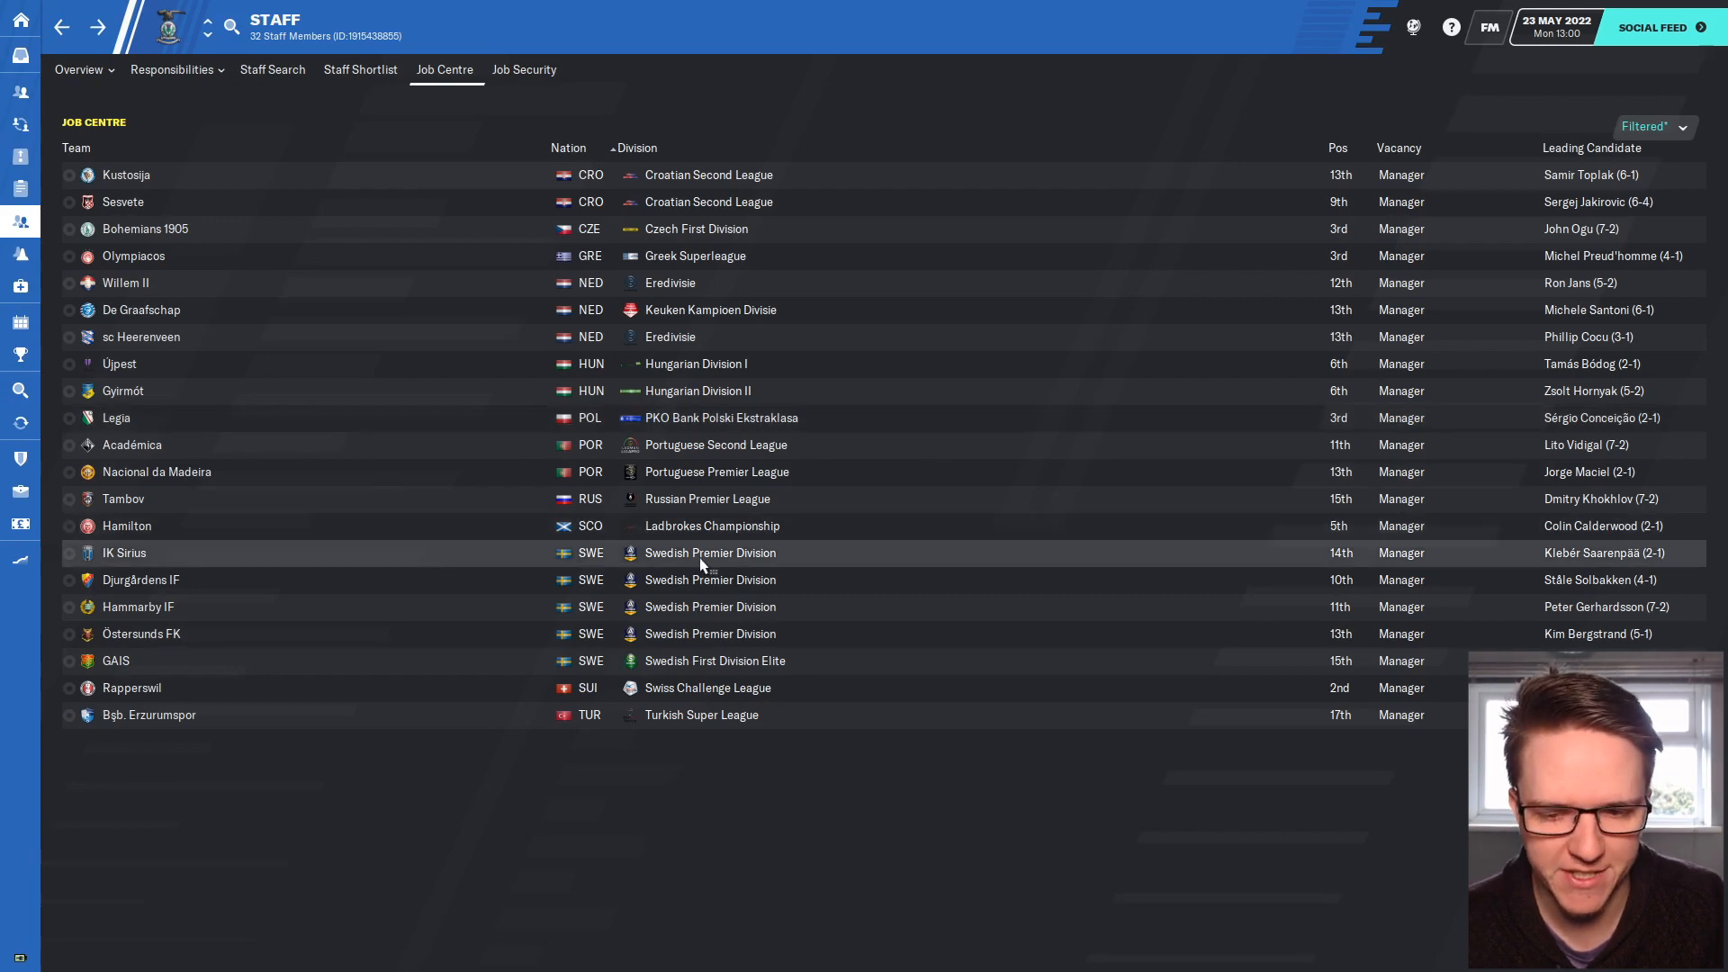
# Bring up the Swiss Challenge League overview from the Rapperswil vacancy row.
pyautogui.click(709, 687)
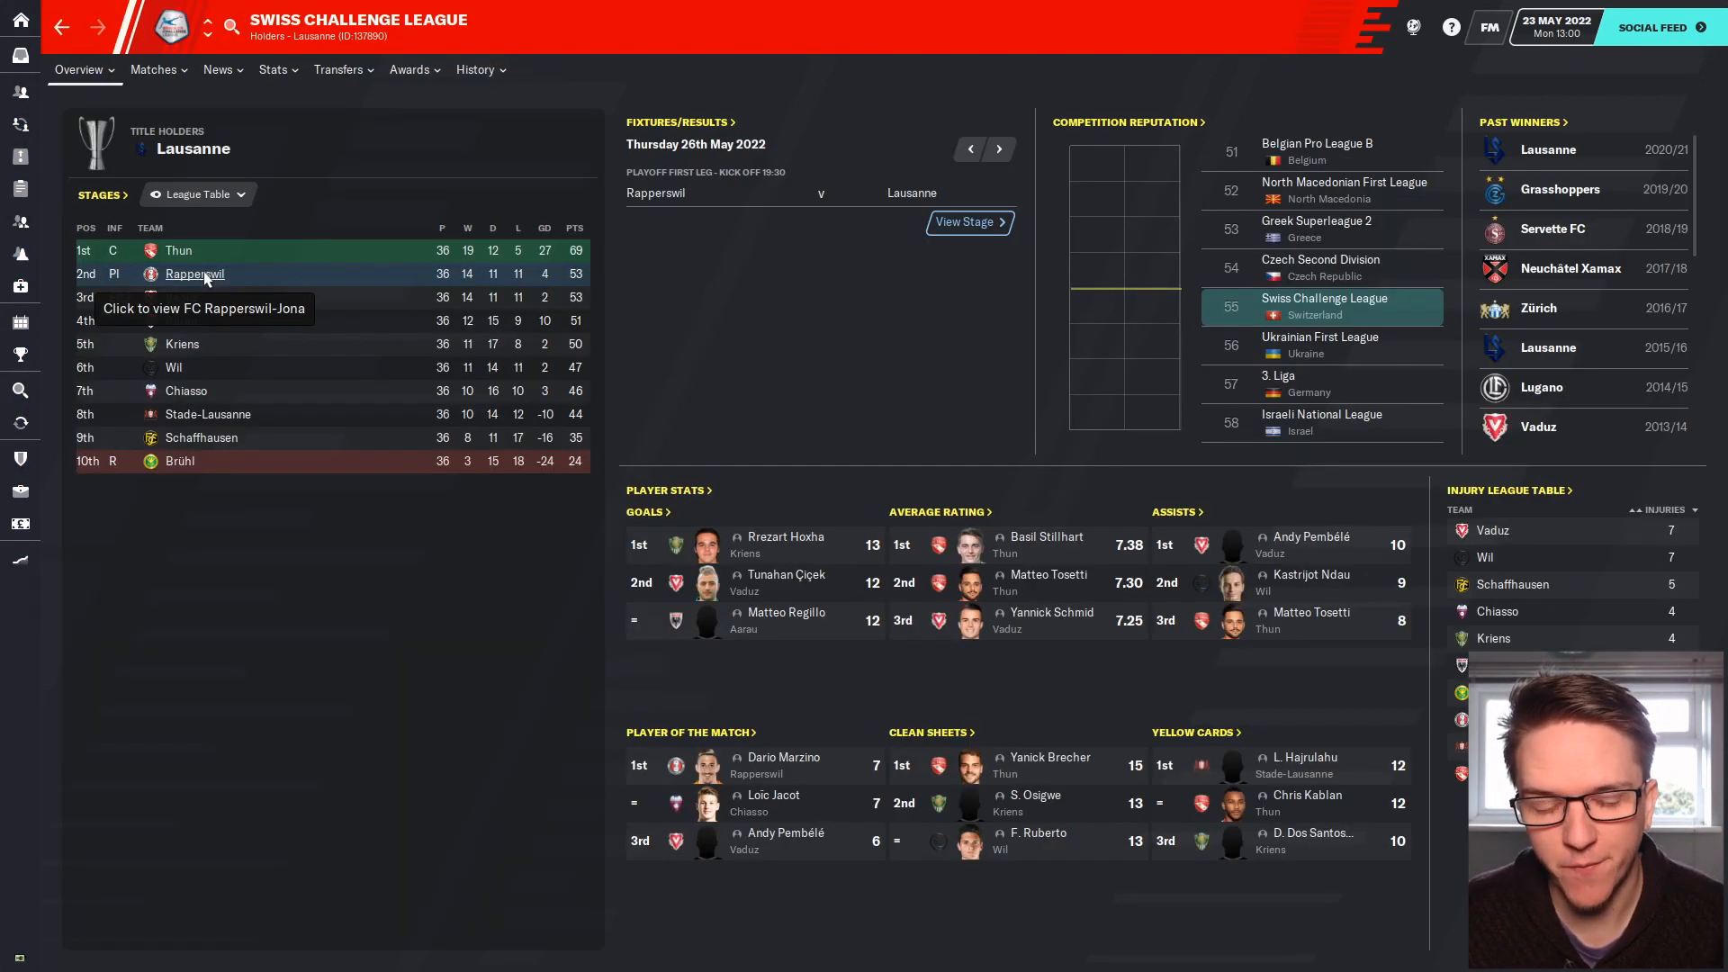
# View the Super League playoff stage showing Rapperswil v Lausanne.
pyautogui.click(194, 274)
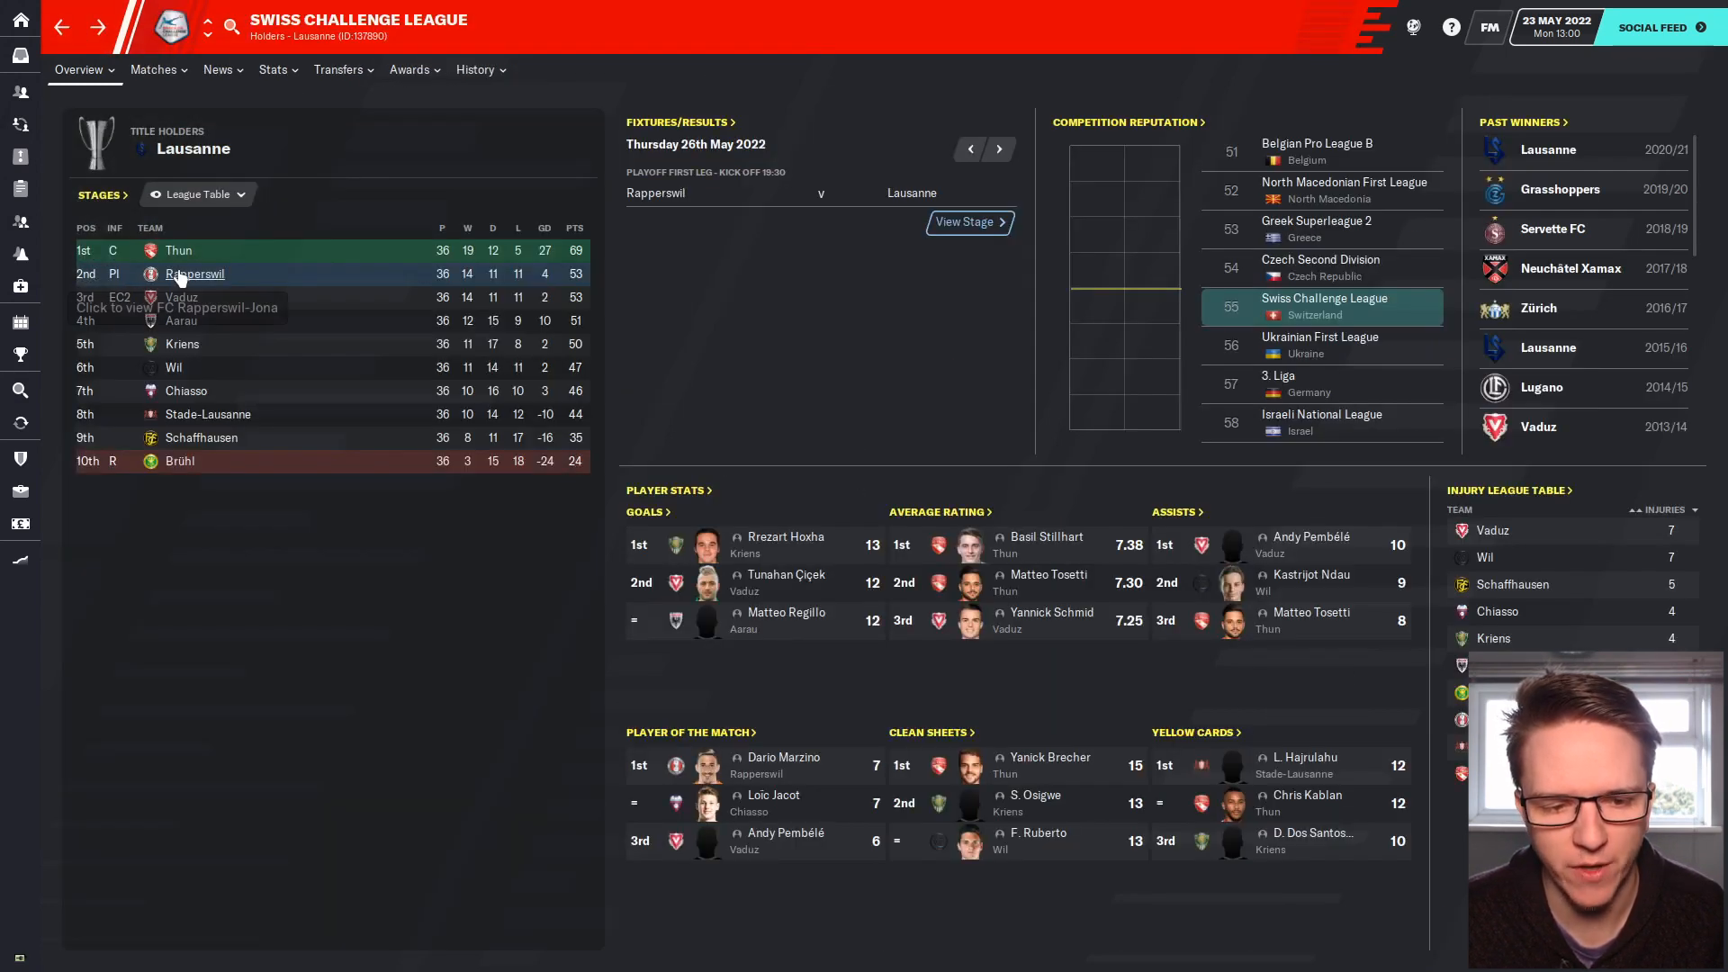
pyautogui.click(968, 222)
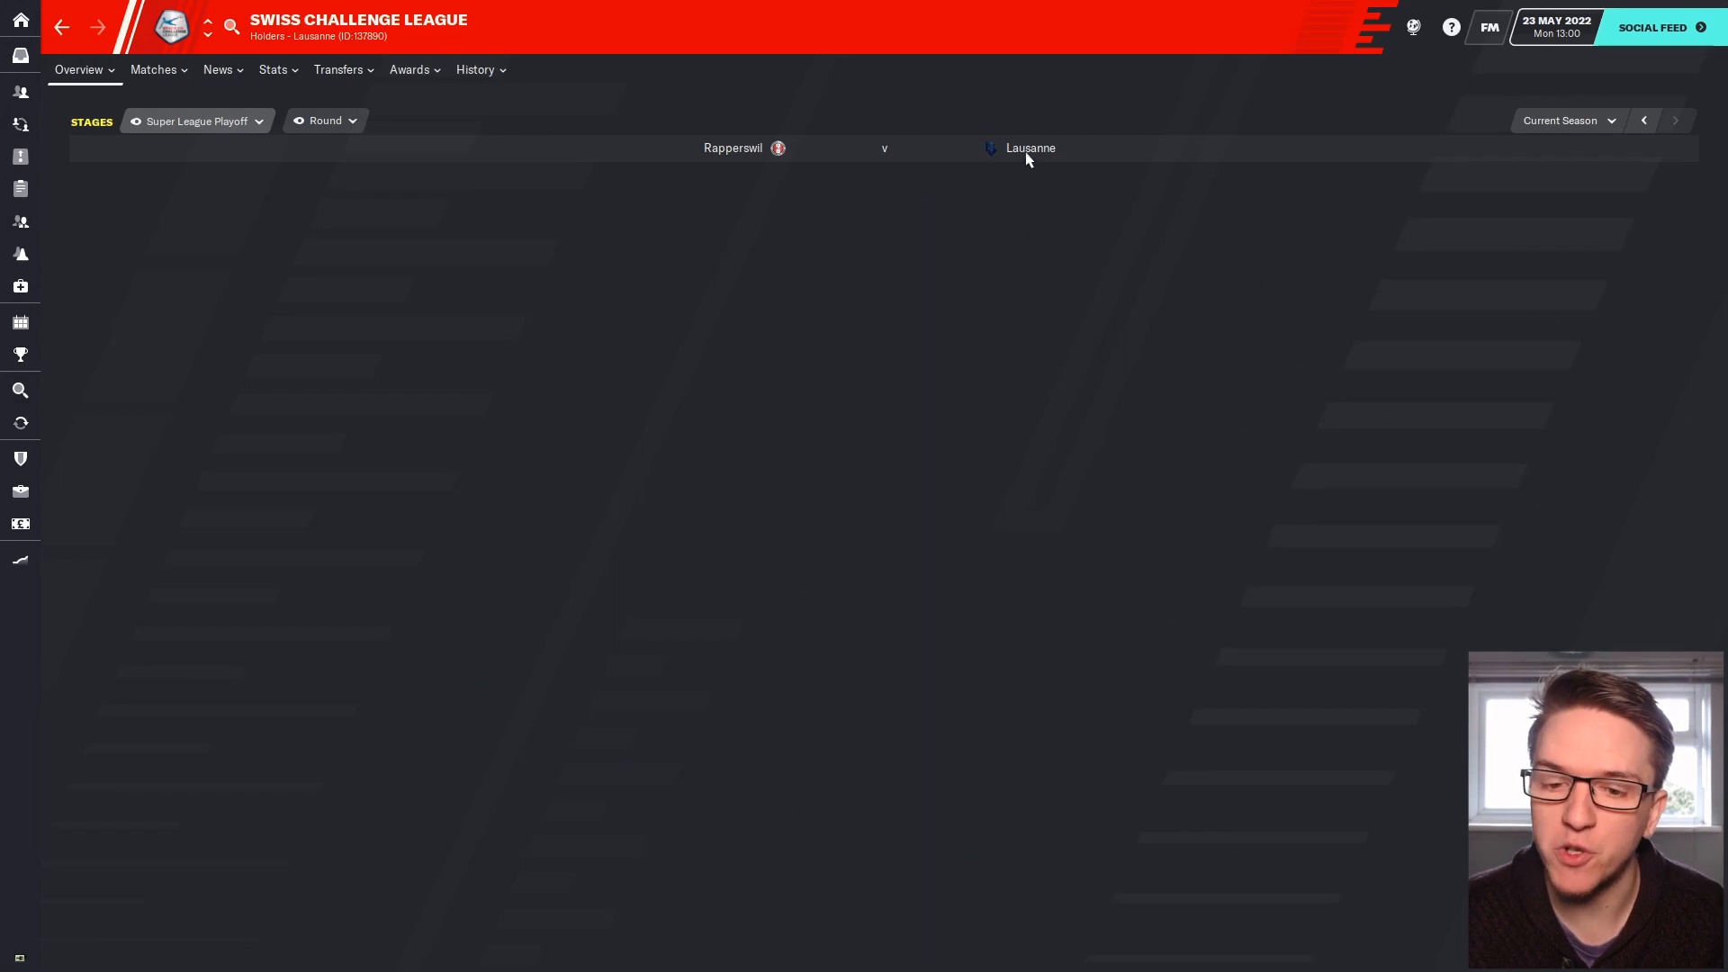
pyautogui.moveTo(732, 147)
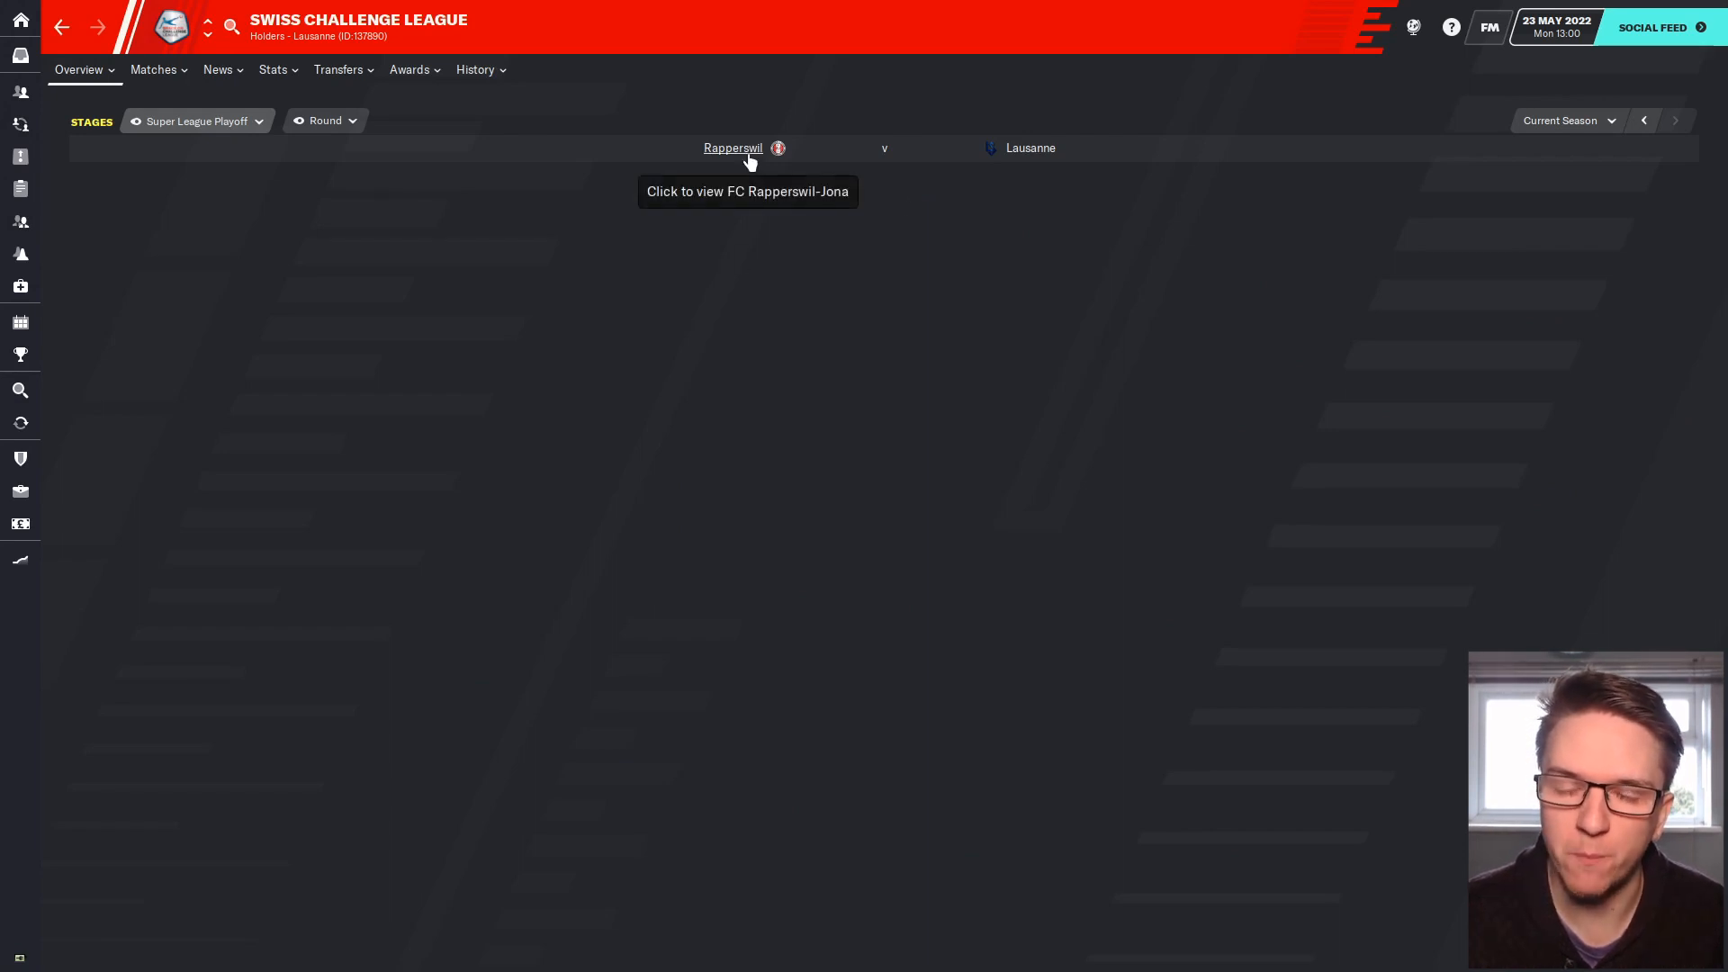
pyautogui.moveTo(723, 152)
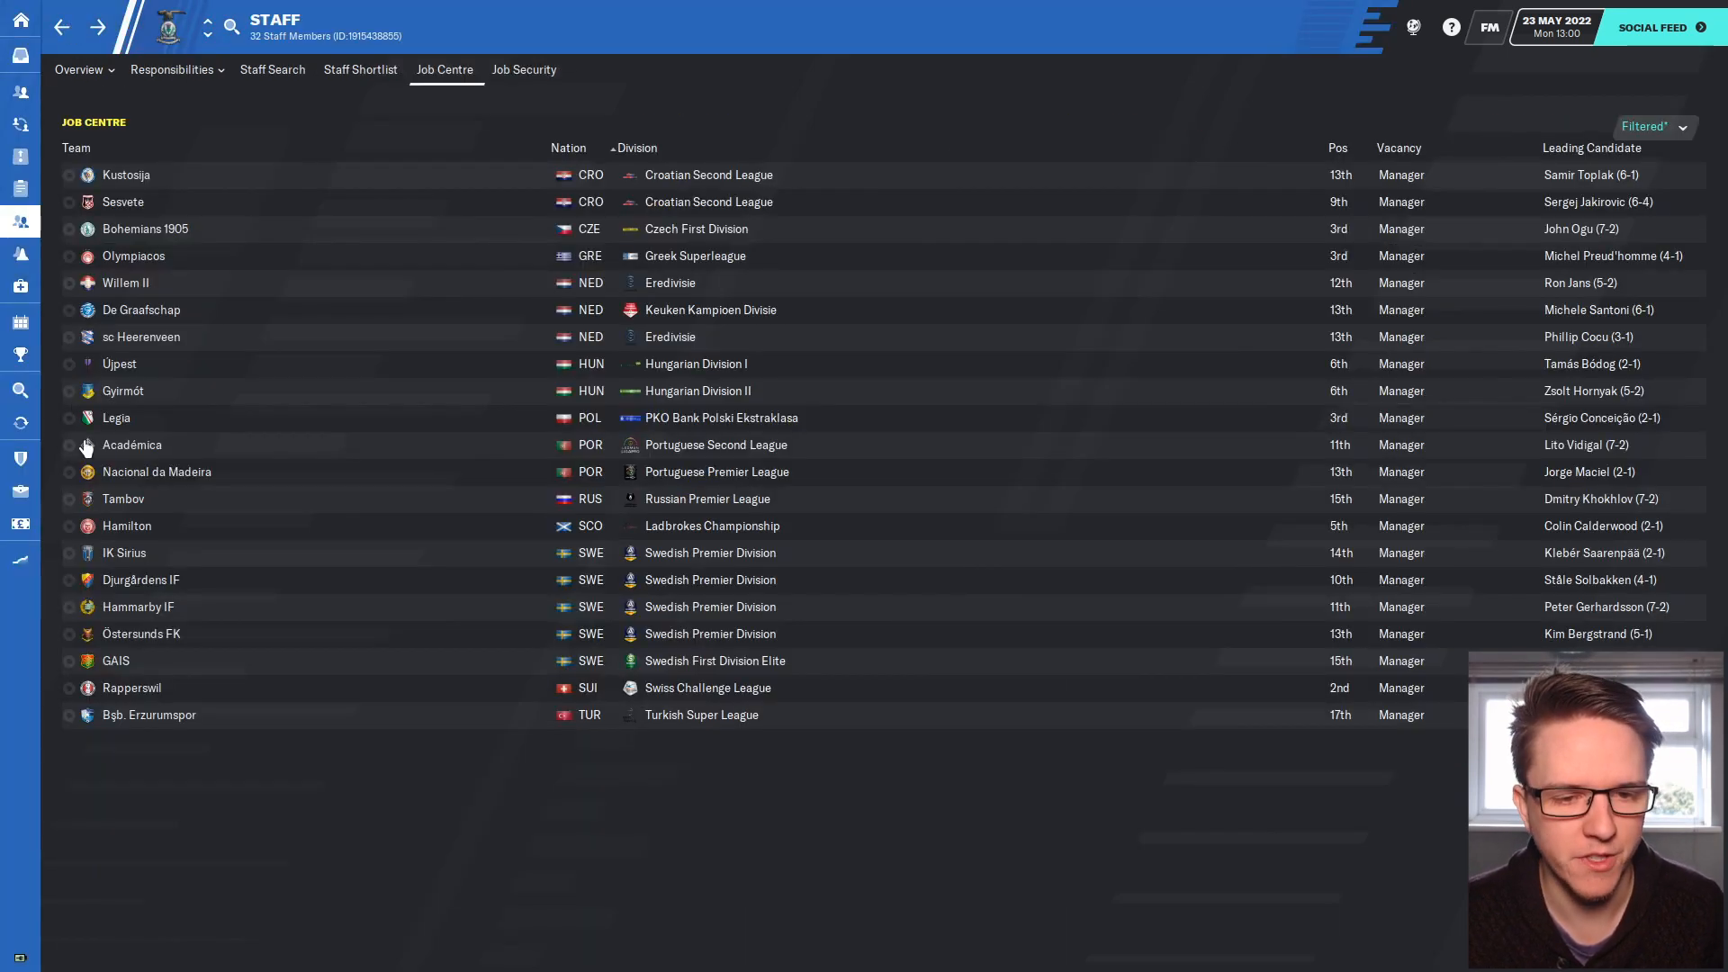
pyautogui.moveTo(714, 166)
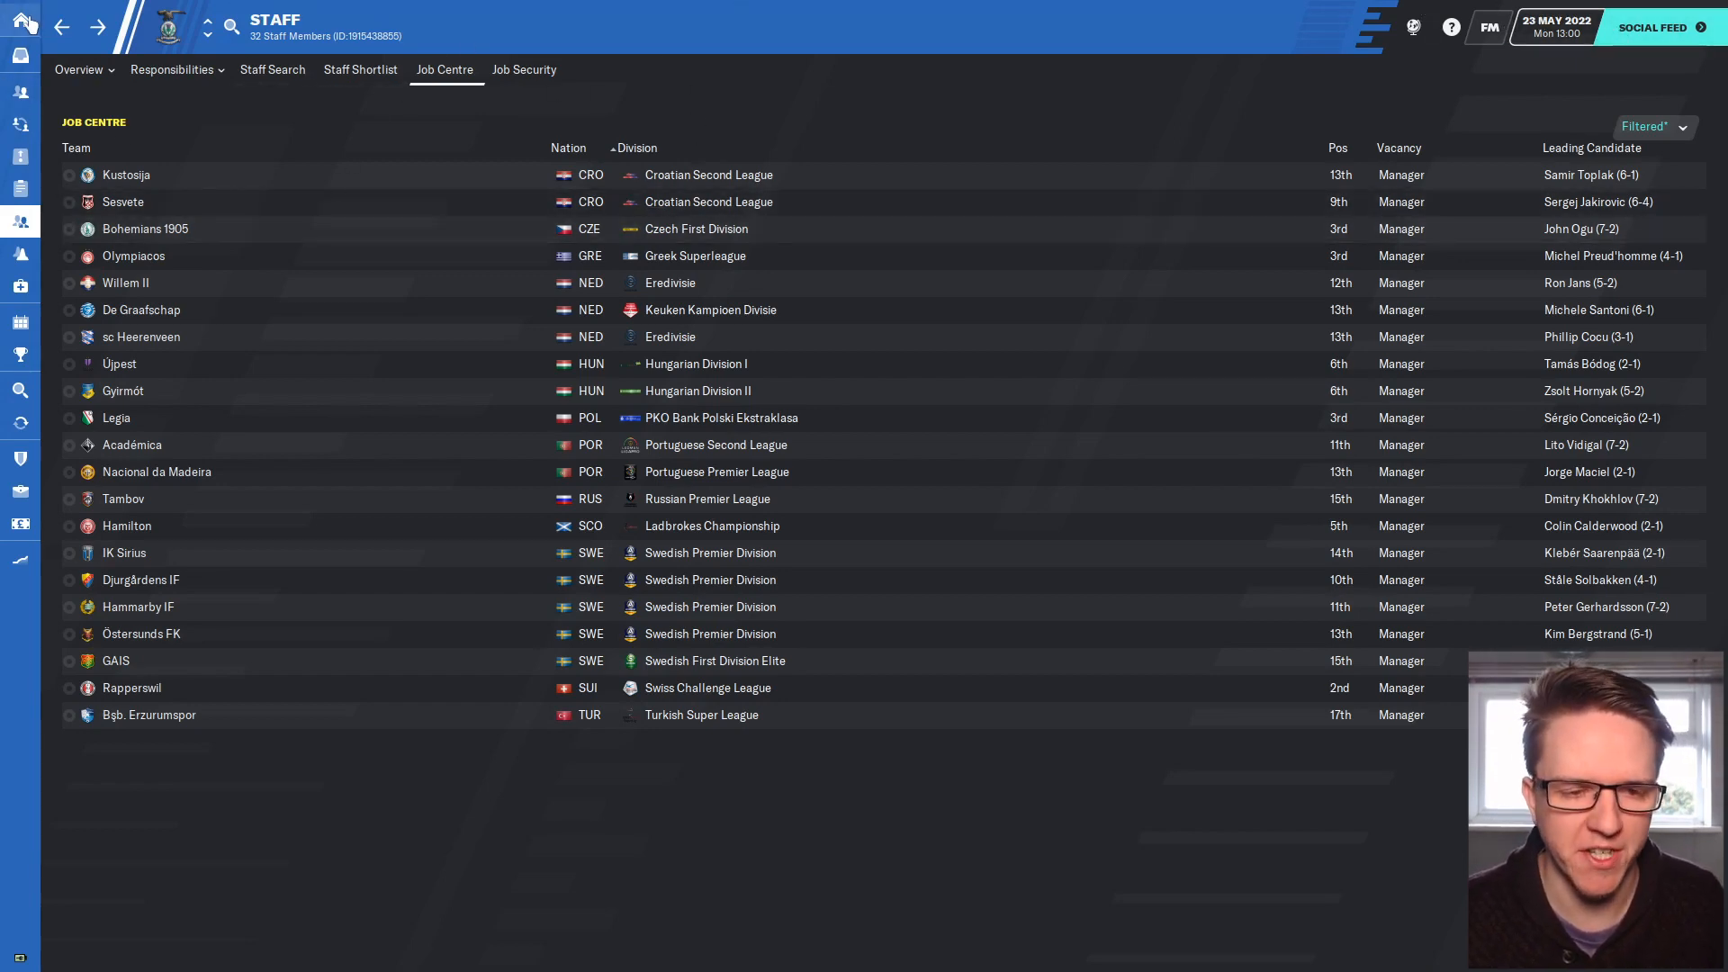
# Return to the manager's home overview and bring up the social news feed.
pyautogui.click(20, 19)
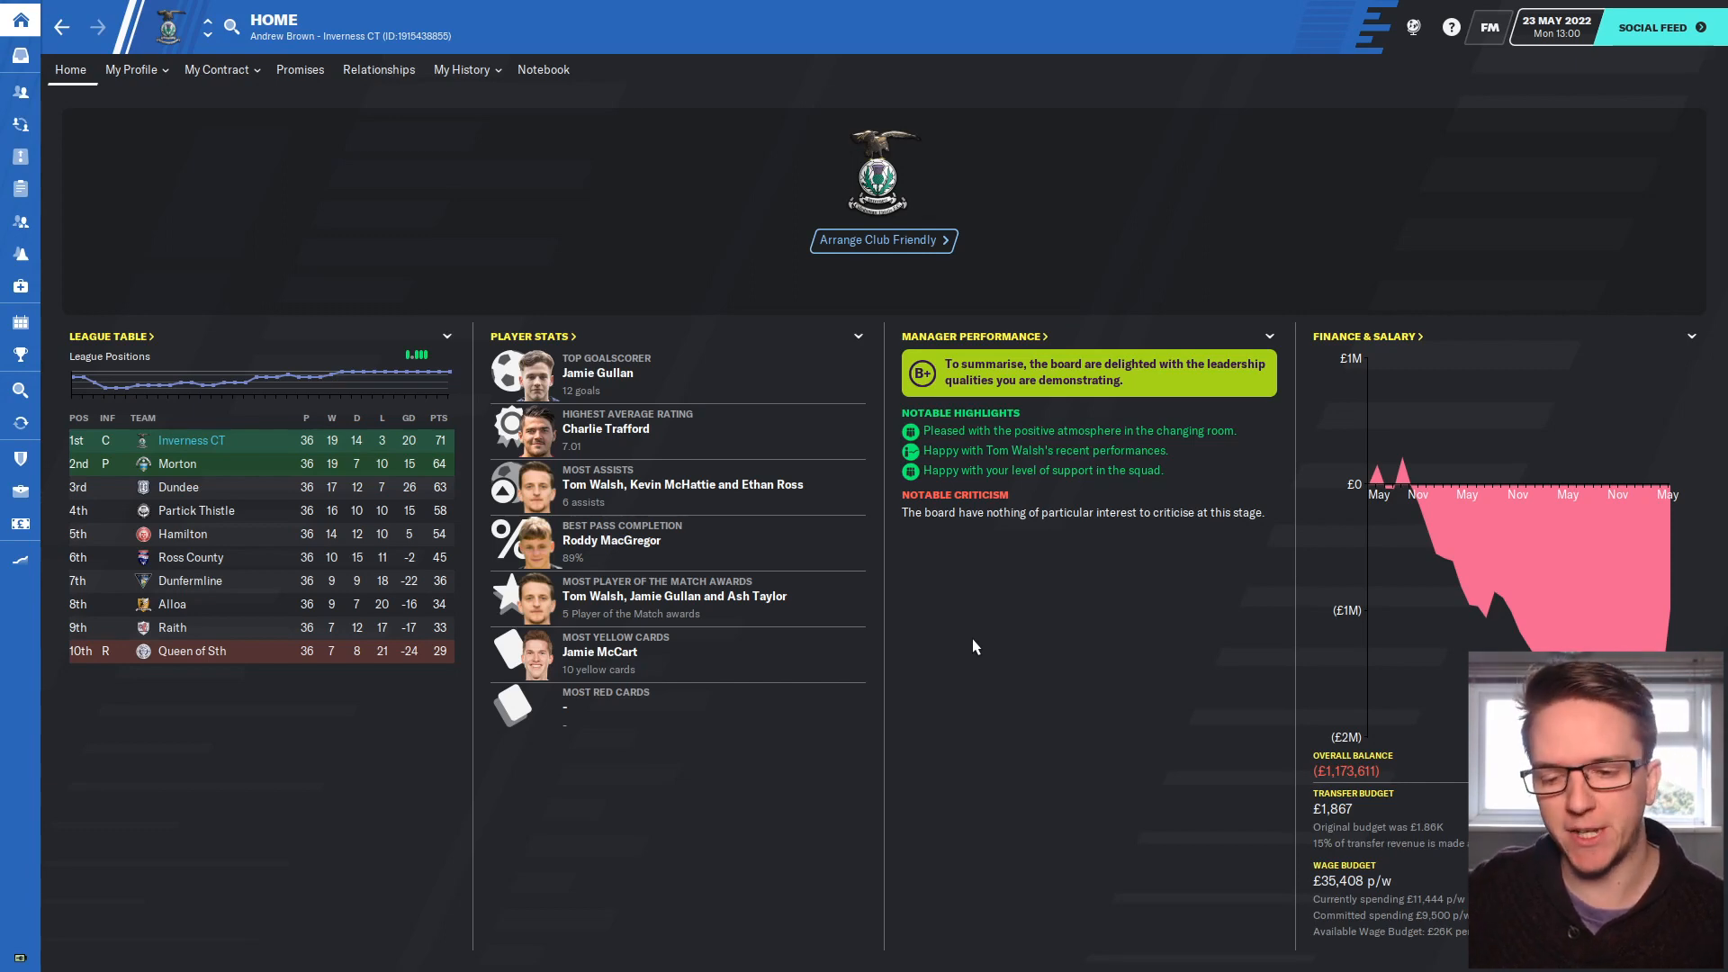
pyautogui.click(1652, 28)
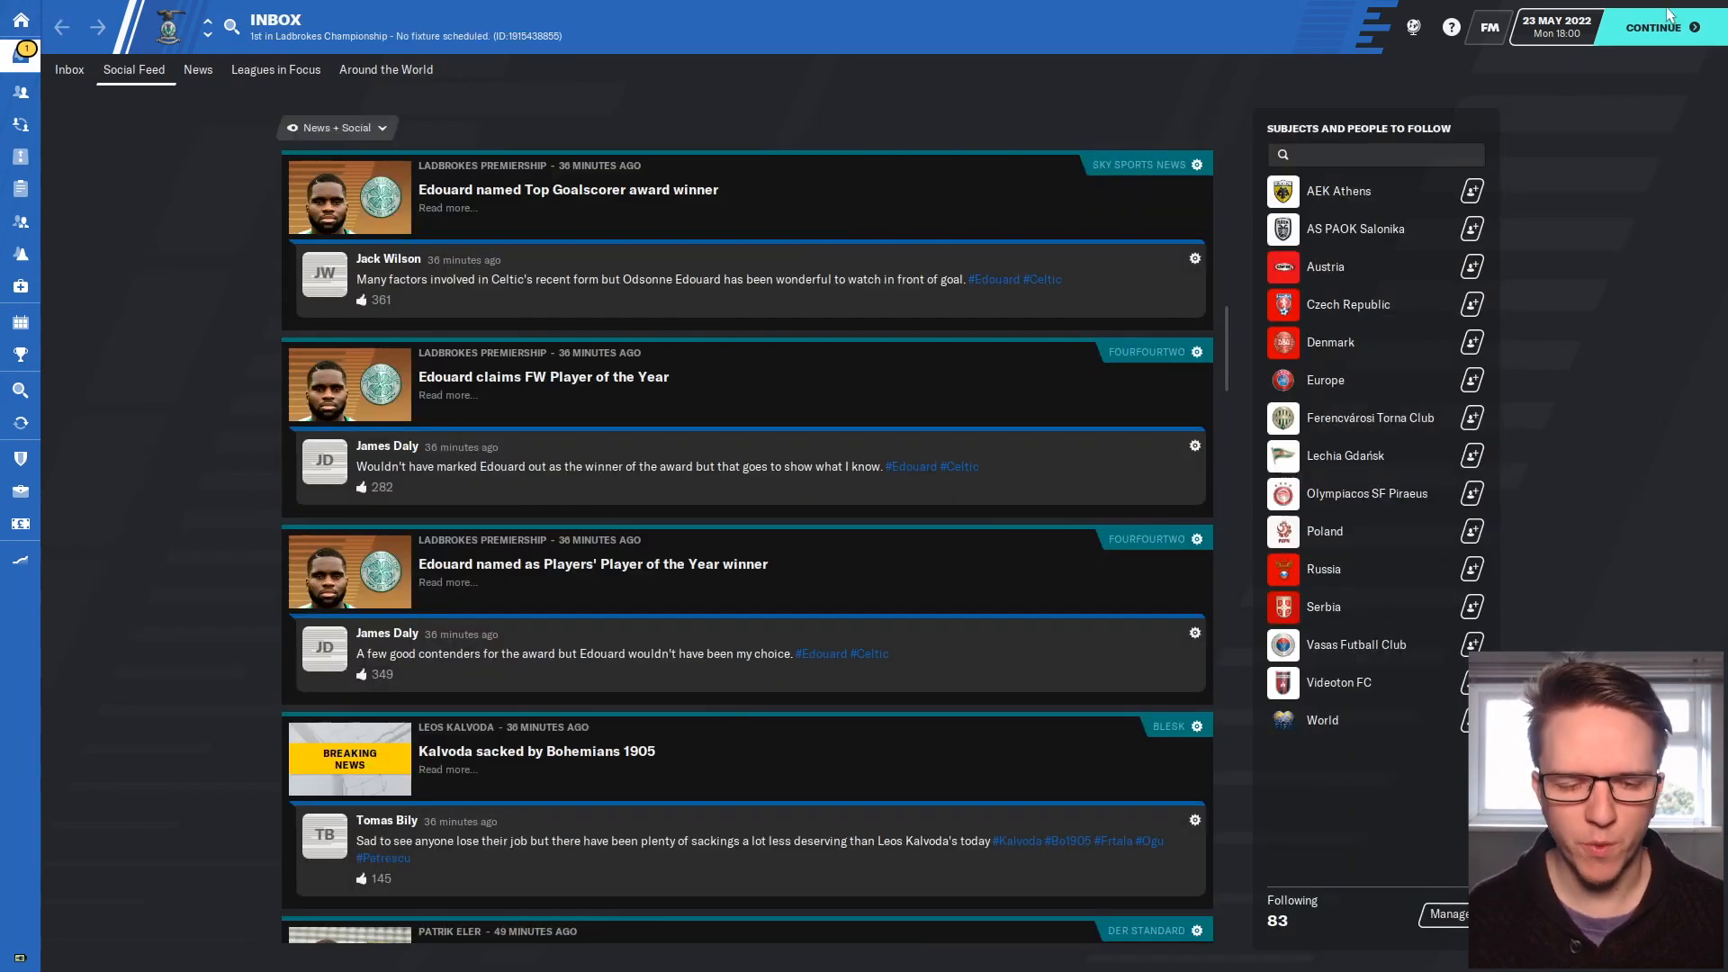
pyautogui.moveTo(72, 108)
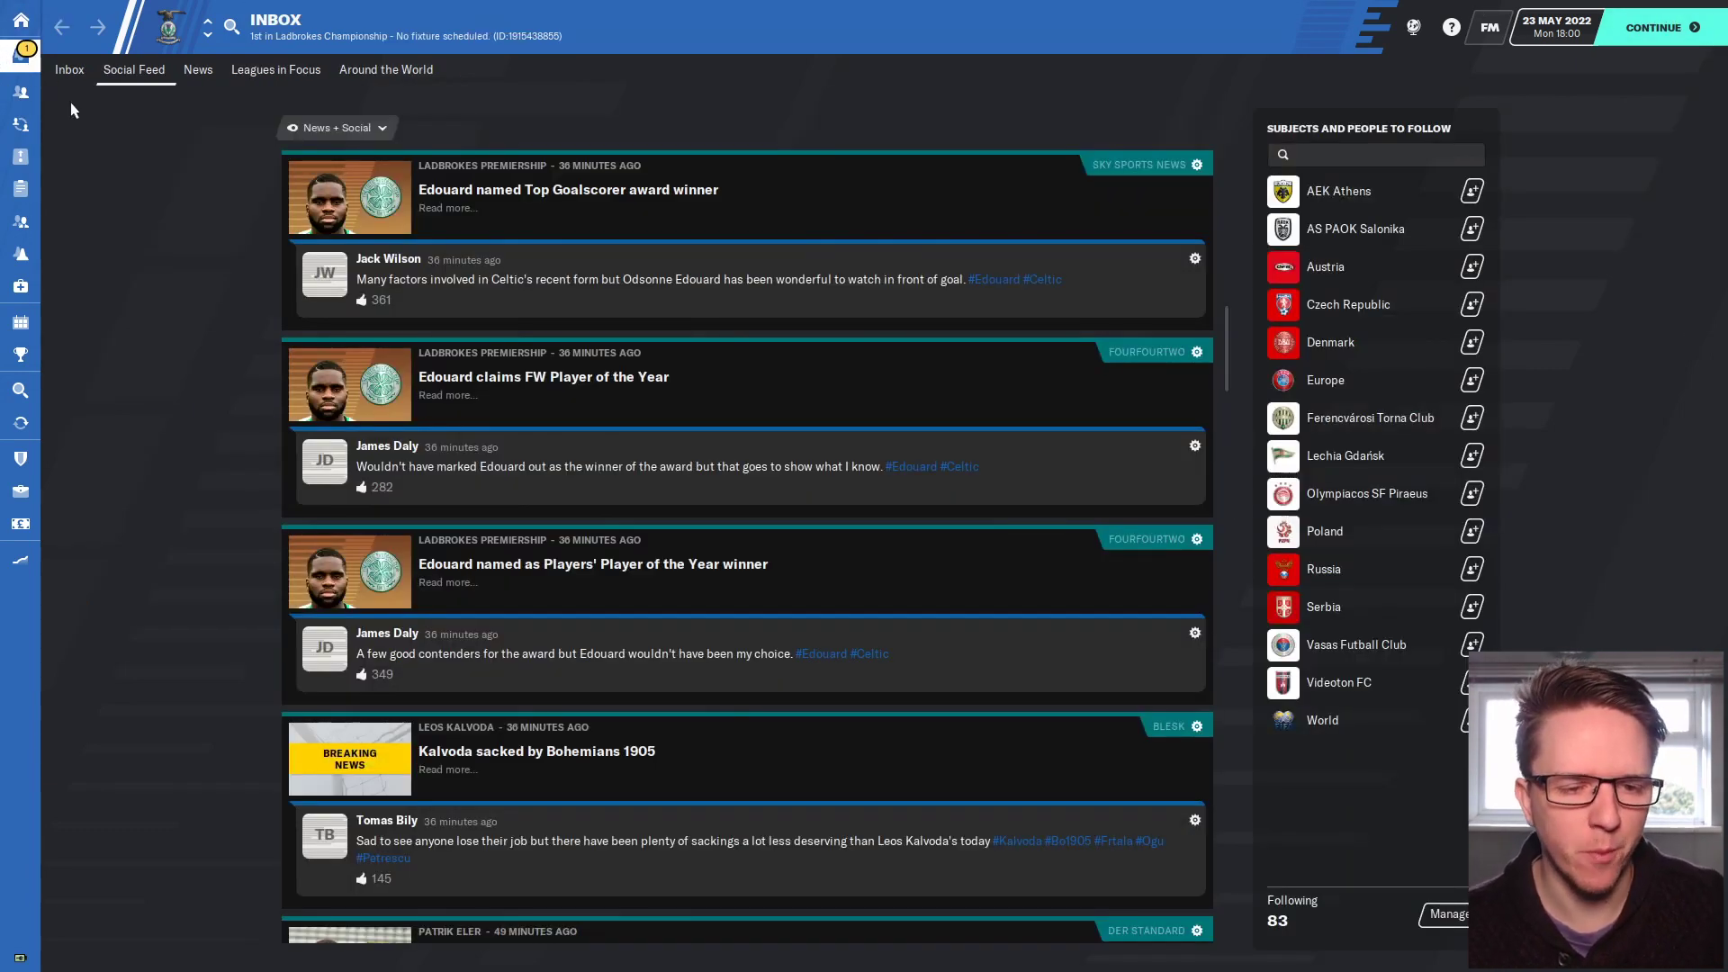
# View the inbox's Alan Forrest scouting message, then return to the home overview.
pyautogui.click(68, 69)
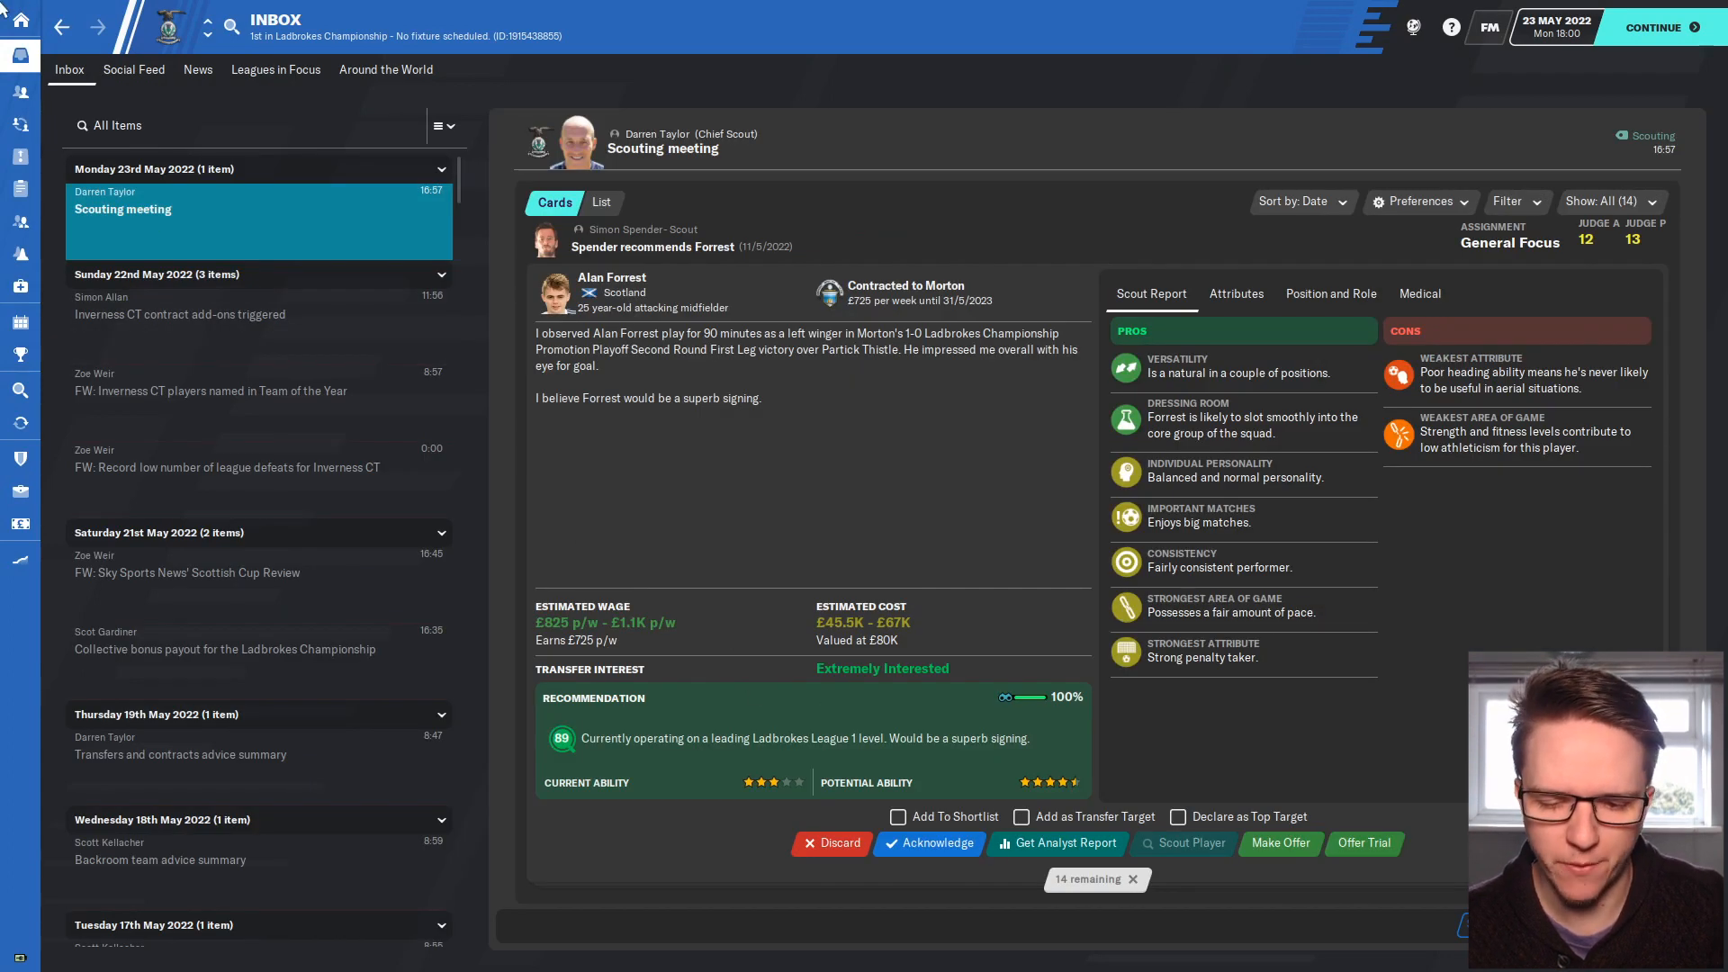
pyautogui.click(20, 20)
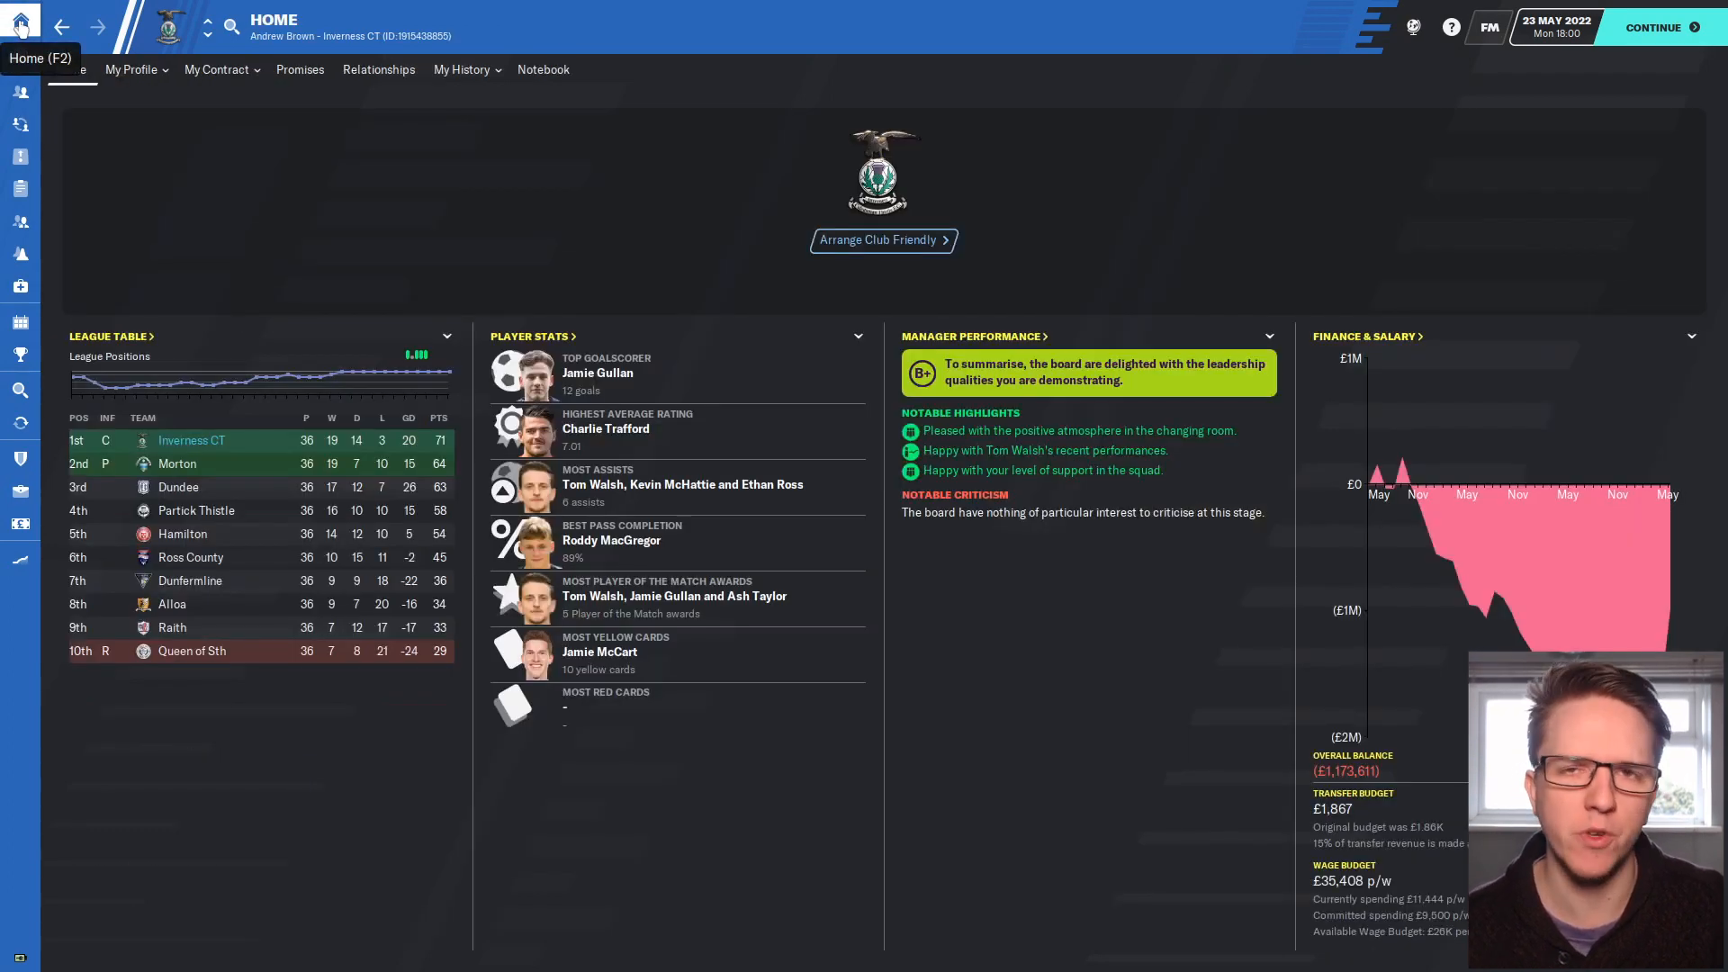